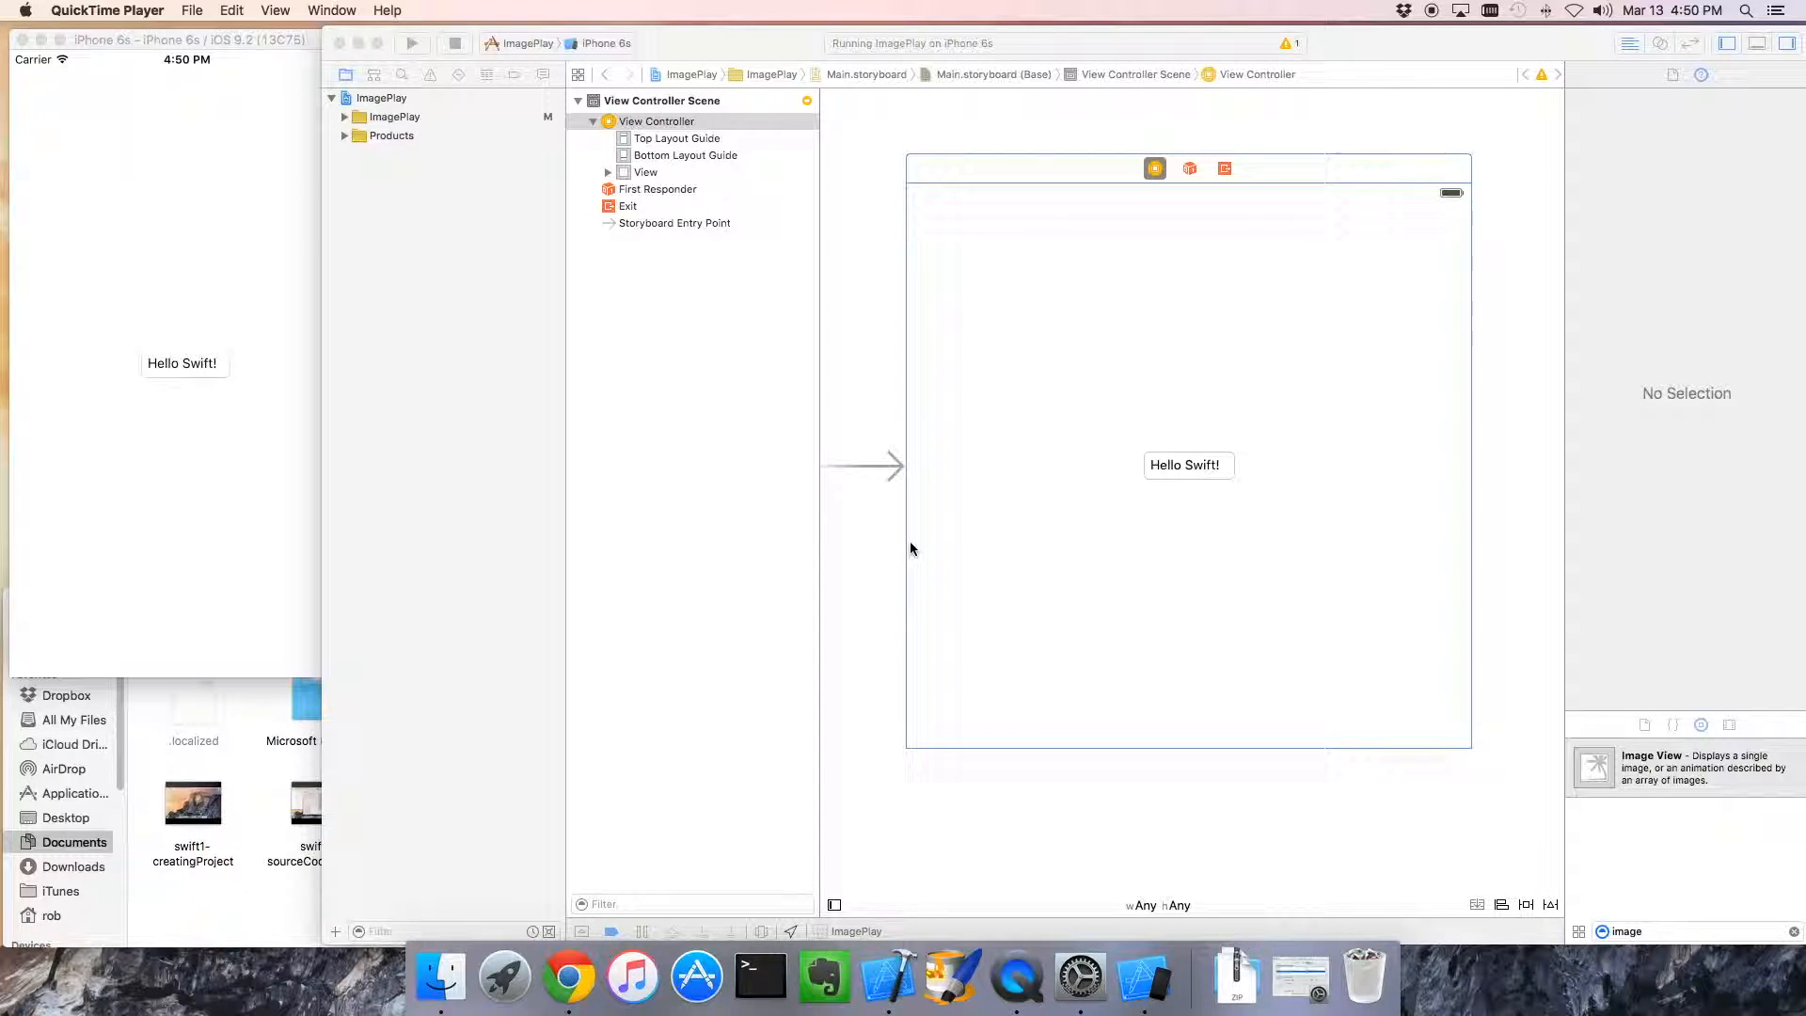
{"action": "mouse_move", "coordinate": [997, 480]}
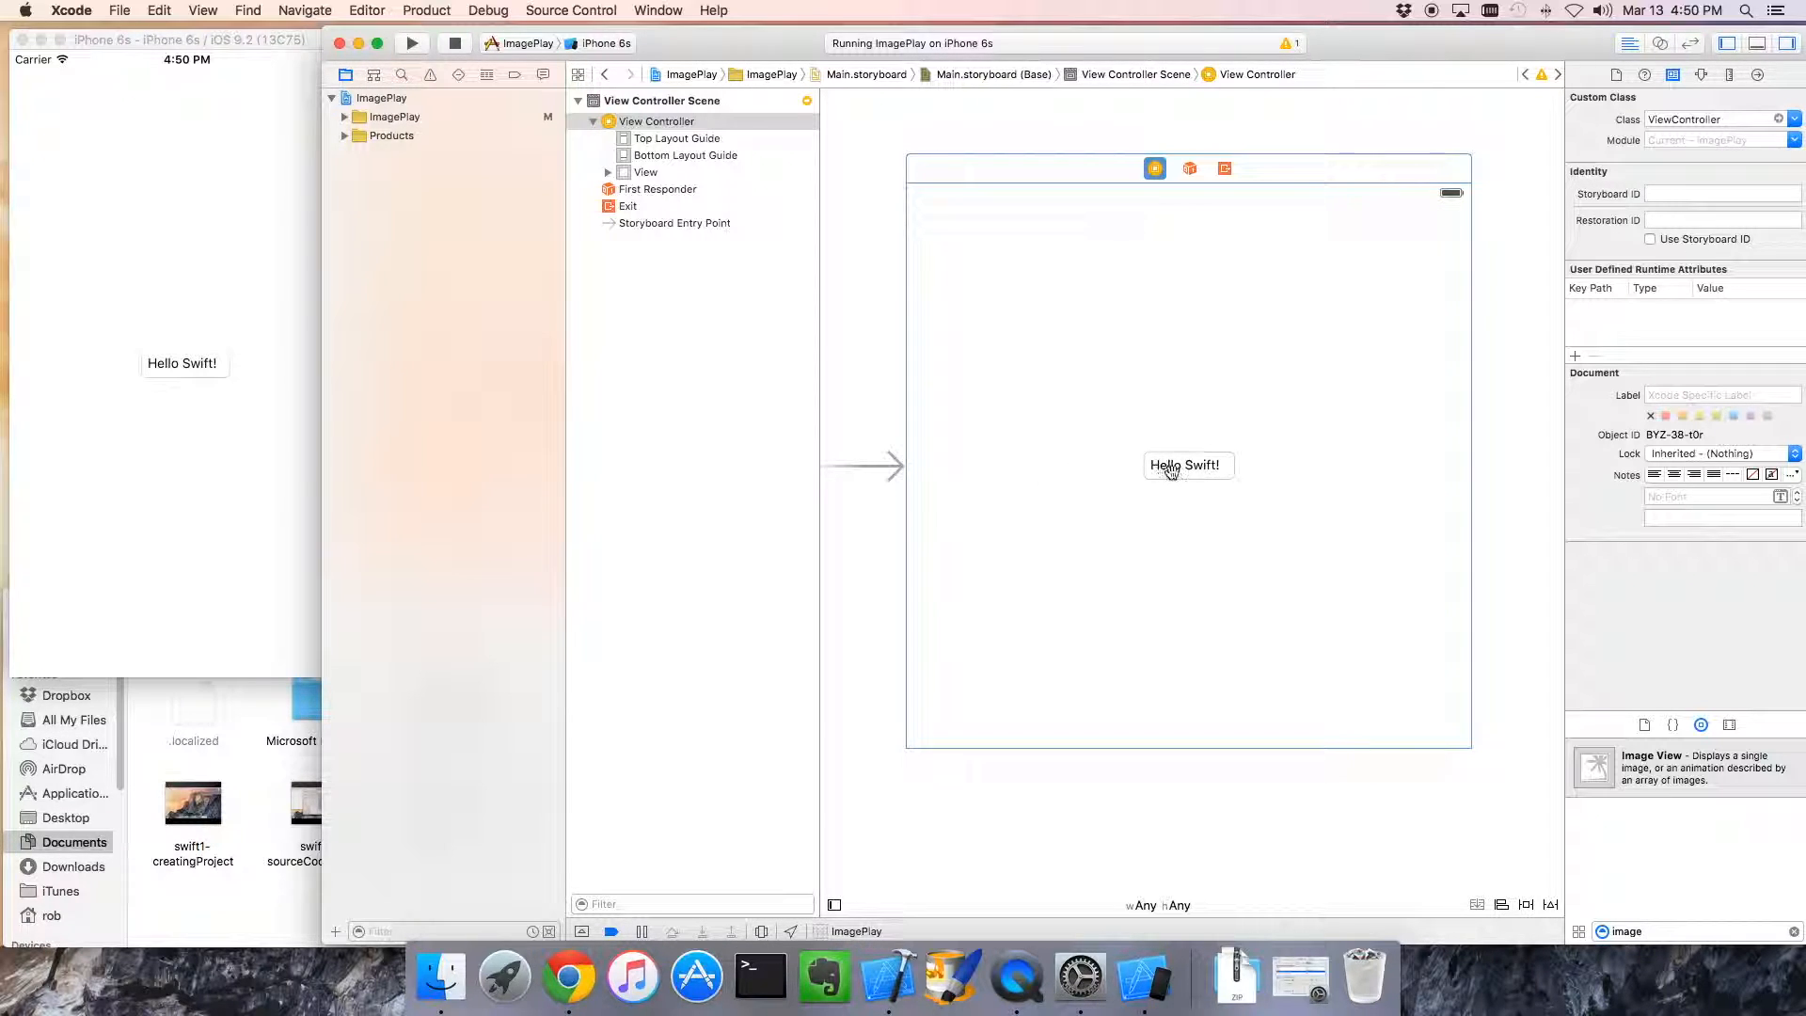
Delete the Hello Swift! label and filter the object library by 'image'
{"action": "left_click", "coordinate": [1187, 465]}
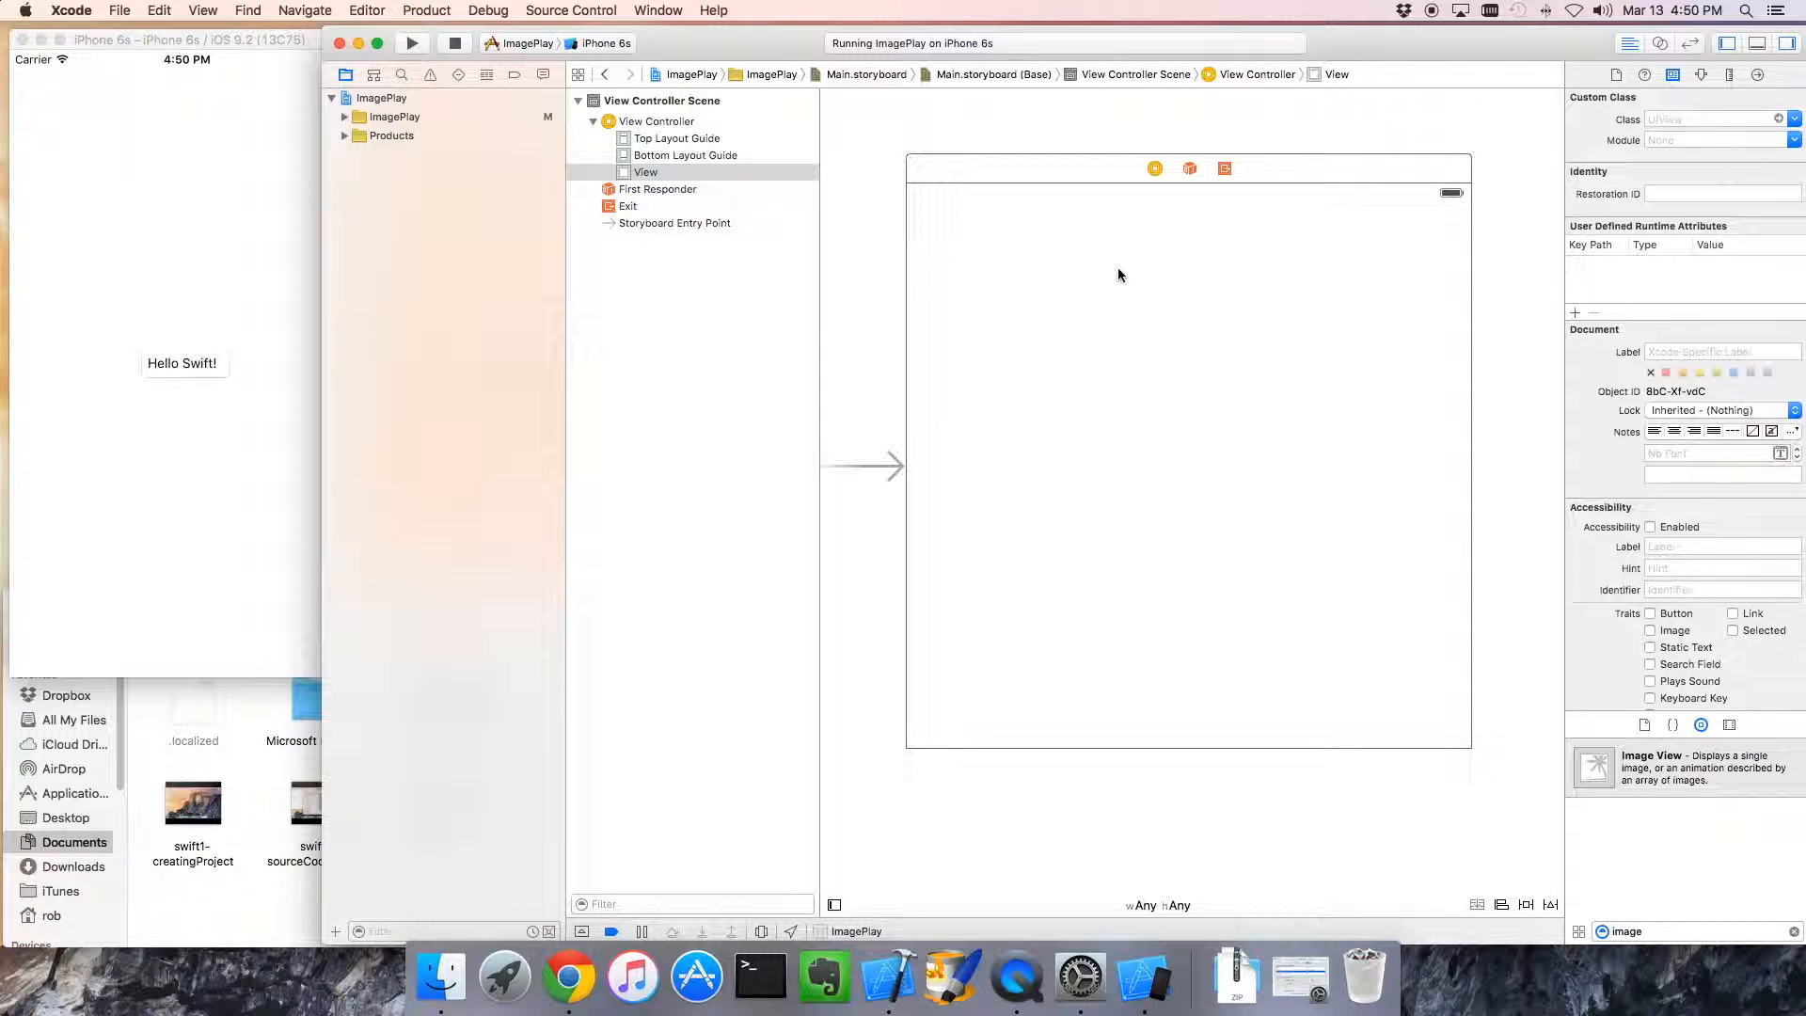
{"action": "mouse_move", "coordinate": [1557, 826]}
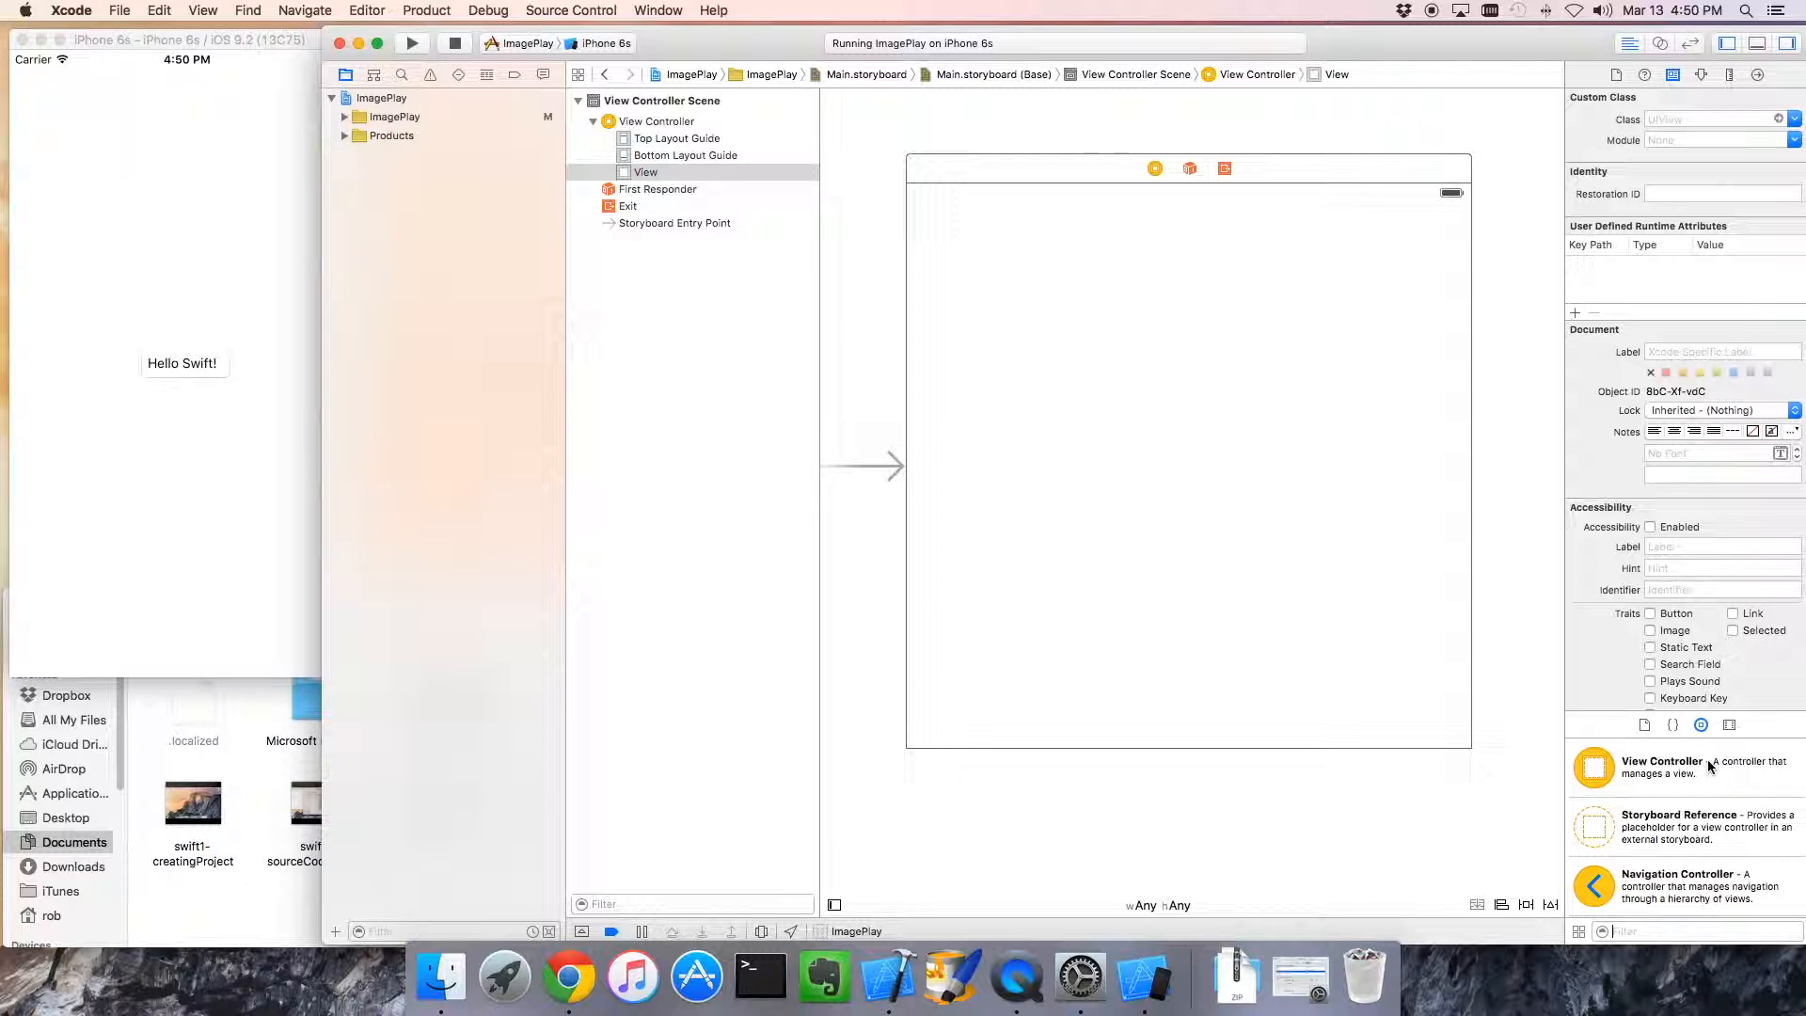
{"action": "left_click", "coordinate": [1682, 880]}
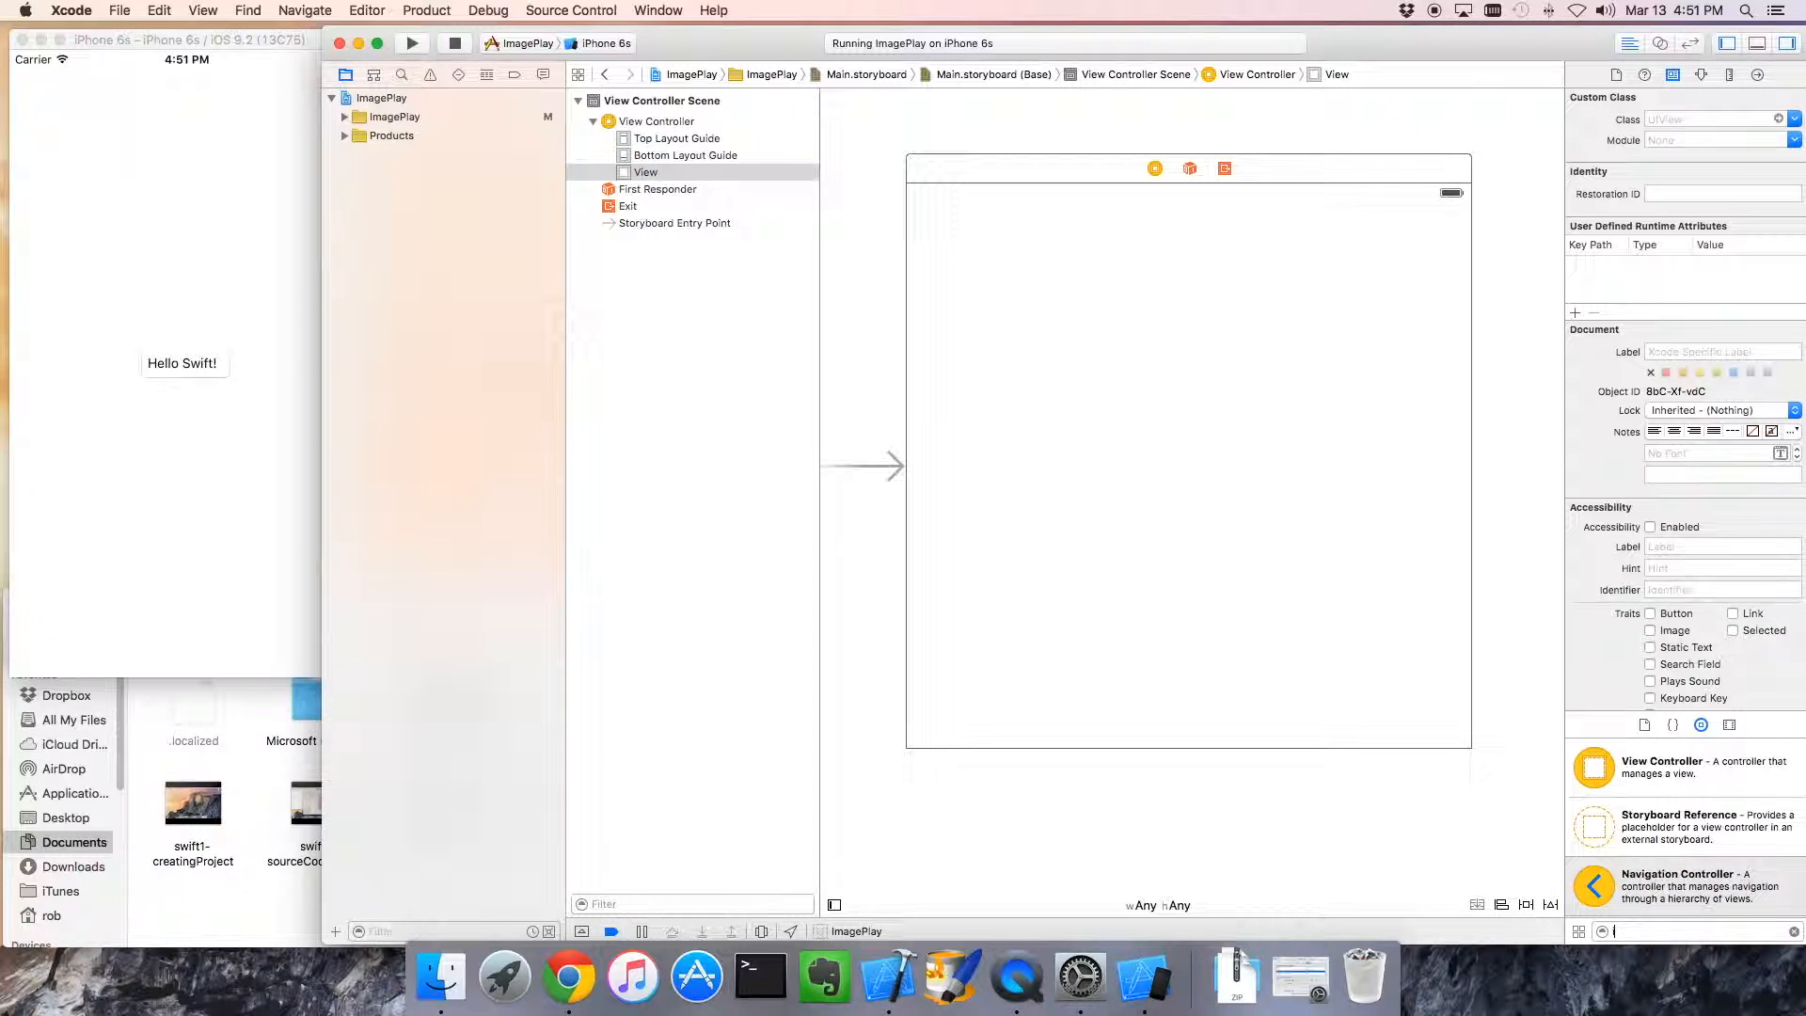
{"action": "type", "text": "image"}
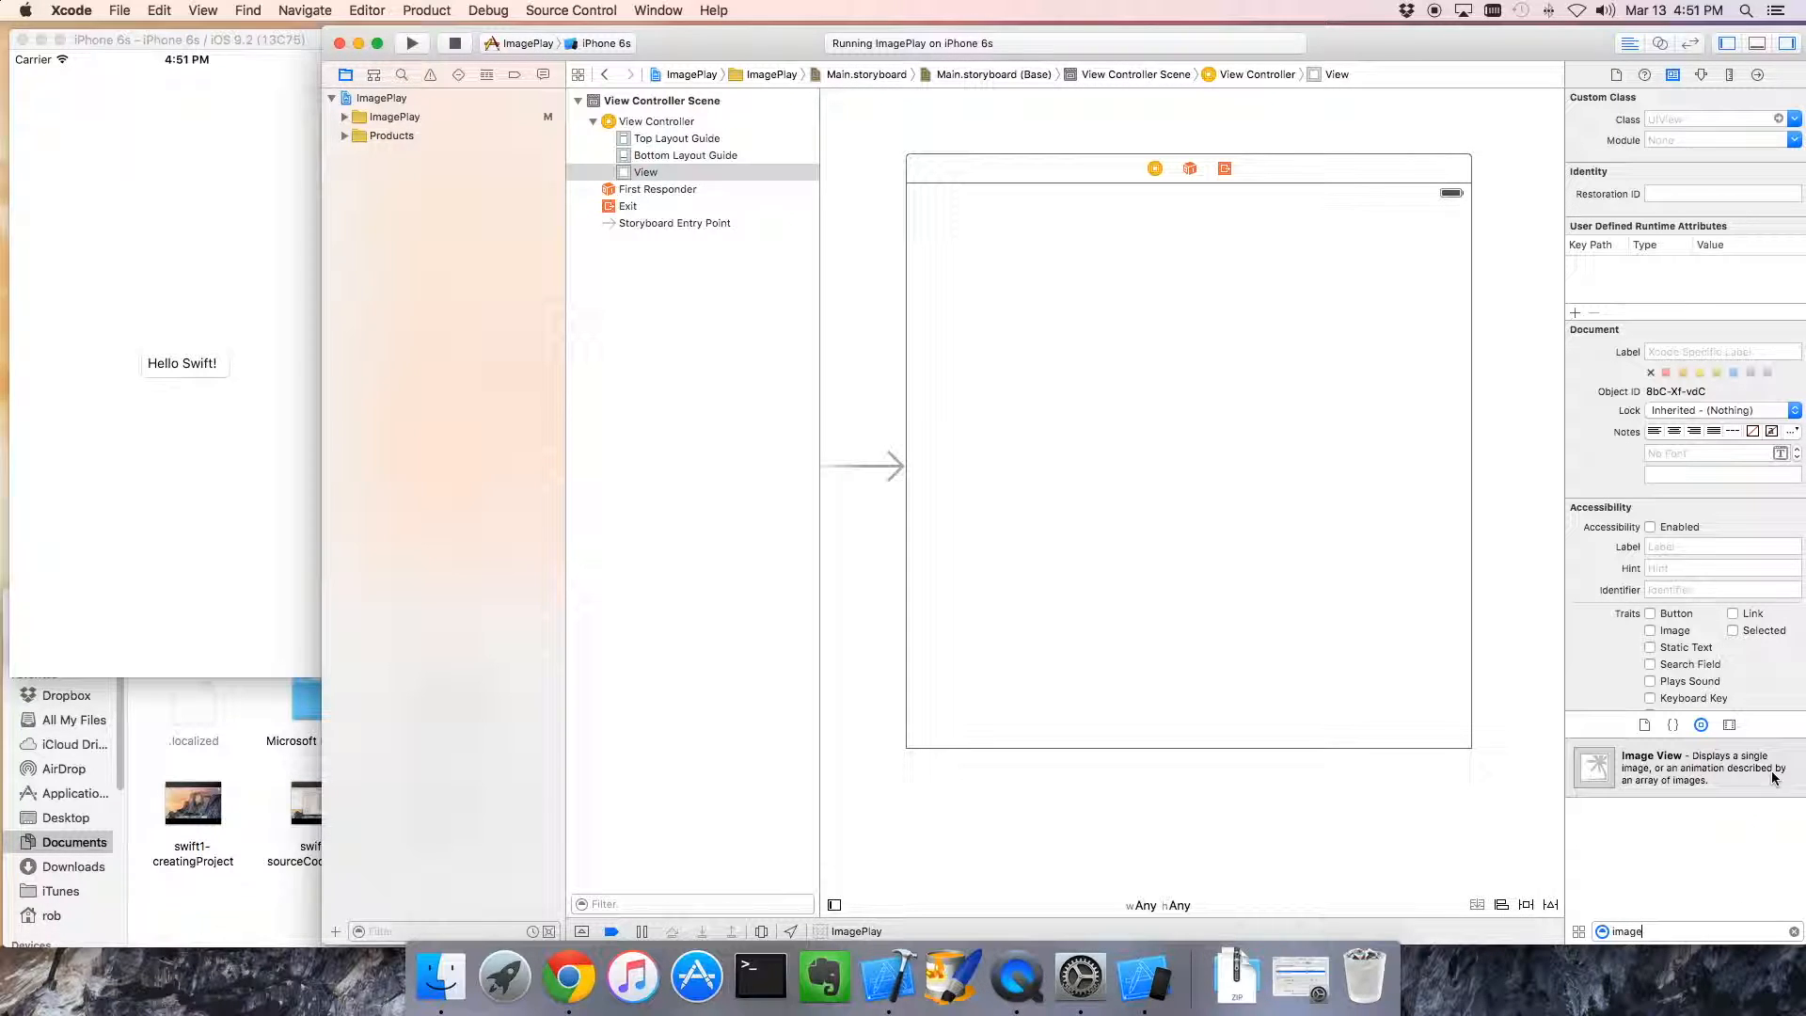
Drop an Image View onto the main view at the phone screen's centre and select it
{"action": "left_click_drag", "start_coordinate": [1593, 767], "coordinate": [1426, 598]}
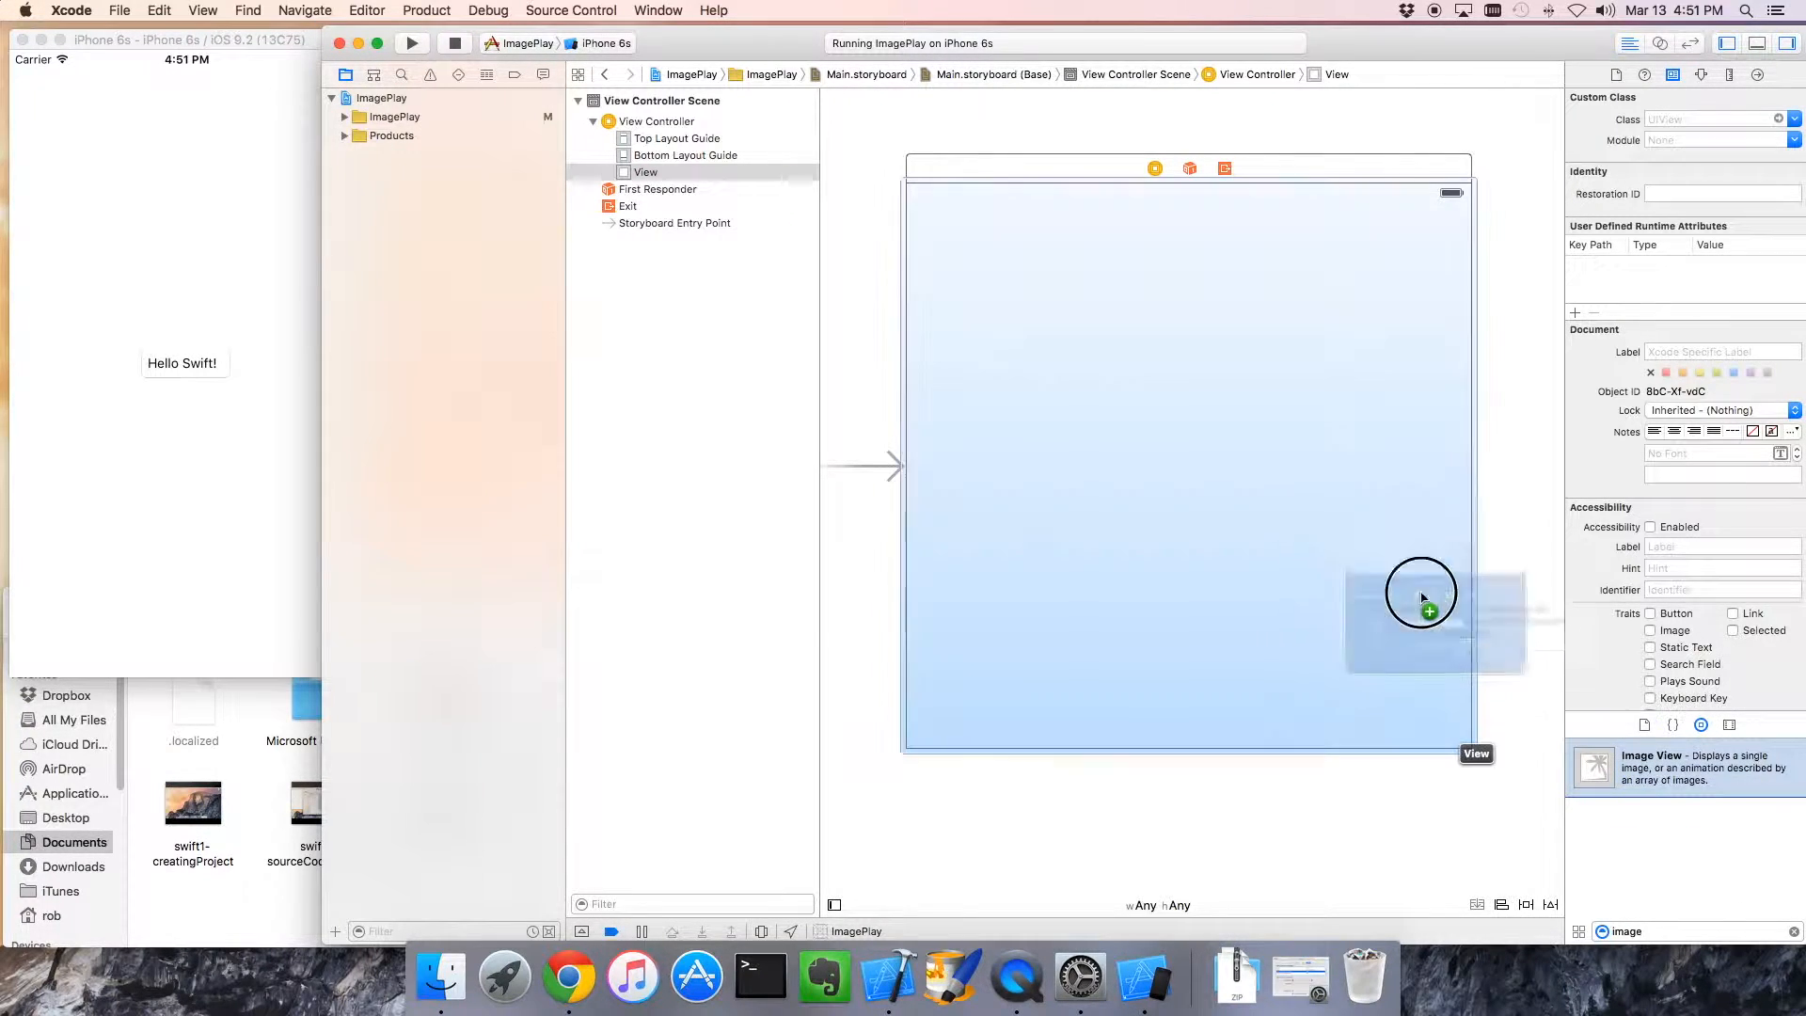
{"action": "left_click_drag", "start_coordinate": [1422, 596], "coordinate": [1187, 463]}
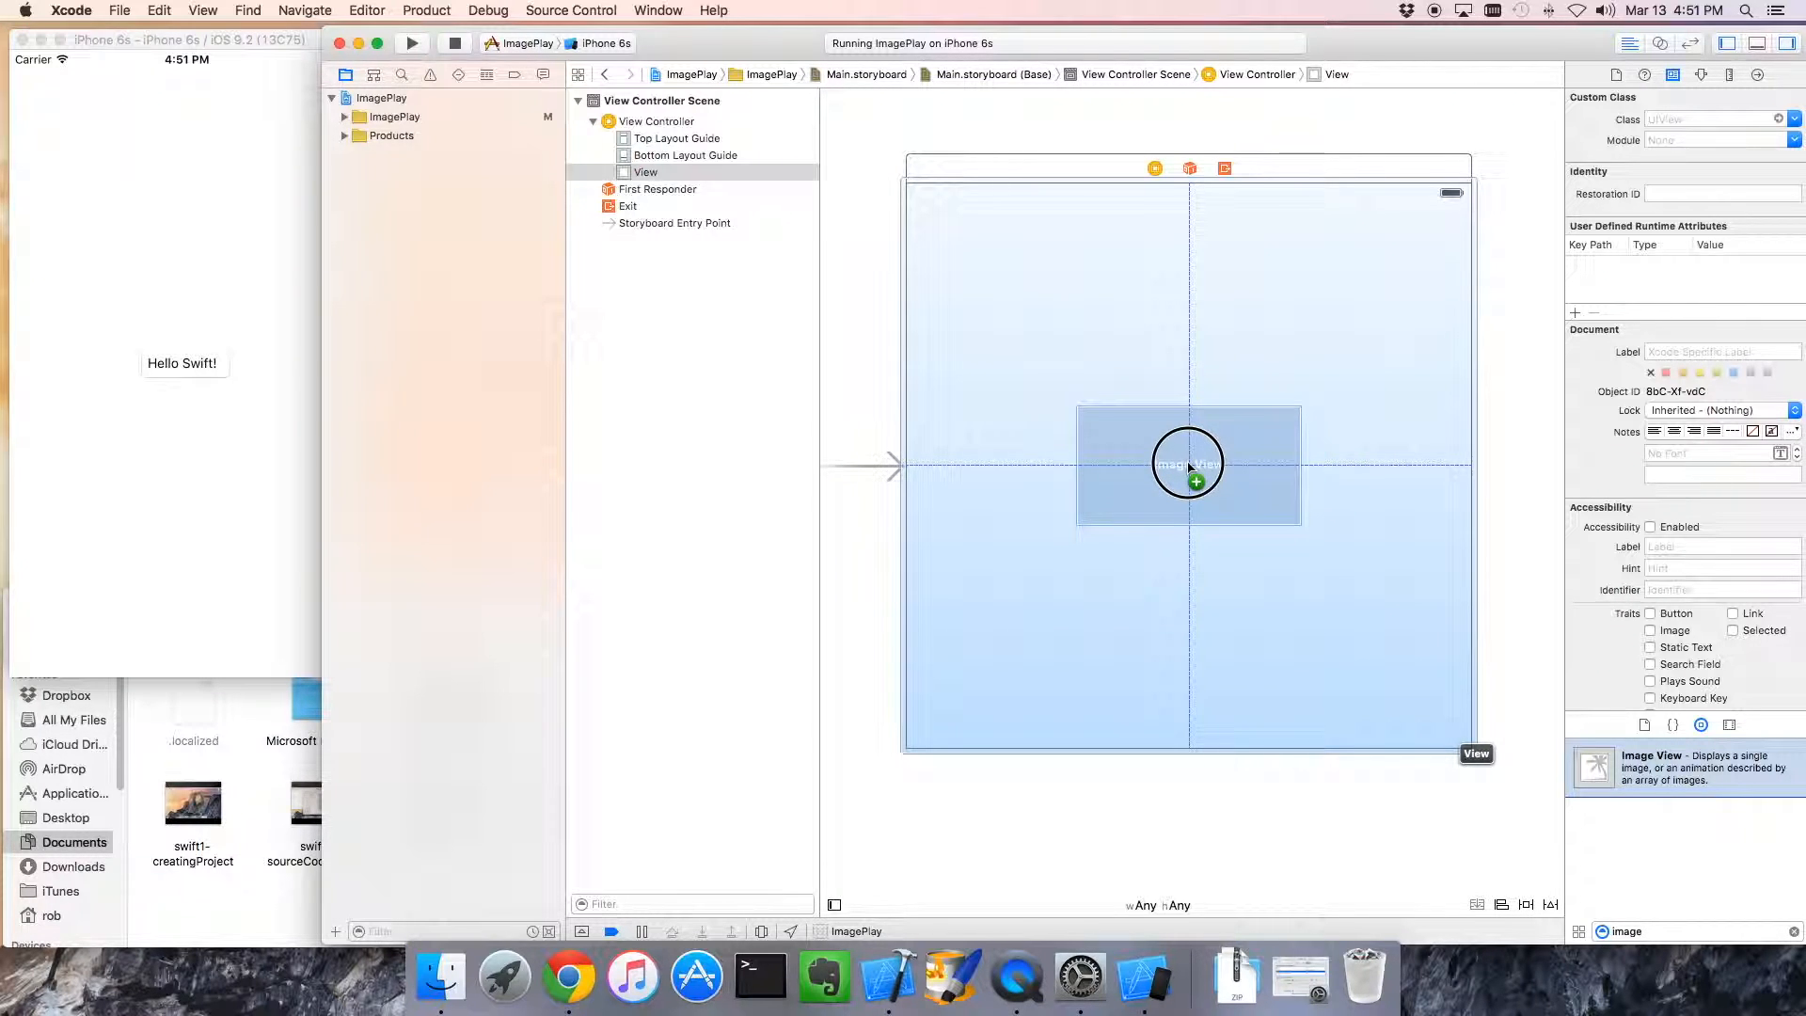
{"action": "left_click_drag", "start_coordinate": [1187, 464], "coordinate": [1187, 459]}
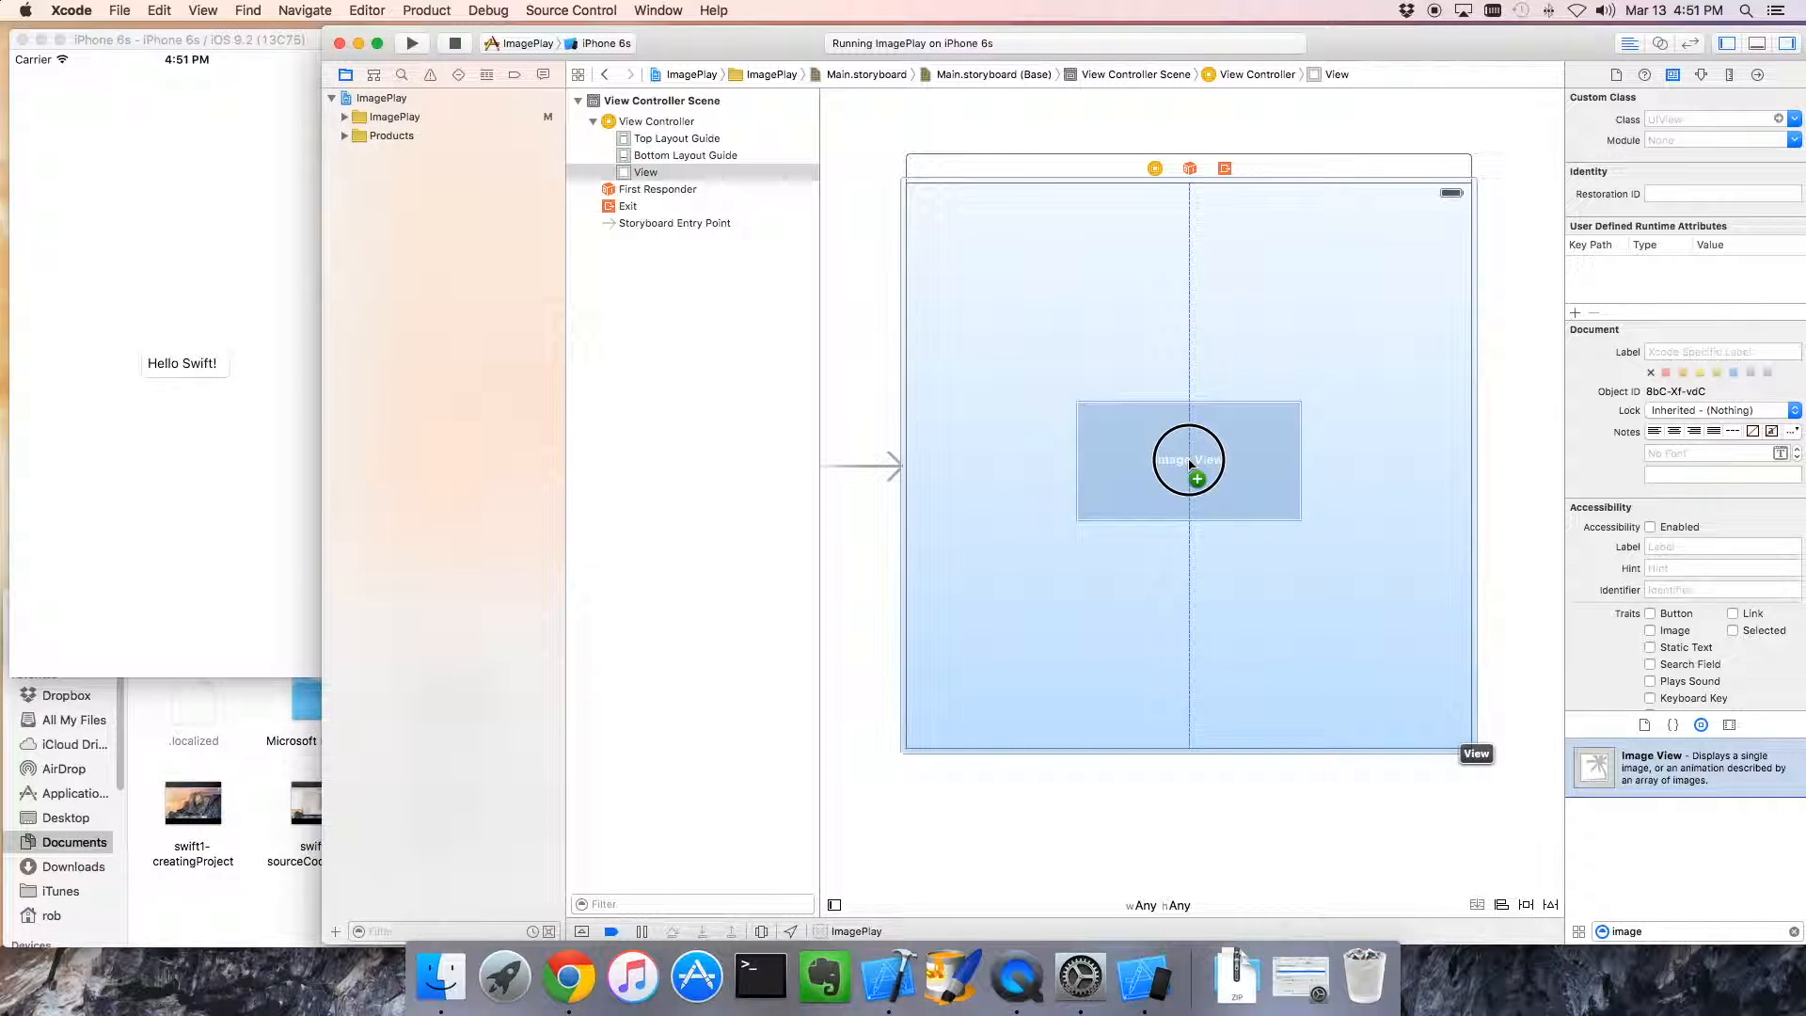
{"action": "left_click", "coordinate": [1187, 459]}
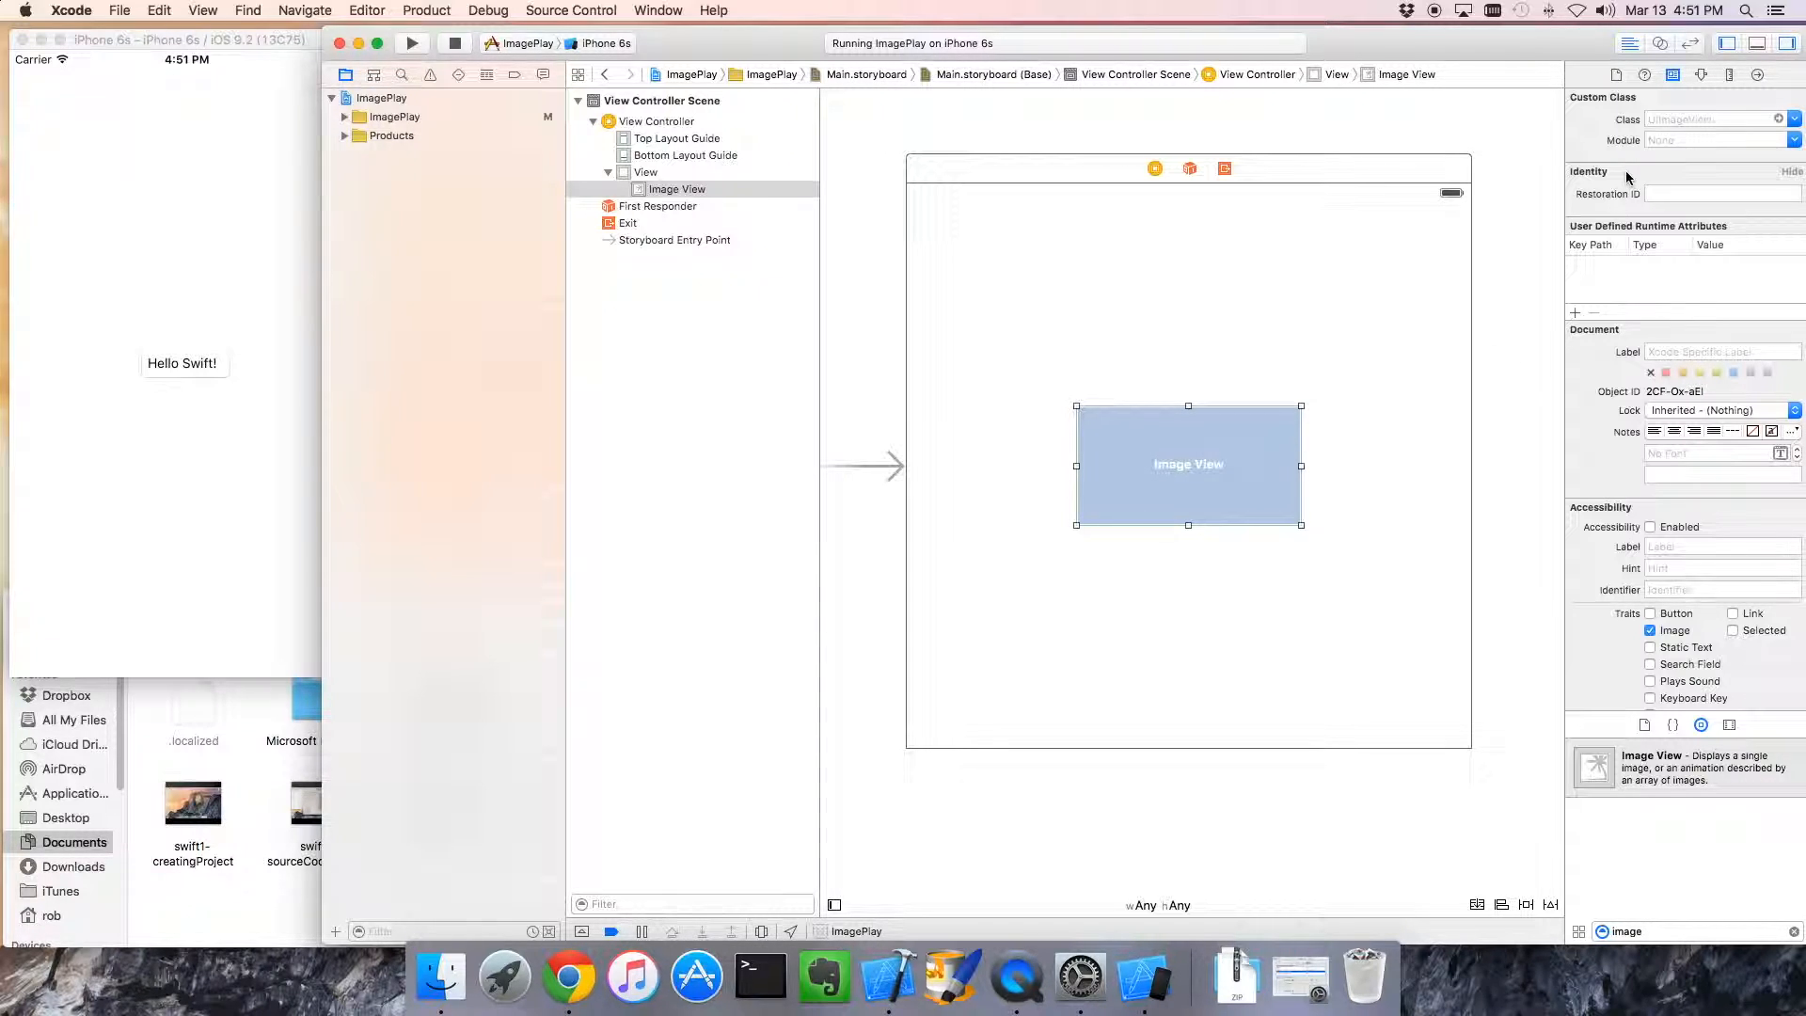
{"action": "mouse_move", "coordinate": [502, 120]}
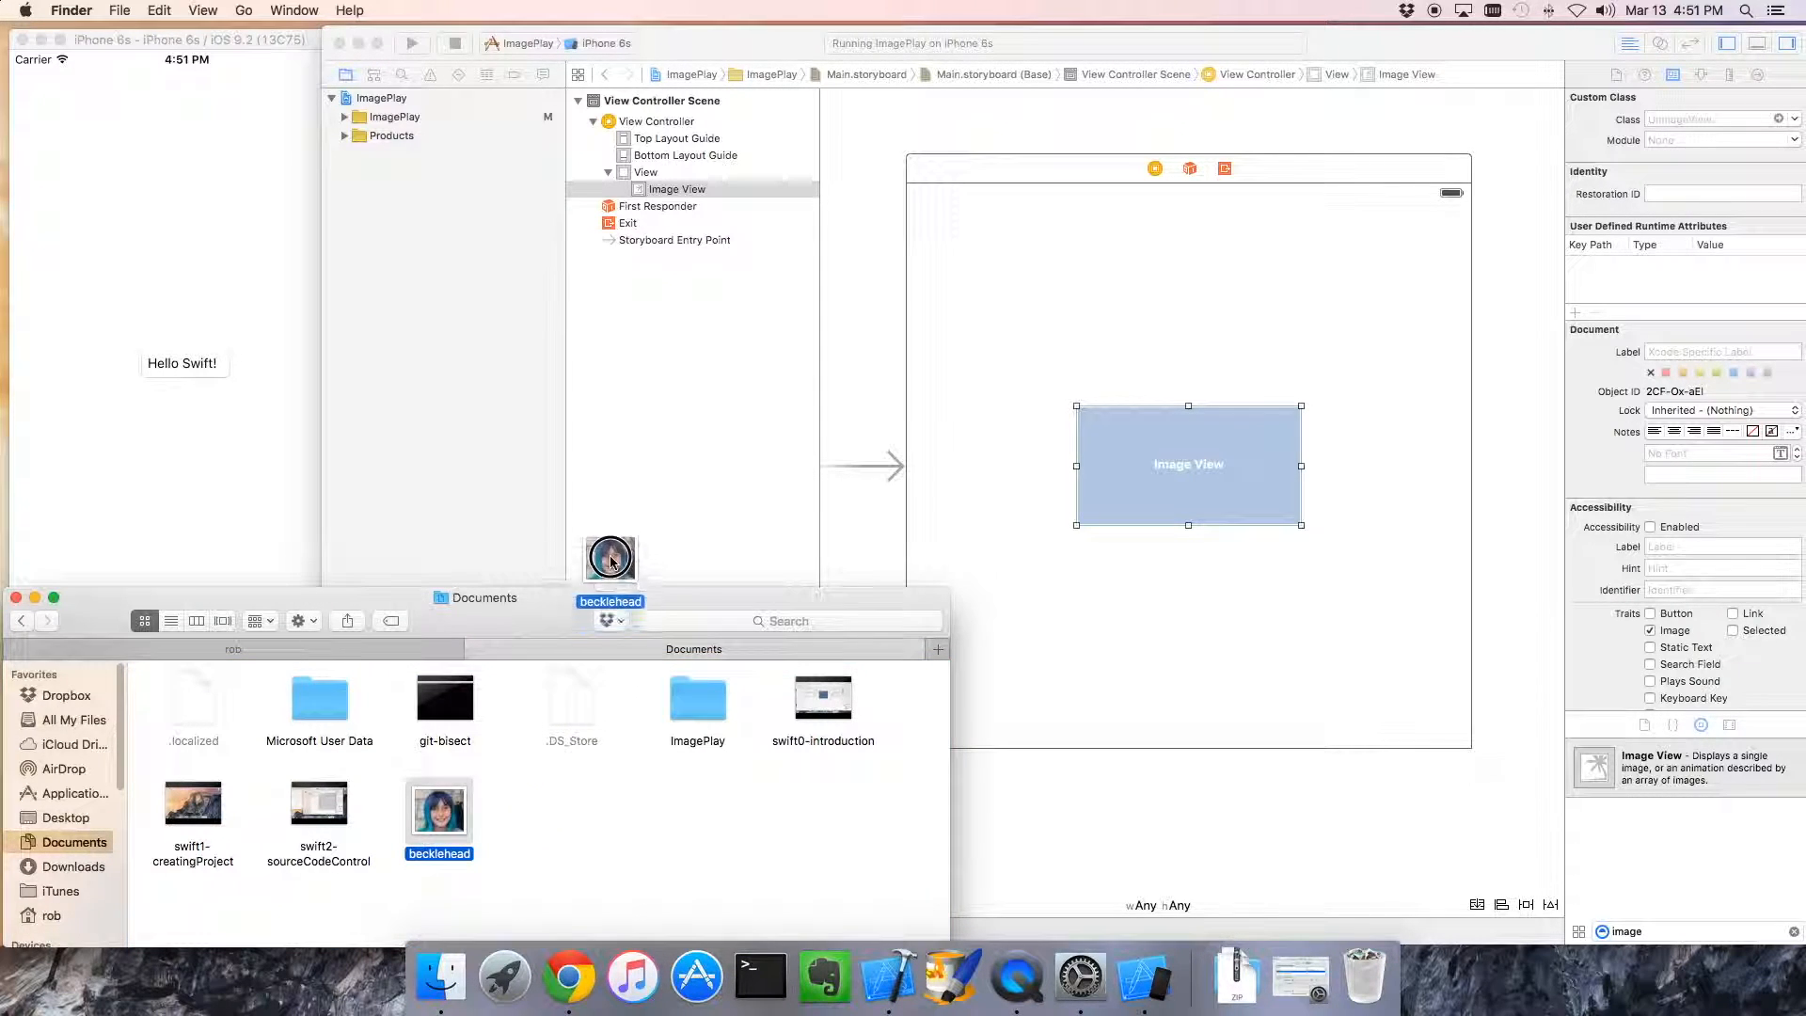
Add the girl's photo JPG from Documents to the project's file list
{"action": "left_click_drag", "start_coordinate": [609, 558], "coordinate": [369, 110]}
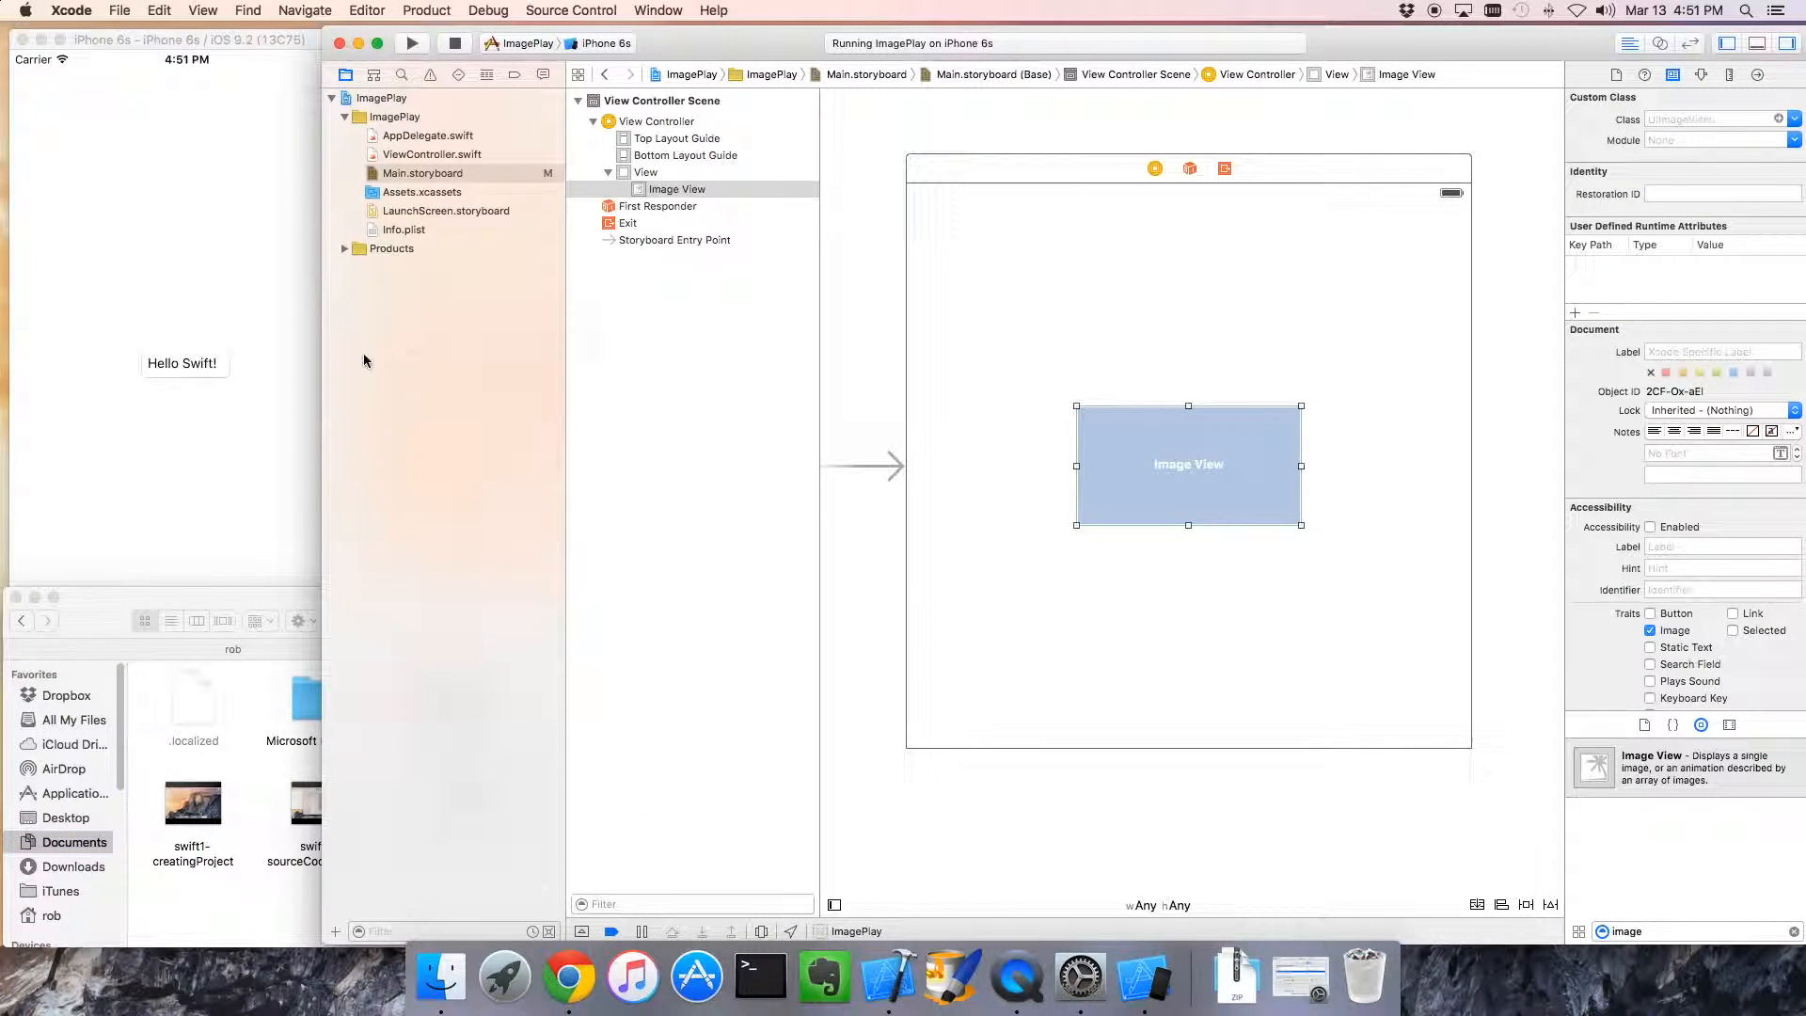
{"action": "left_click", "coordinate": [461, 801]}
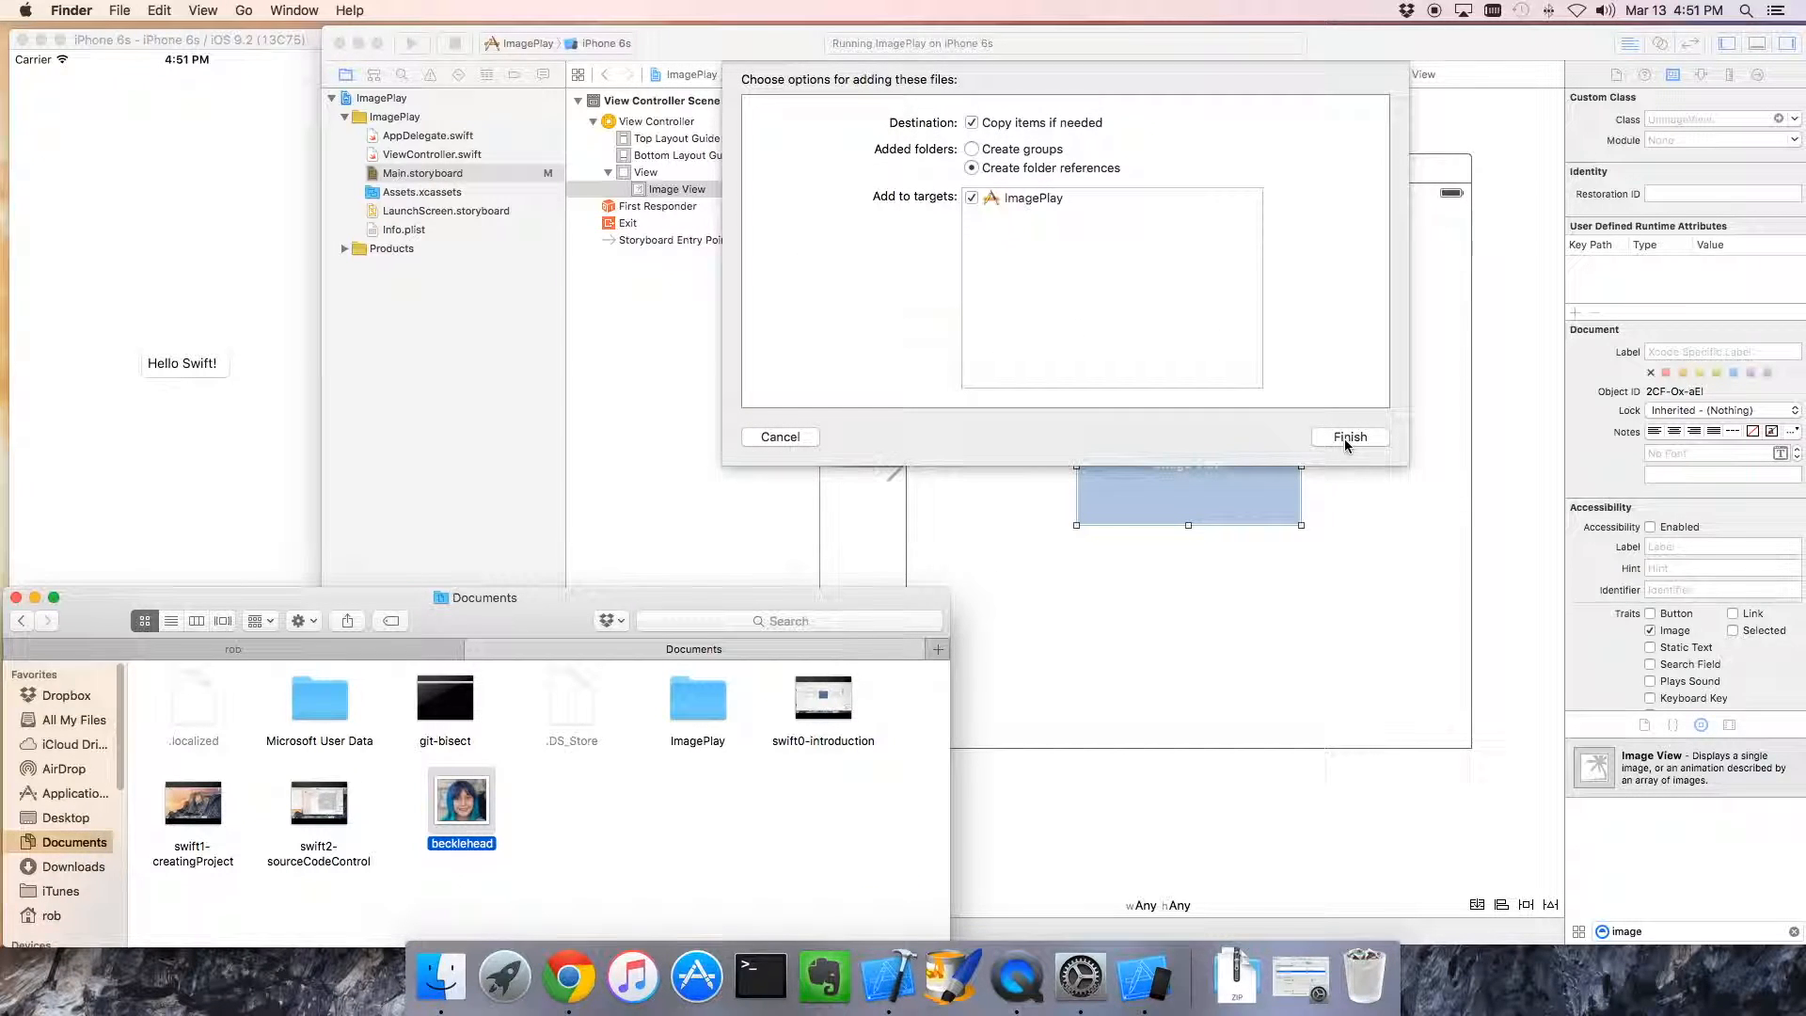
{"action": "left_click", "coordinate": [1349, 438]}
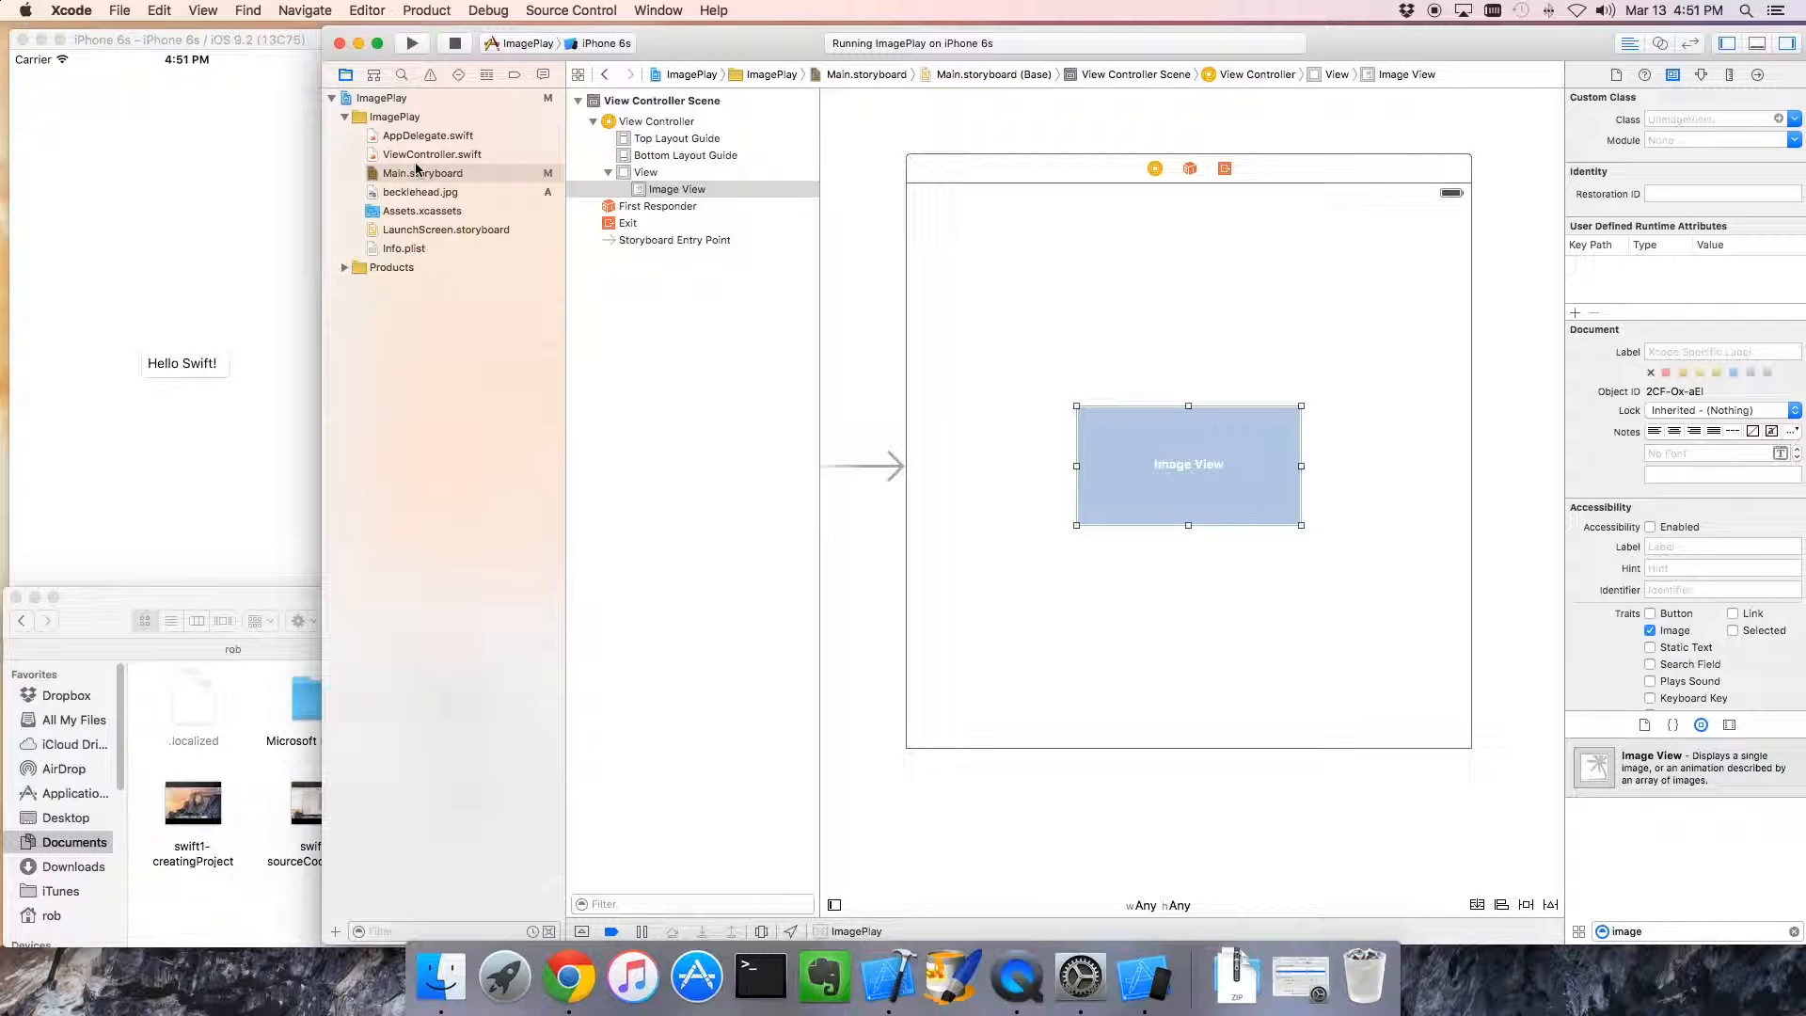
Preview the added photo, then return to Main.storyboard
{"action": "left_click", "coordinate": [420, 192]}
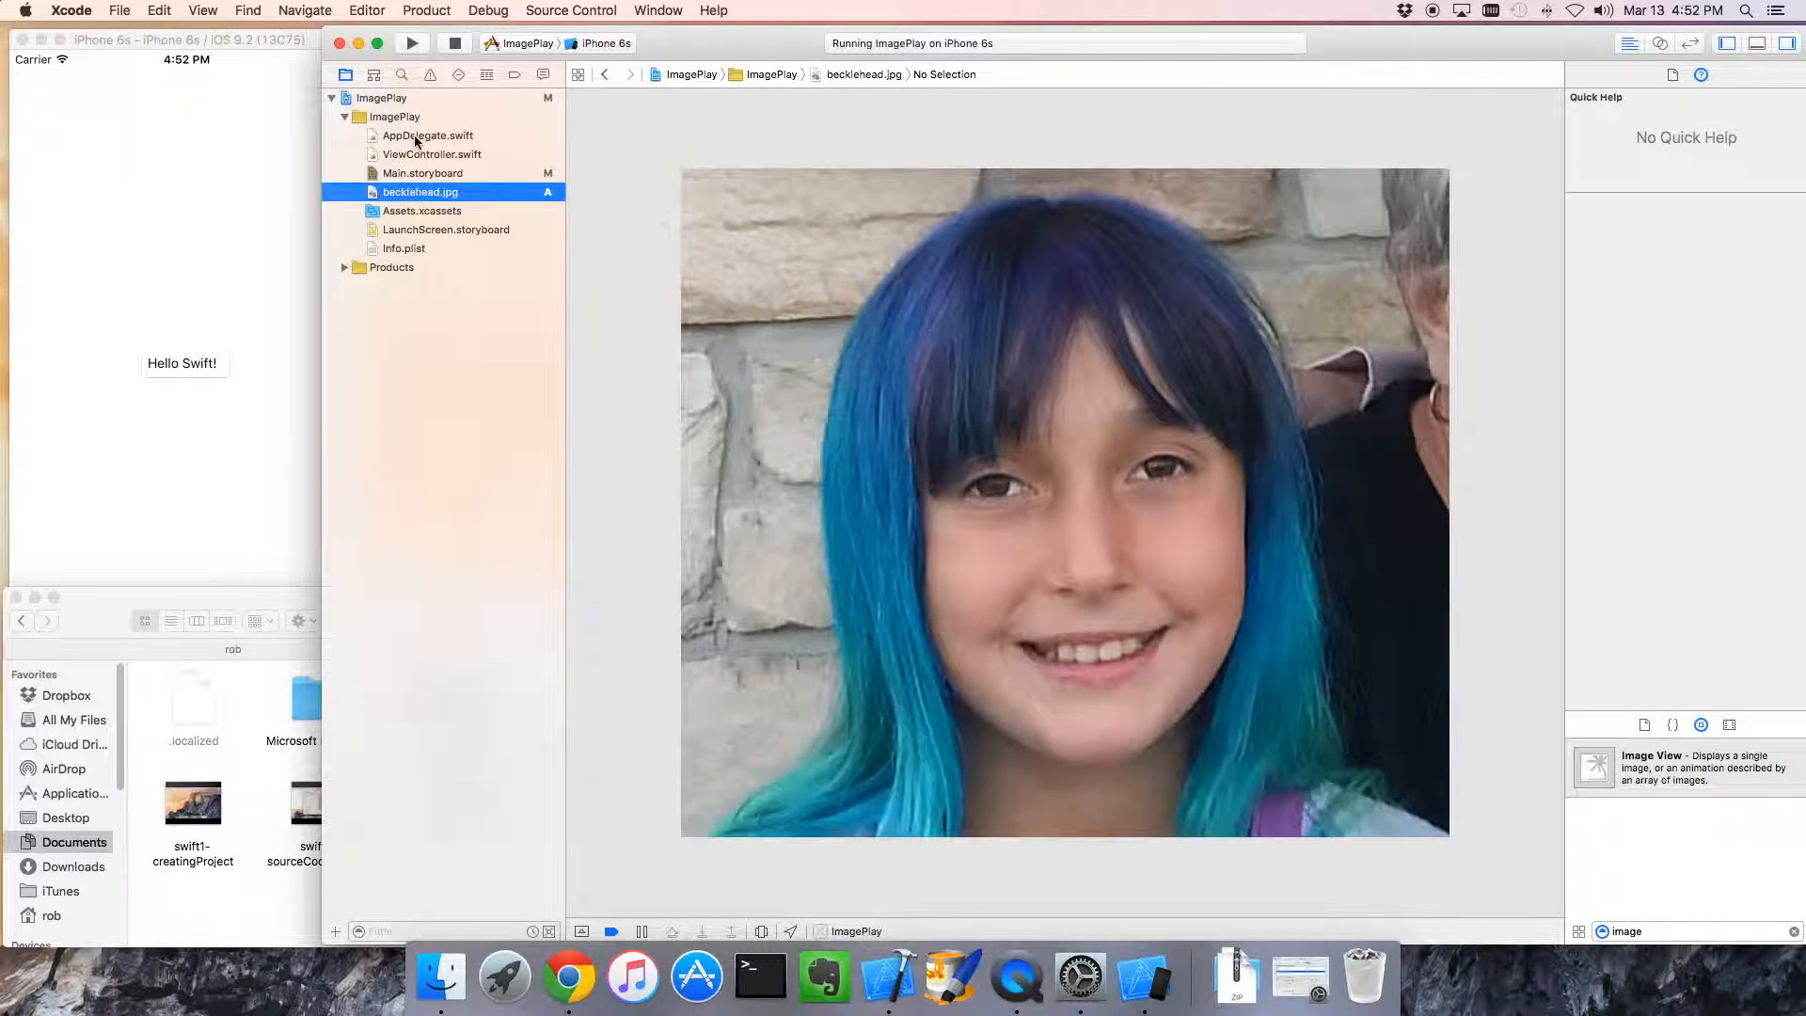
{"action": "left_click", "coordinate": [422, 174]}
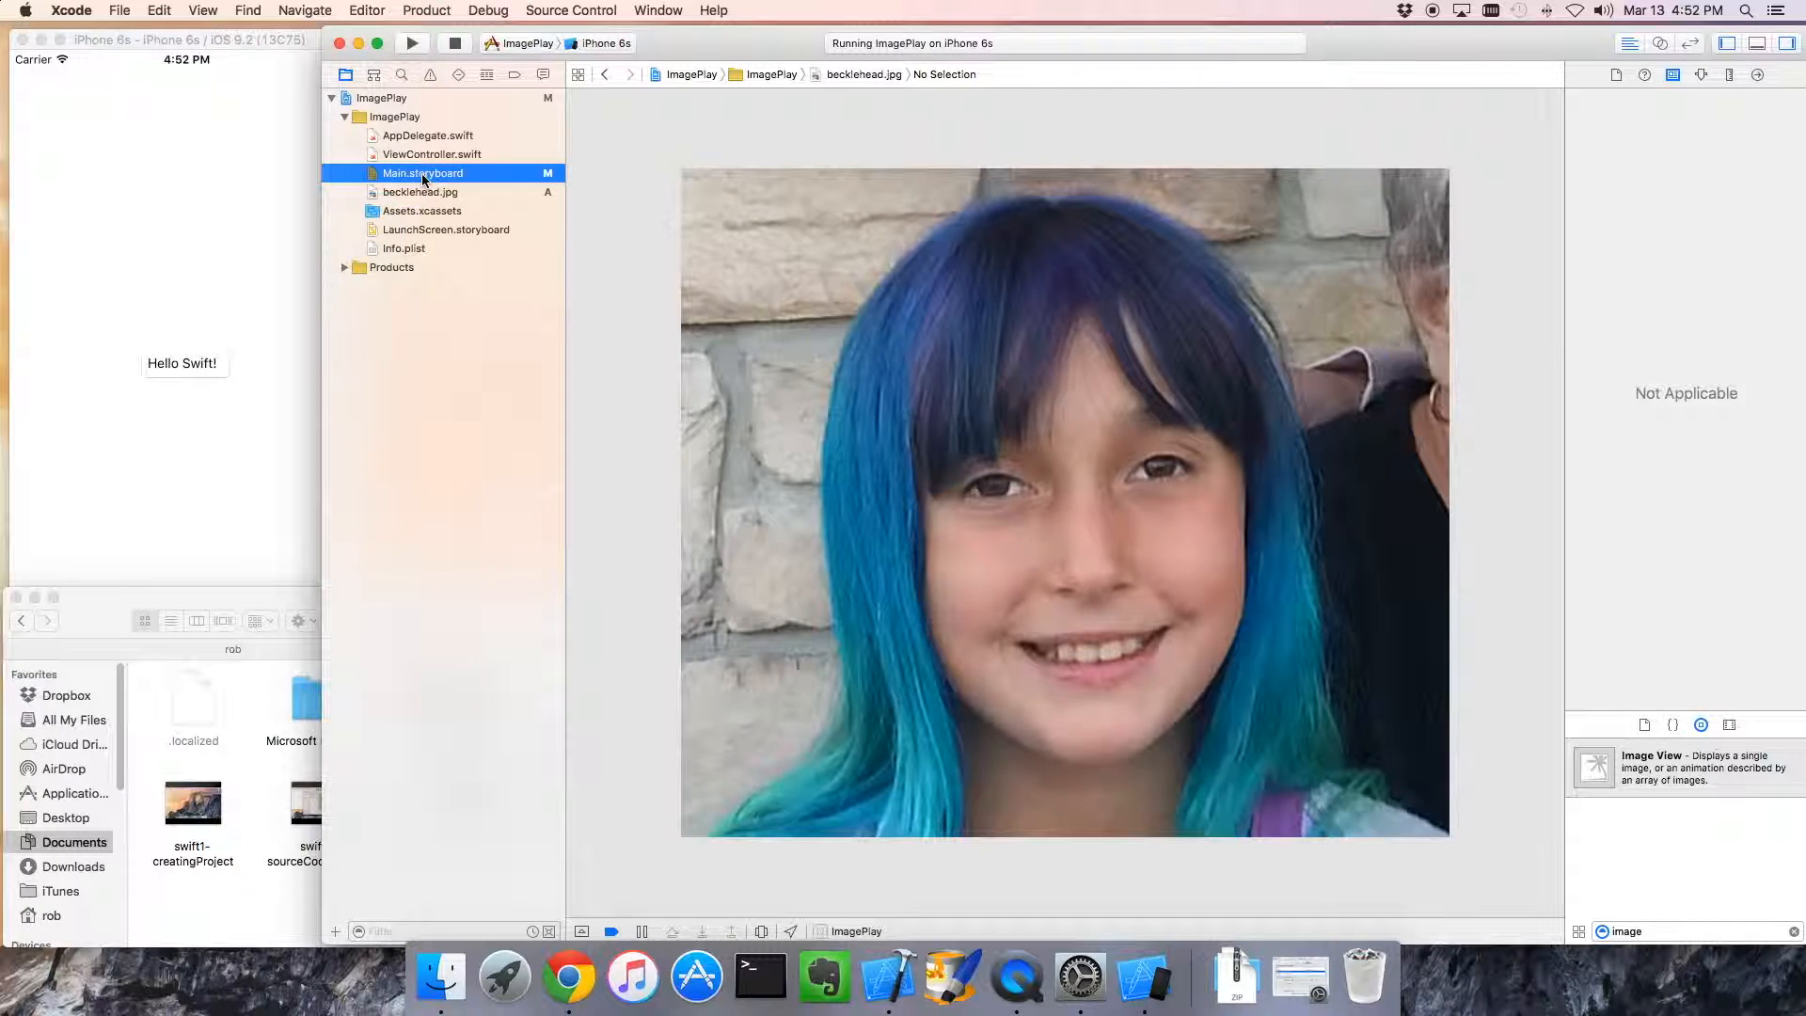
{"action": "left_click", "coordinate": [419, 173]}
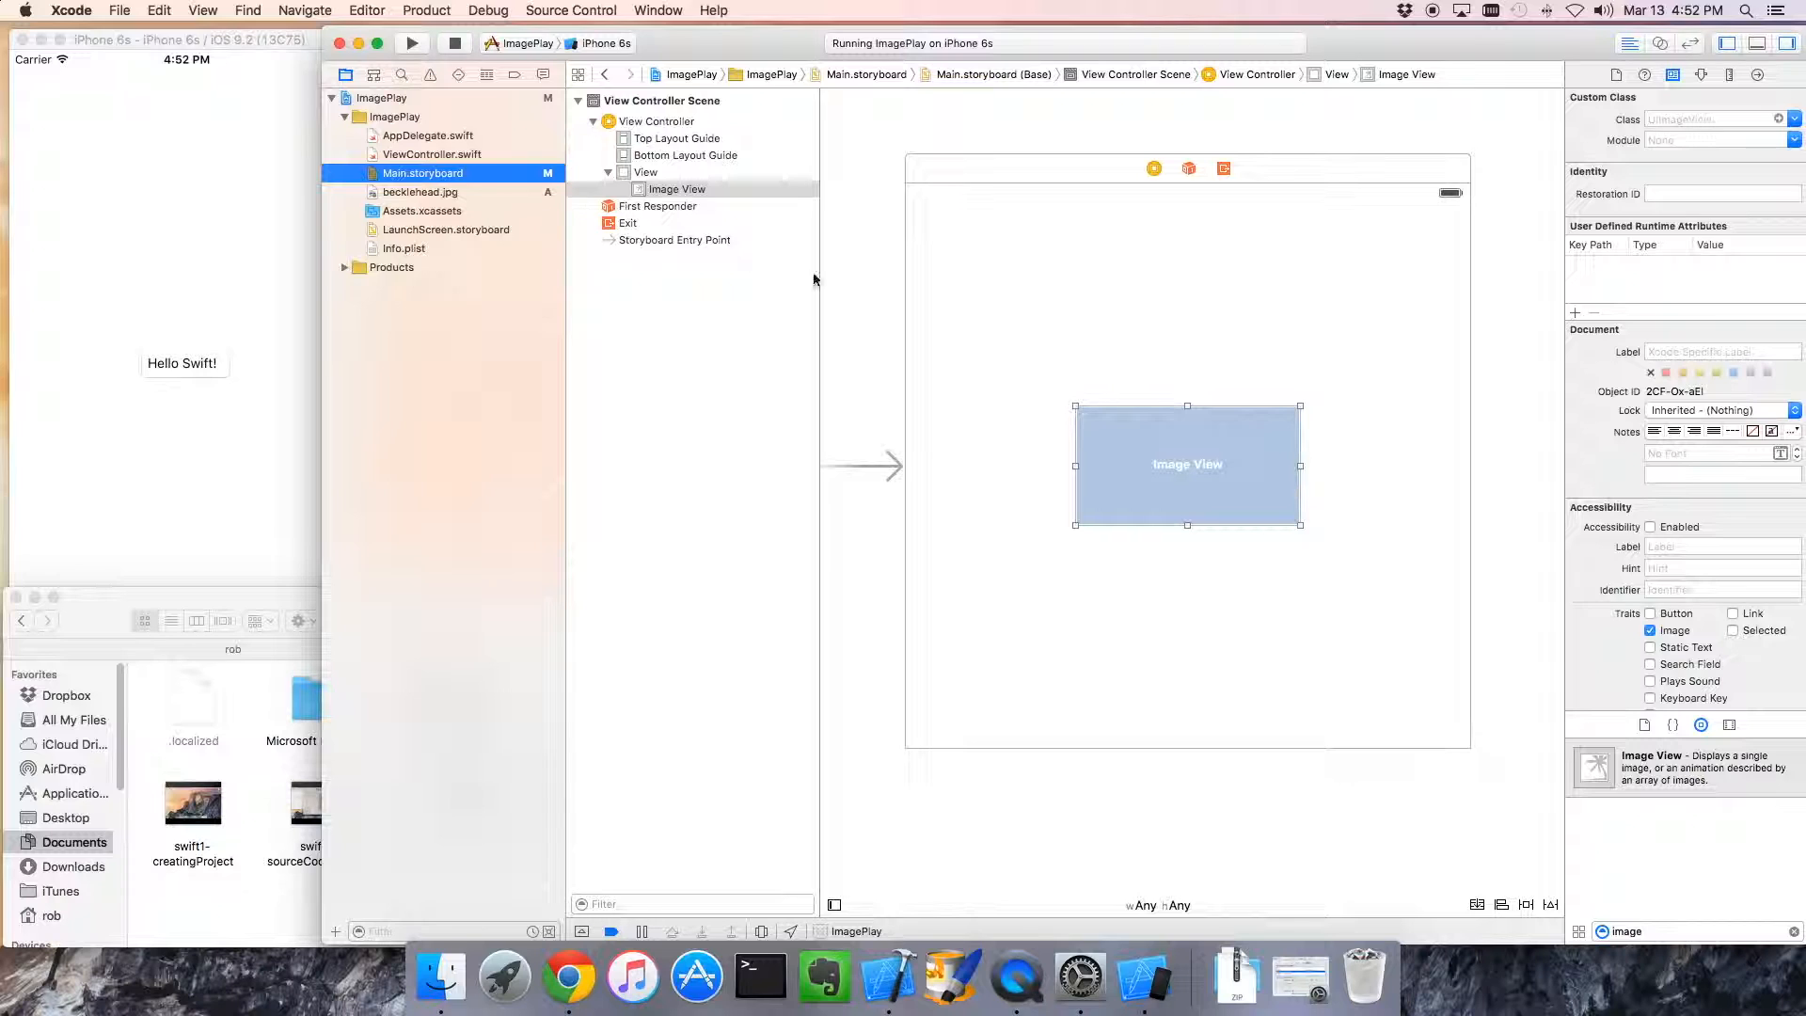
{"action": "mouse_move", "coordinate": [773, 96]}
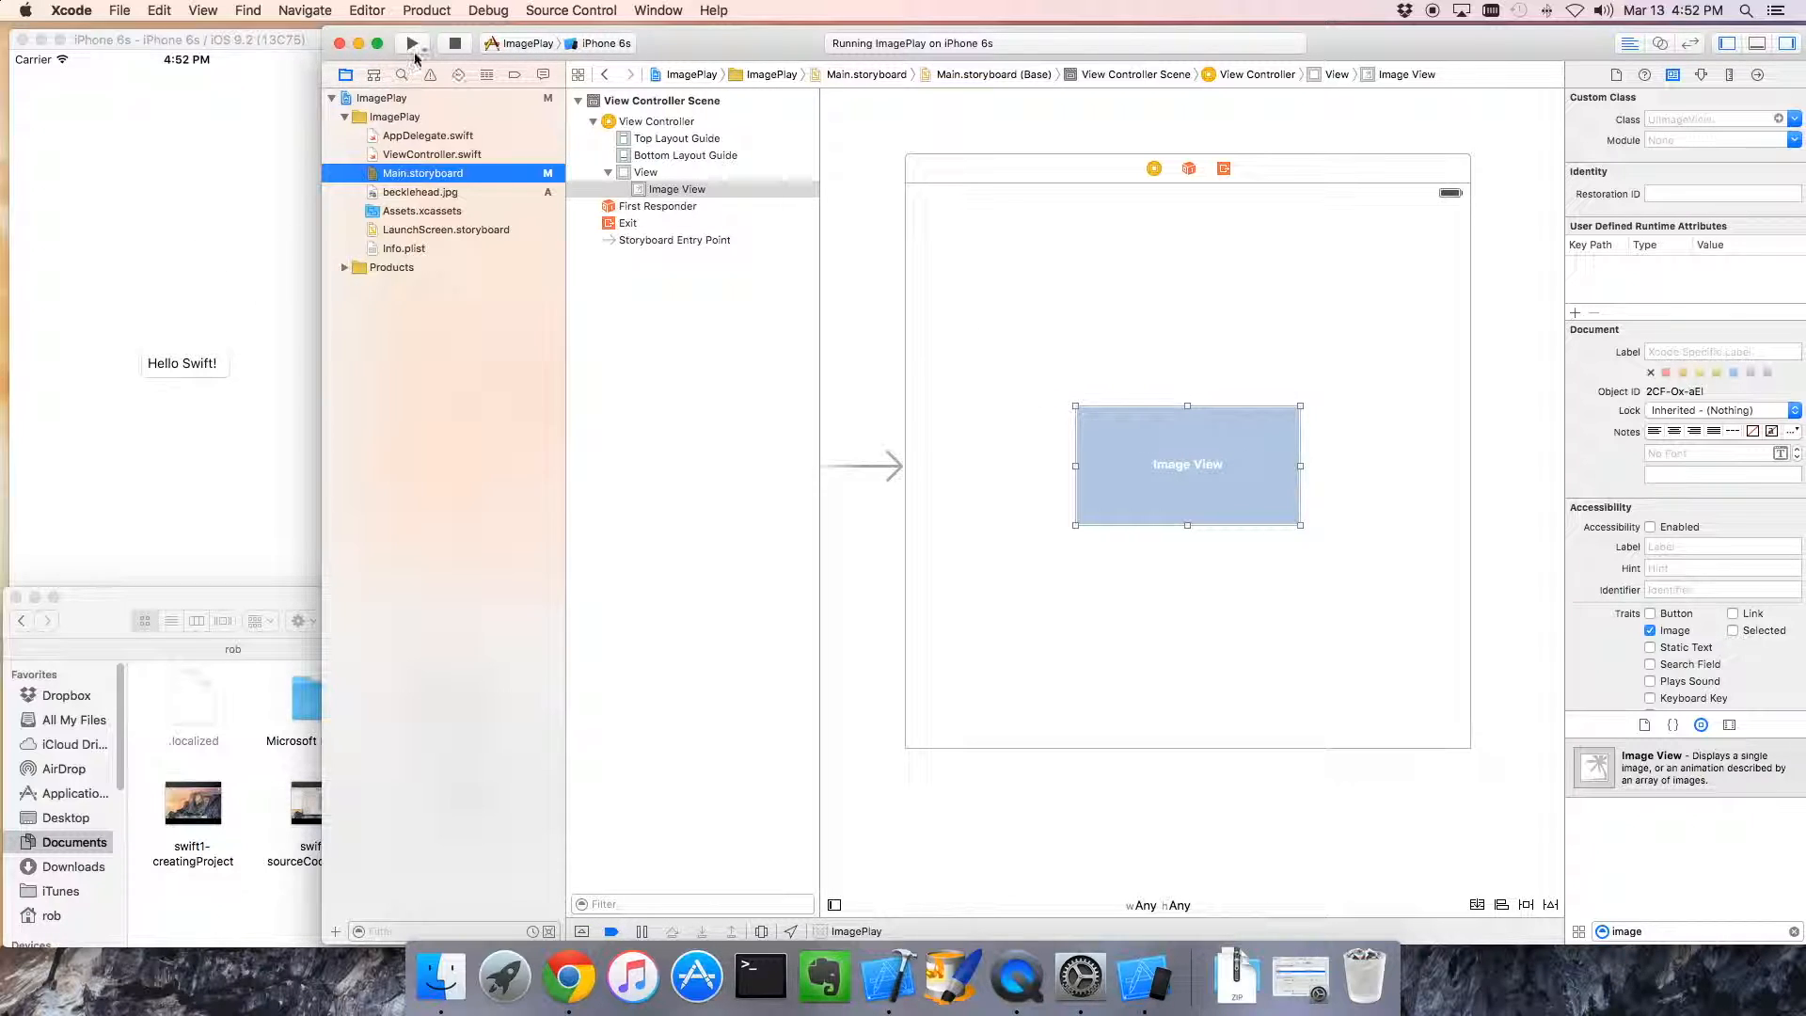
Build and run the app so the simulator shows a blank white screen
{"action": "left_click", "coordinate": [412, 43]}
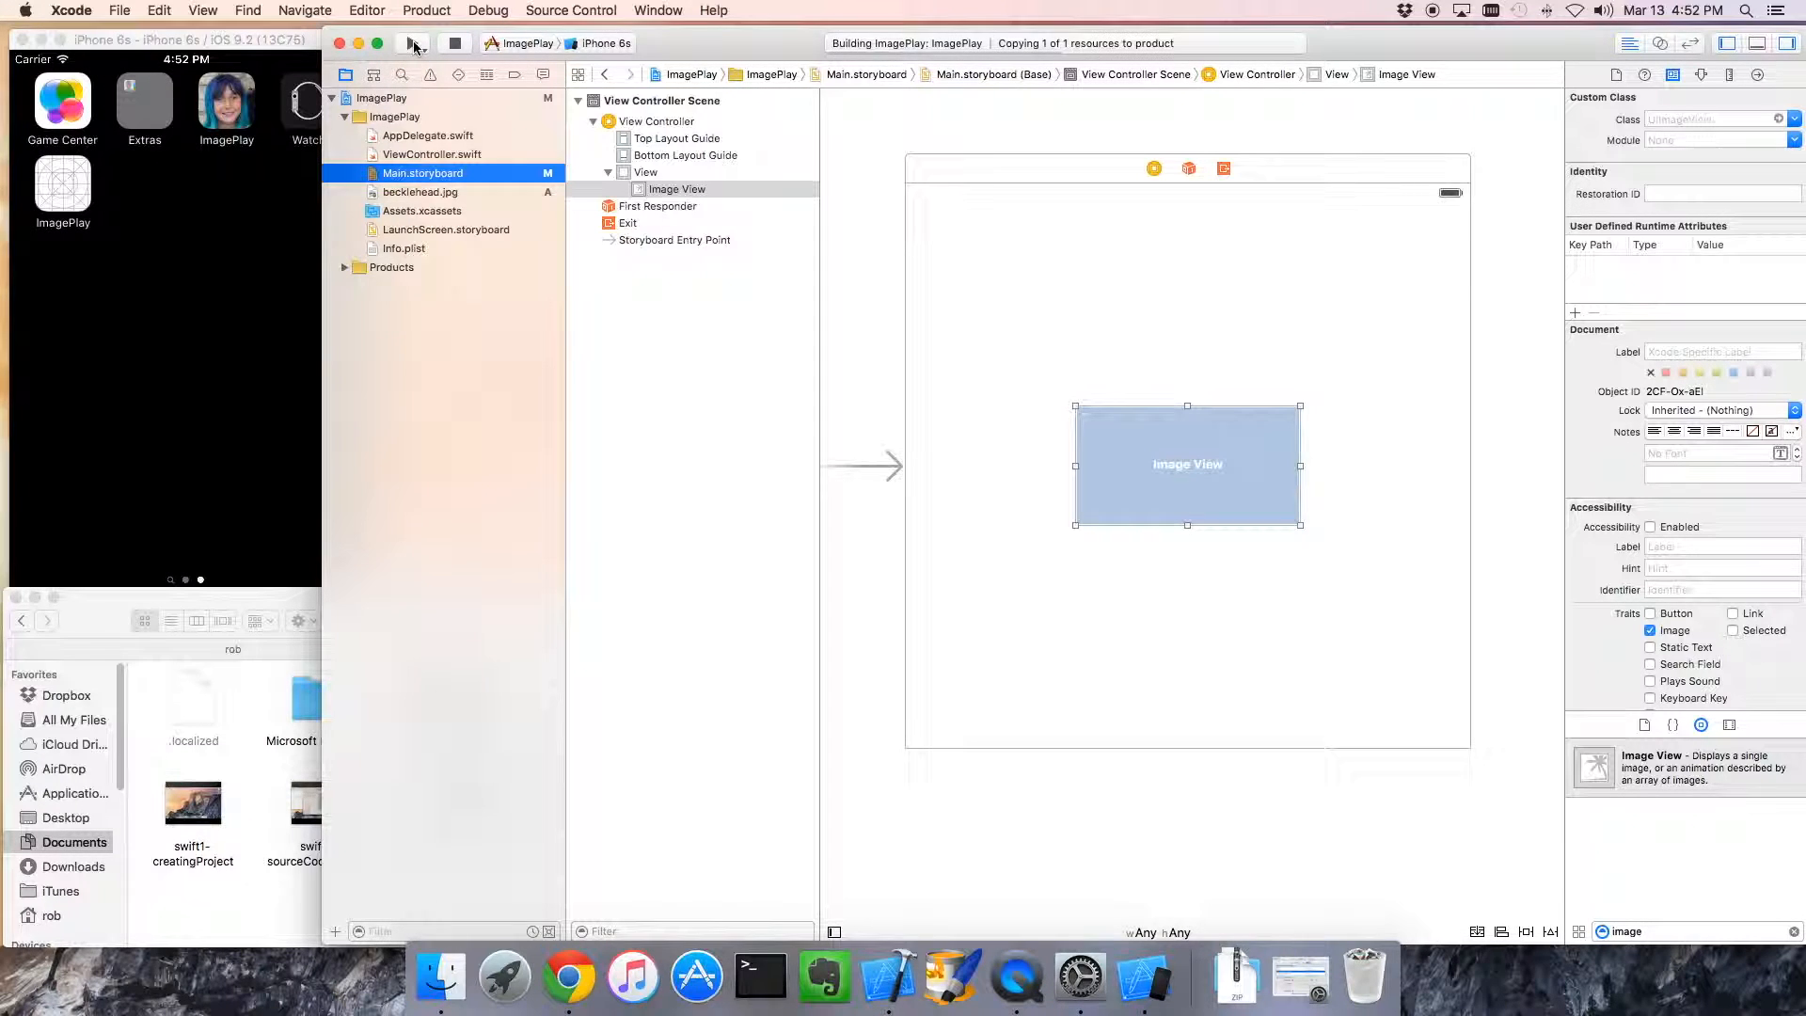
{"action": "left_click", "coordinate": [412, 43]}
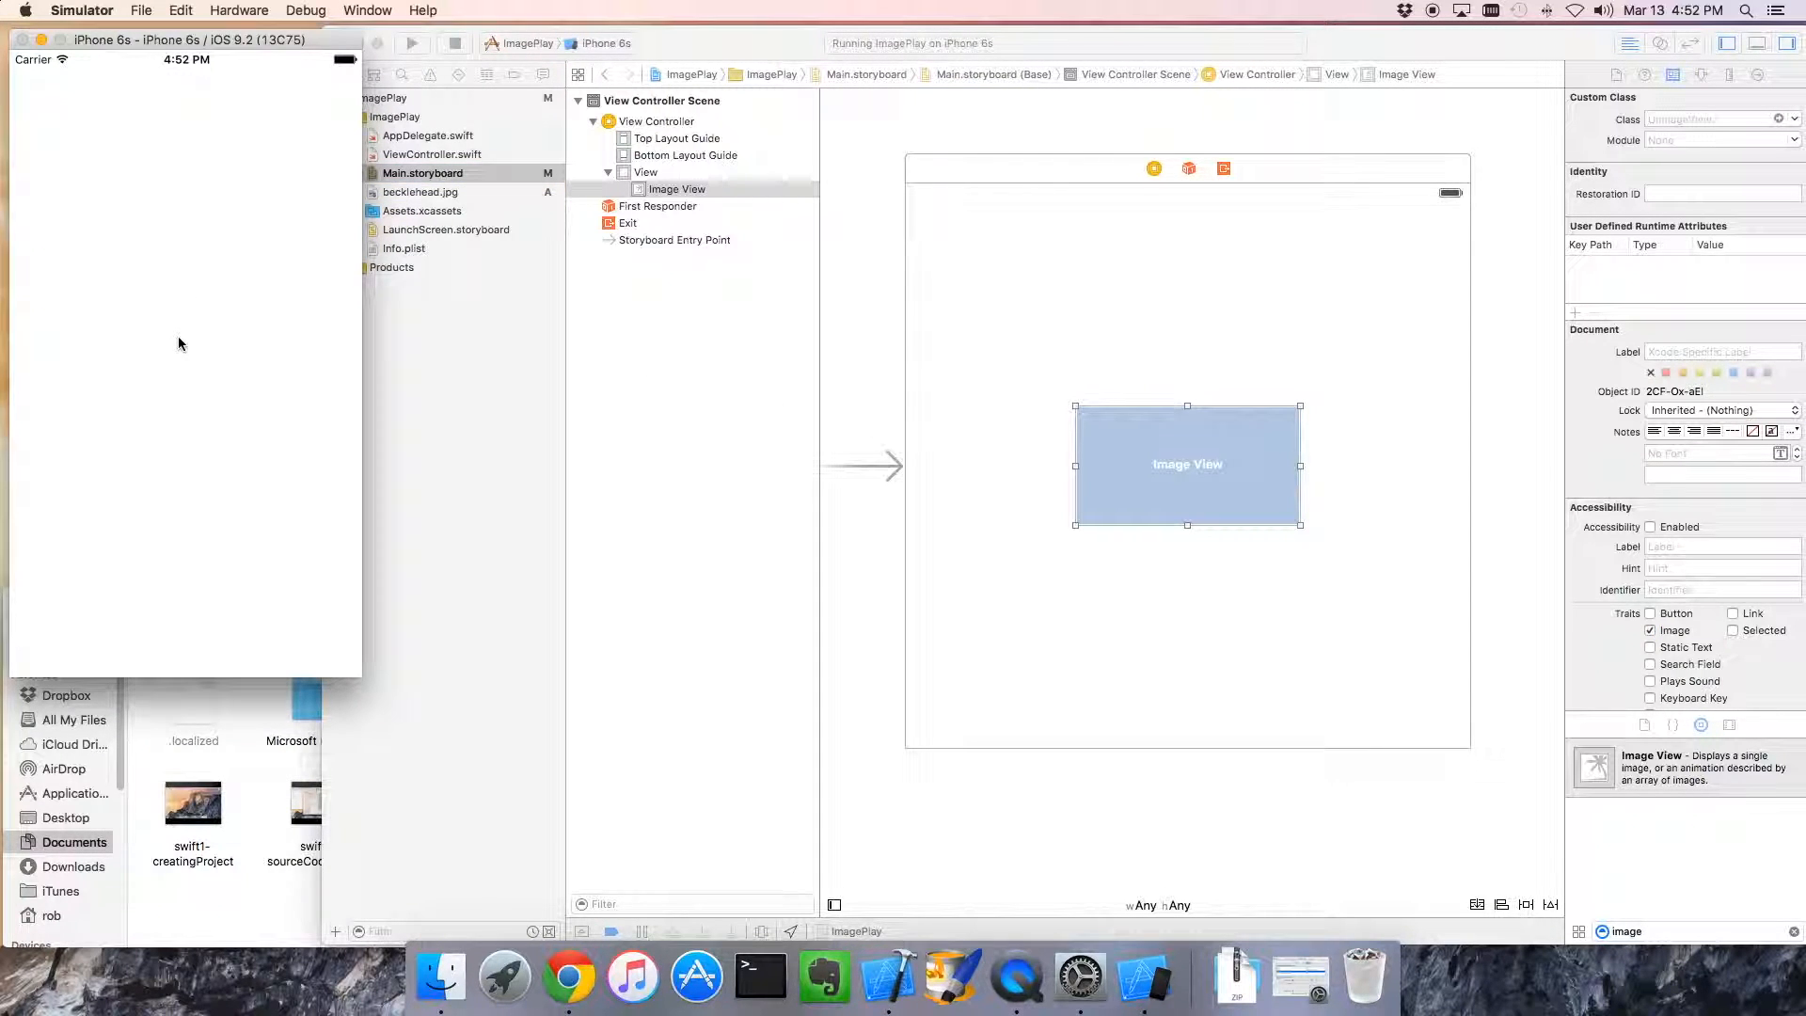
{"action": "mouse_move", "coordinate": [246, 355]}
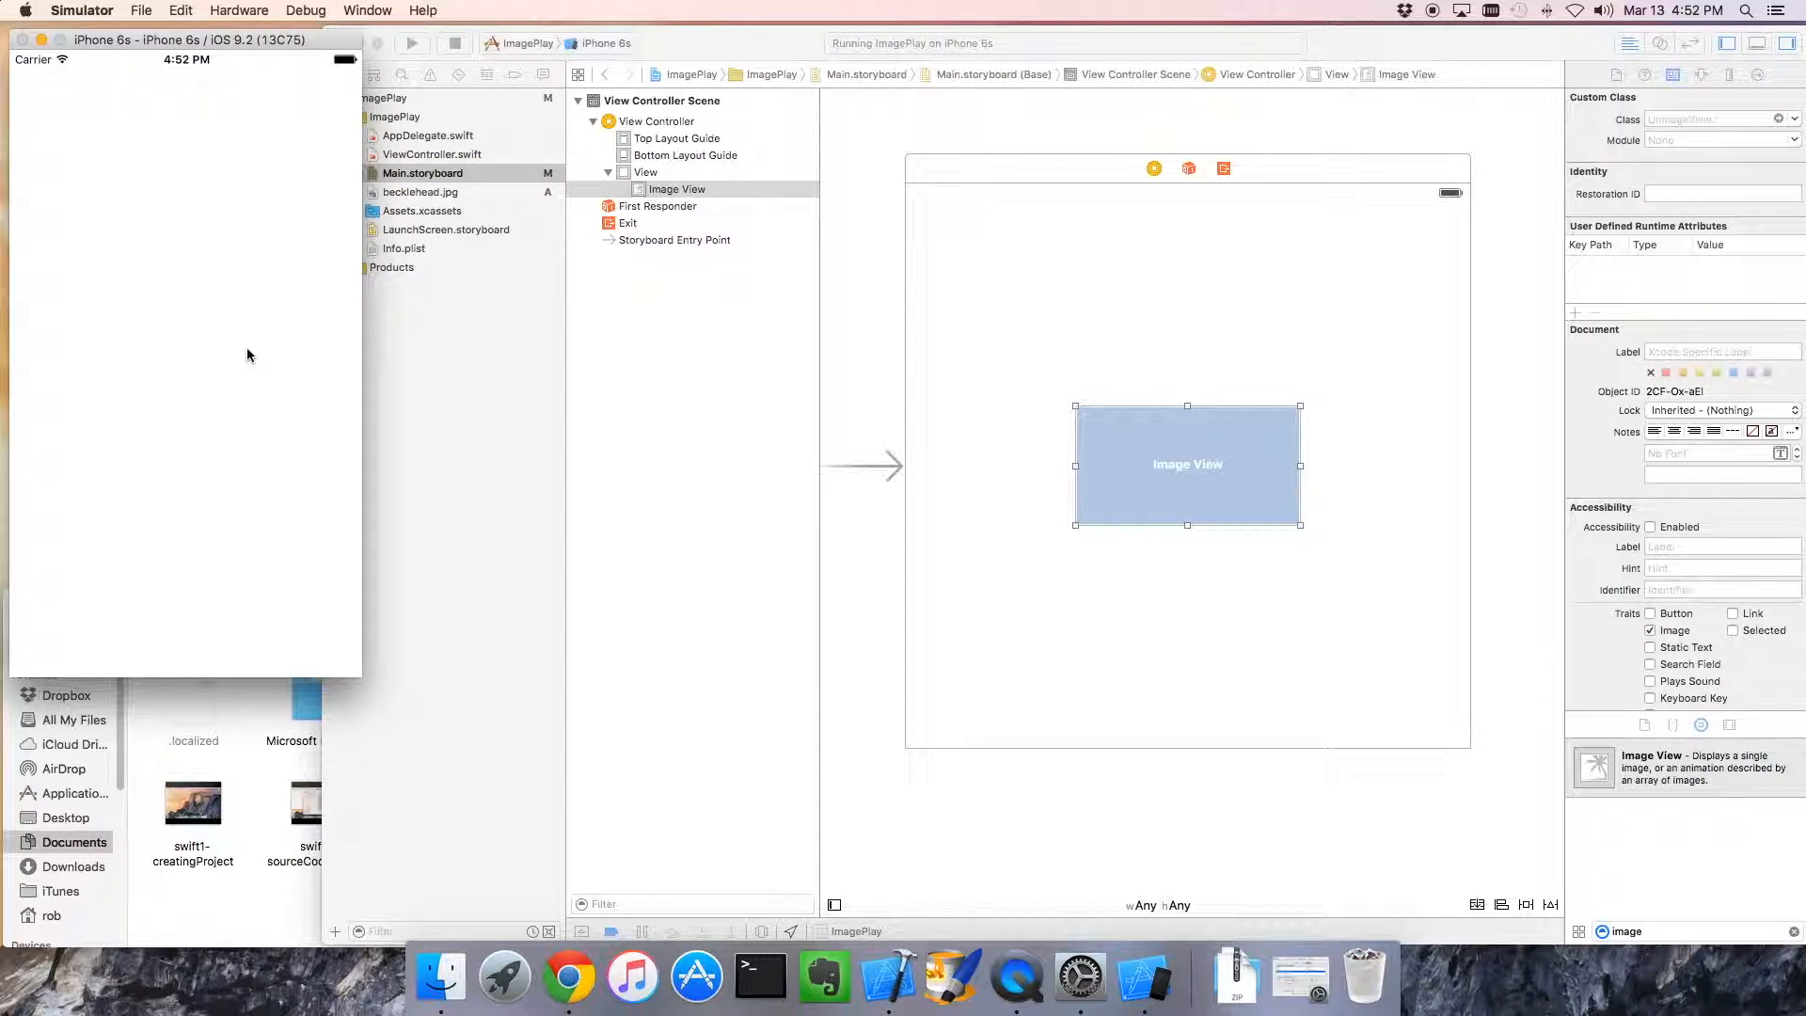
{"action": "mouse_move", "coordinate": [199, 331]}
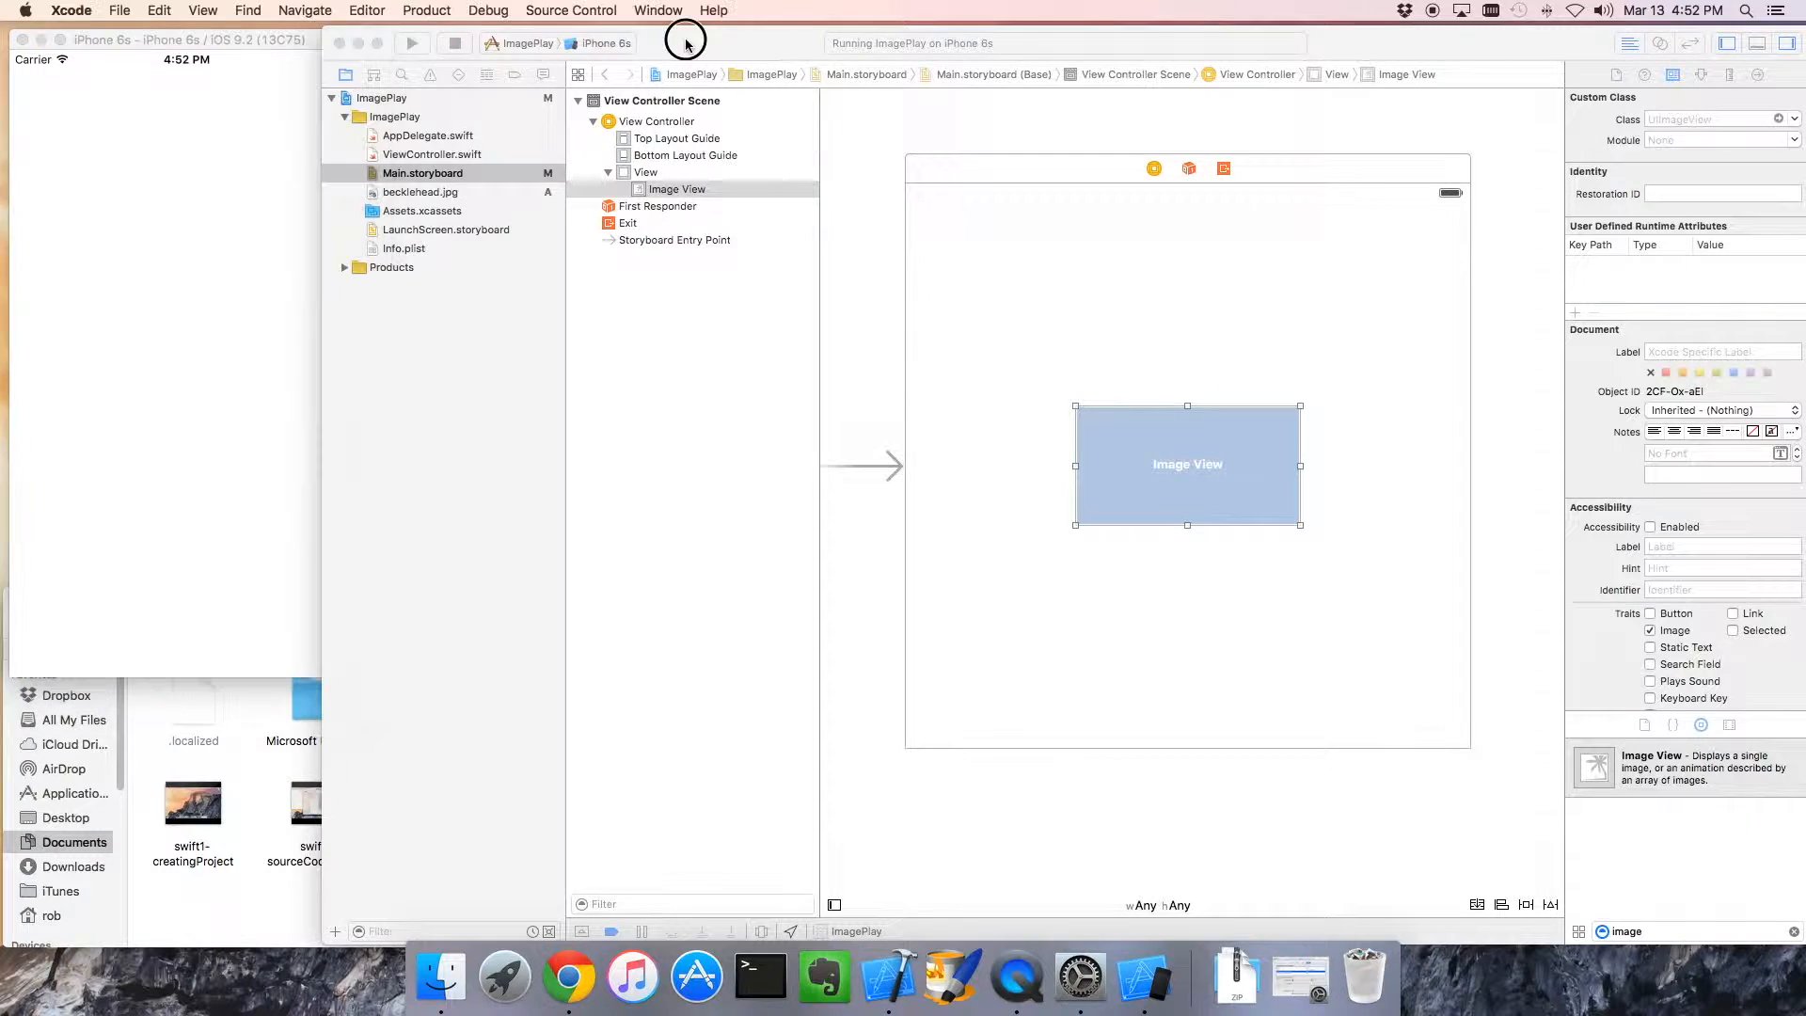
Switch back to Xcode and view ViewController.swift with its default viewDidLoad code
{"action": "left_click", "coordinate": [421, 173]}
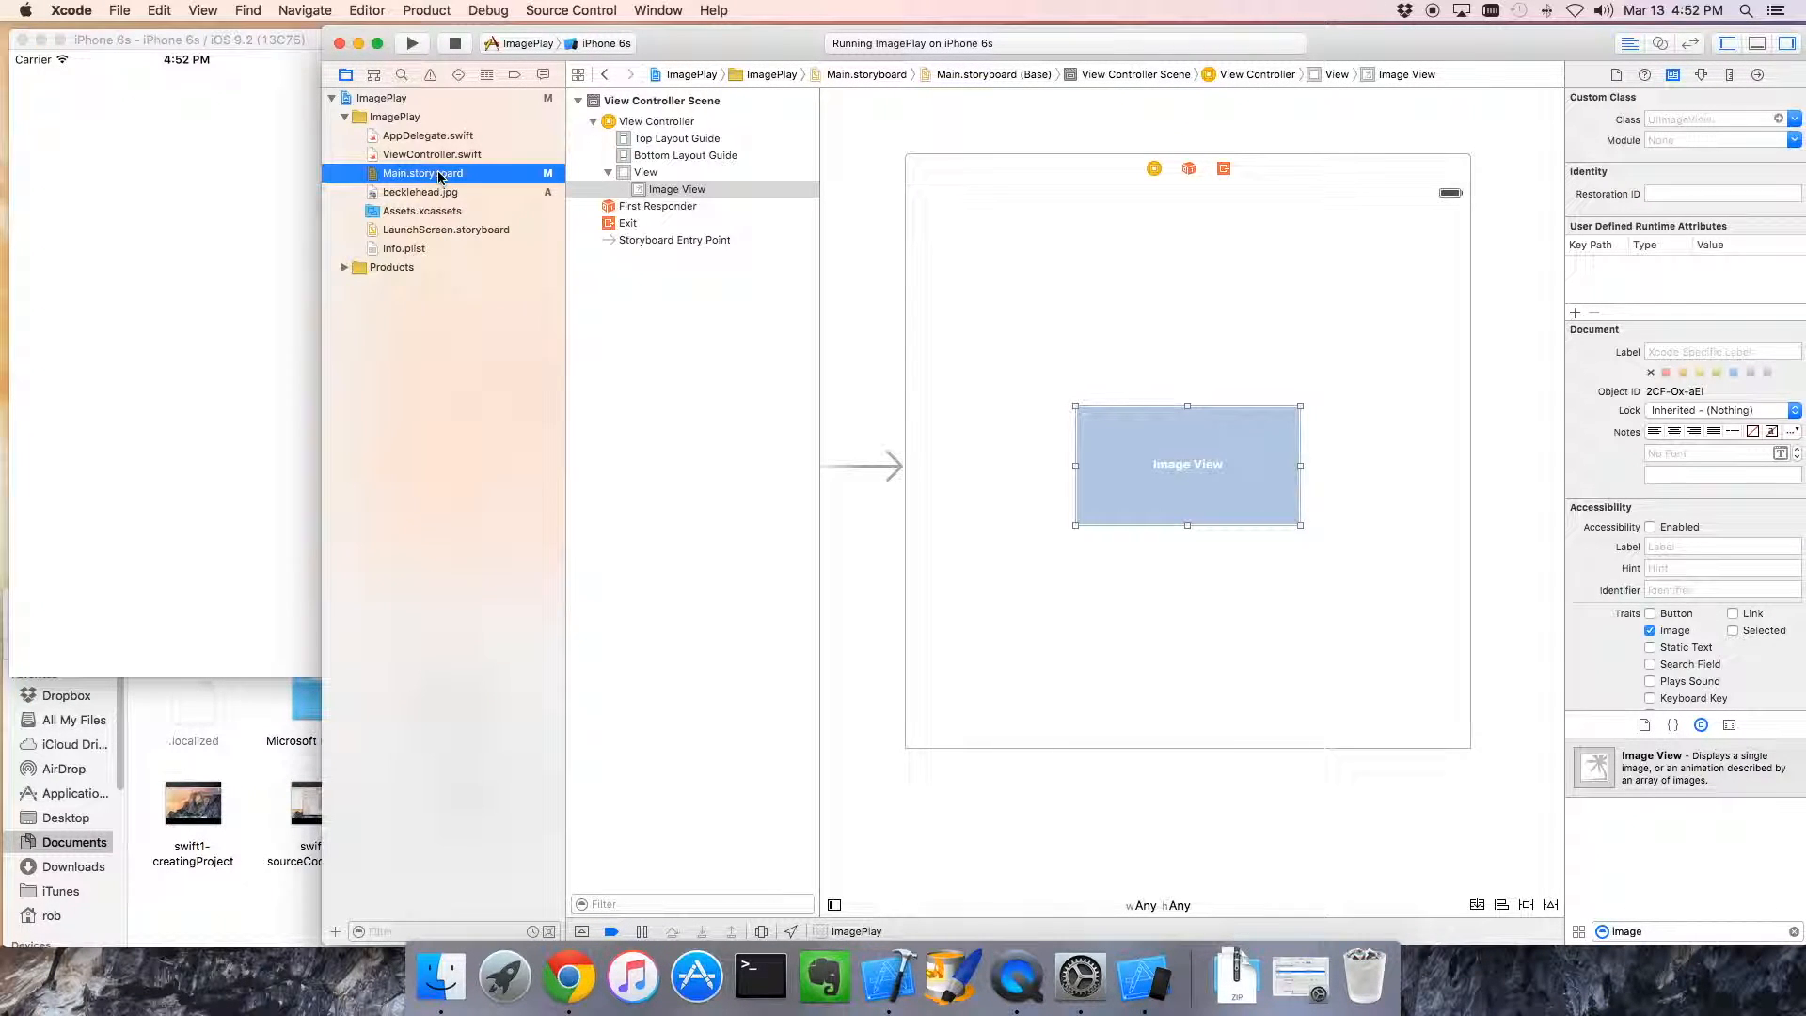
{"action": "mouse_move", "coordinate": [965, 173]}
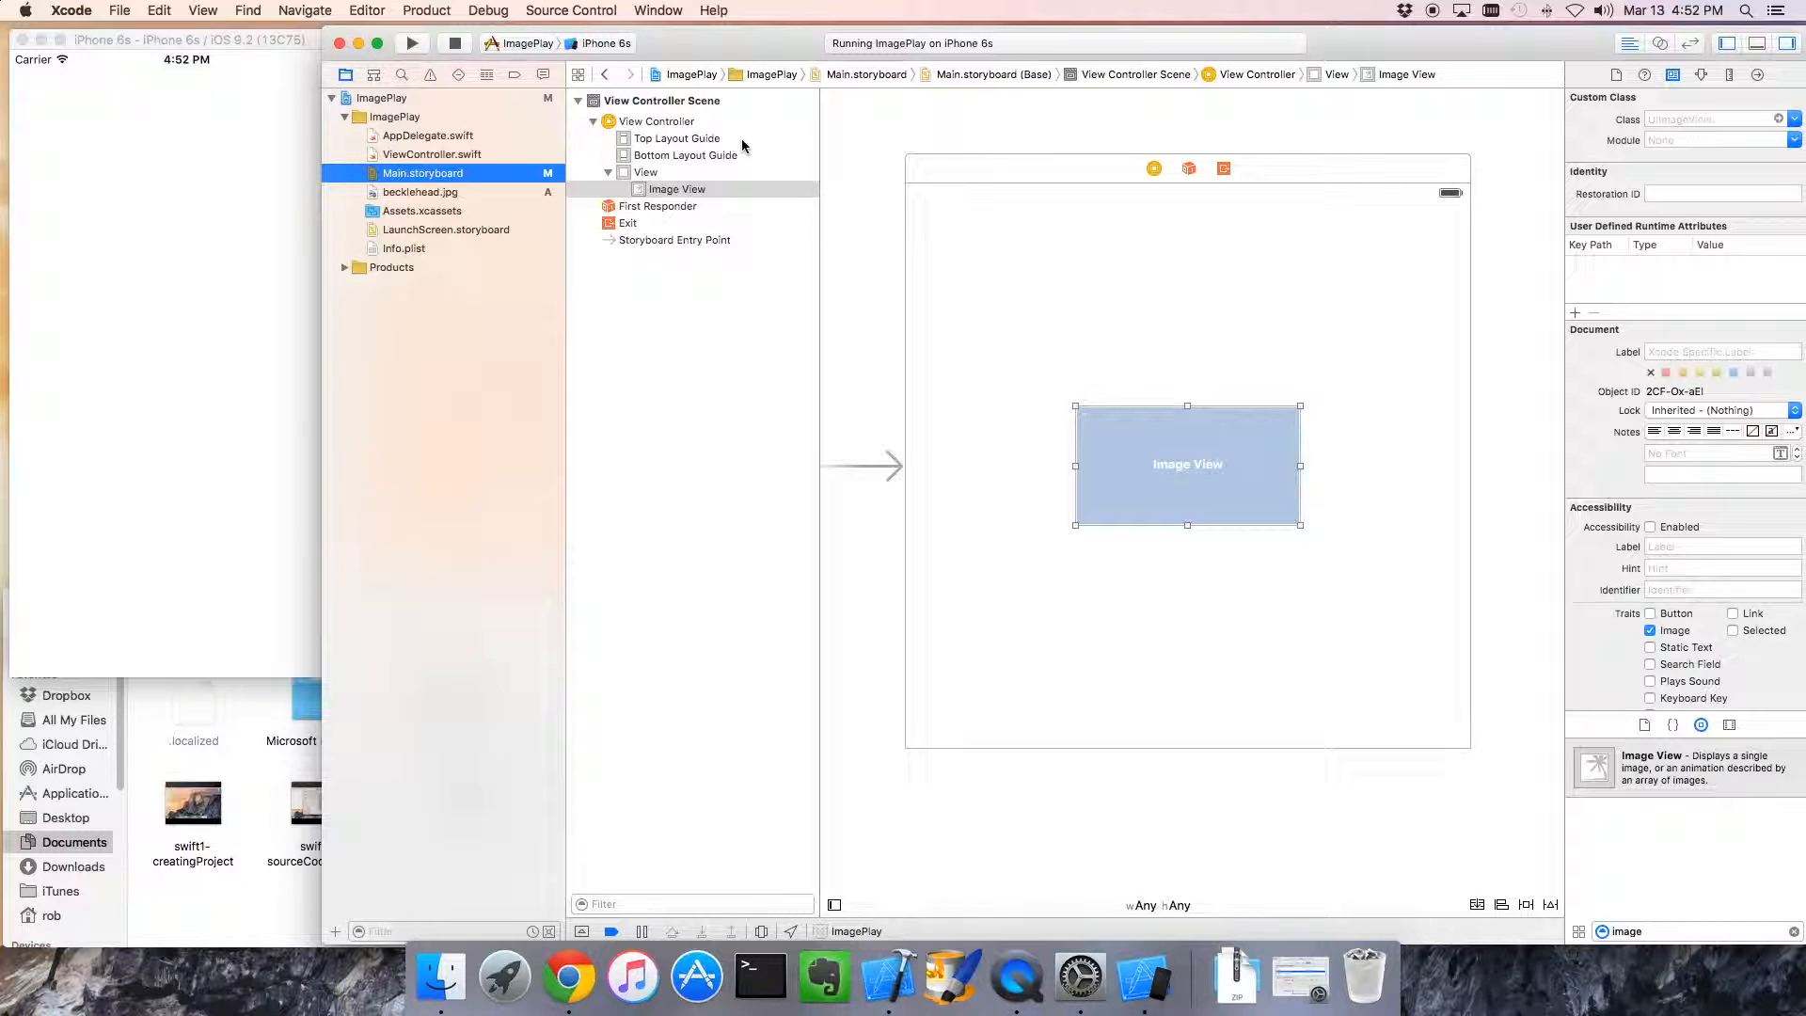
{"action": "mouse_move", "coordinate": [982, 171]}
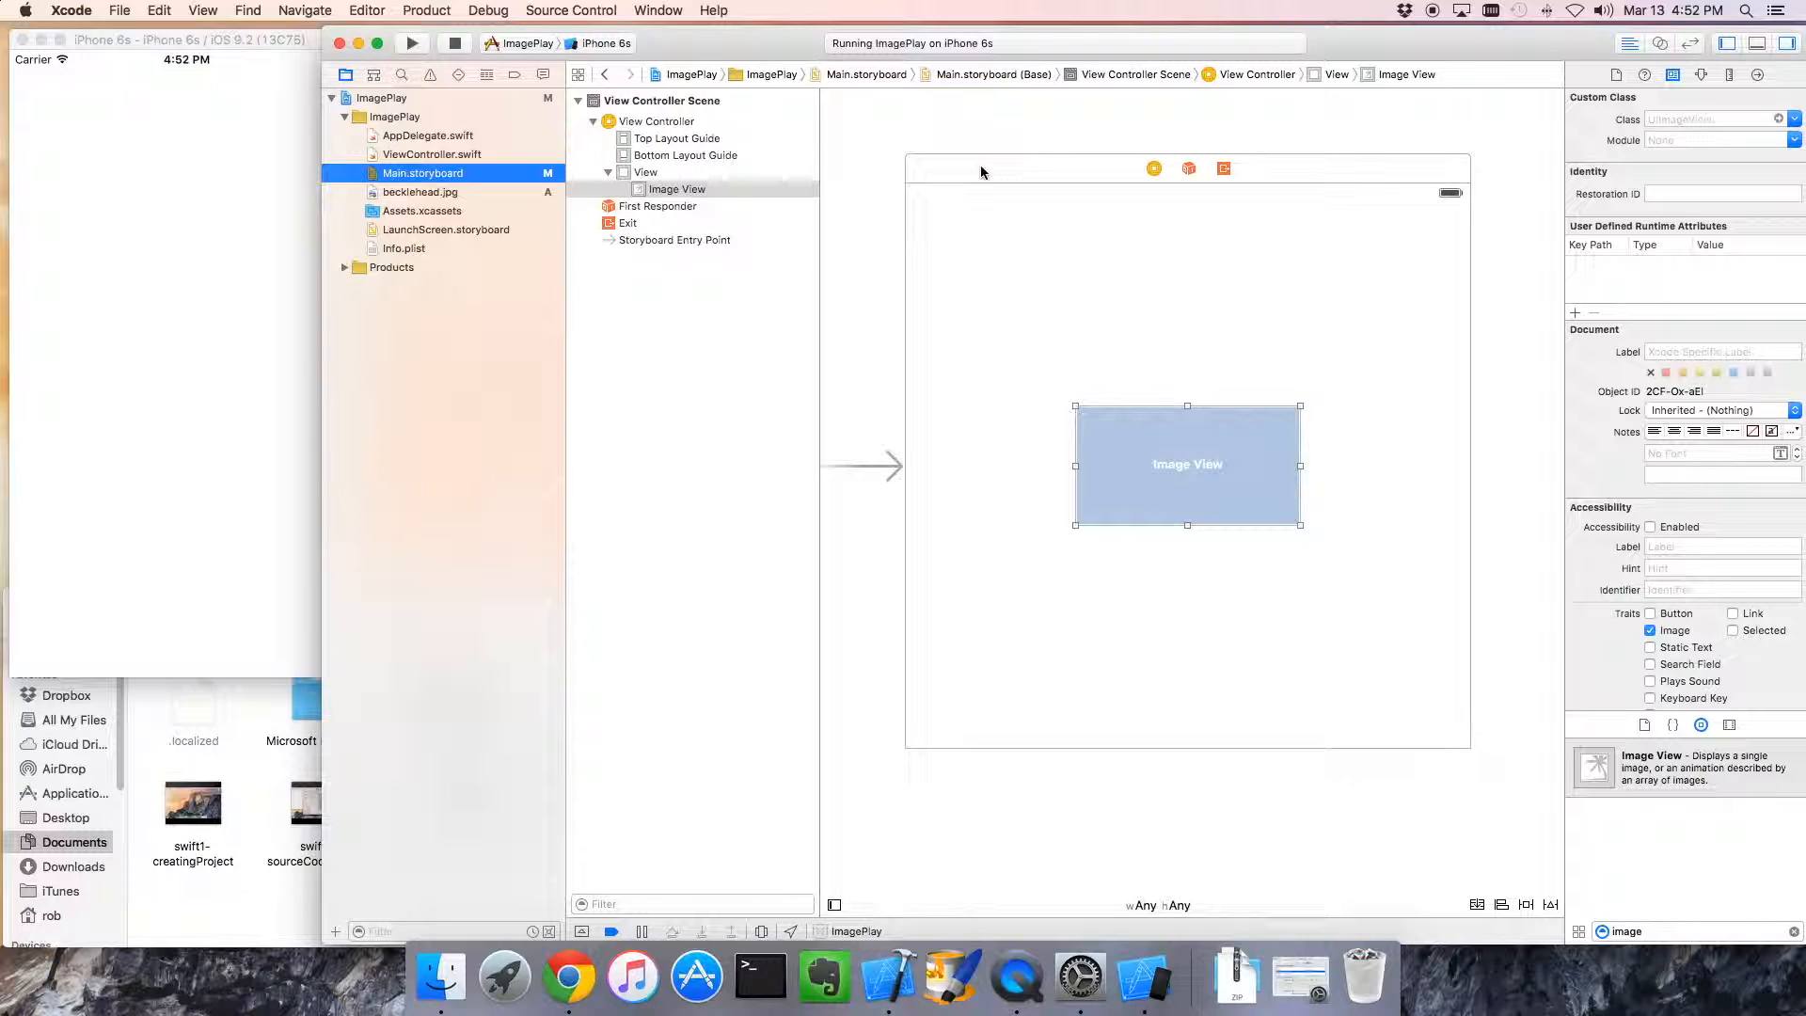
{"action": "left_click", "coordinate": [420, 173]}
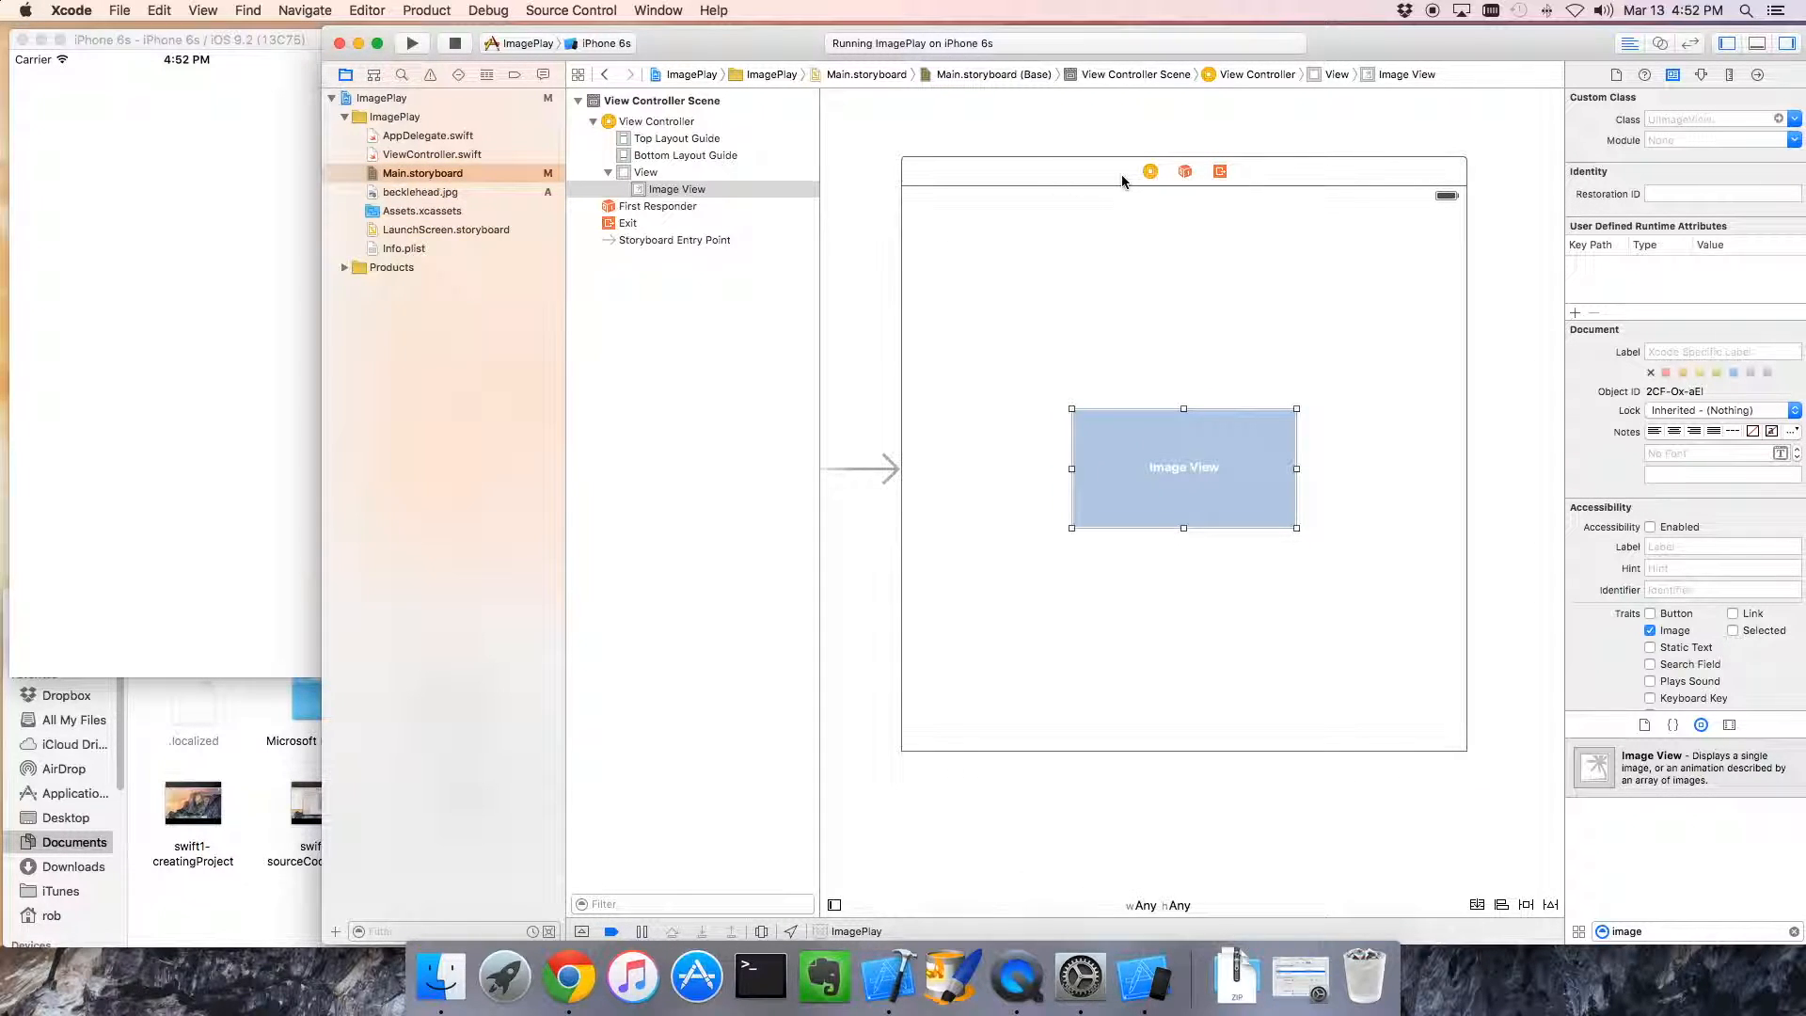
{"action": "mouse_move", "coordinate": [1148, 171]}
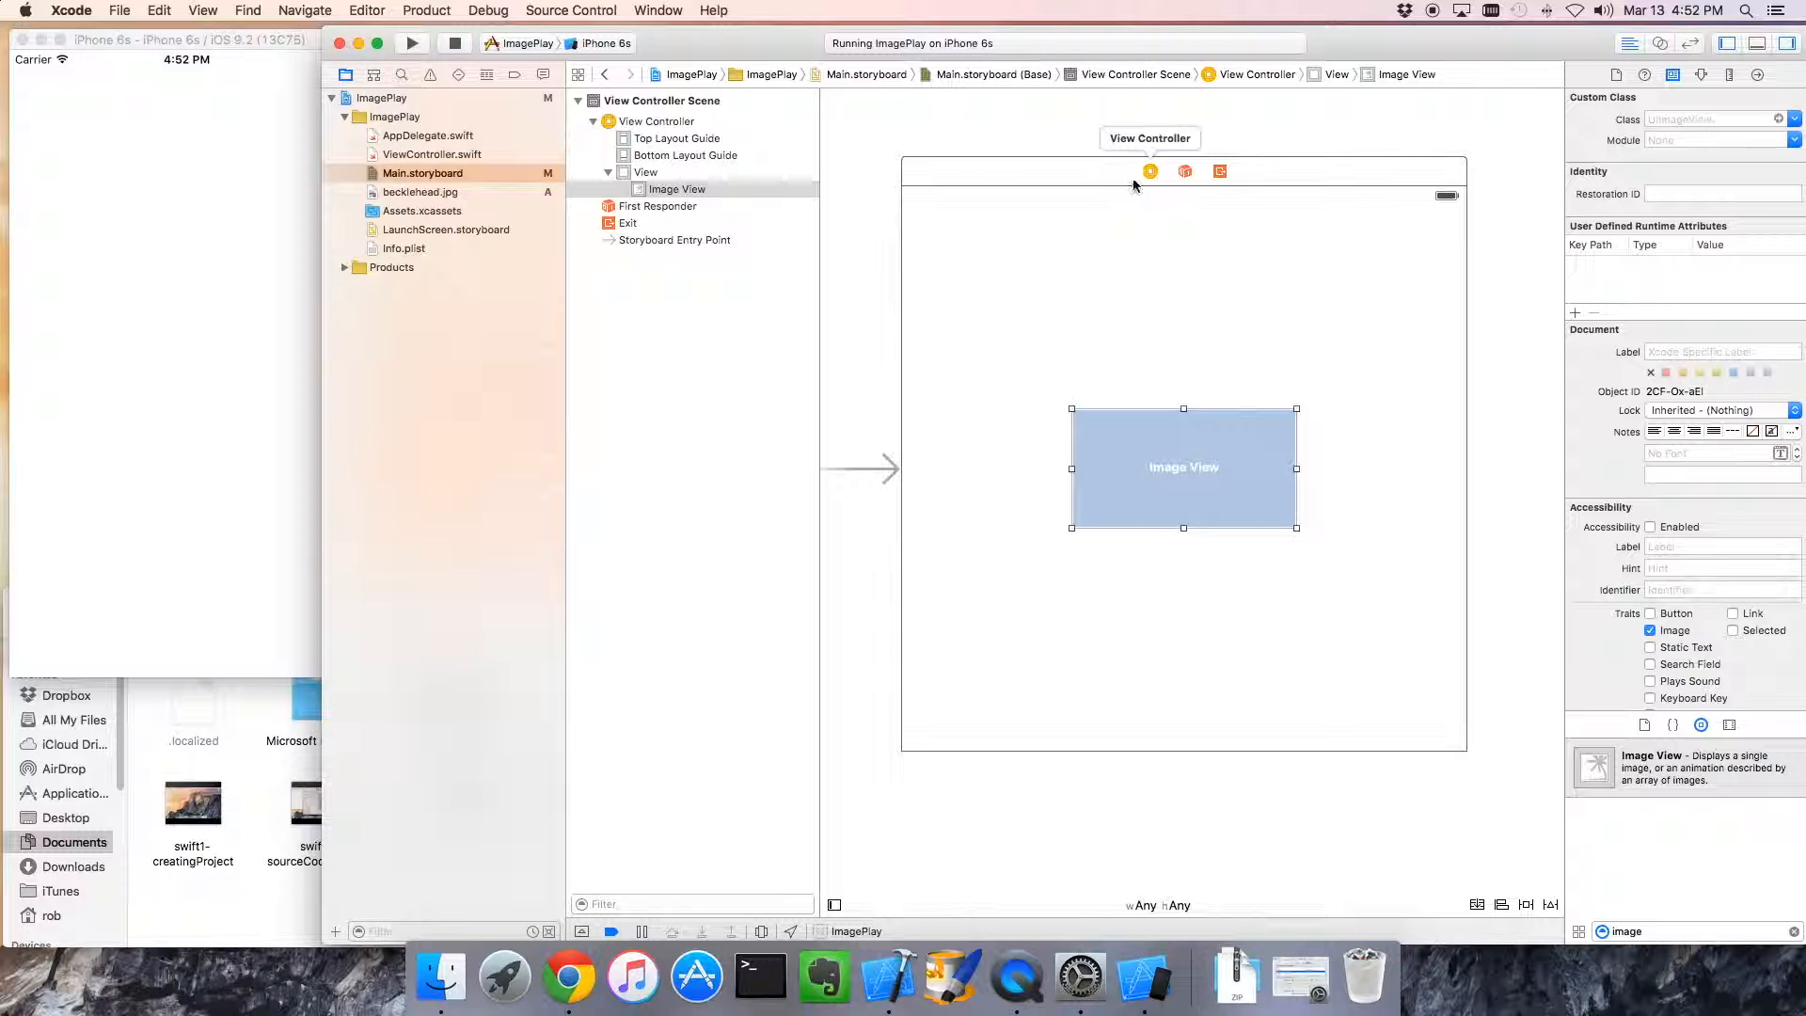
{"action": "mouse_move", "coordinate": [1061, 188]}
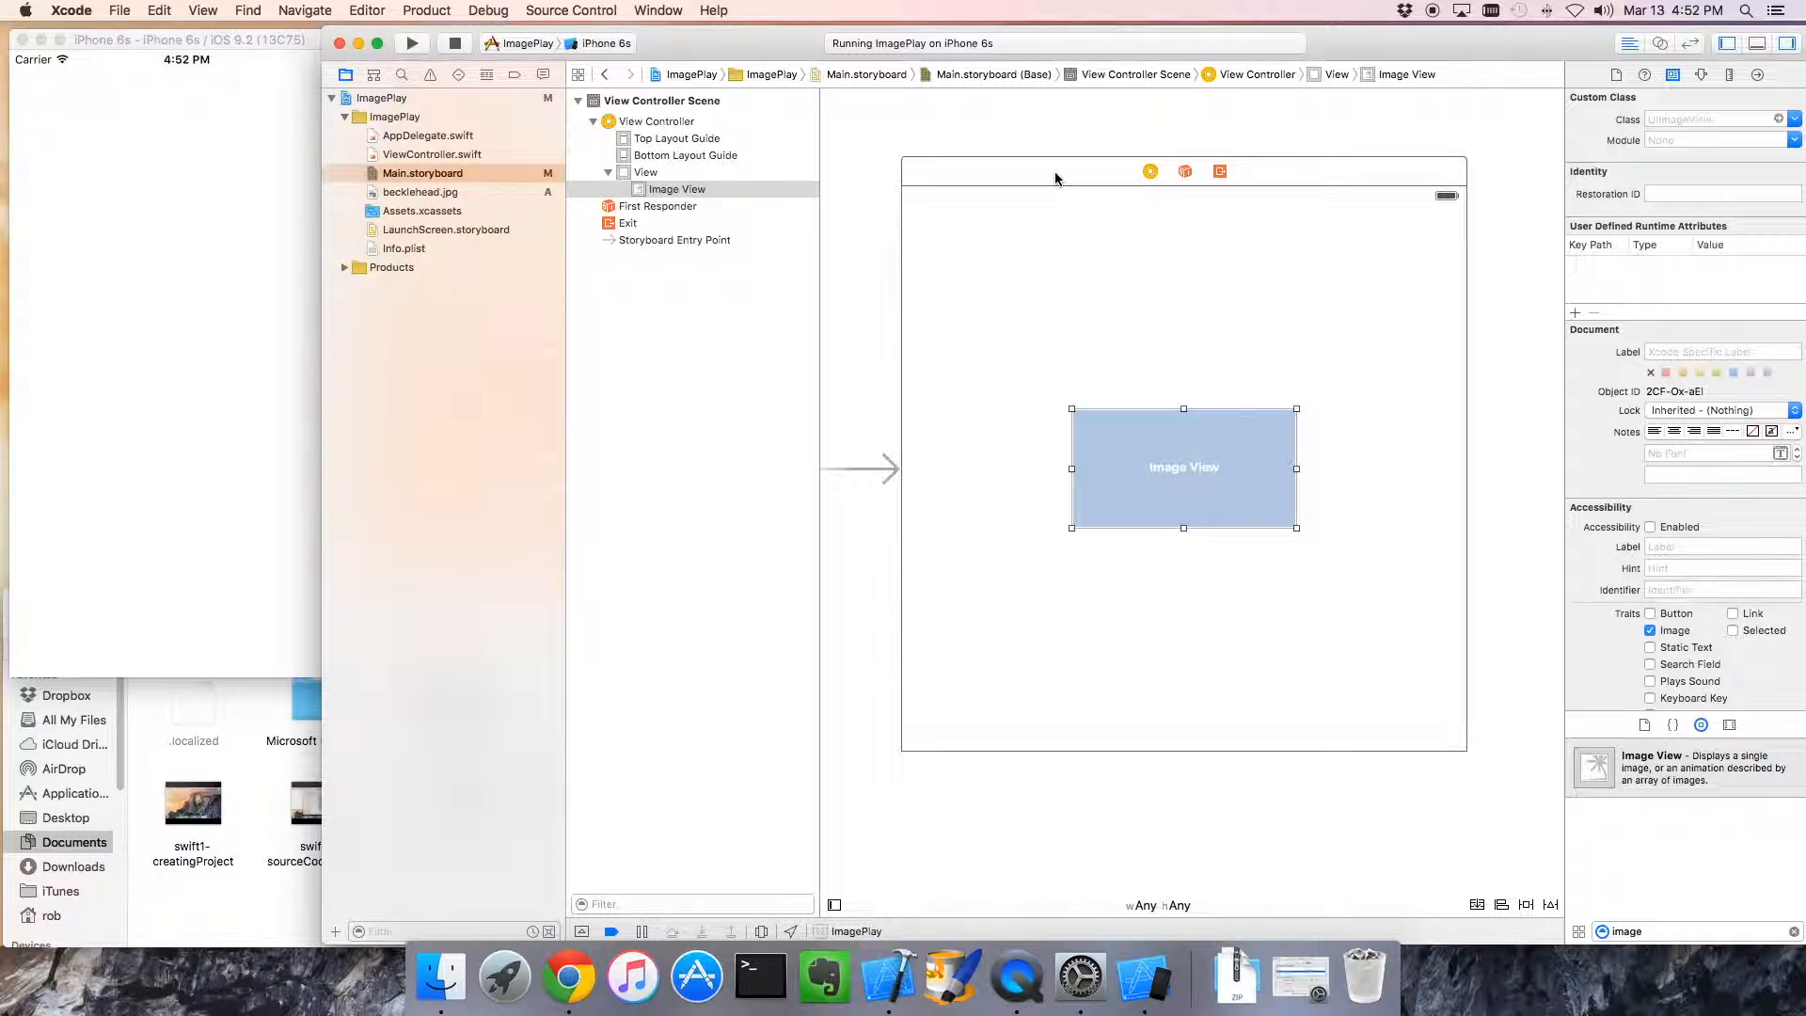
{"action": "mouse_move", "coordinate": [933, 180]}
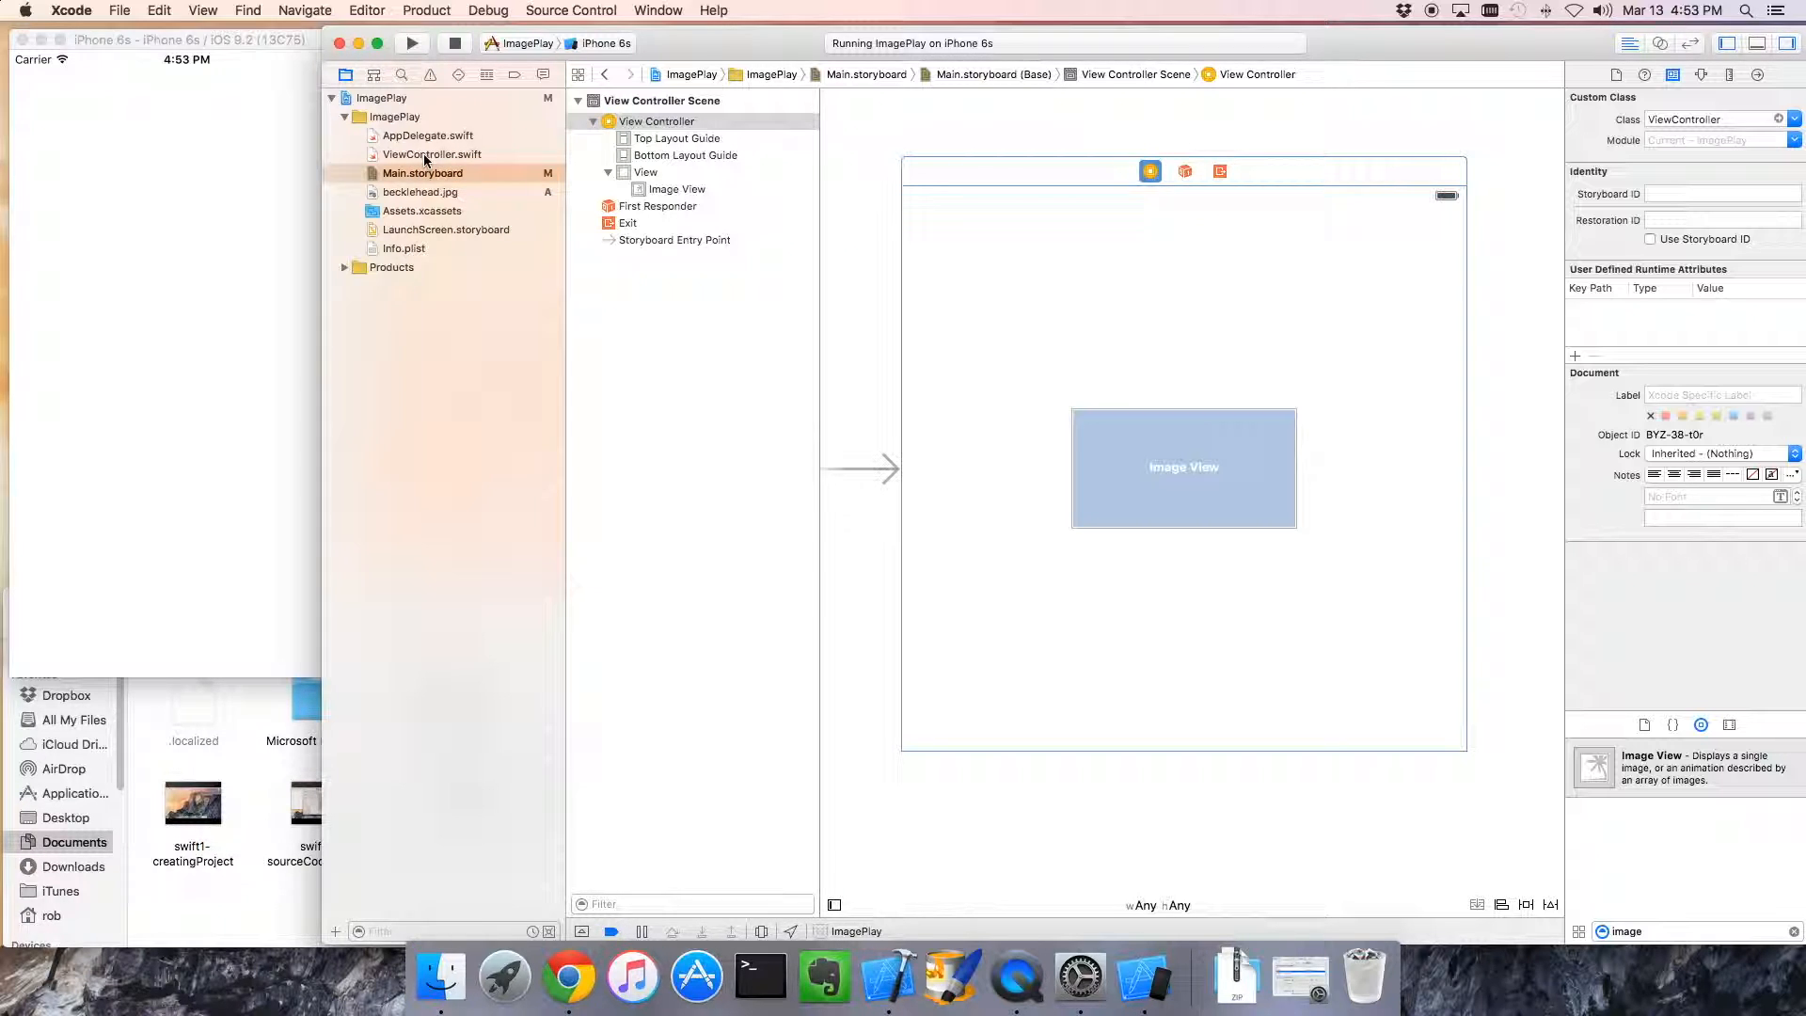
{"action": "left_click", "coordinate": [433, 154]}
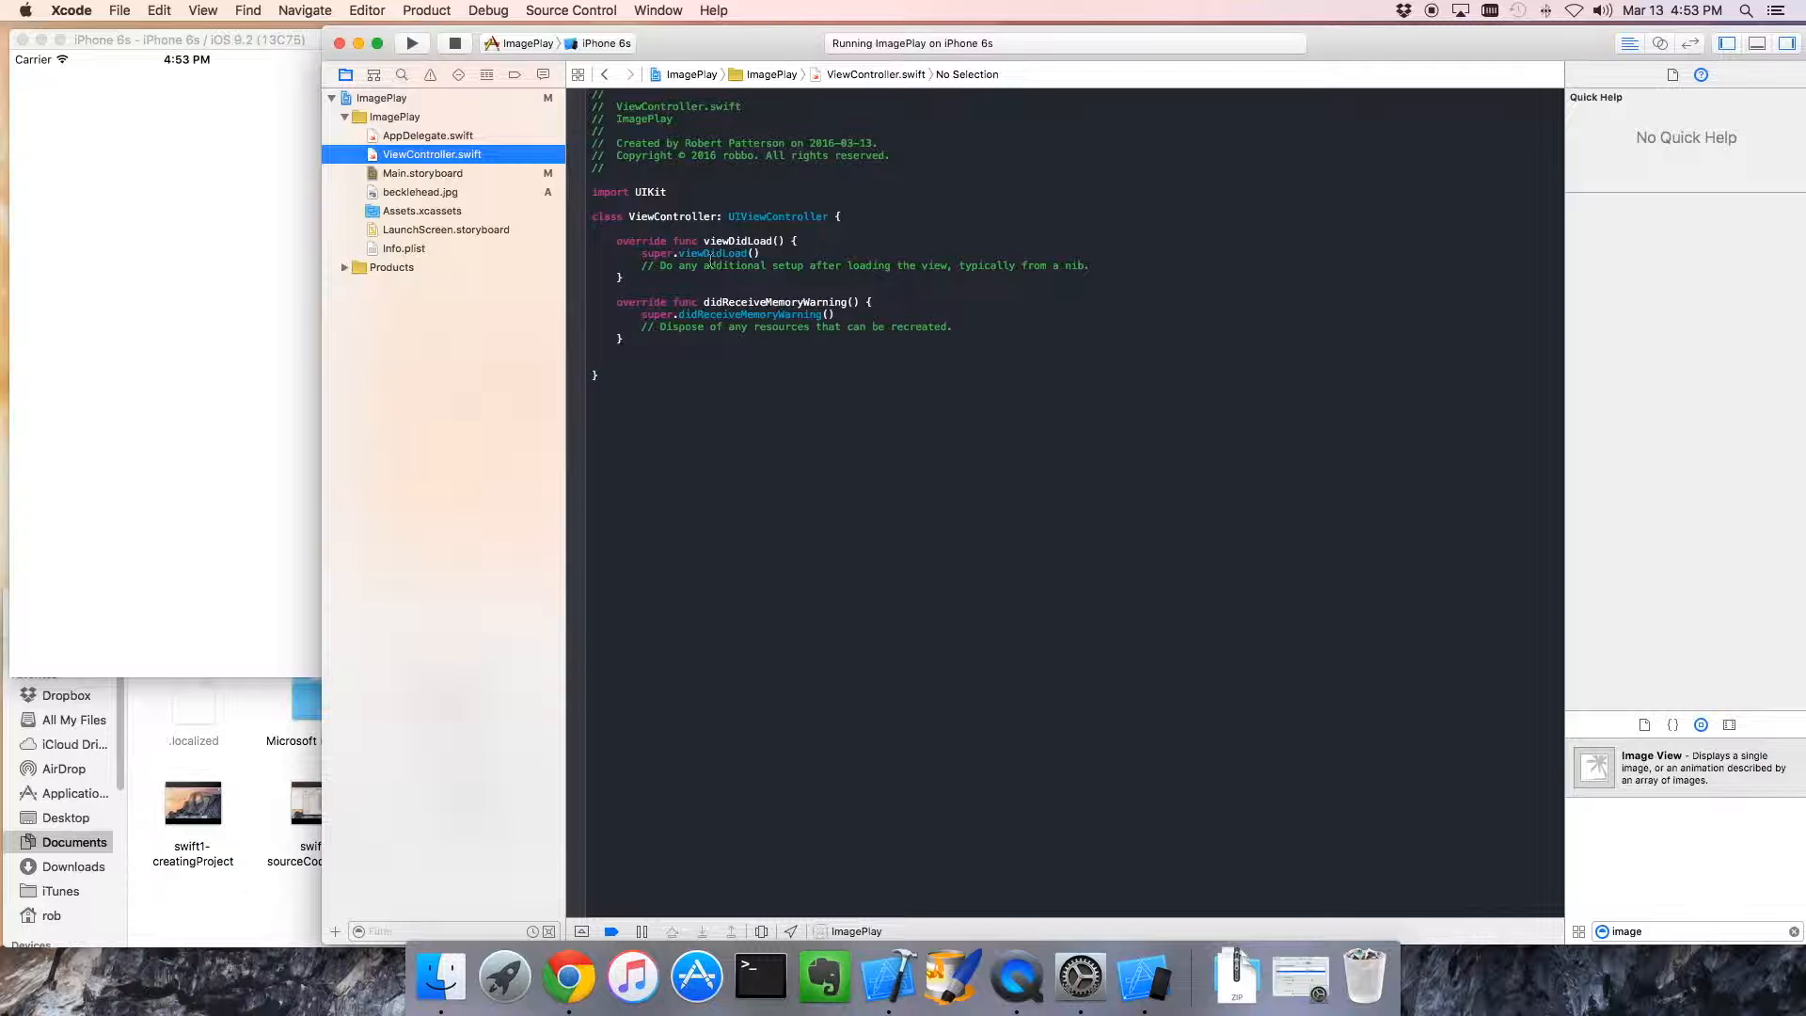
{"action": "left_click", "coordinate": [421, 173]}
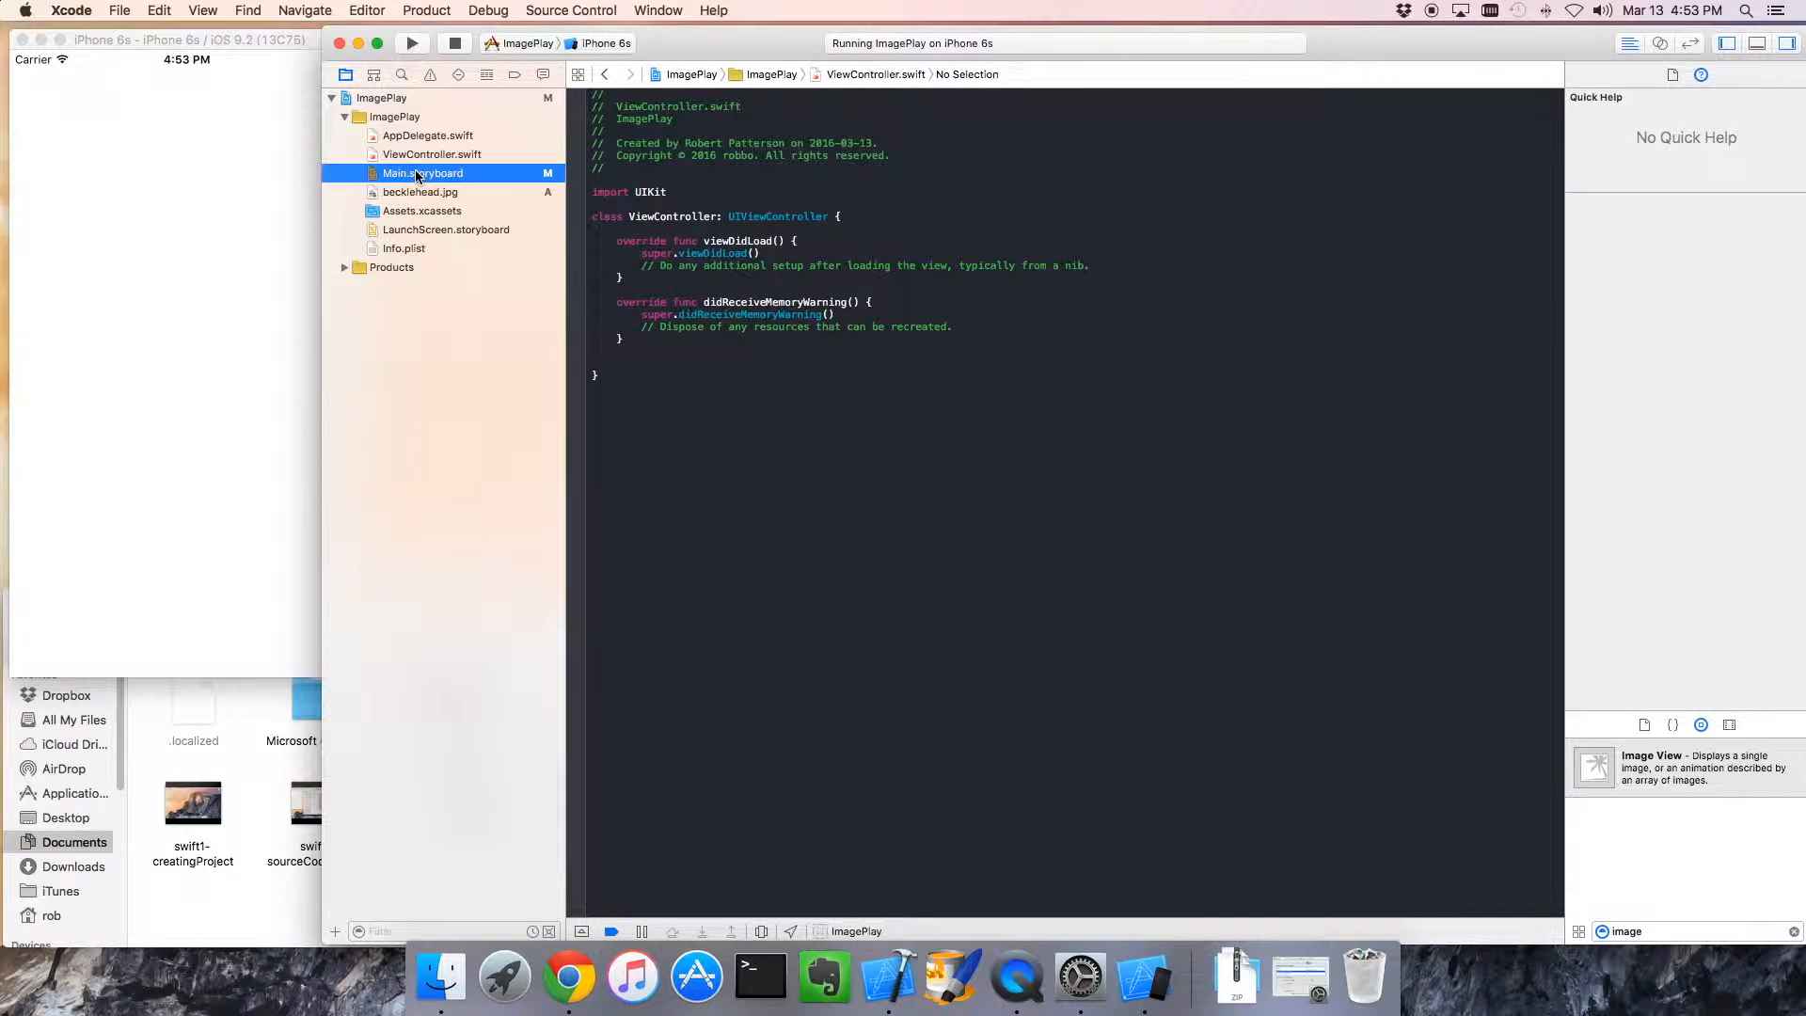
Show ViewController.swift in the Assistant editor beside the storyboard and select the image view
{"action": "left_click", "coordinate": [421, 174]}
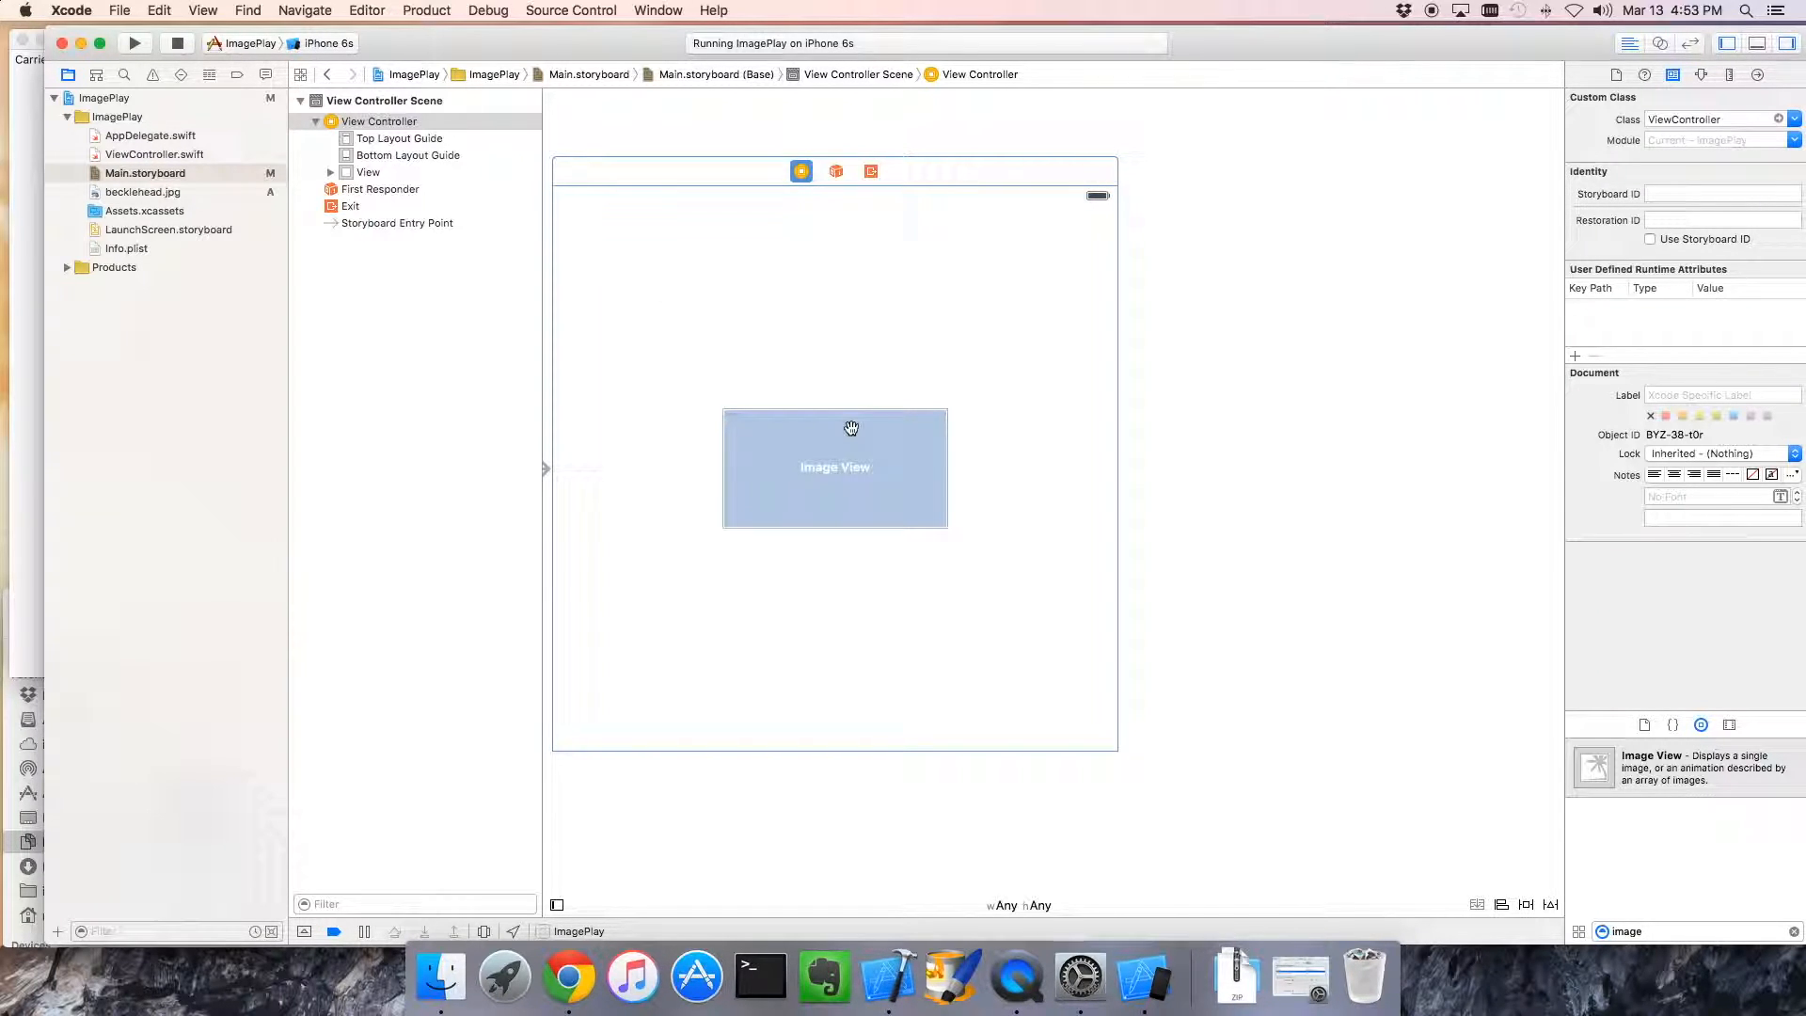
{"action": "mouse_move", "coordinate": [1018, 404]}
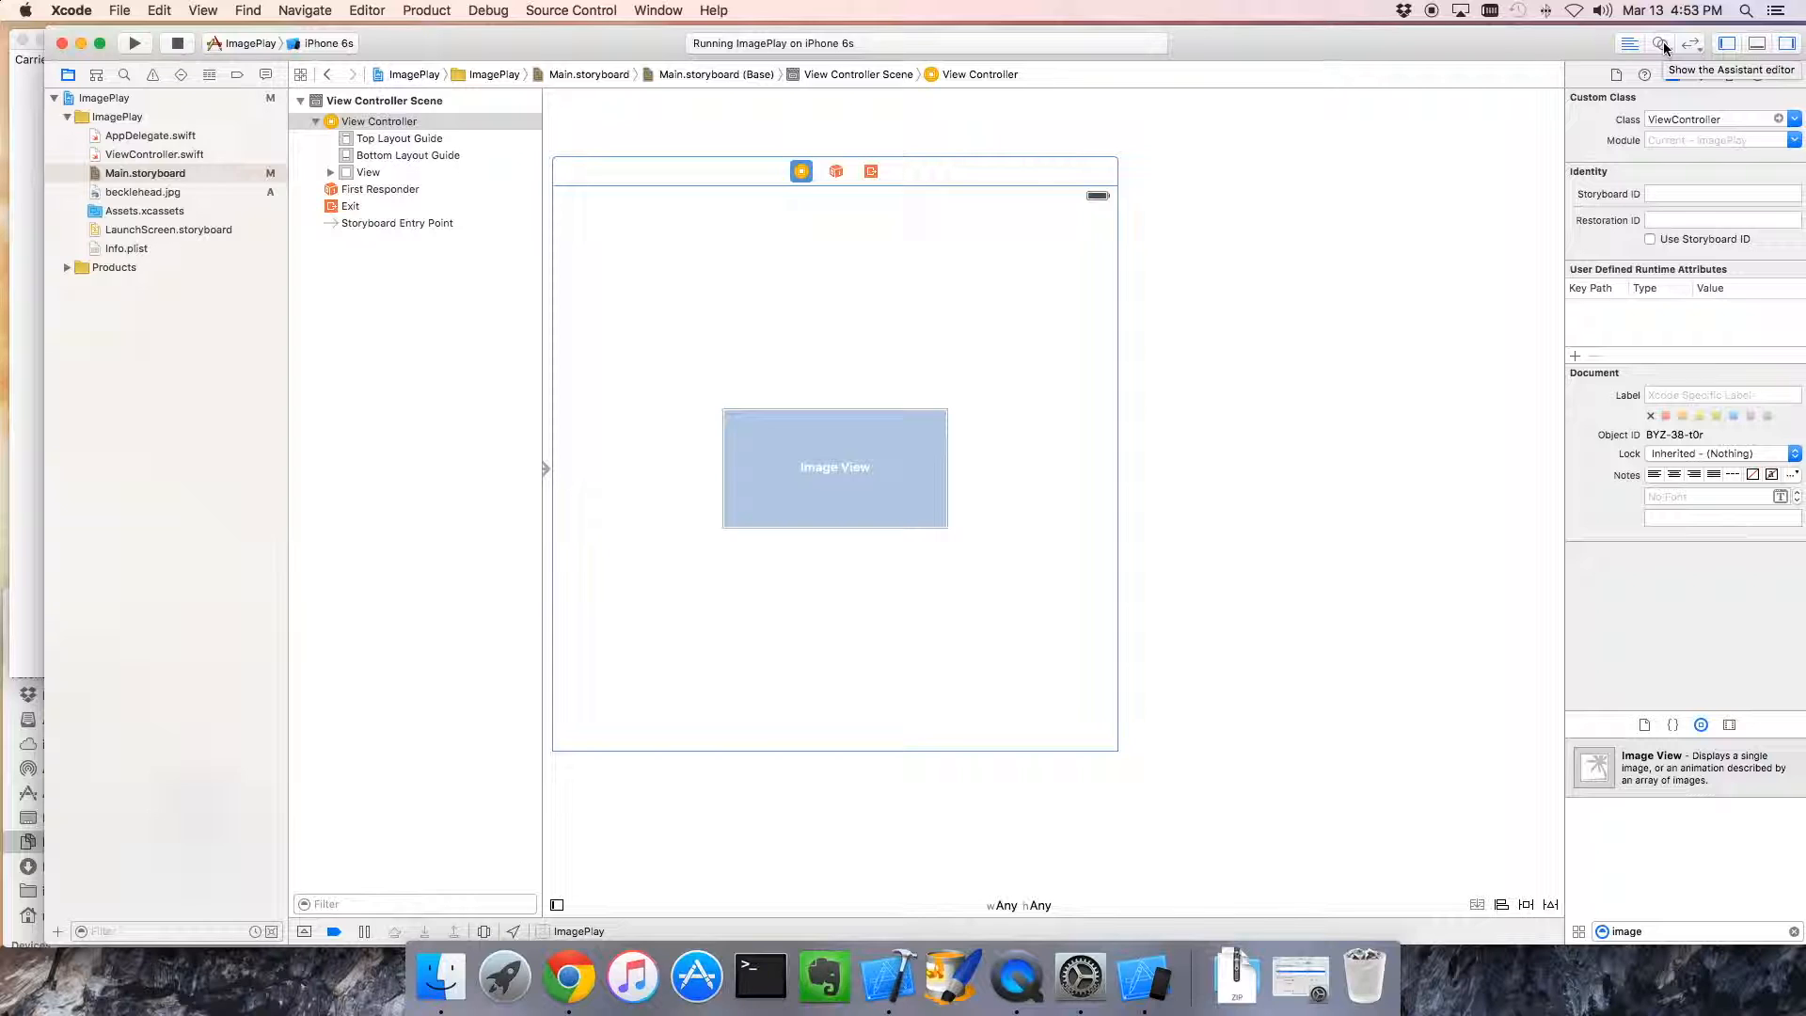
{"action": "left_click", "coordinate": [1663, 43]}
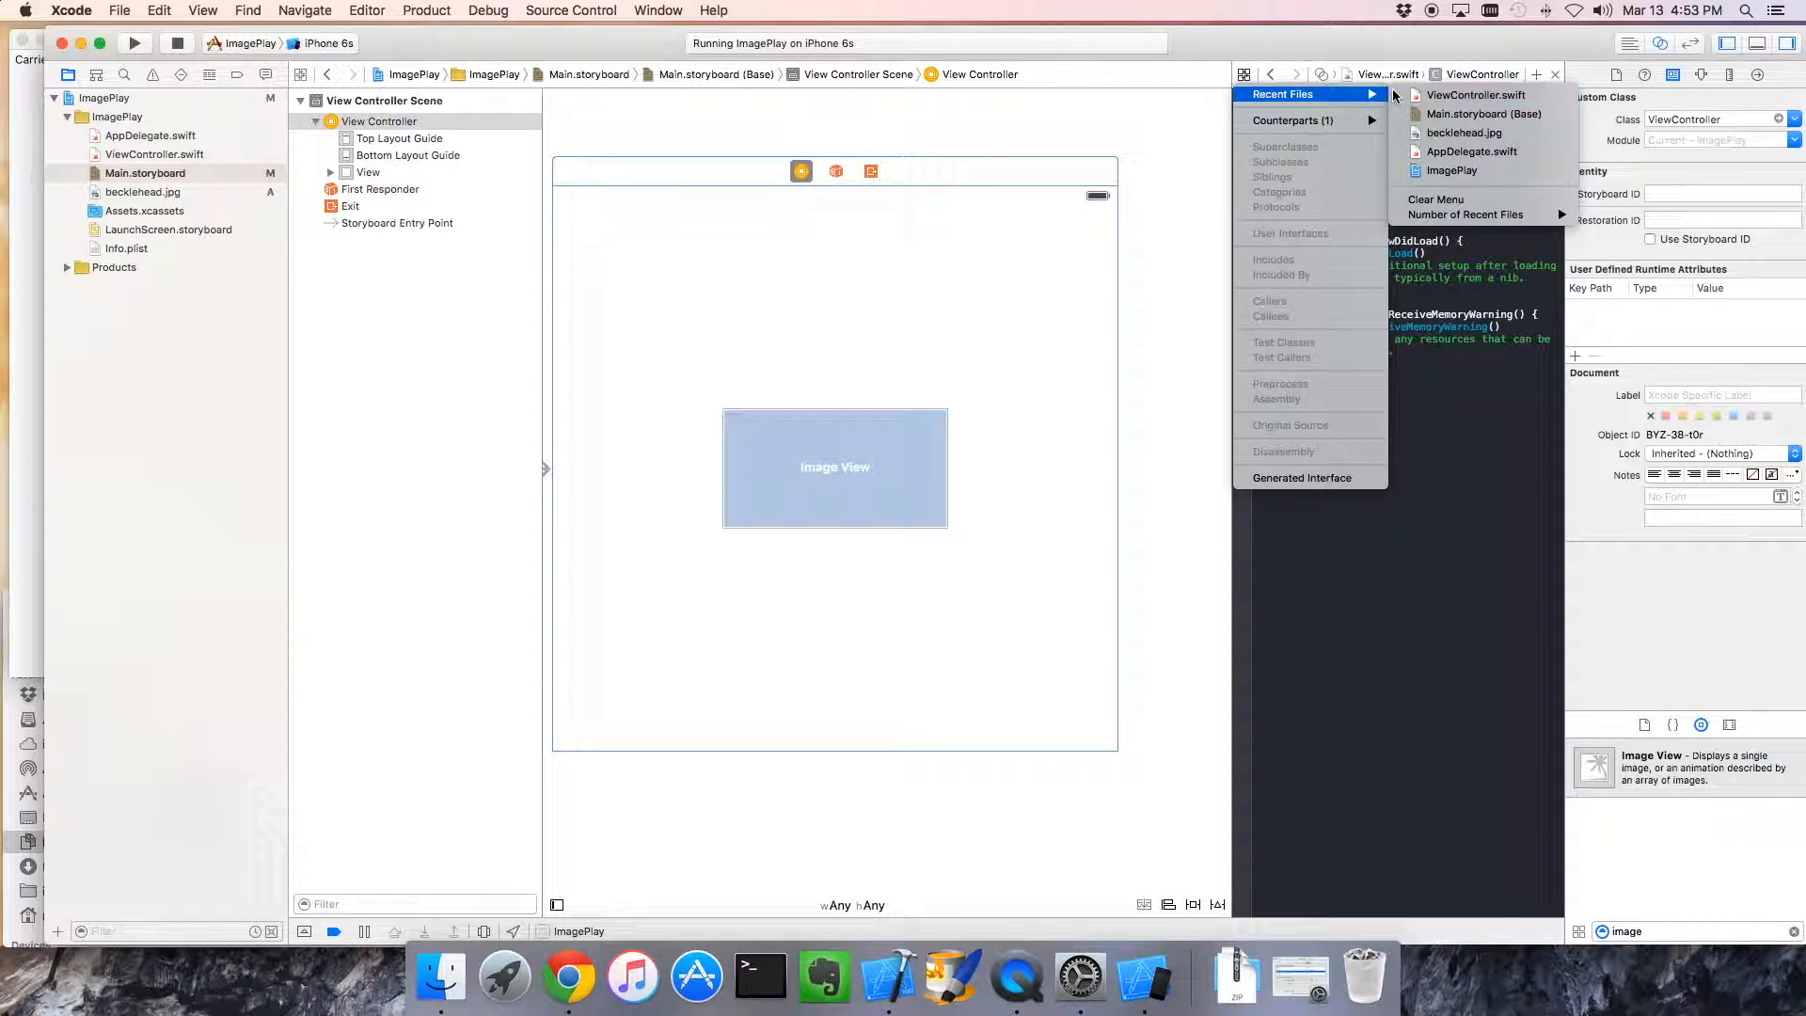
{"action": "mouse_move", "coordinate": [1463, 132]}
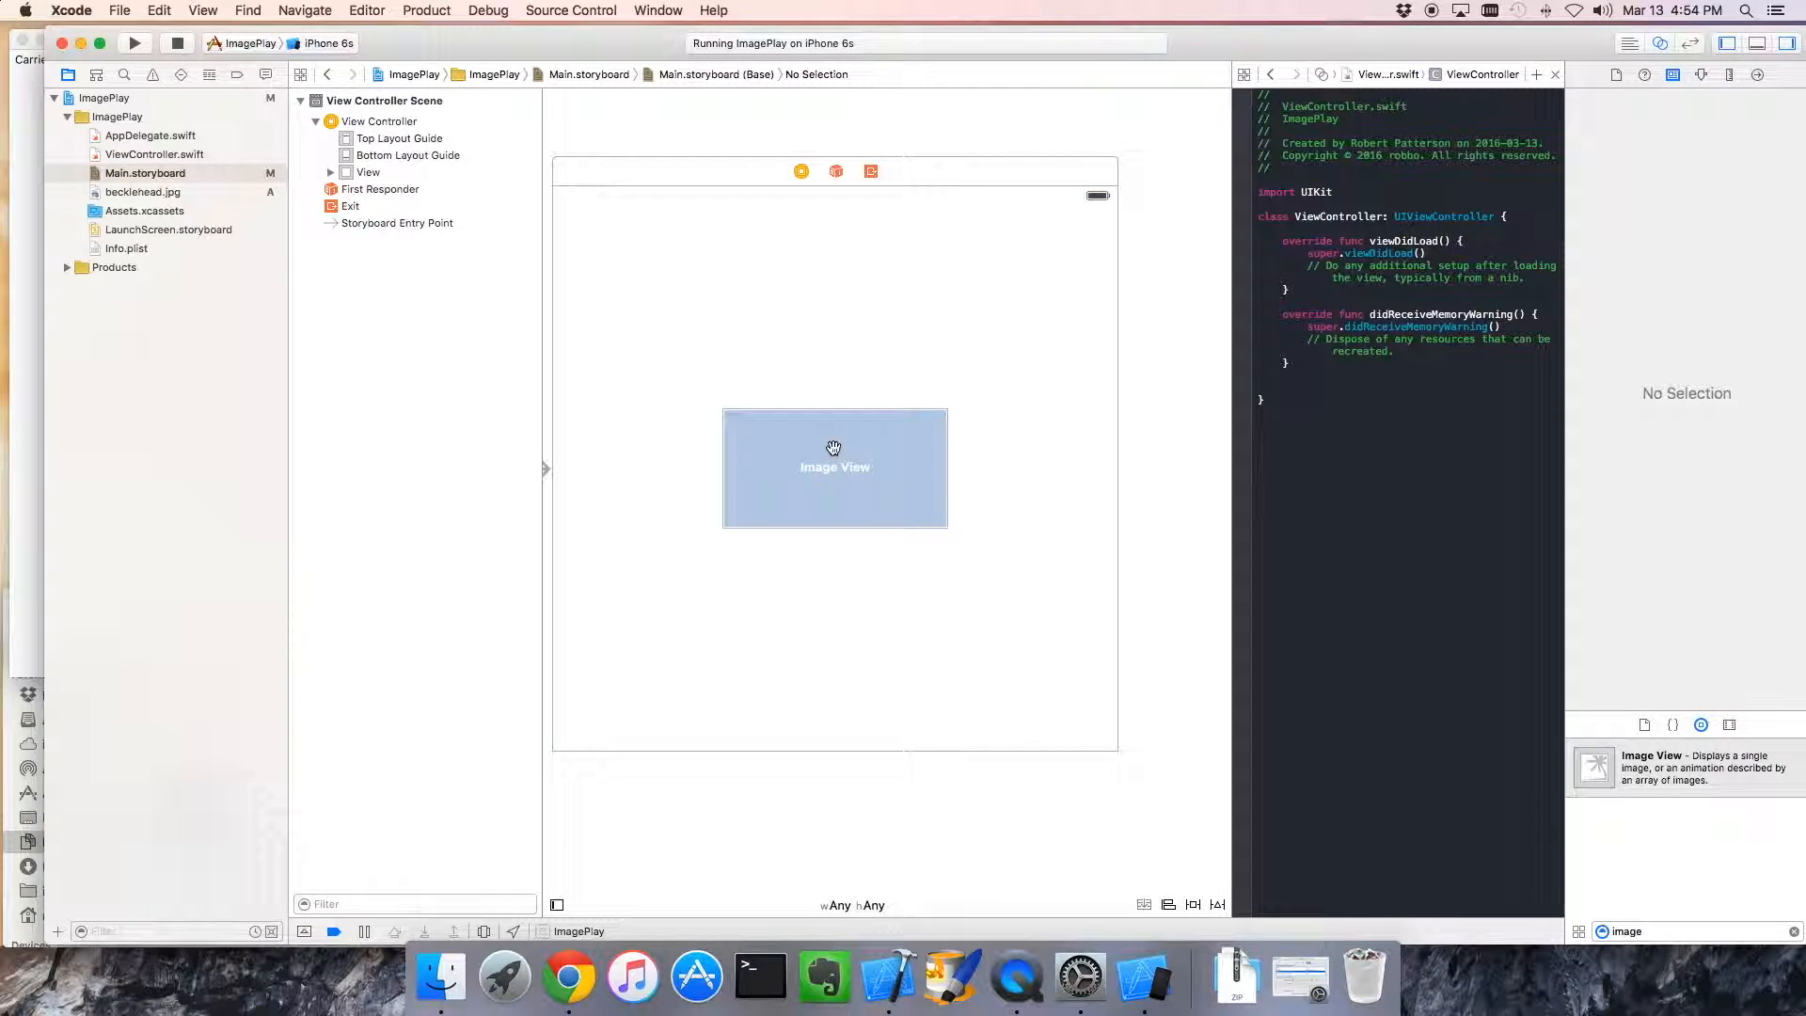
{"action": "left_click", "coordinate": [833, 467]}
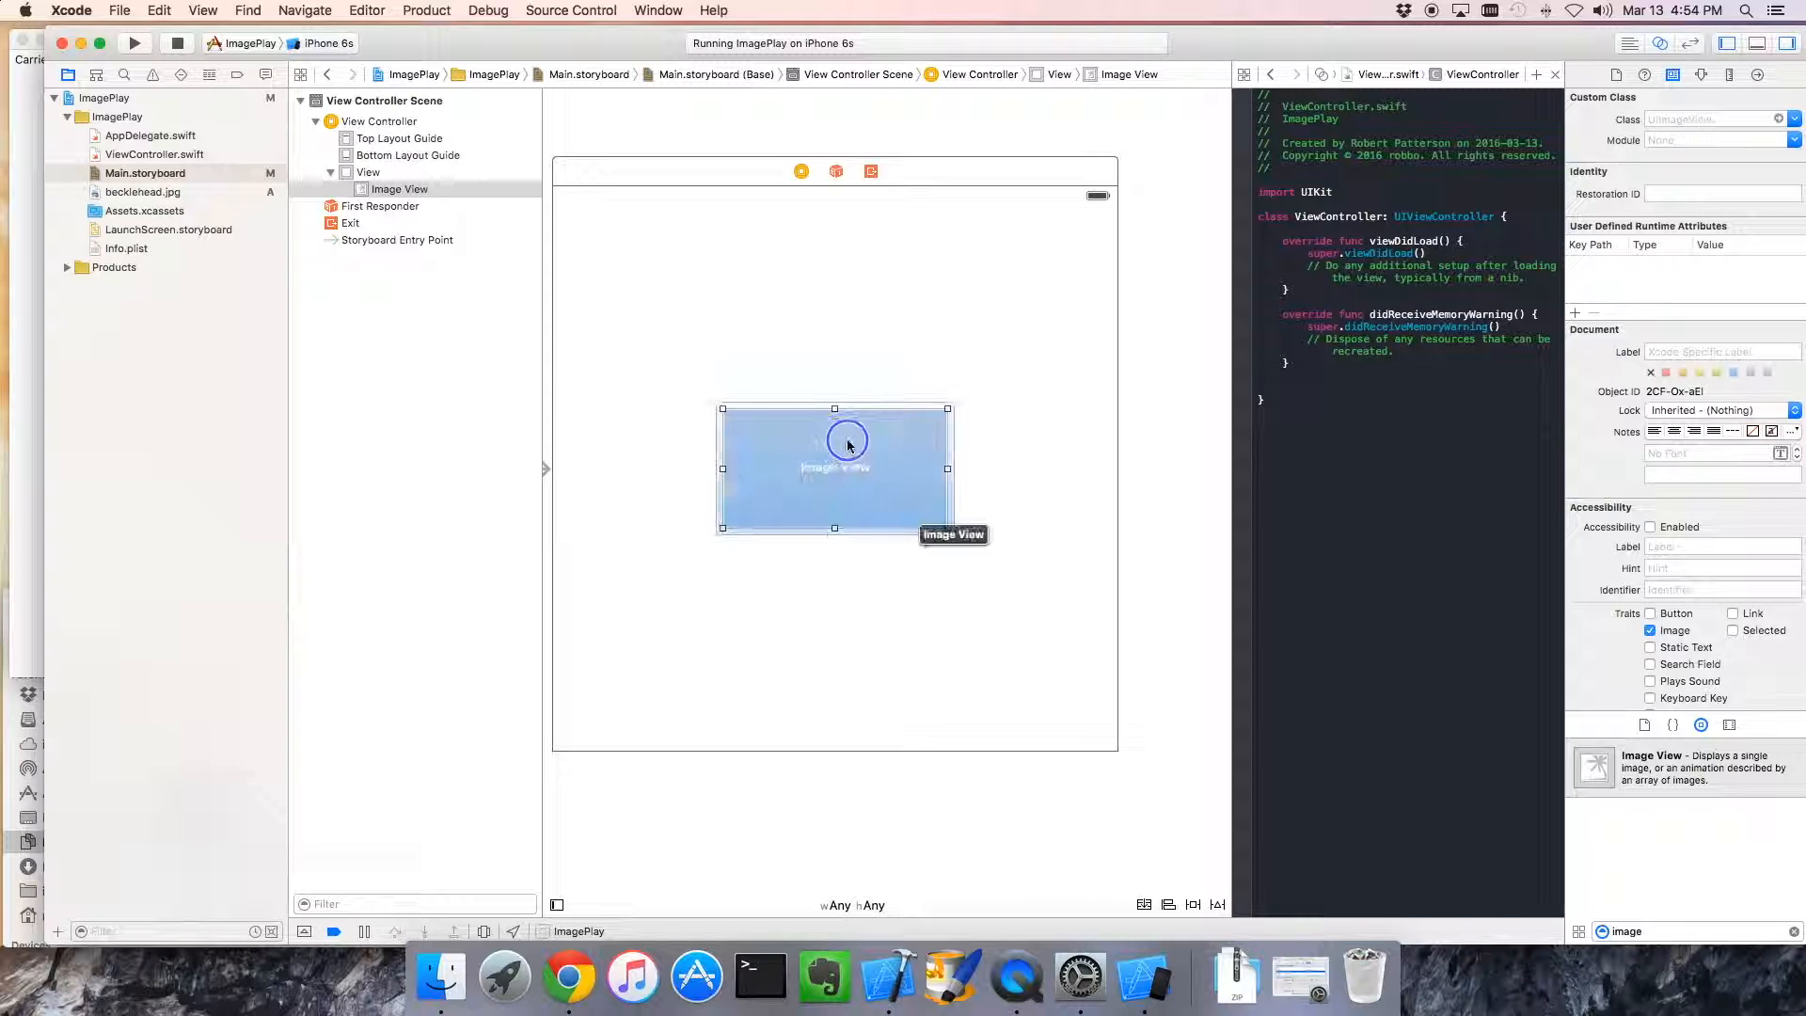
Connect the image view to a new outlet named imageView in the view controller
{"action": "left_click_drag", "start_coordinate": [848, 446], "coordinate": [1014, 409]}
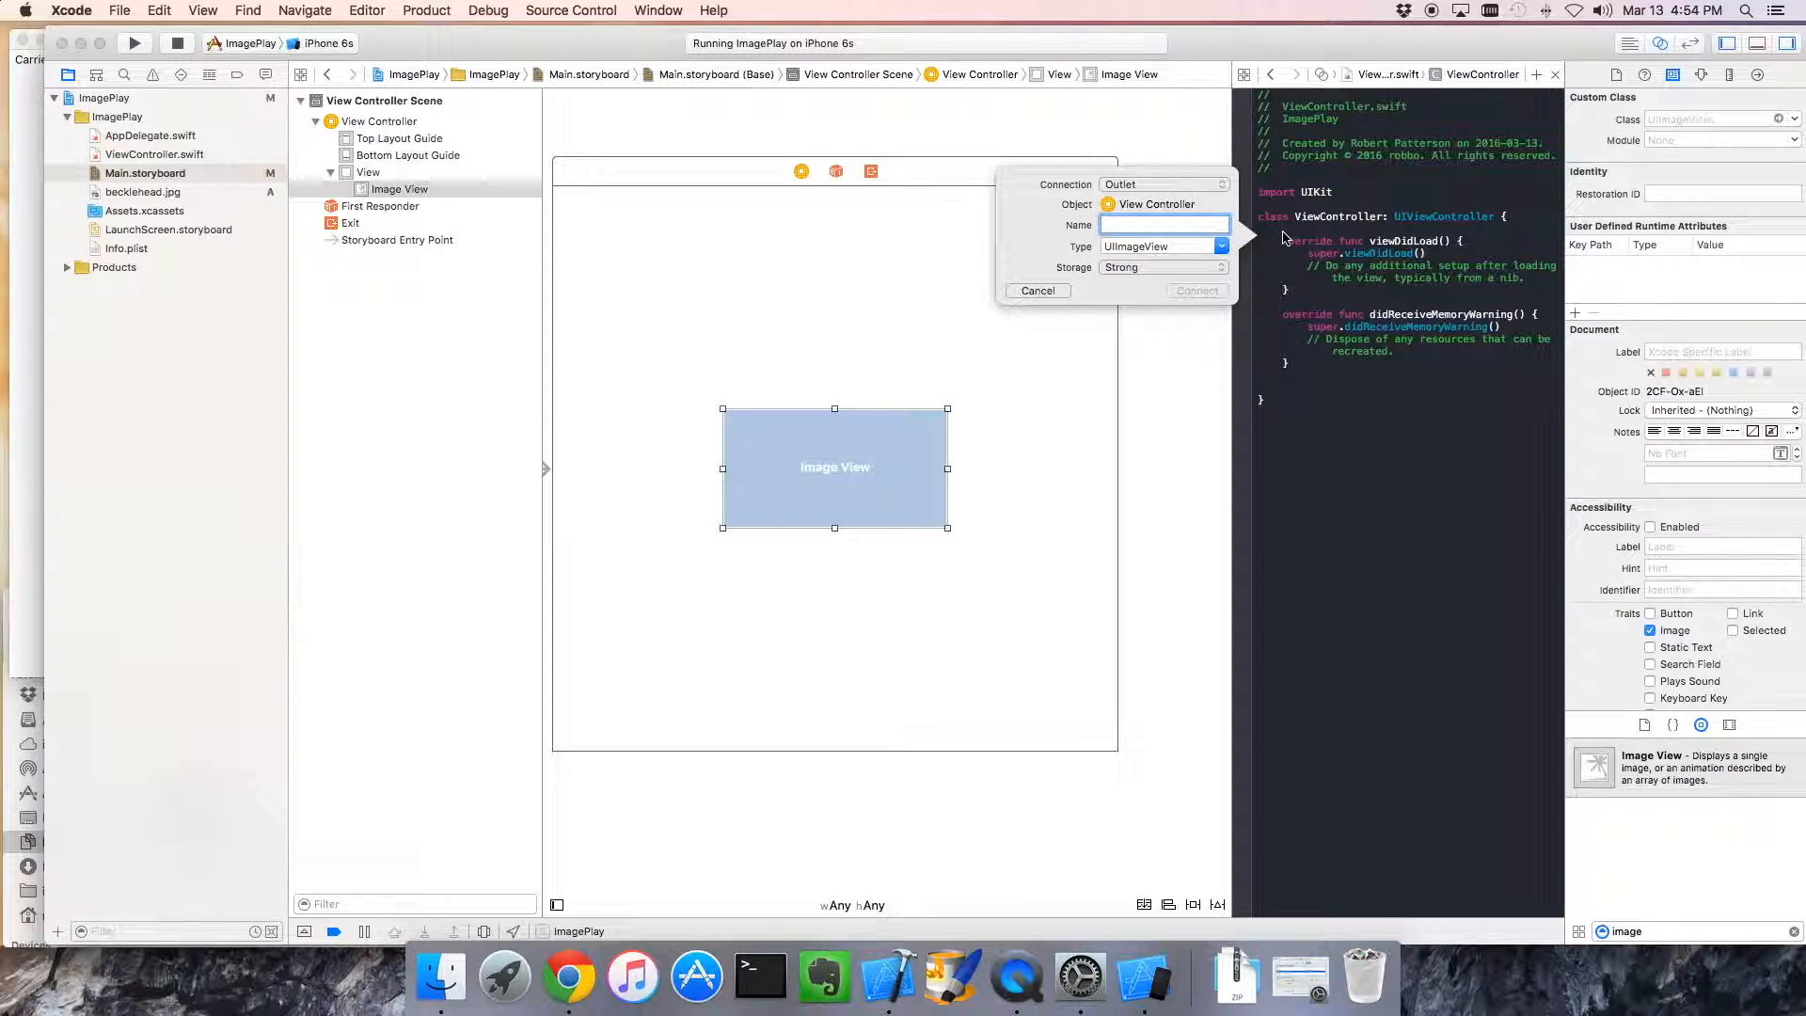
{"action": "type", "text": "imageView"}
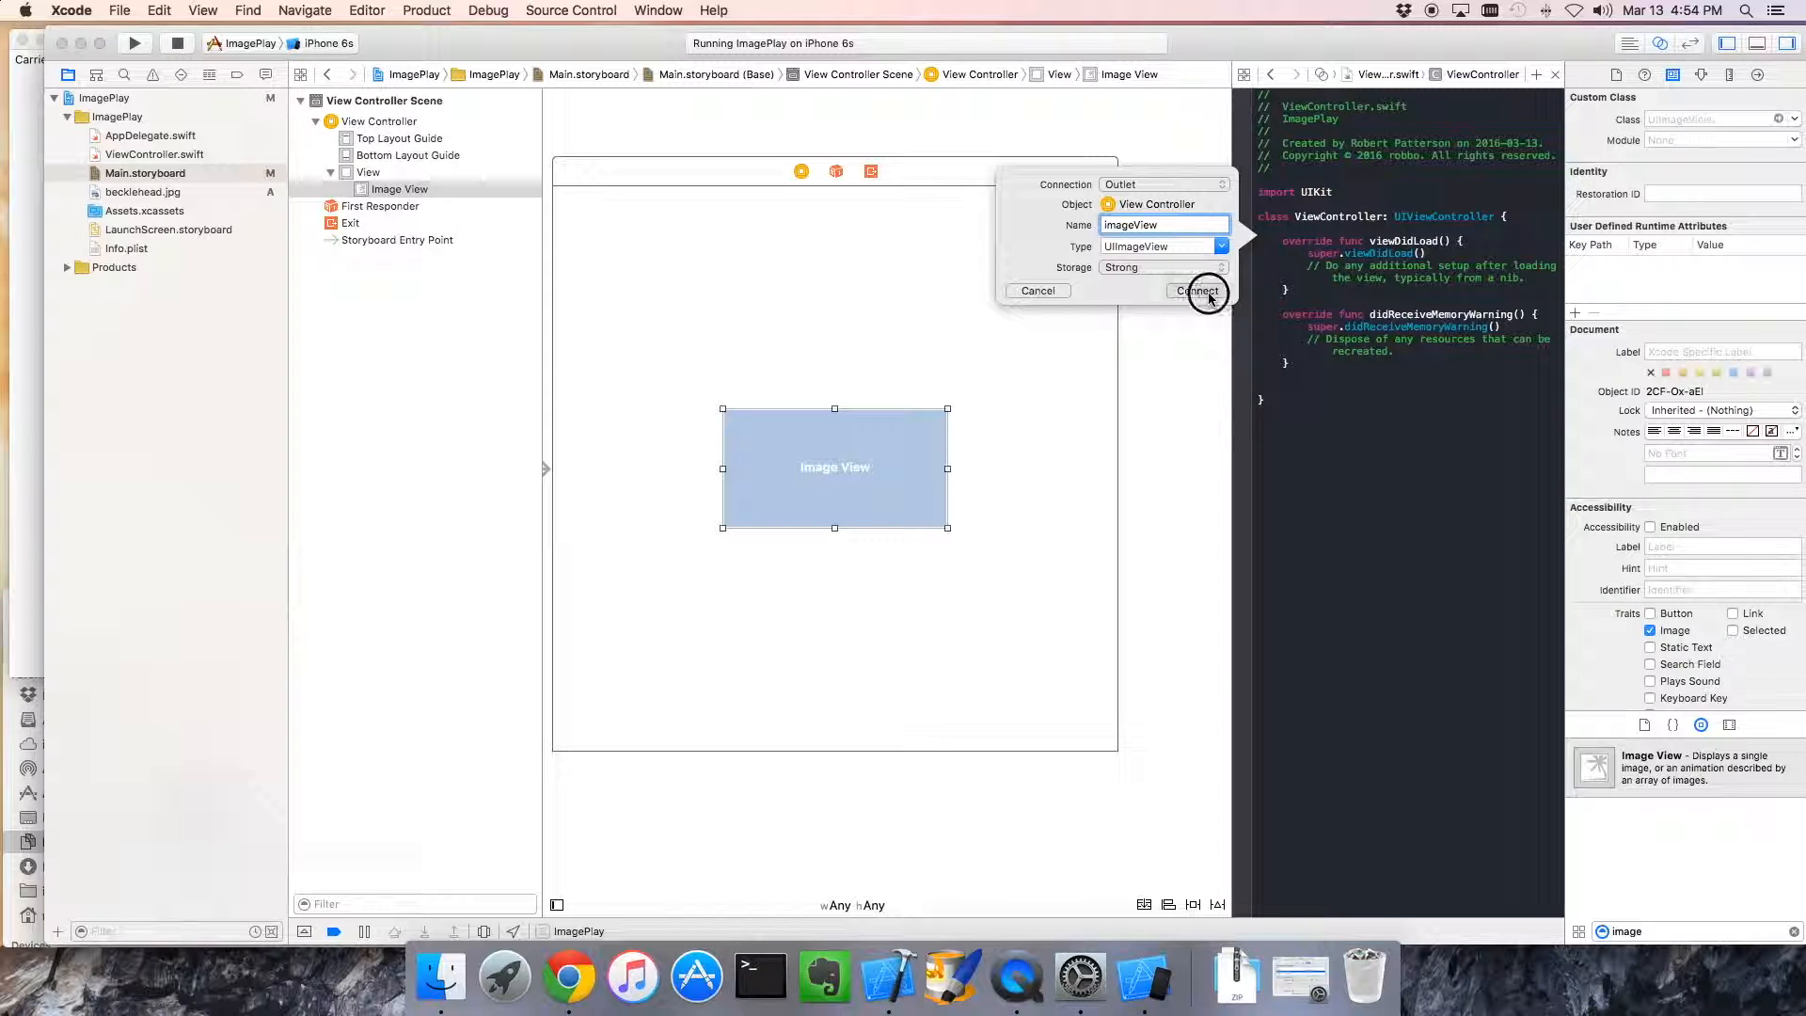
{"action": "left_click", "coordinate": [1197, 290]}
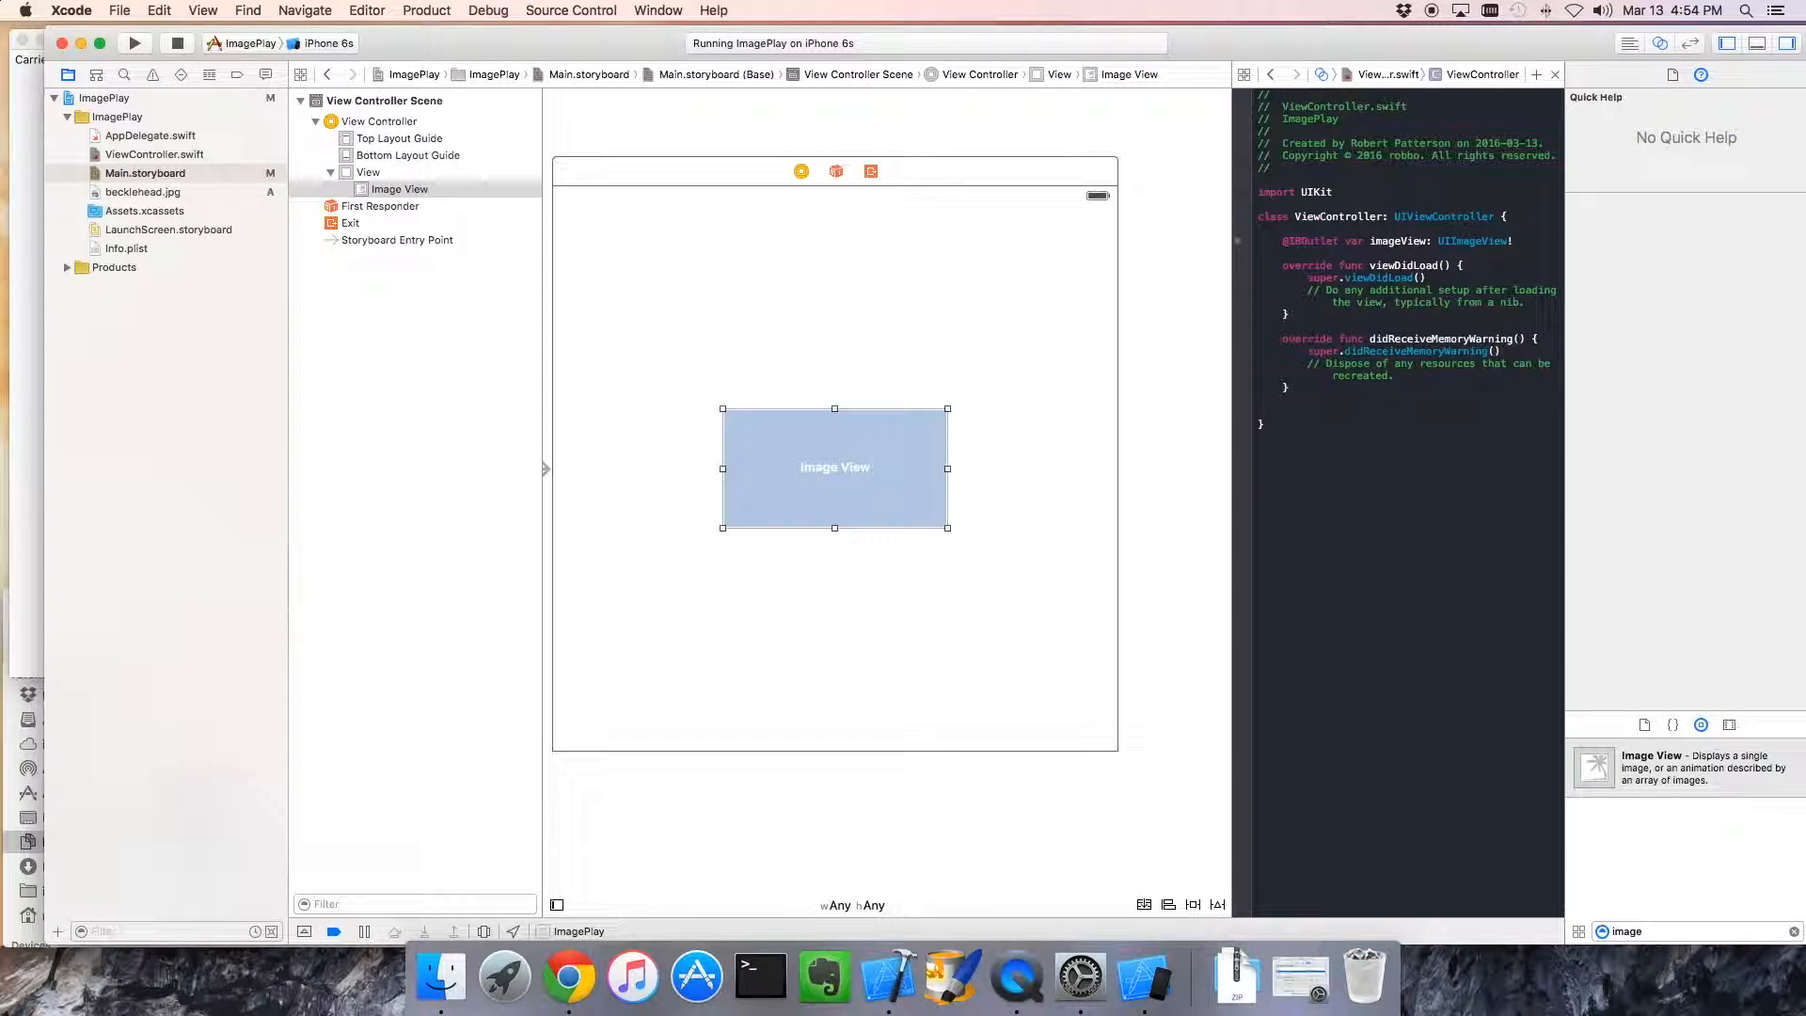
In viewDidLoad, write imageView.image = UIImage(named: "becklehead.jpg")
{"action": "double_click", "coordinate": [1388, 241]}
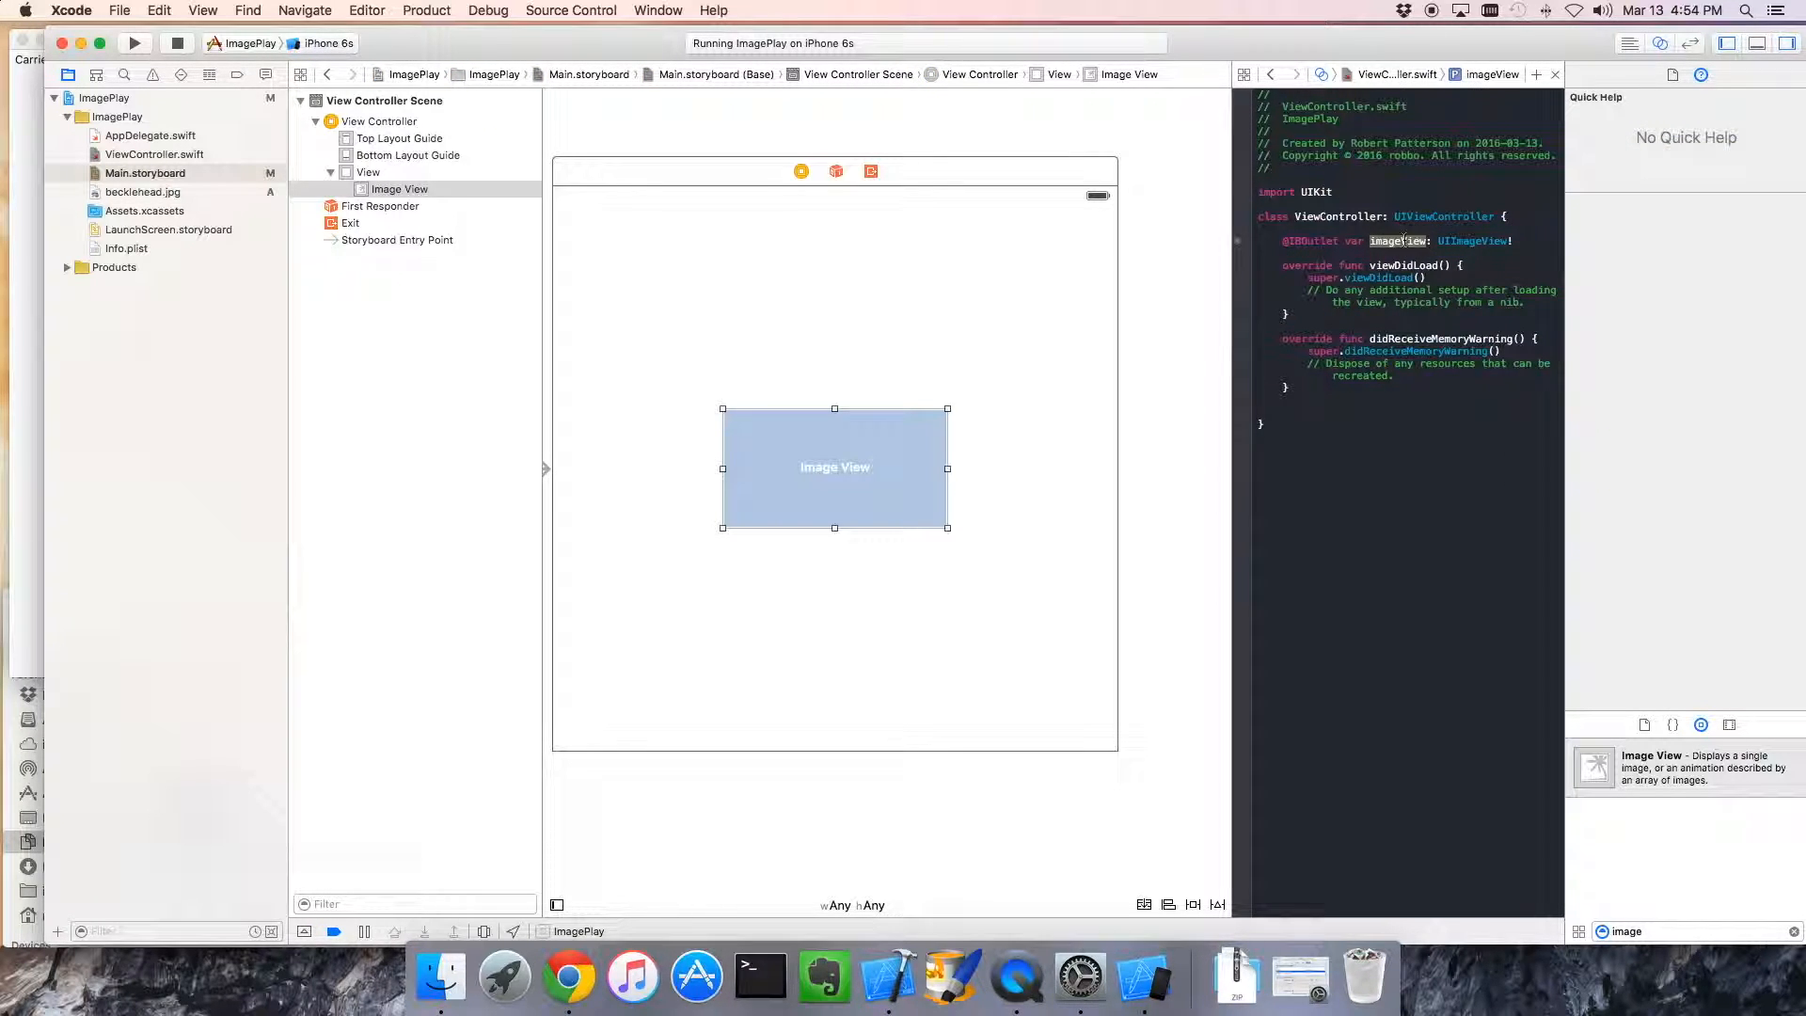
{"action": "left_click", "coordinate": [1397, 241]}
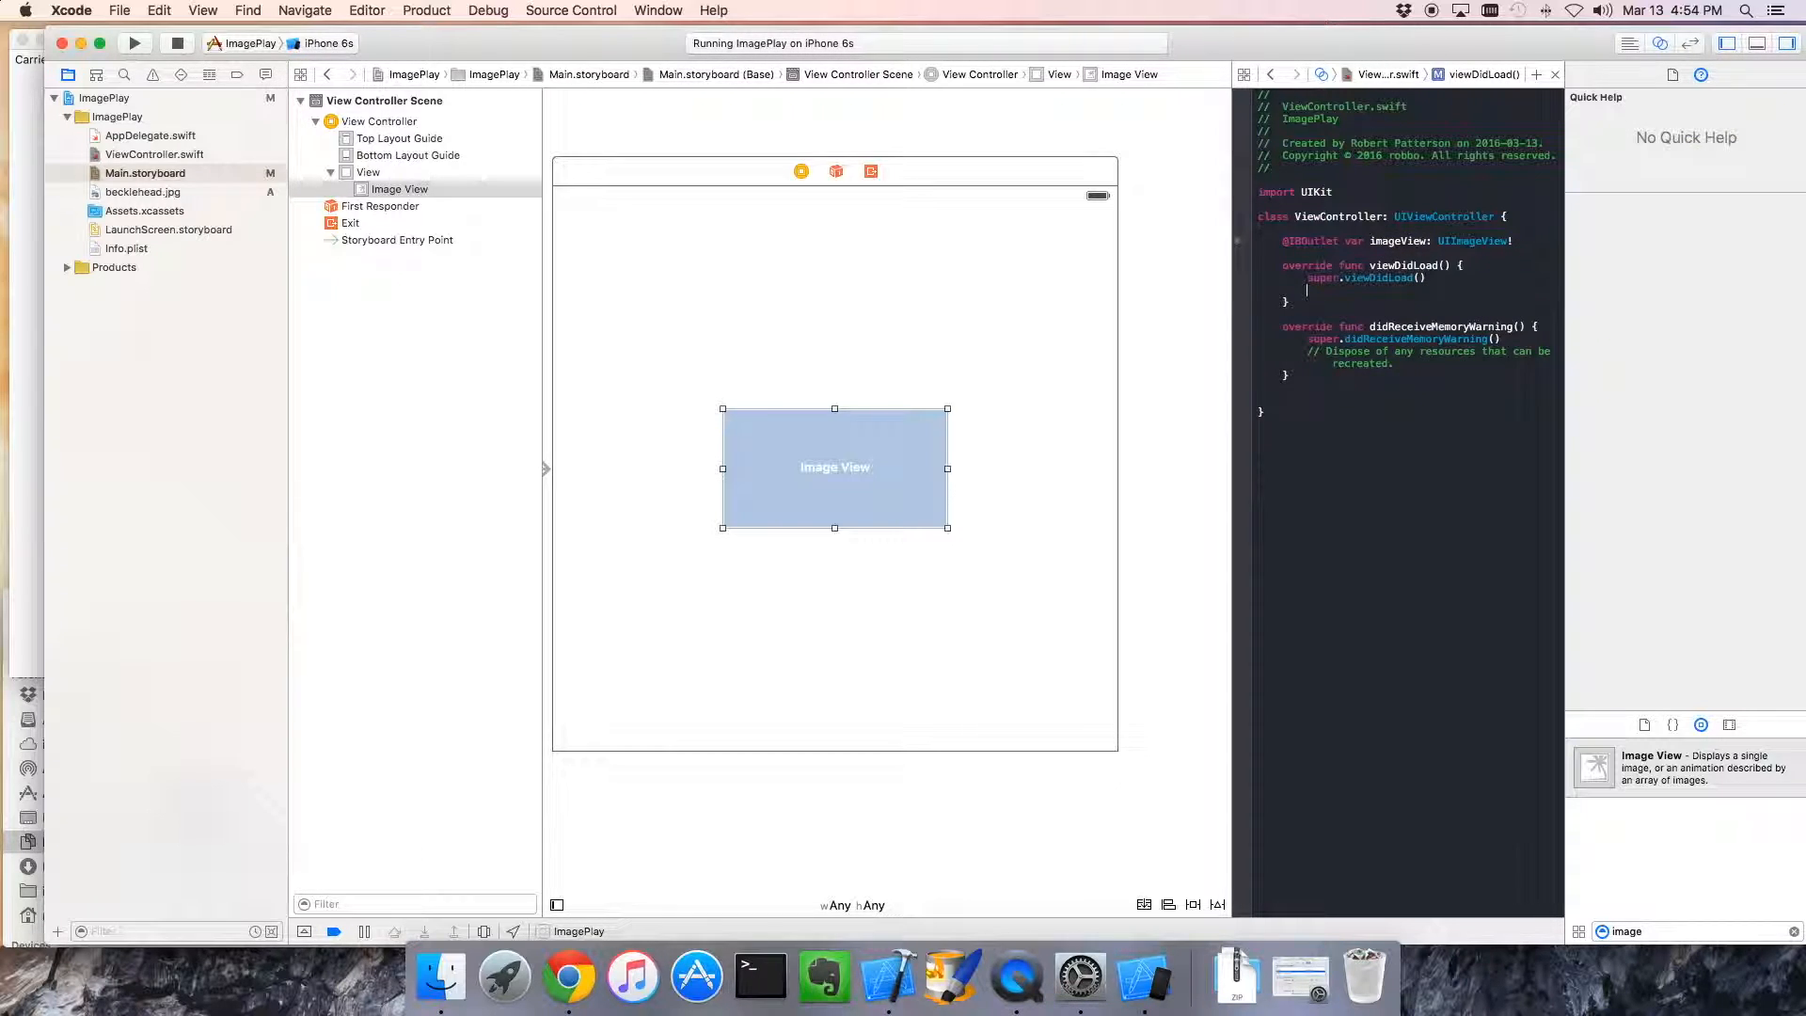
{"action": "type", "text": "imageView.image"}
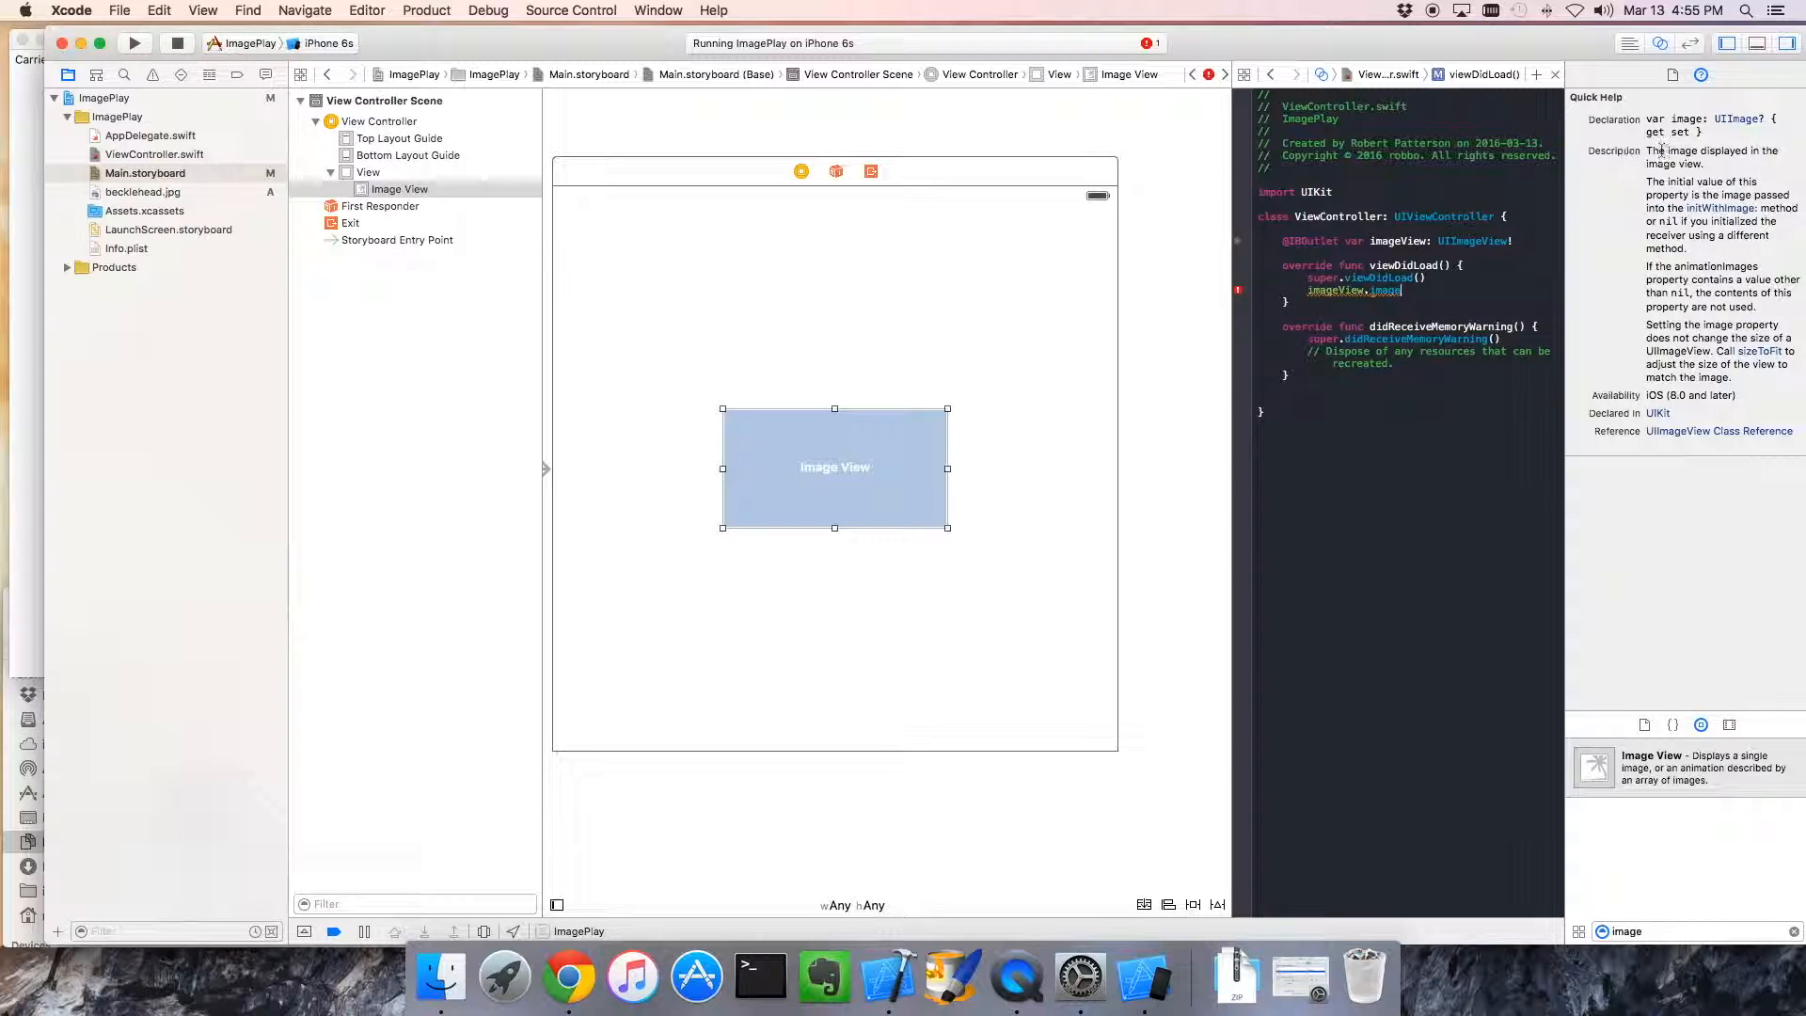
{"action": "mouse_move", "coordinate": [1738, 118]}
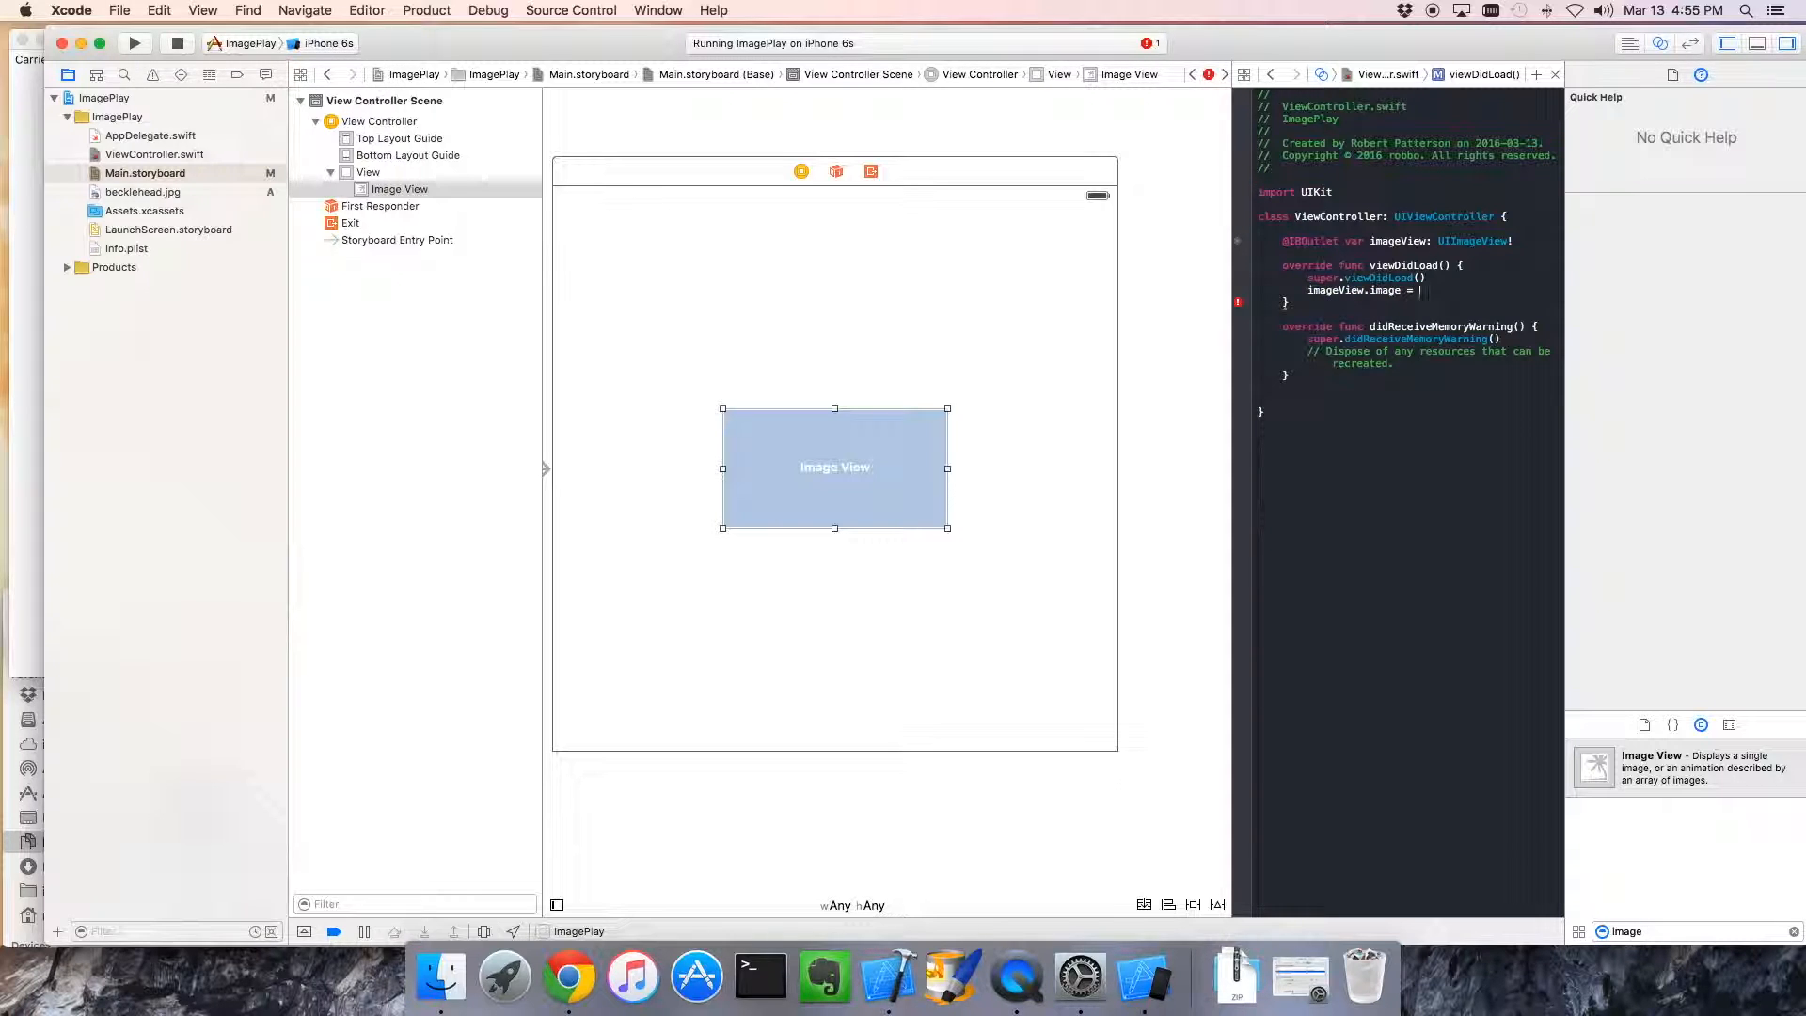
{"action": "type", "text": "UI"}
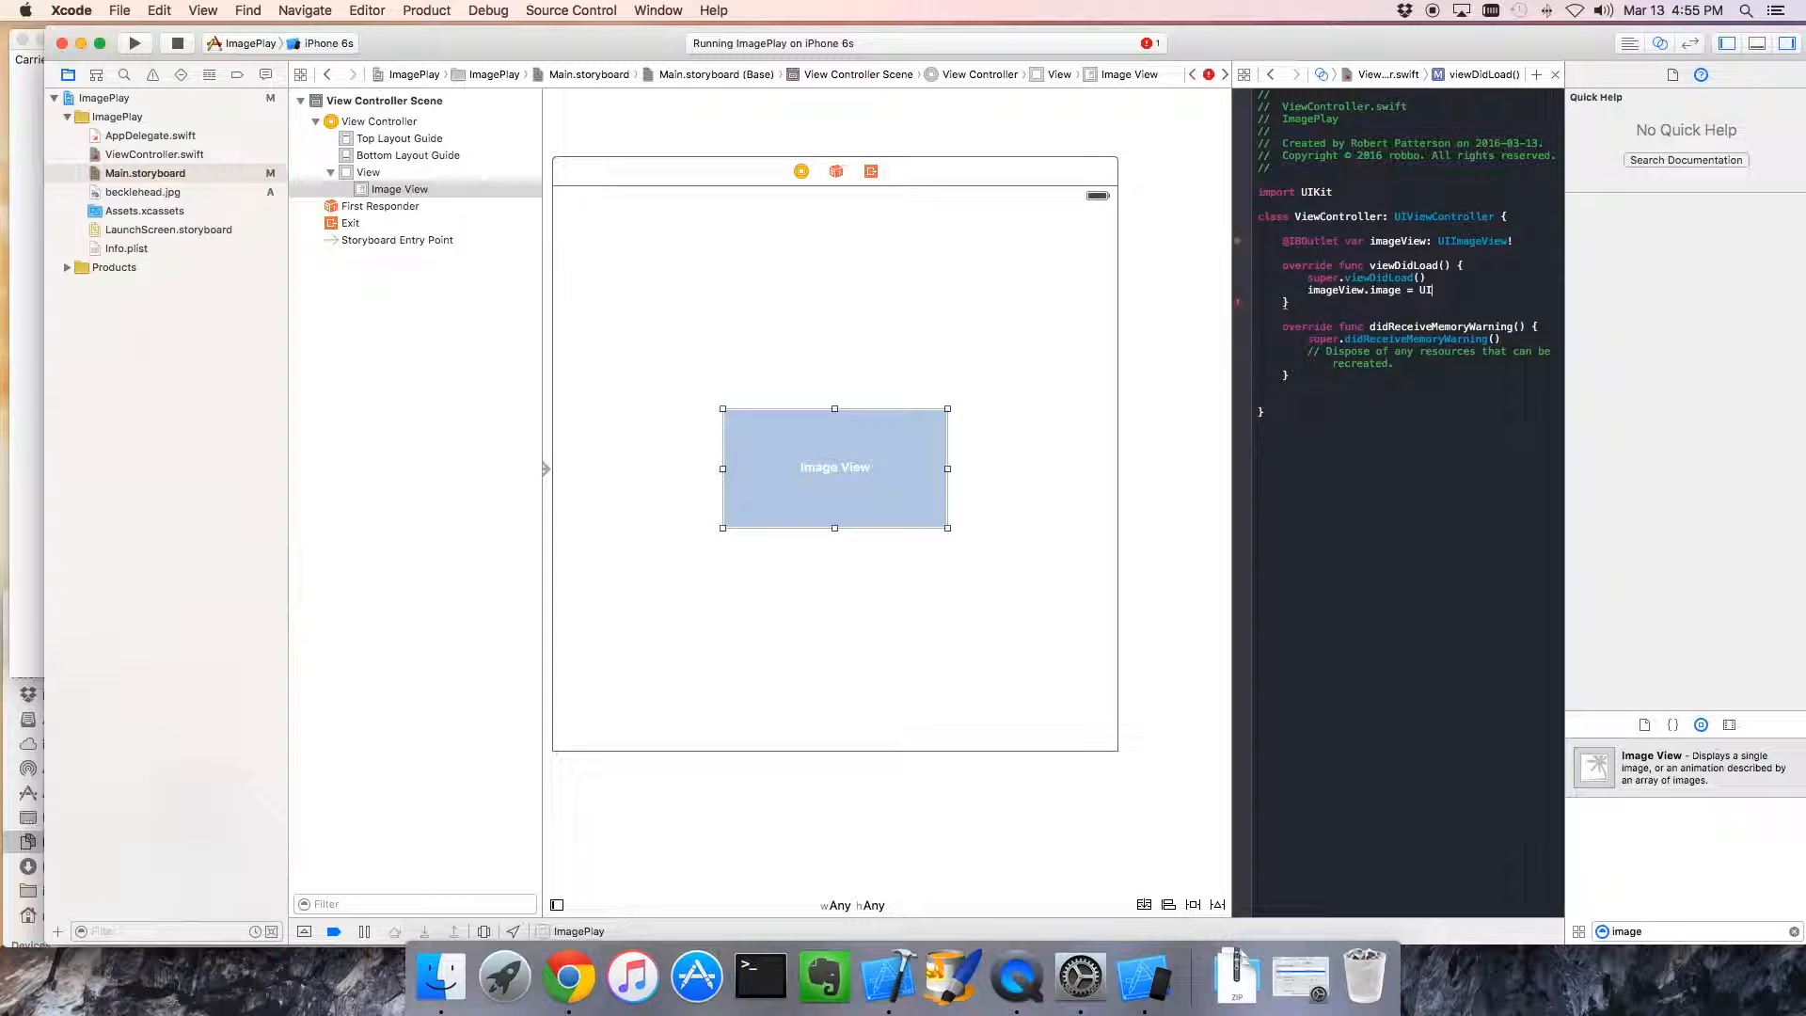
{"action": "type", "text": "Image(named:"}
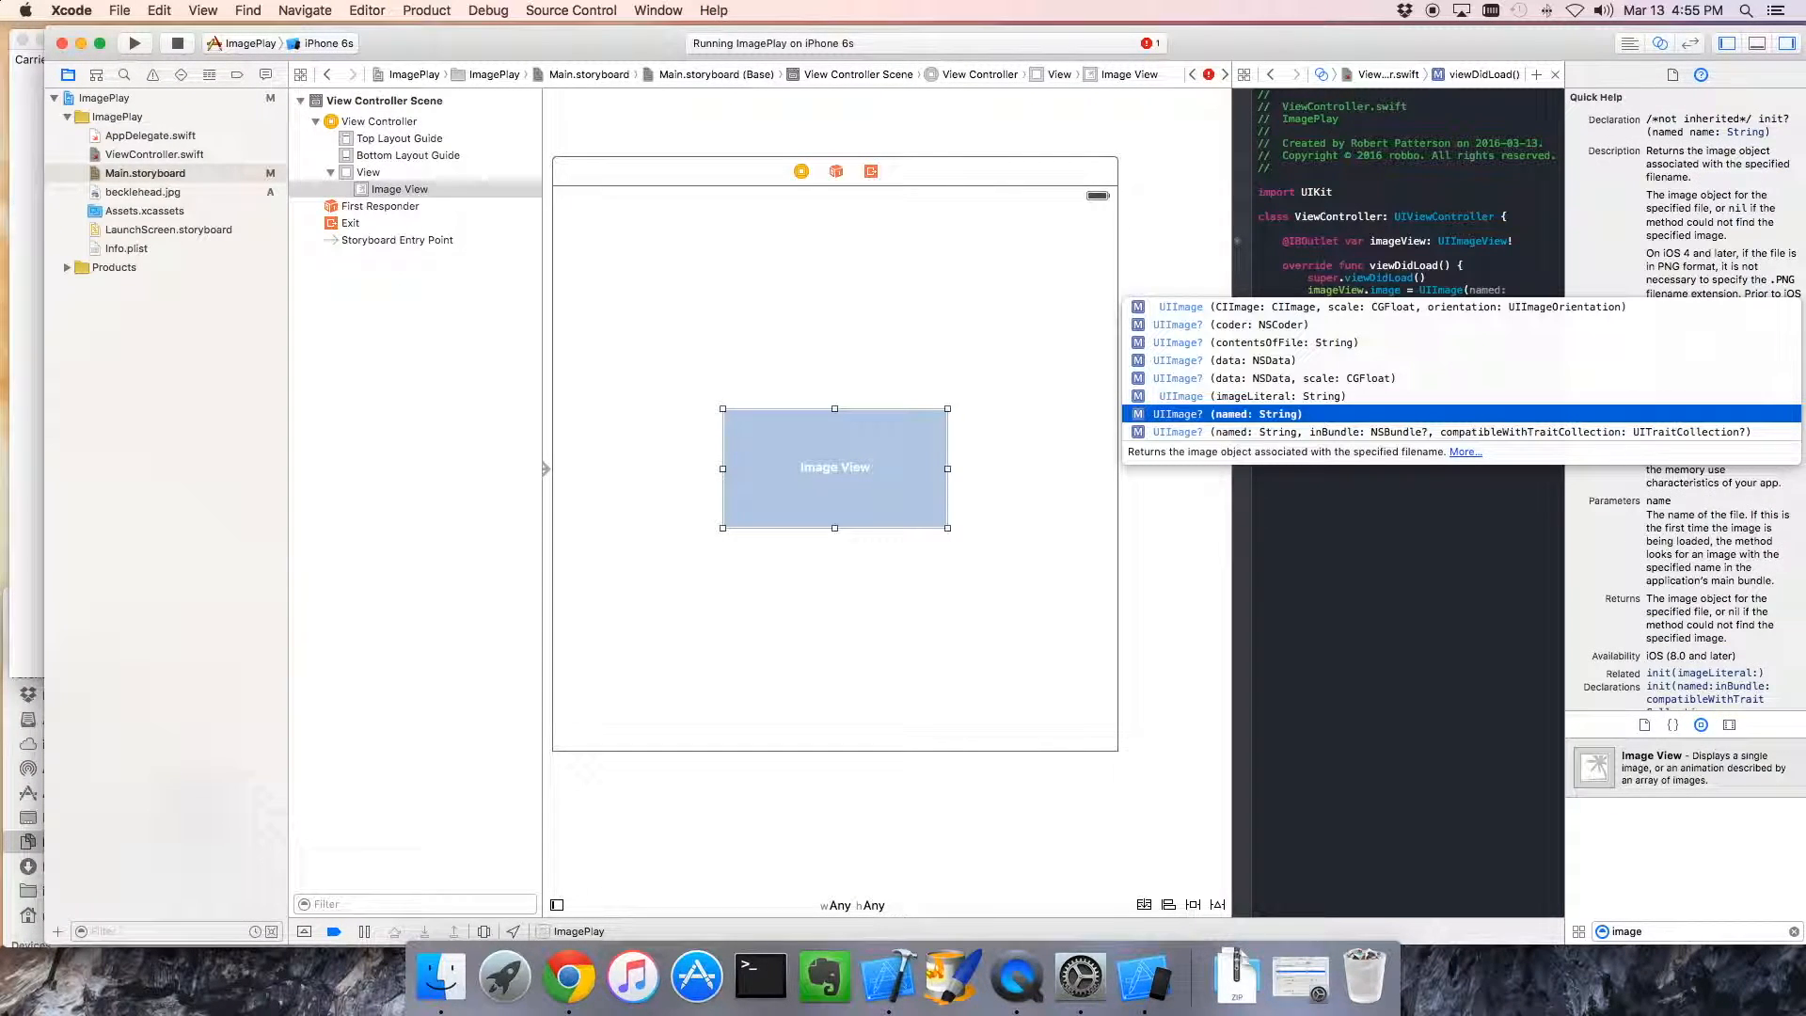
{"action": "left_click", "coordinate": [1217, 414]}
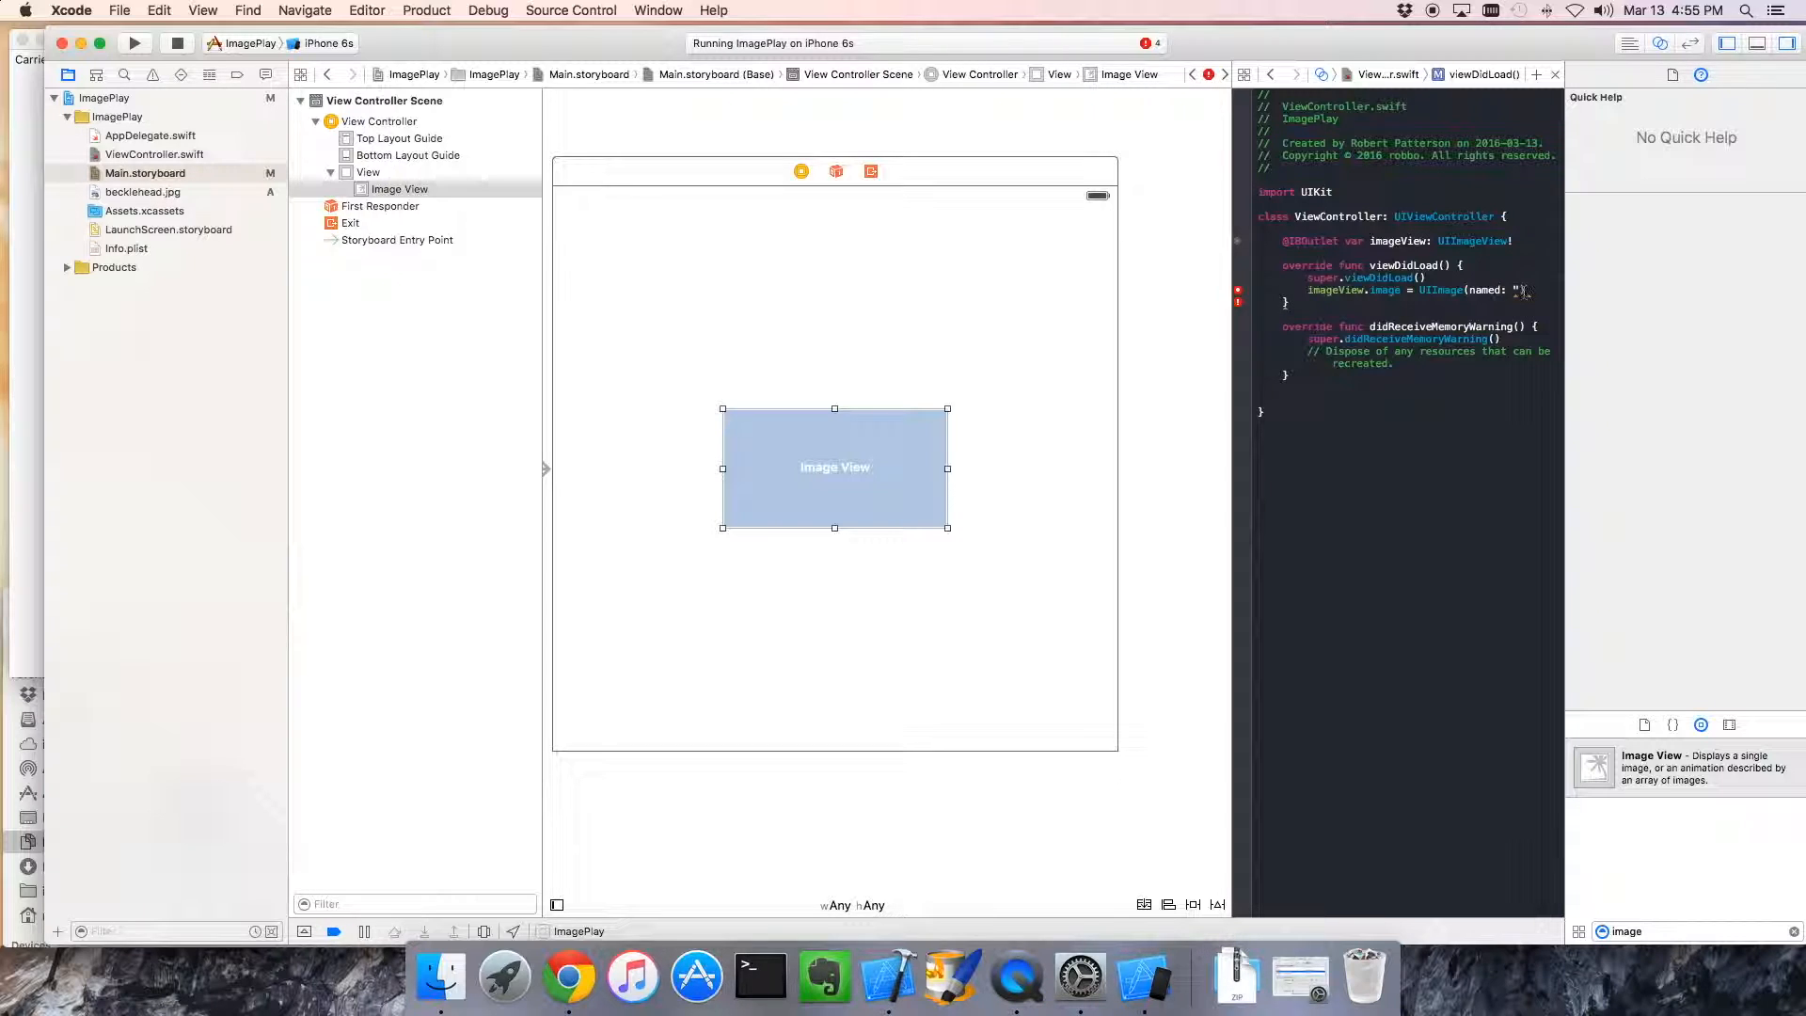
{"action": "type", "text": "becklehead"}
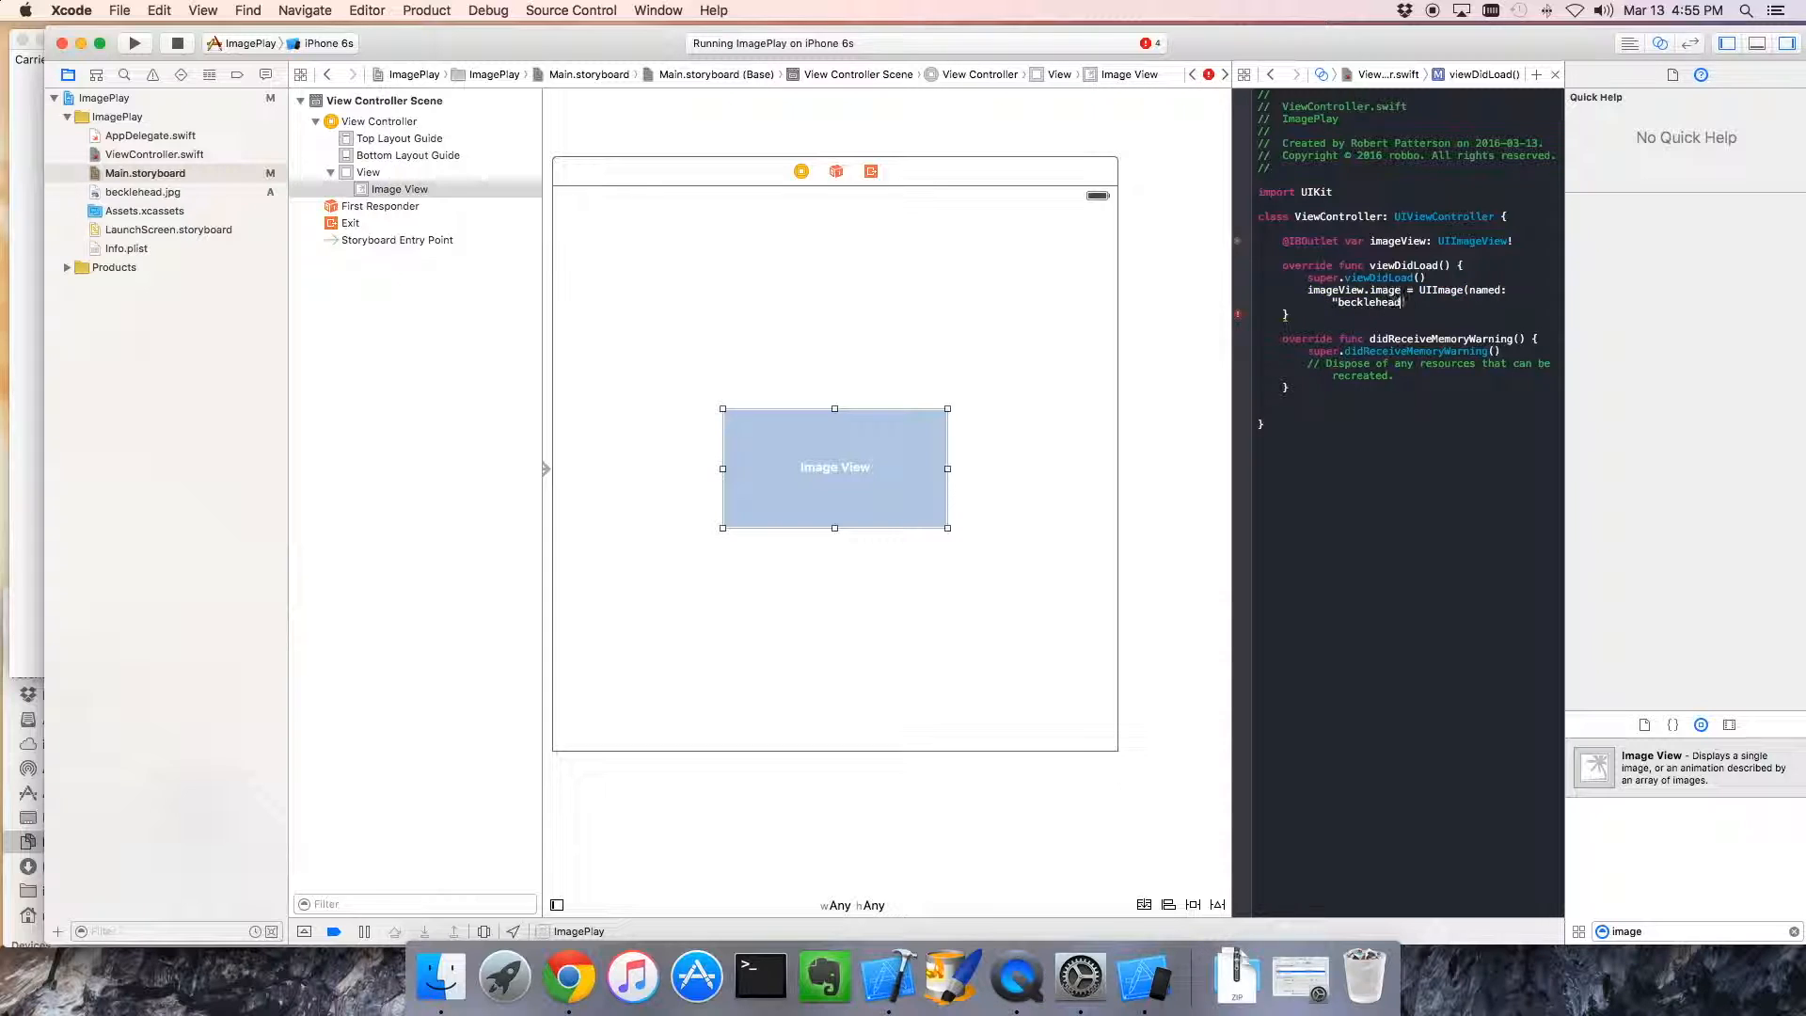
{"action": "type", "text": ".jpg\")"}
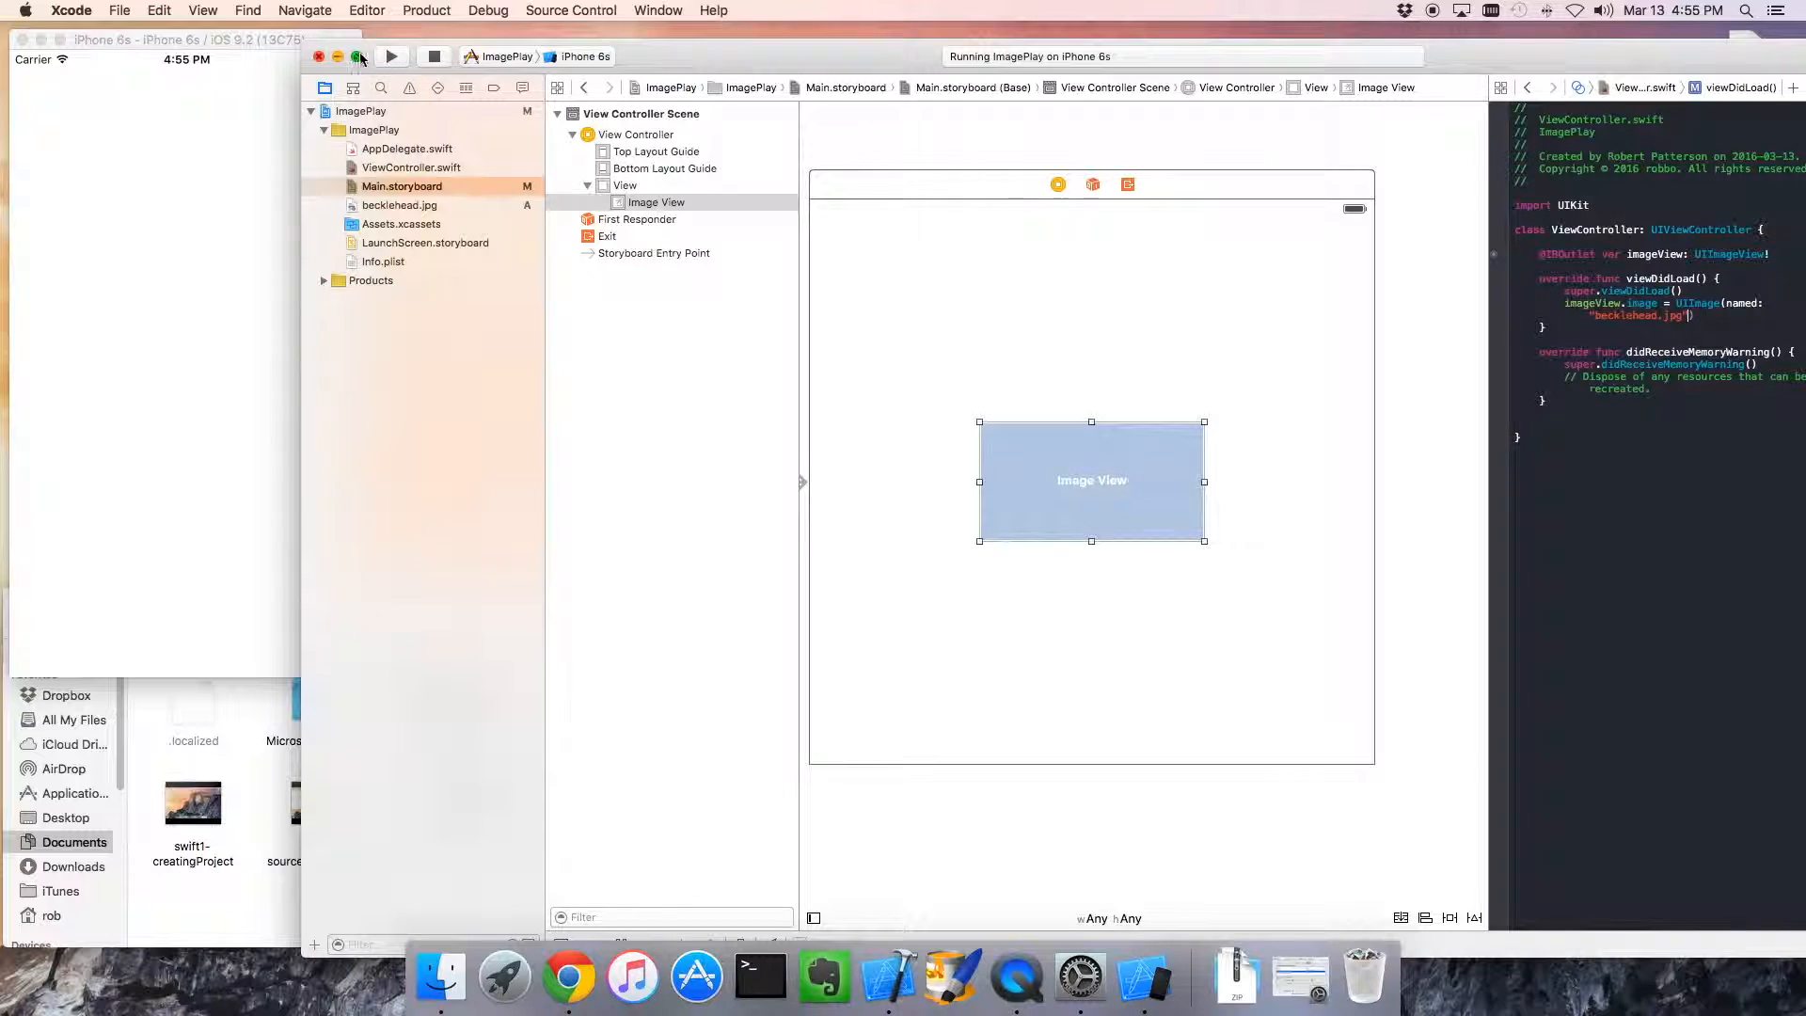
Run the app to see the photo shown small in the simulator, then stop the run
{"action": "left_click", "coordinate": [391, 56]}
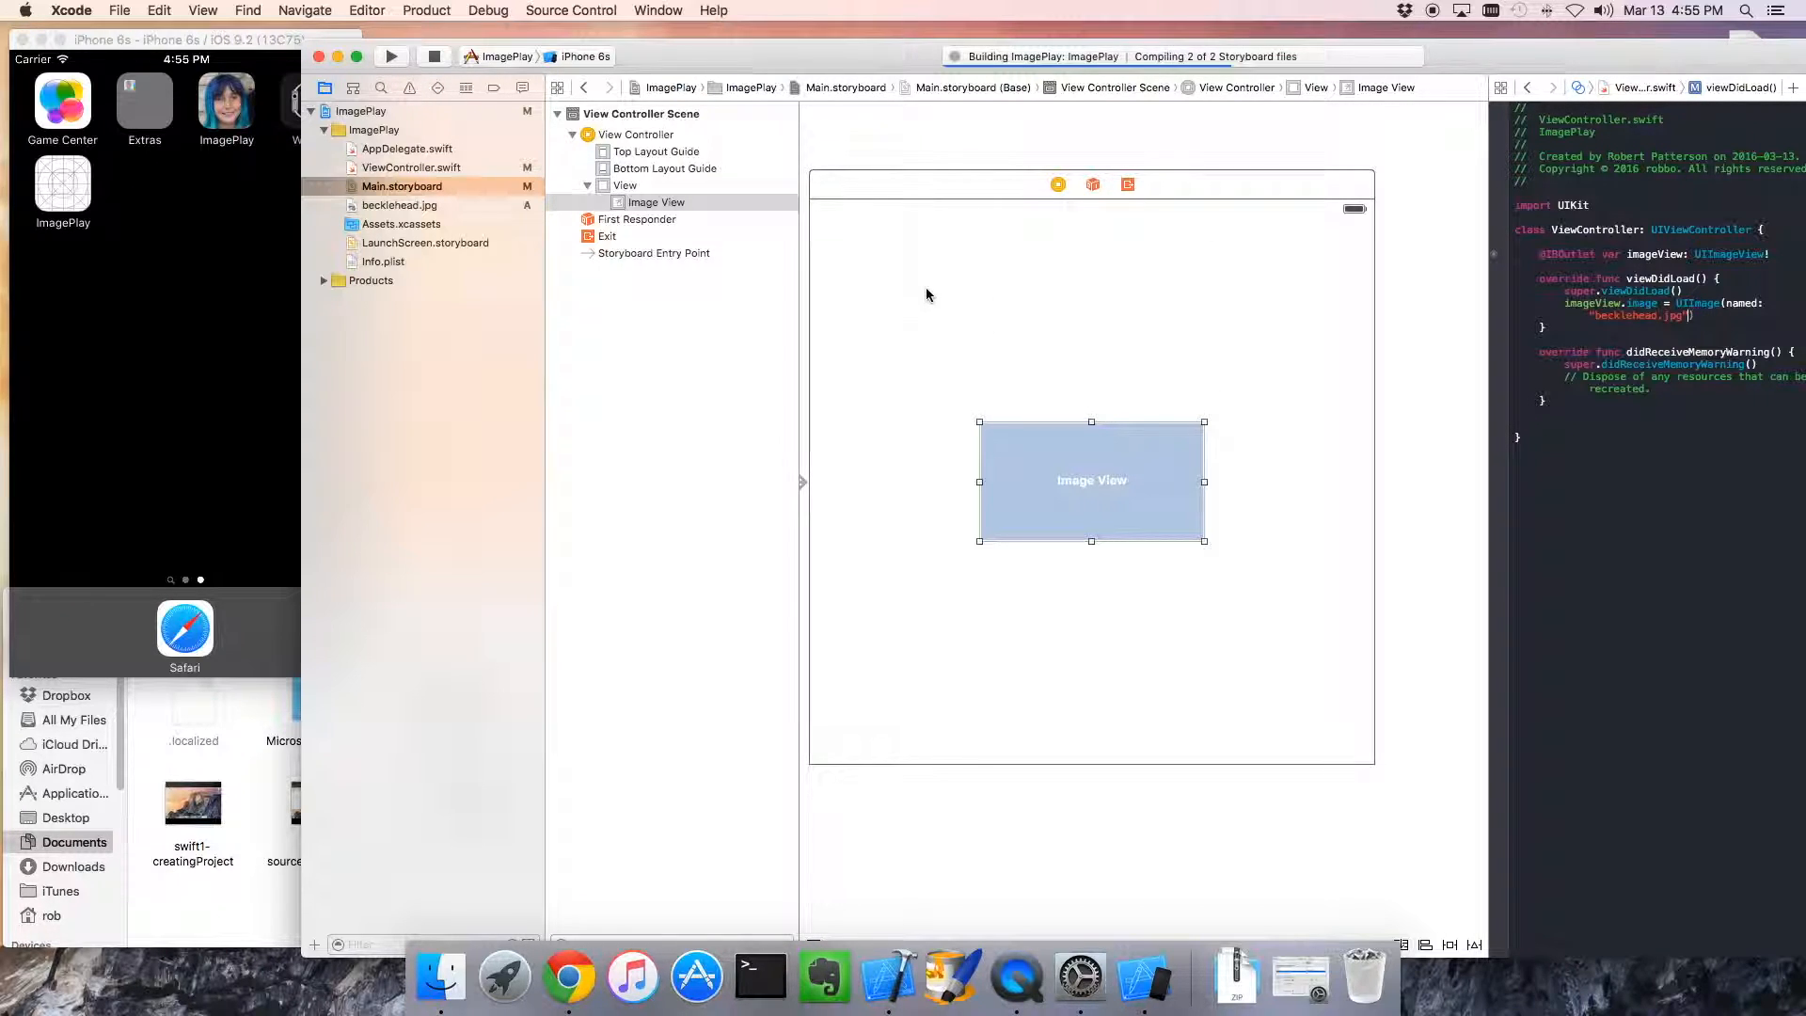
{"action": "mouse_move", "coordinate": [815, 178]}
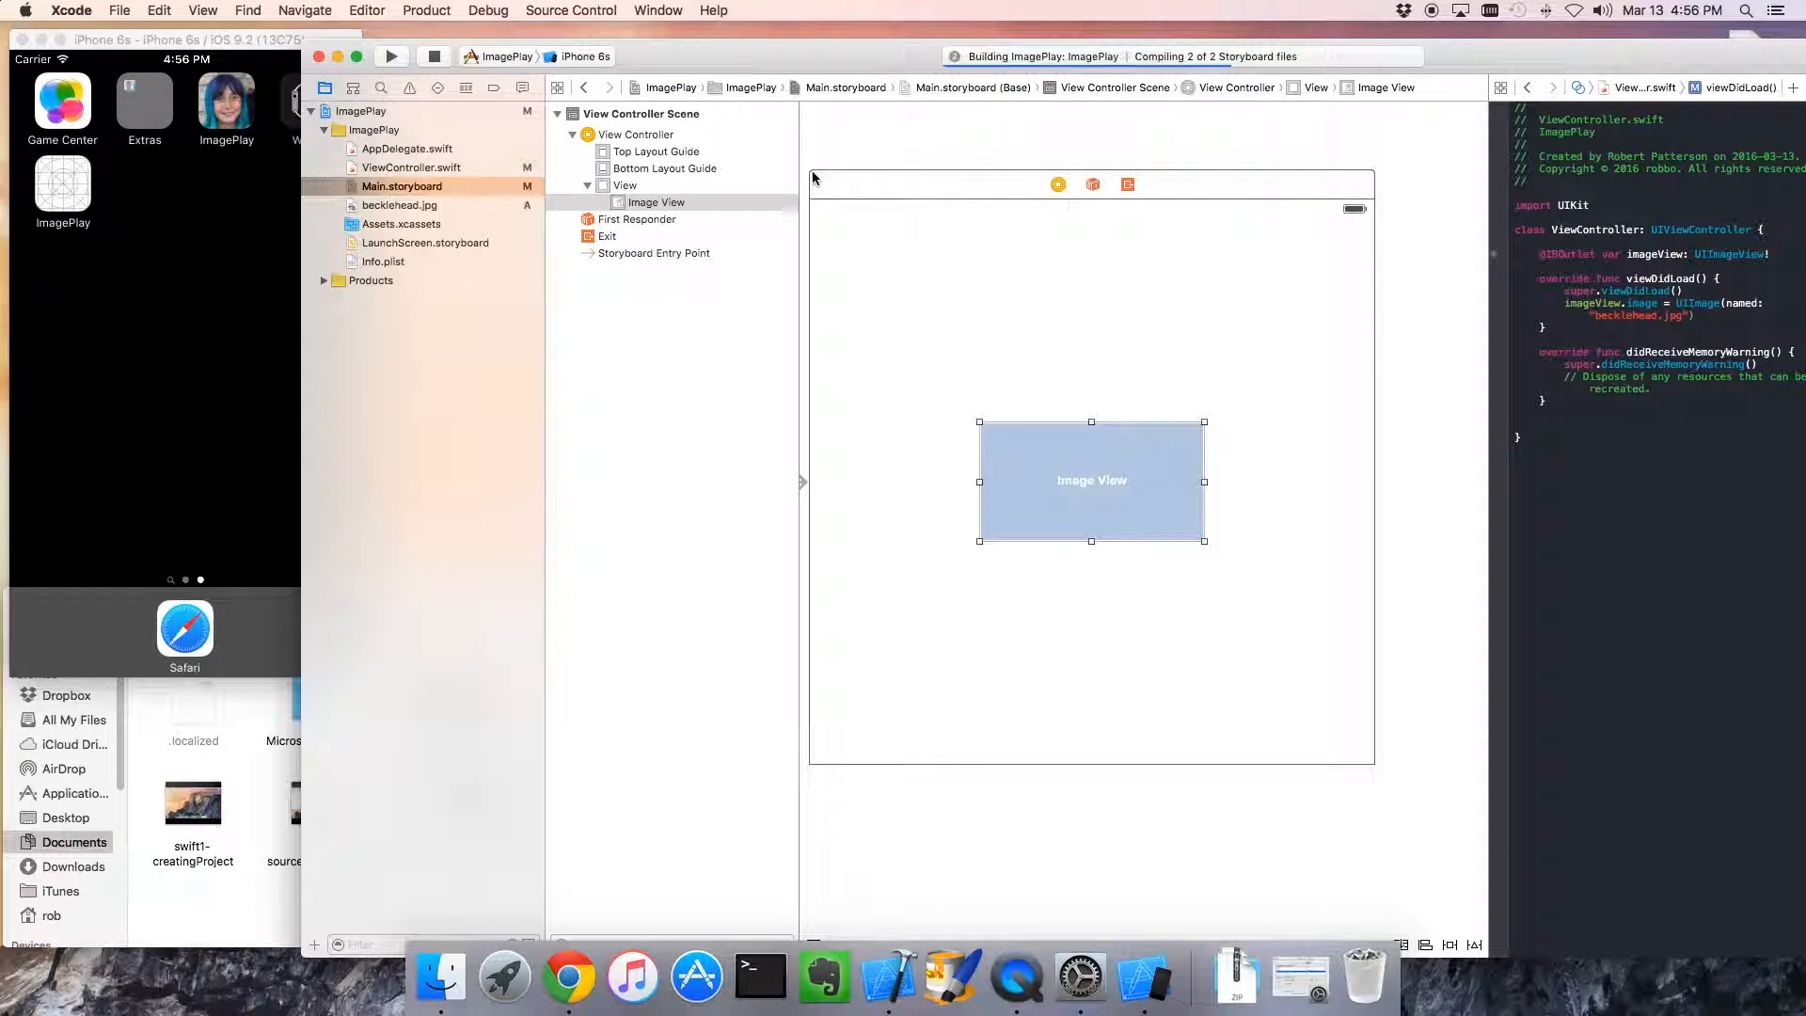
{"action": "mouse_move", "coordinate": [1404, 779]}
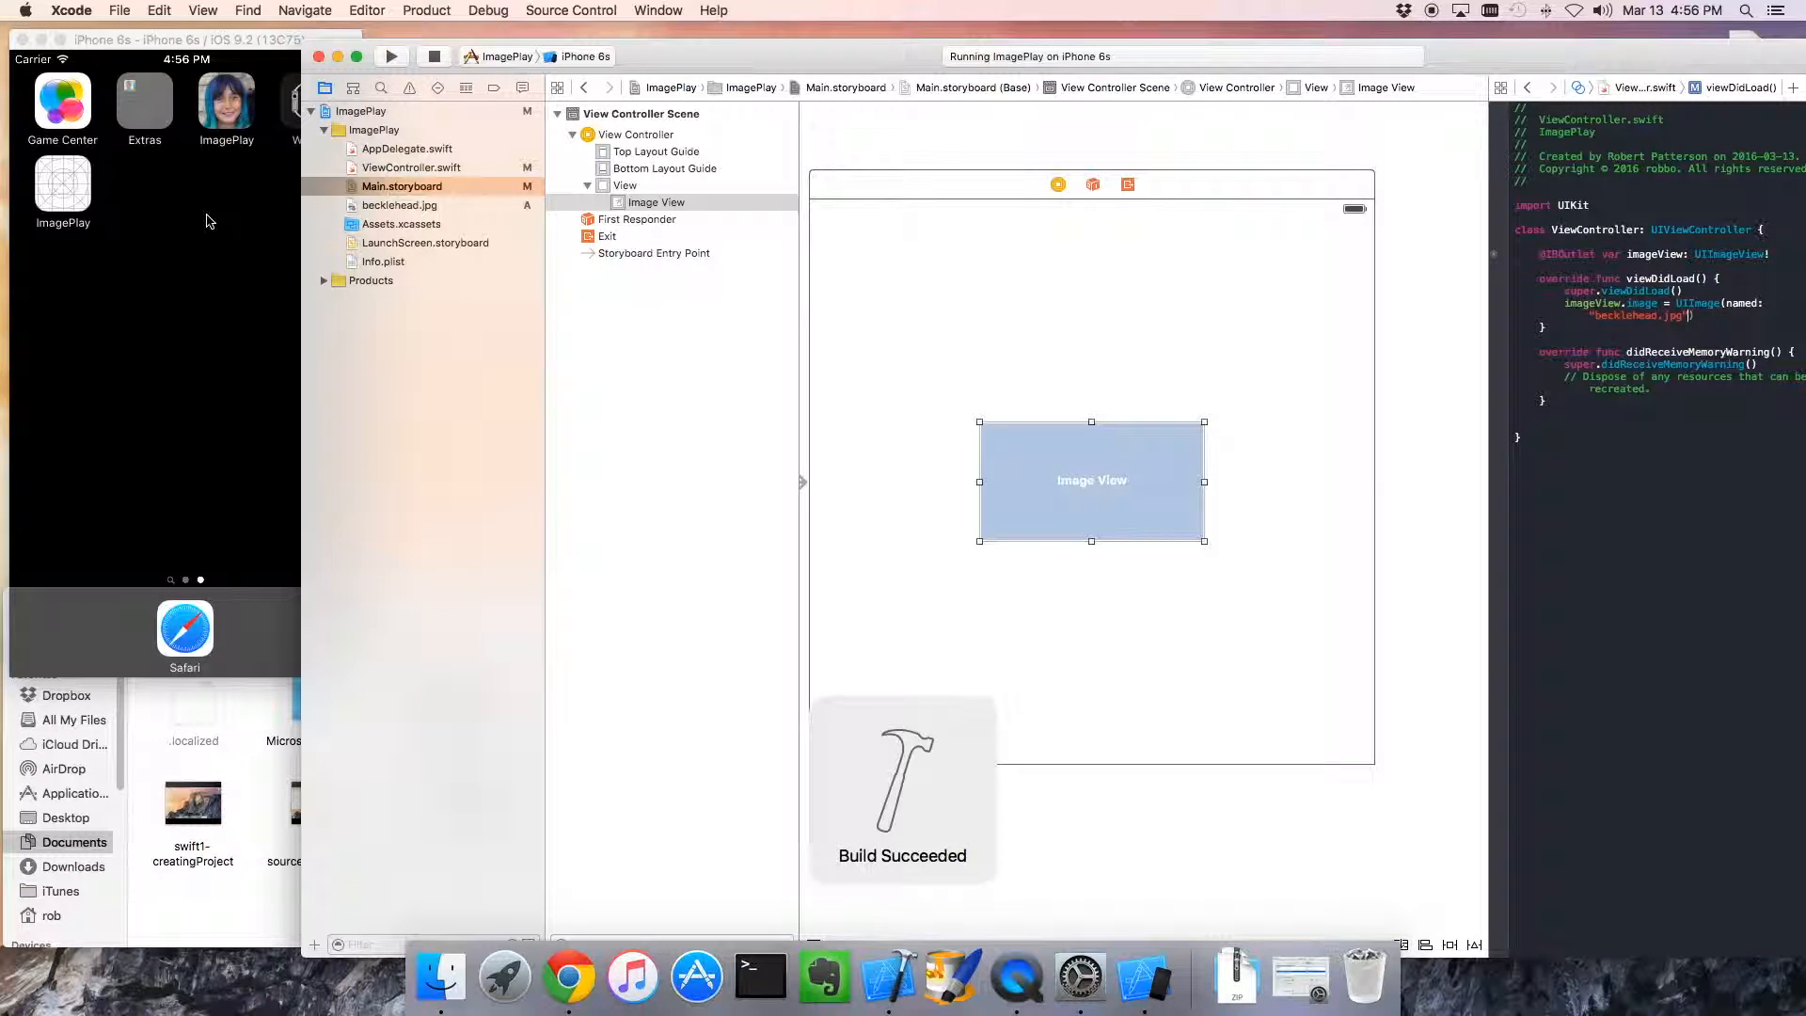
{"action": "left_click", "coordinate": [391, 54]}
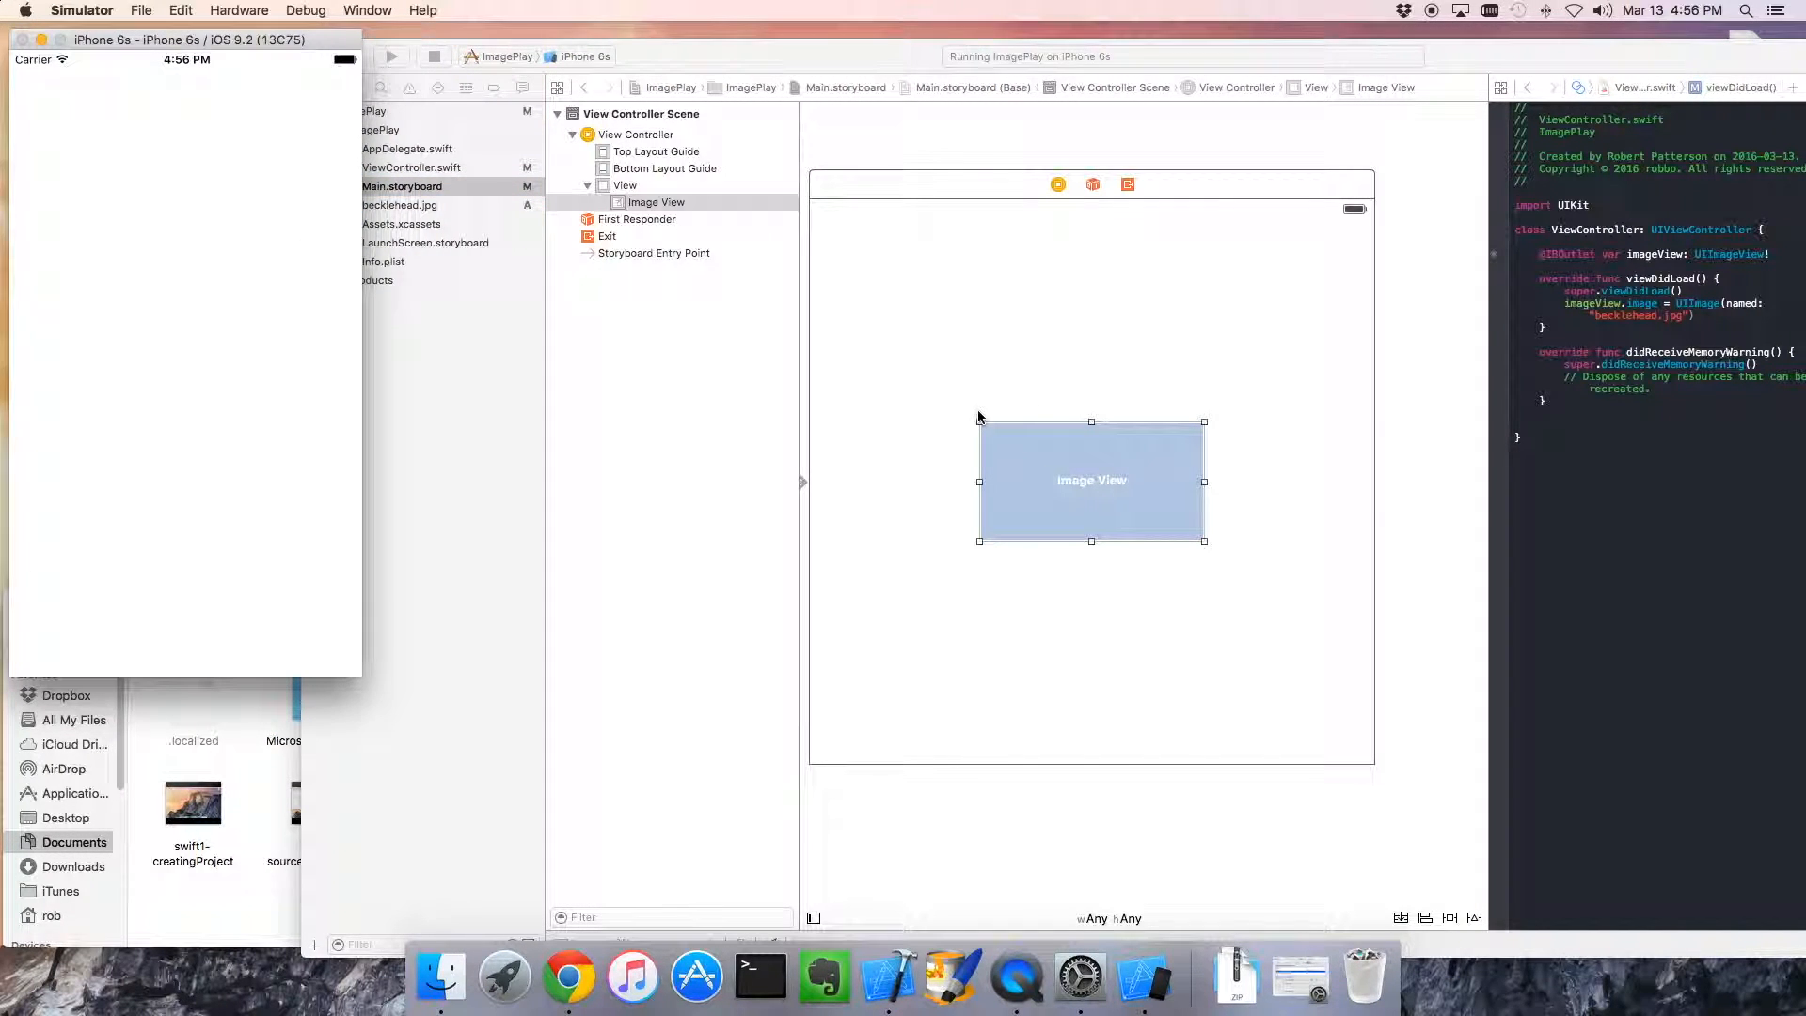
{"action": "mouse_move", "coordinate": [1022, 445]}
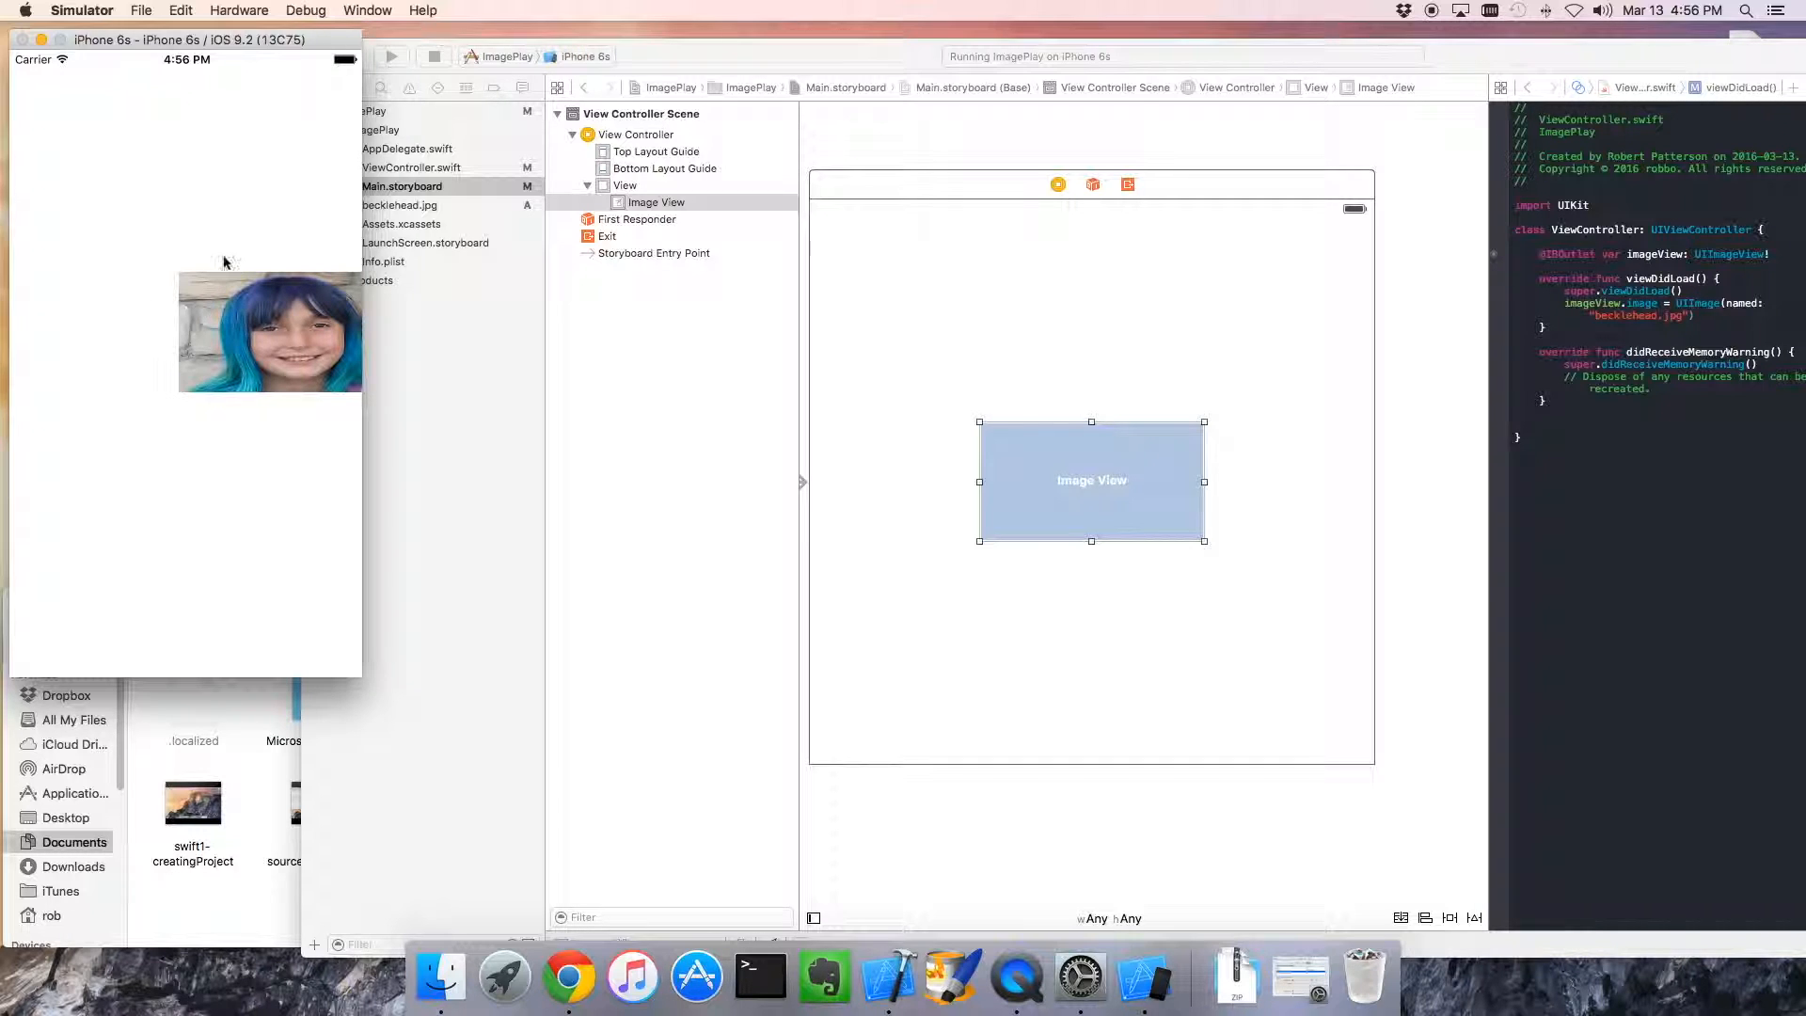
{"action": "mouse_move", "coordinate": [115, 239]}
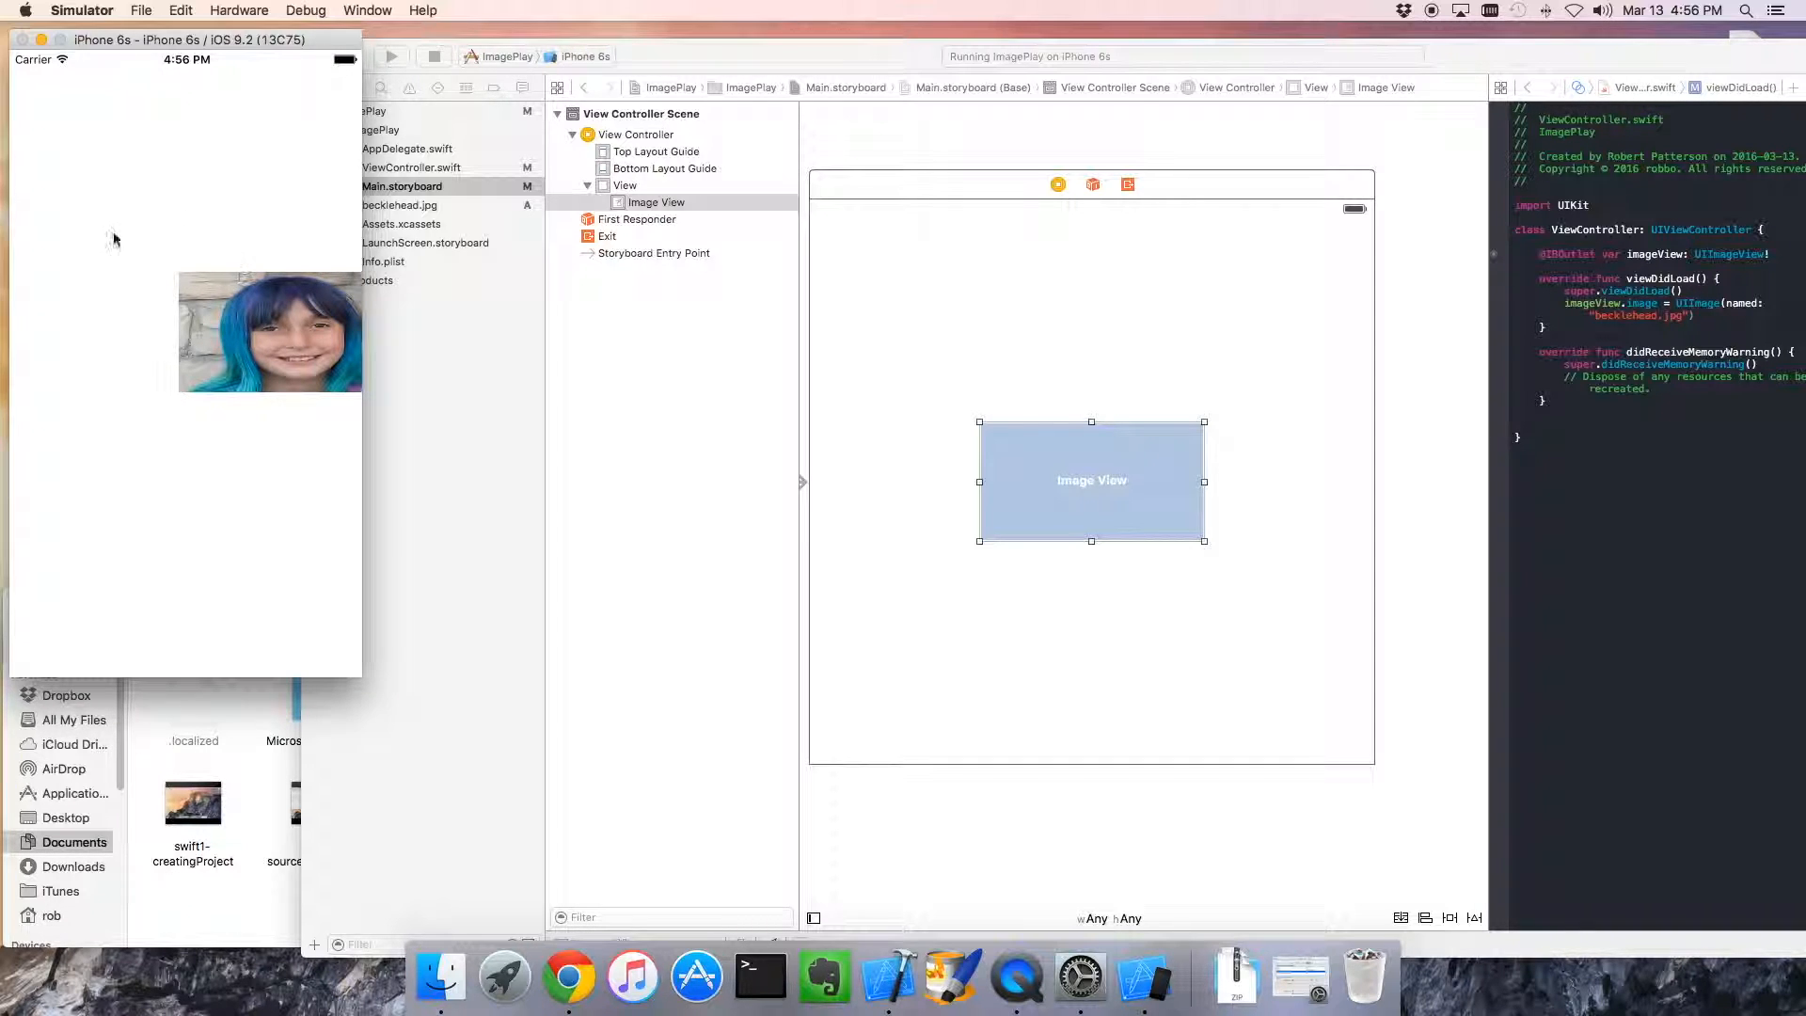
{"action": "mouse_move", "coordinate": [1061, 393]}
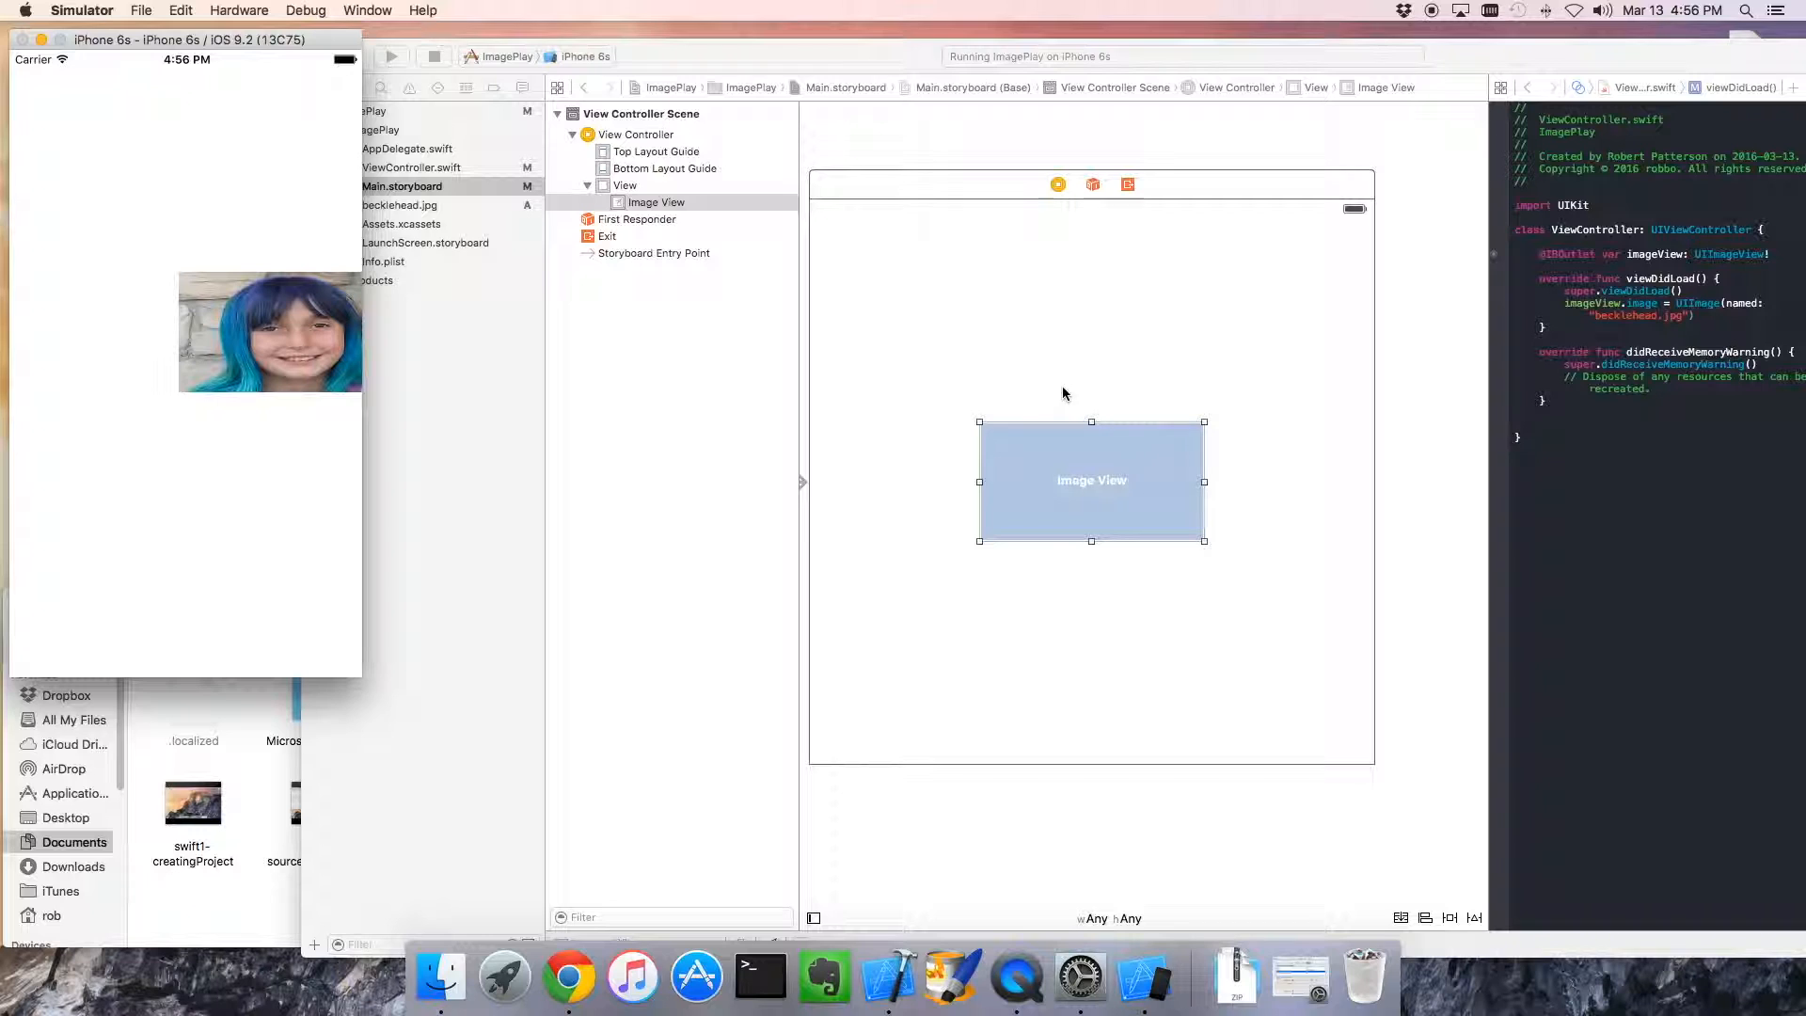
{"action": "mouse_move", "coordinate": [167, 319]}
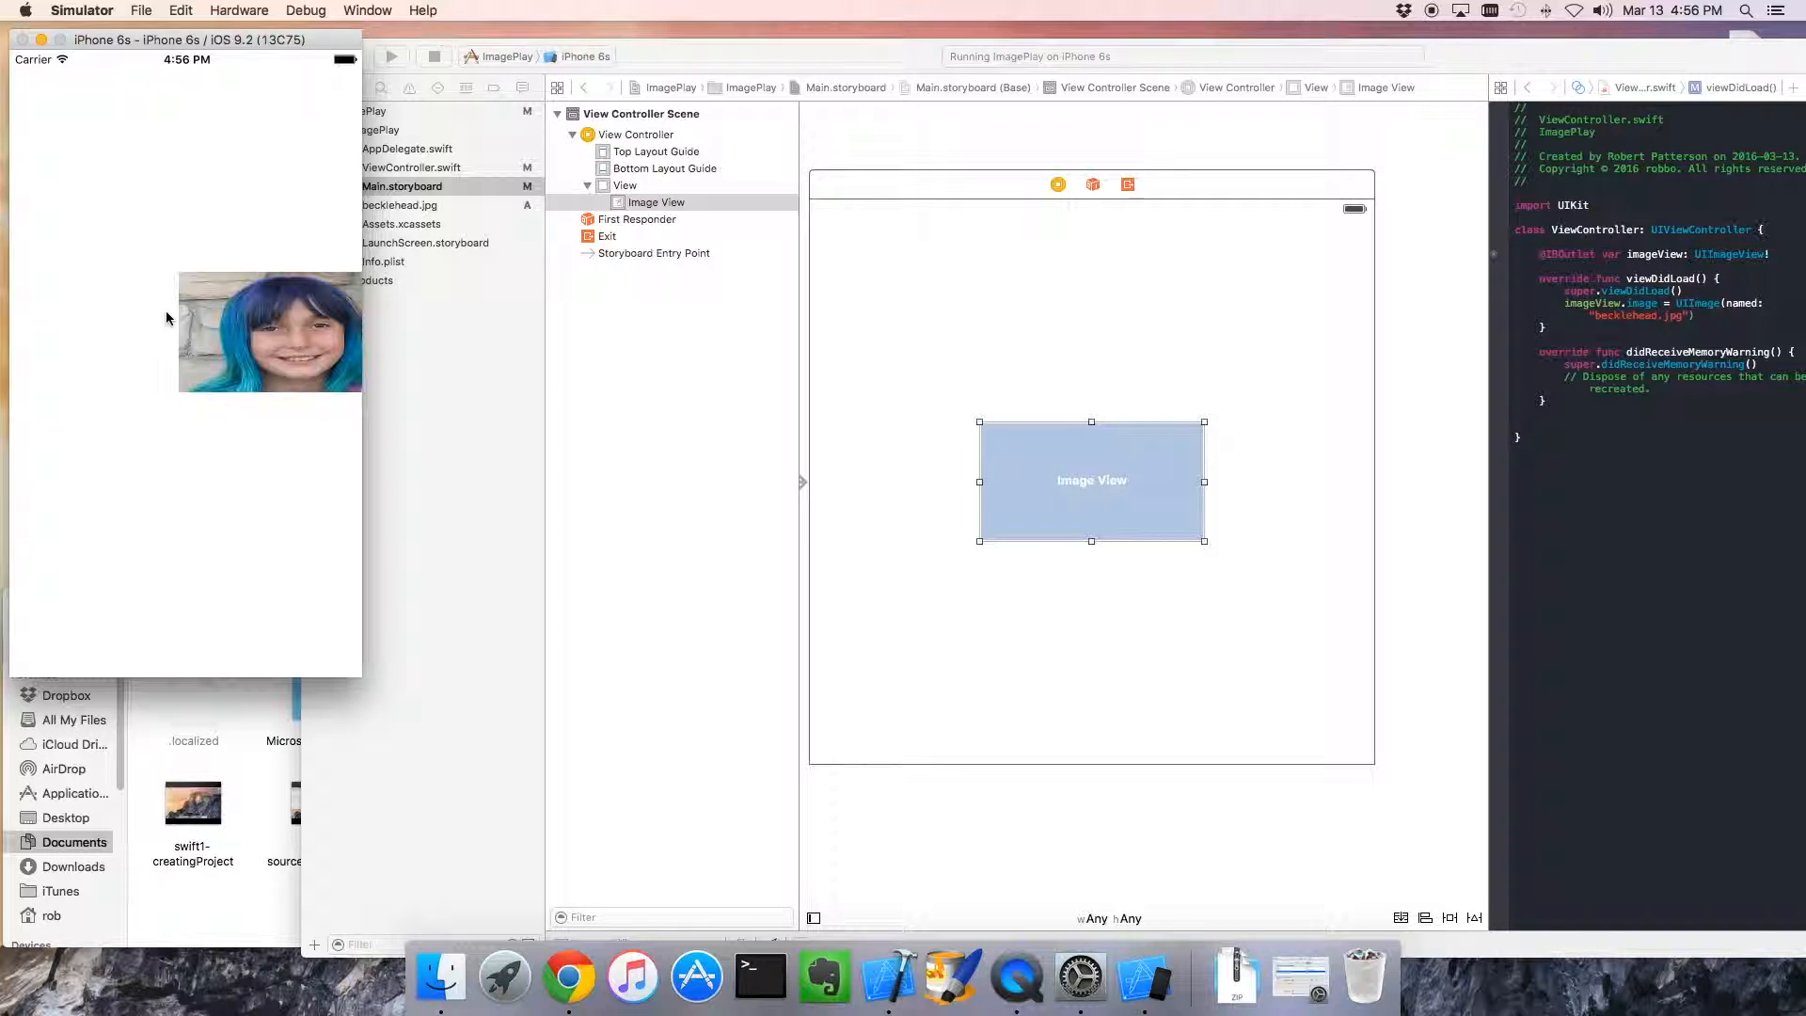
{"action": "left_click", "coordinate": [435, 56]}
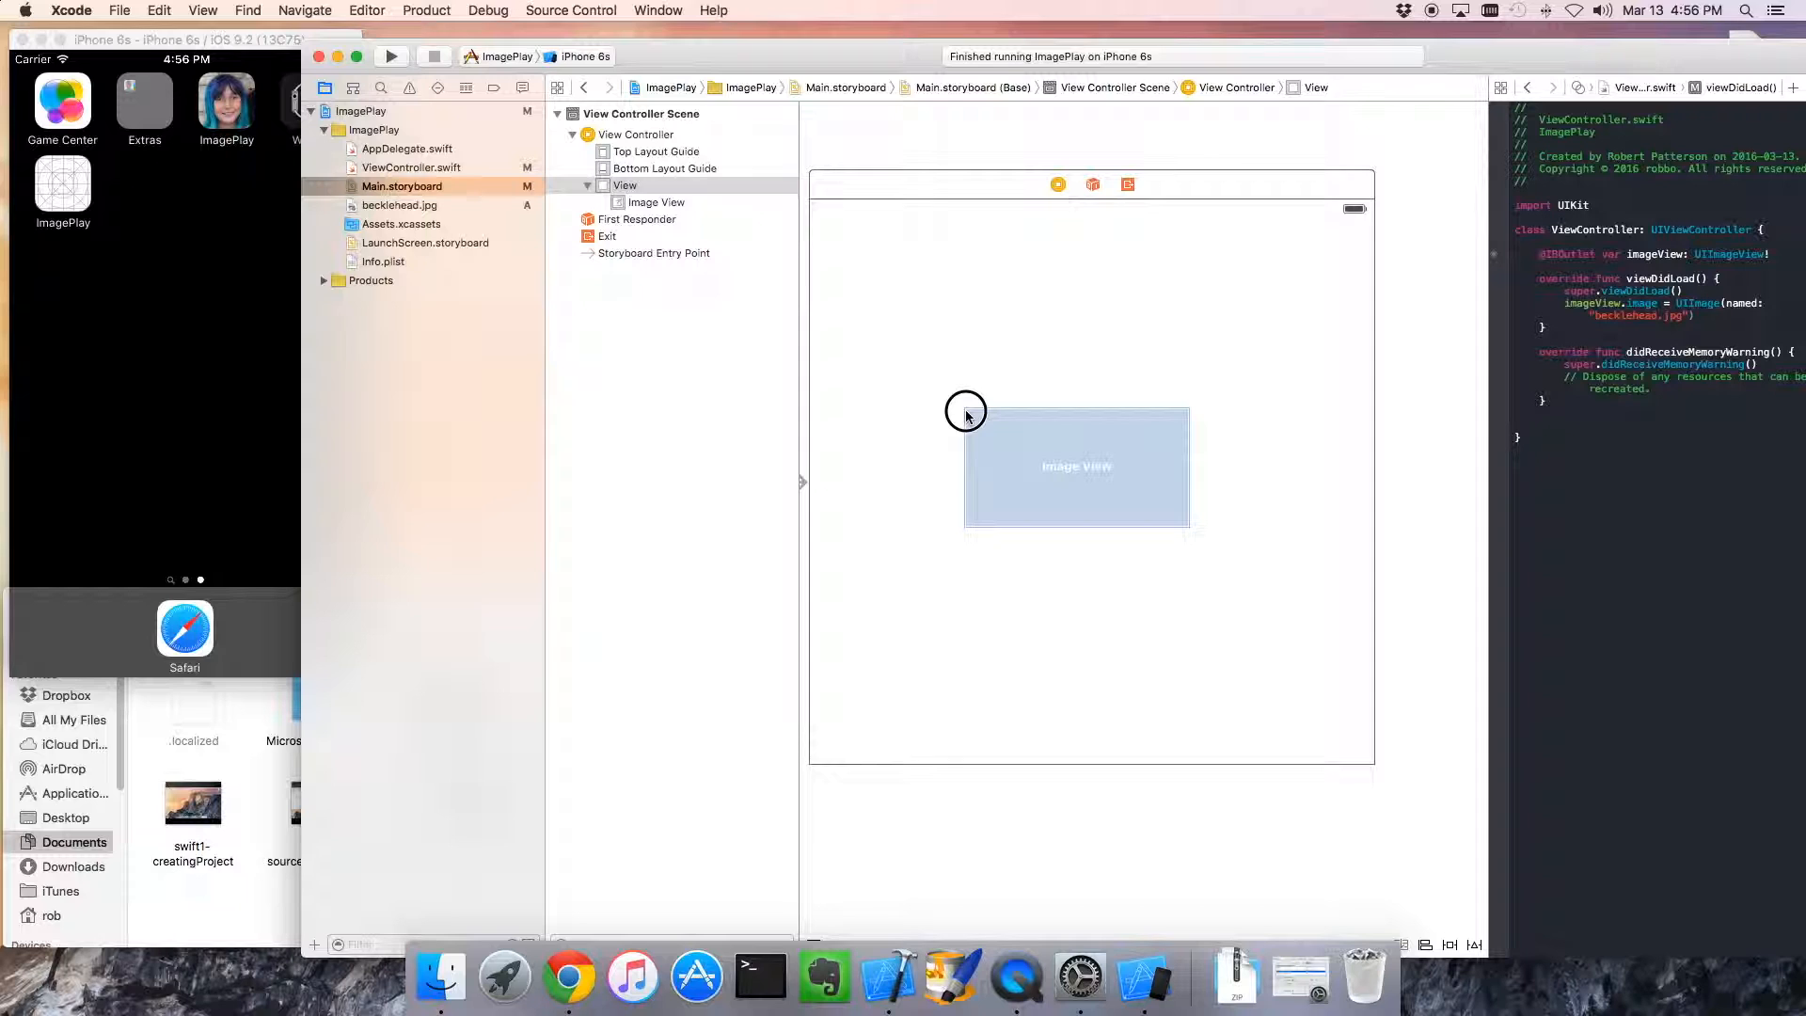
Stretch the image view to fill the whole scene and run the app to see the photo enlarged
{"action": "left_click_drag", "start_coordinate": [965, 412], "coordinate": [938, 379]}
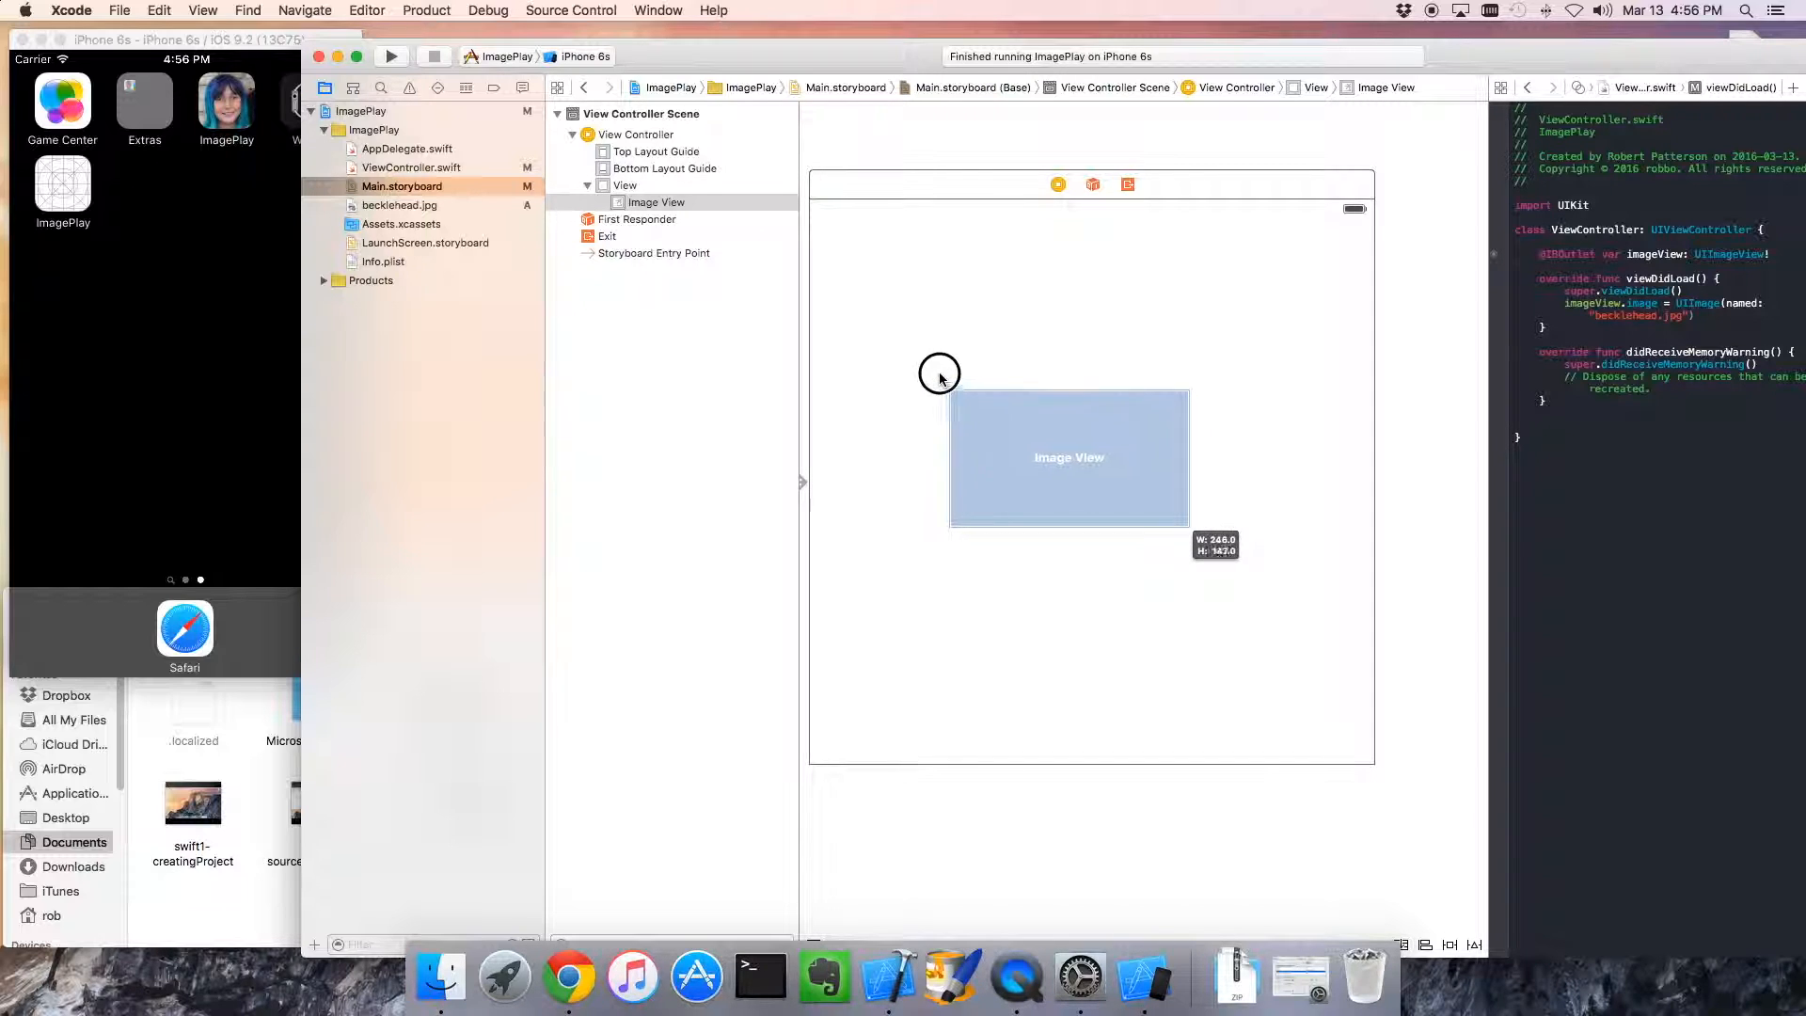
{"action": "left_click_drag", "start_coordinate": [939, 374], "coordinate": [809, 196]}
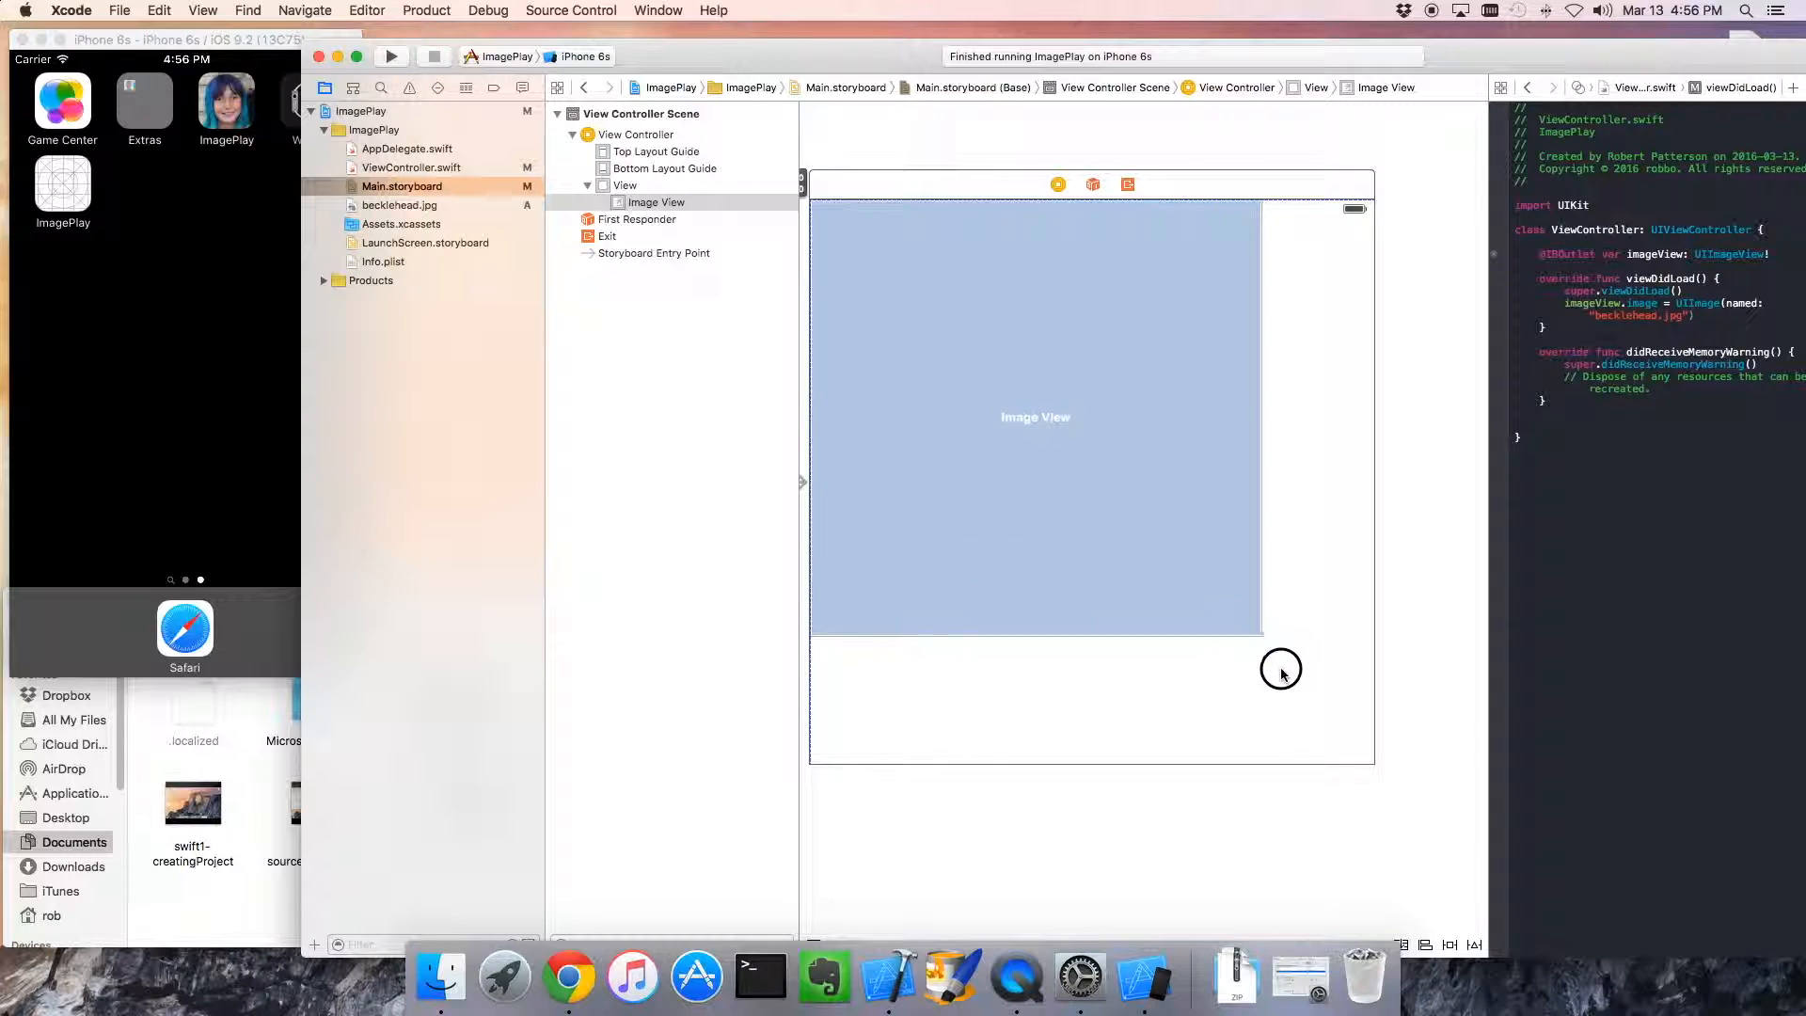
{"action": "left_click_drag", "start_coordinate": [1260, 634], "coordinate": [1371, 762]}
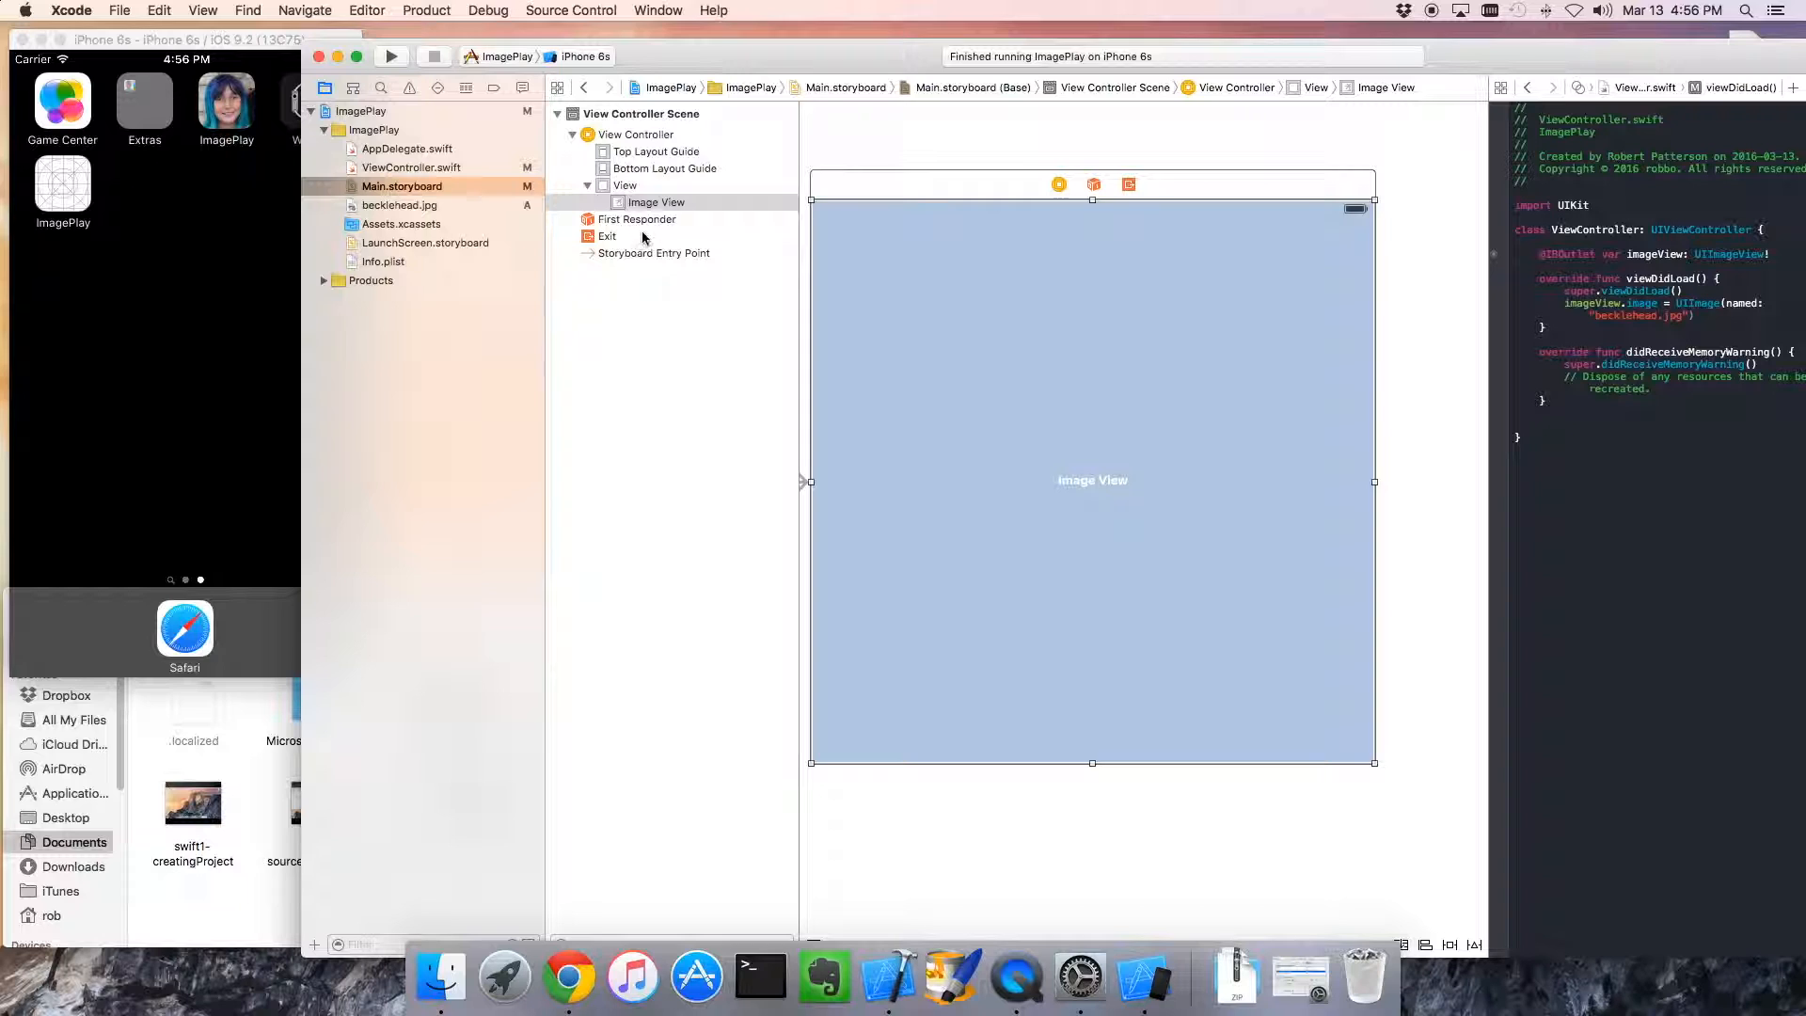
{"action": "left_click", "coordinate": [391, 57]}
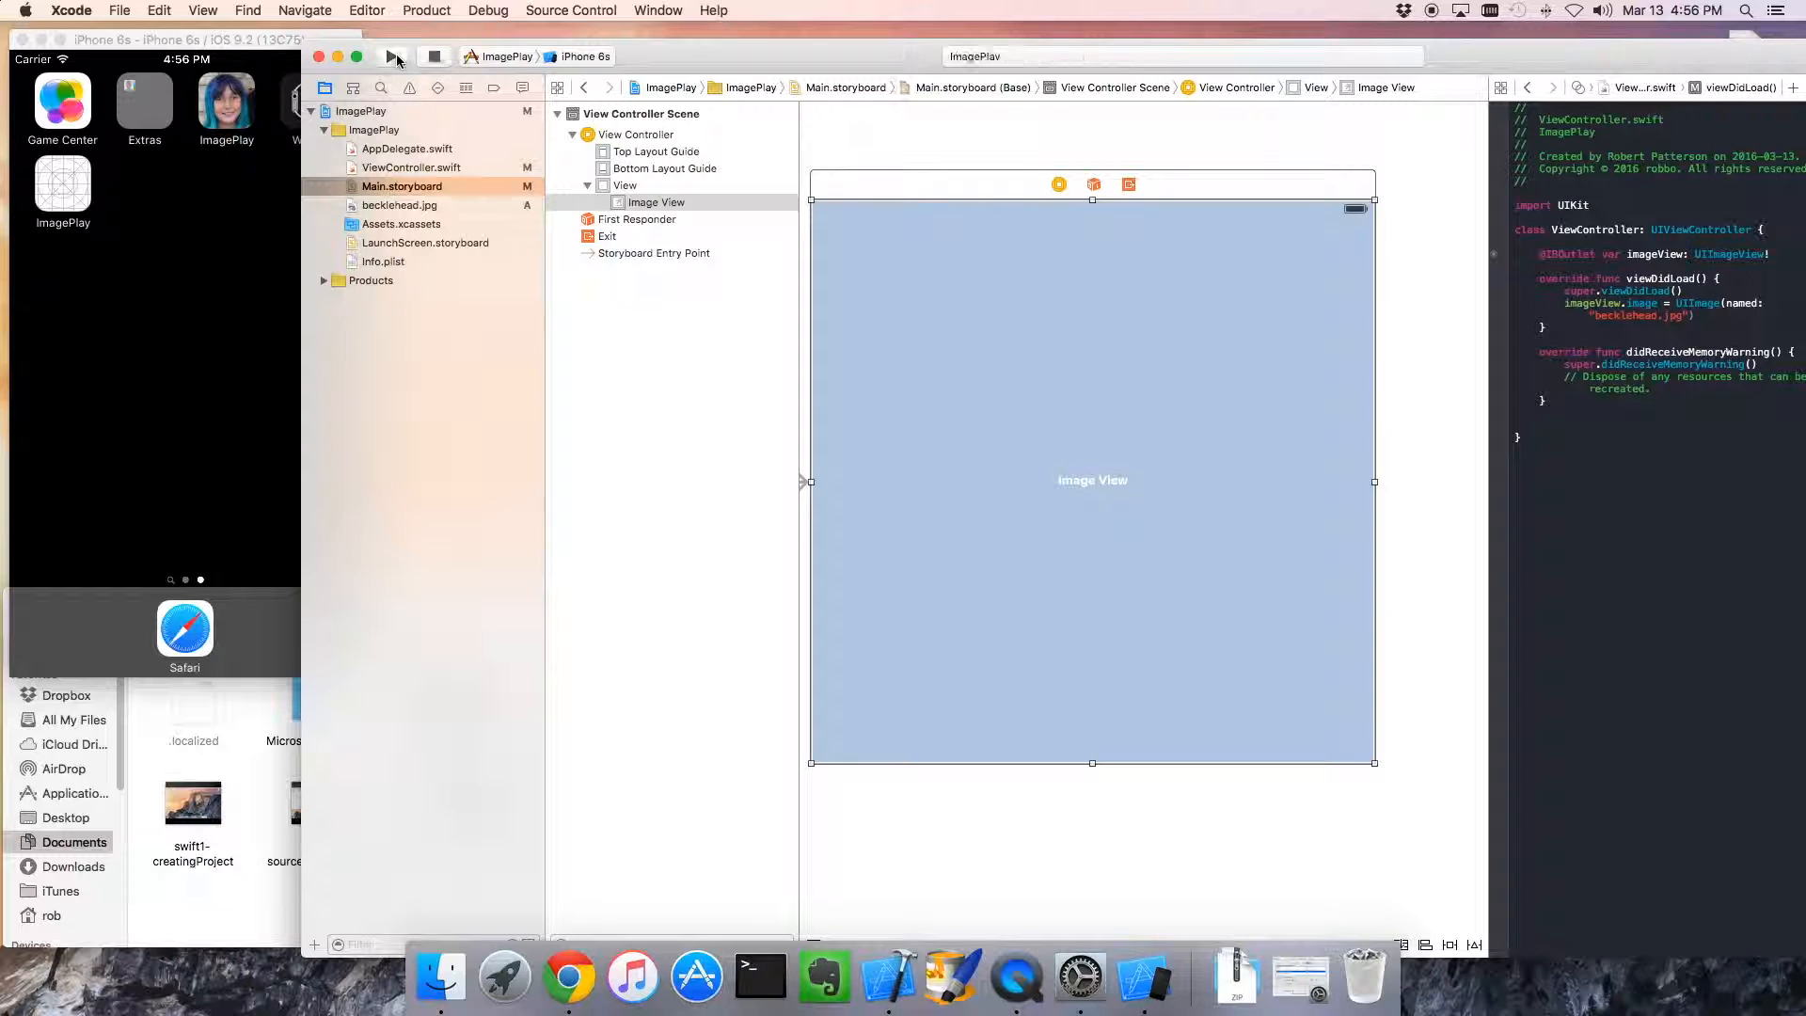
{"action": "left_click", "coordinate": [393, 54]}
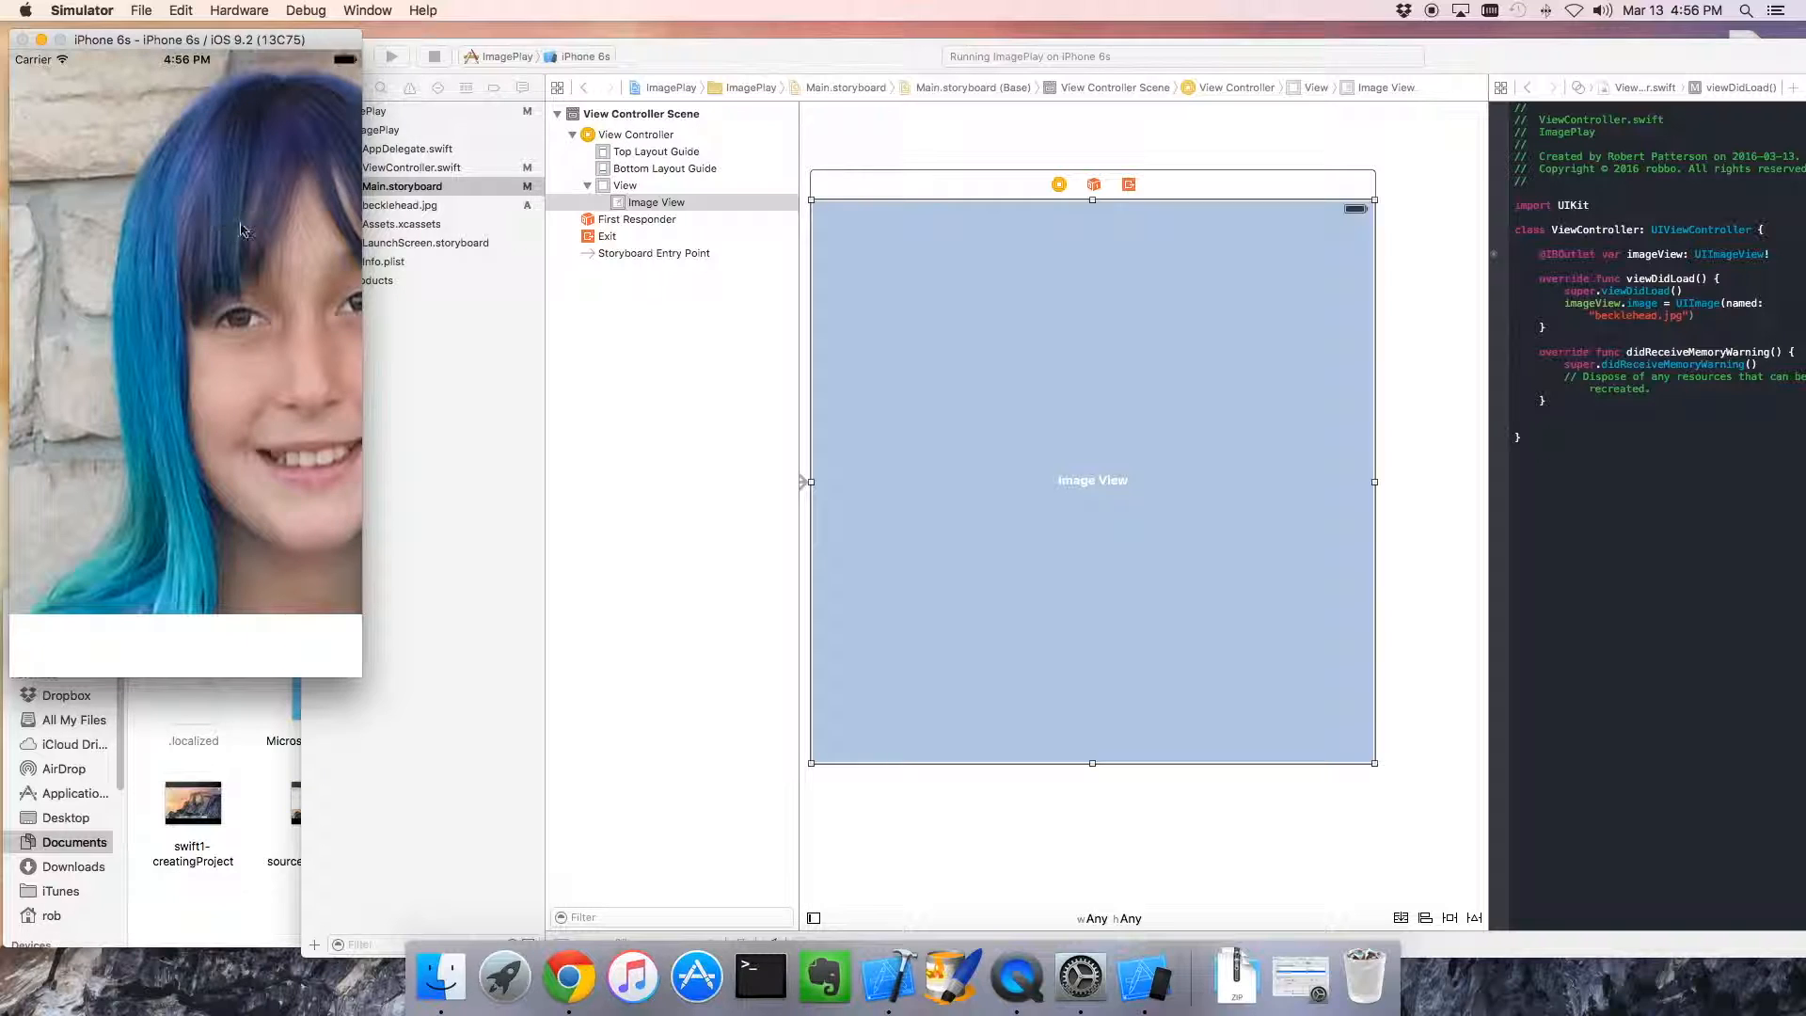
{"action": "mouse_move", "coordinate": [244, 246]}
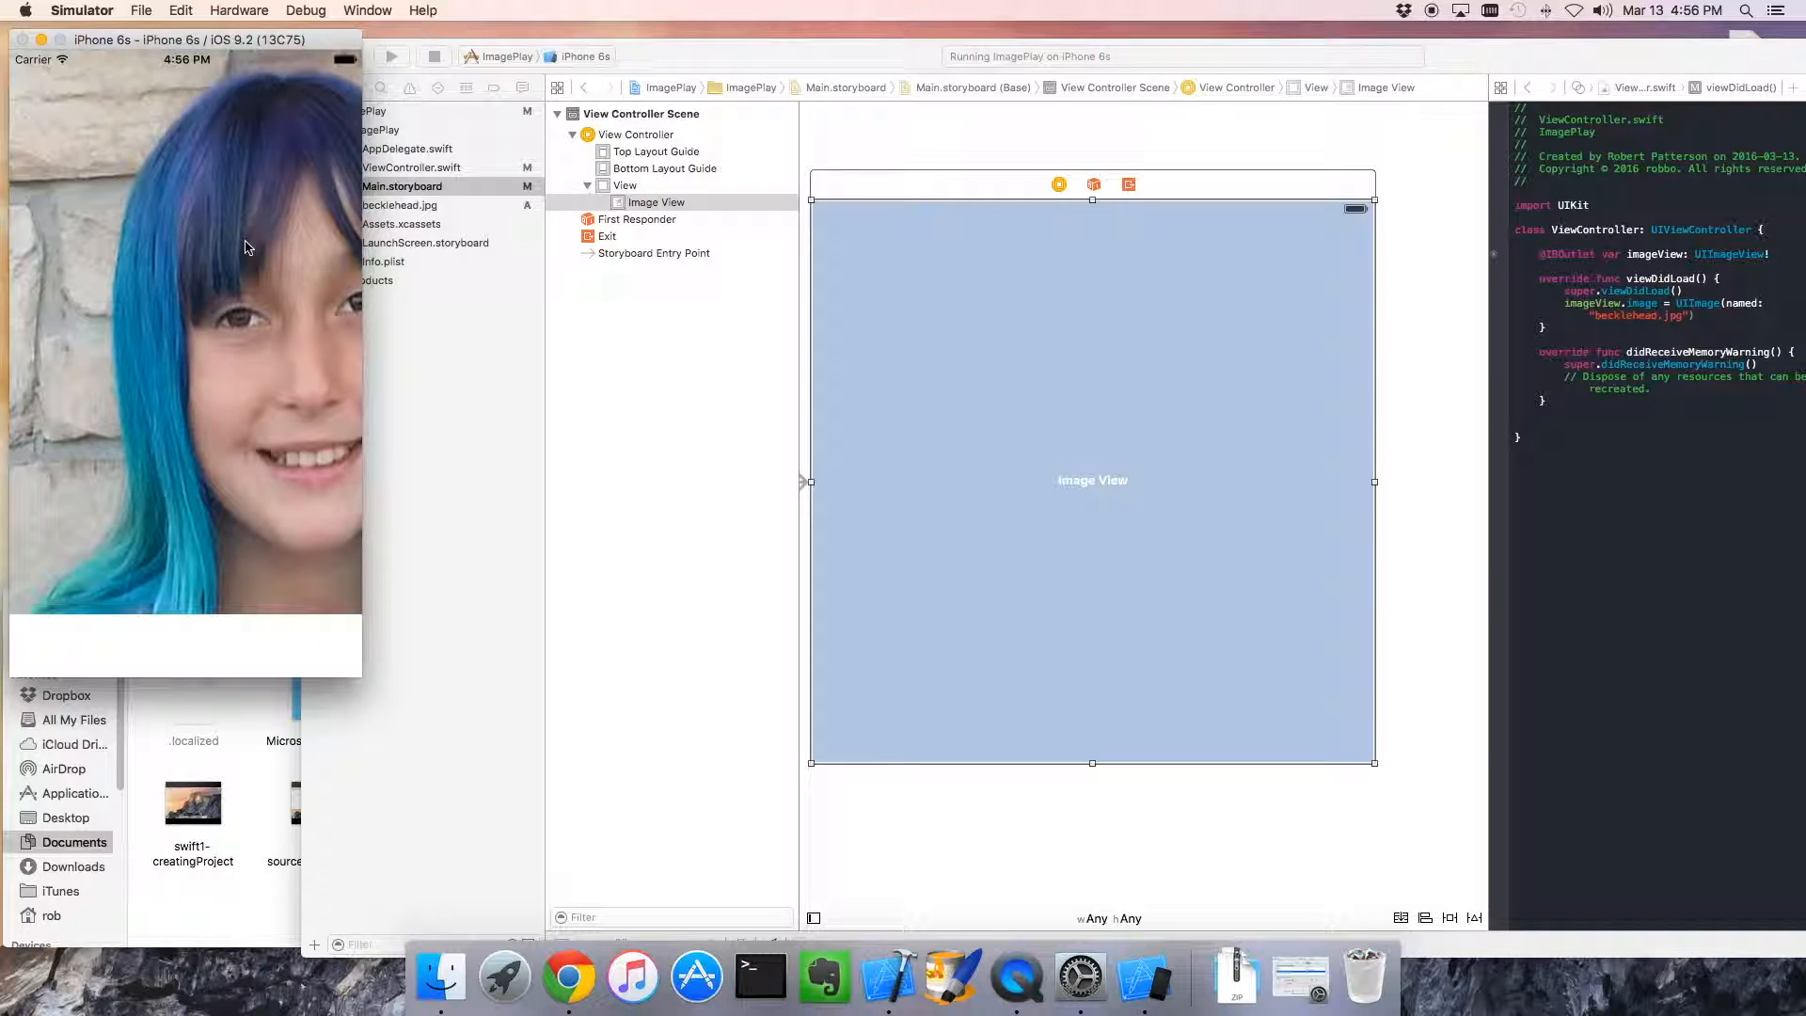
{"action": "mouse_move", "coordinate": [314, 335]}
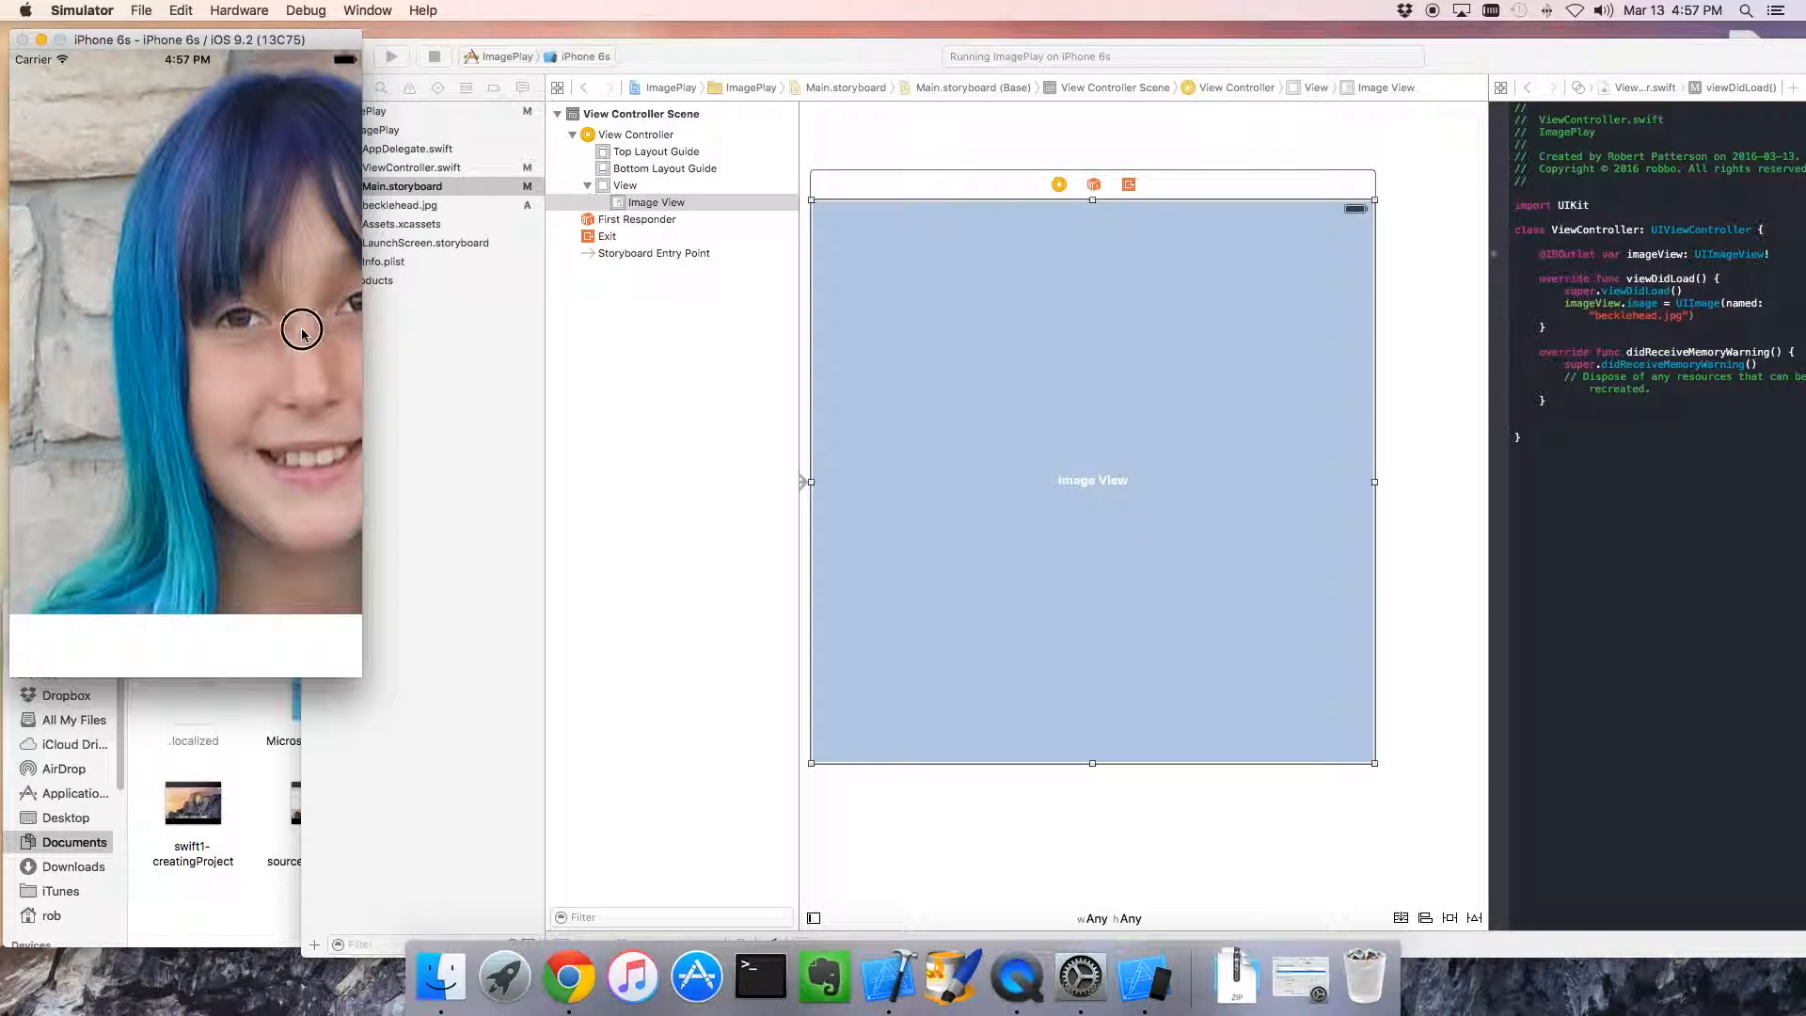
{"action": "mouse_move", "coordinate": [245, 305]}
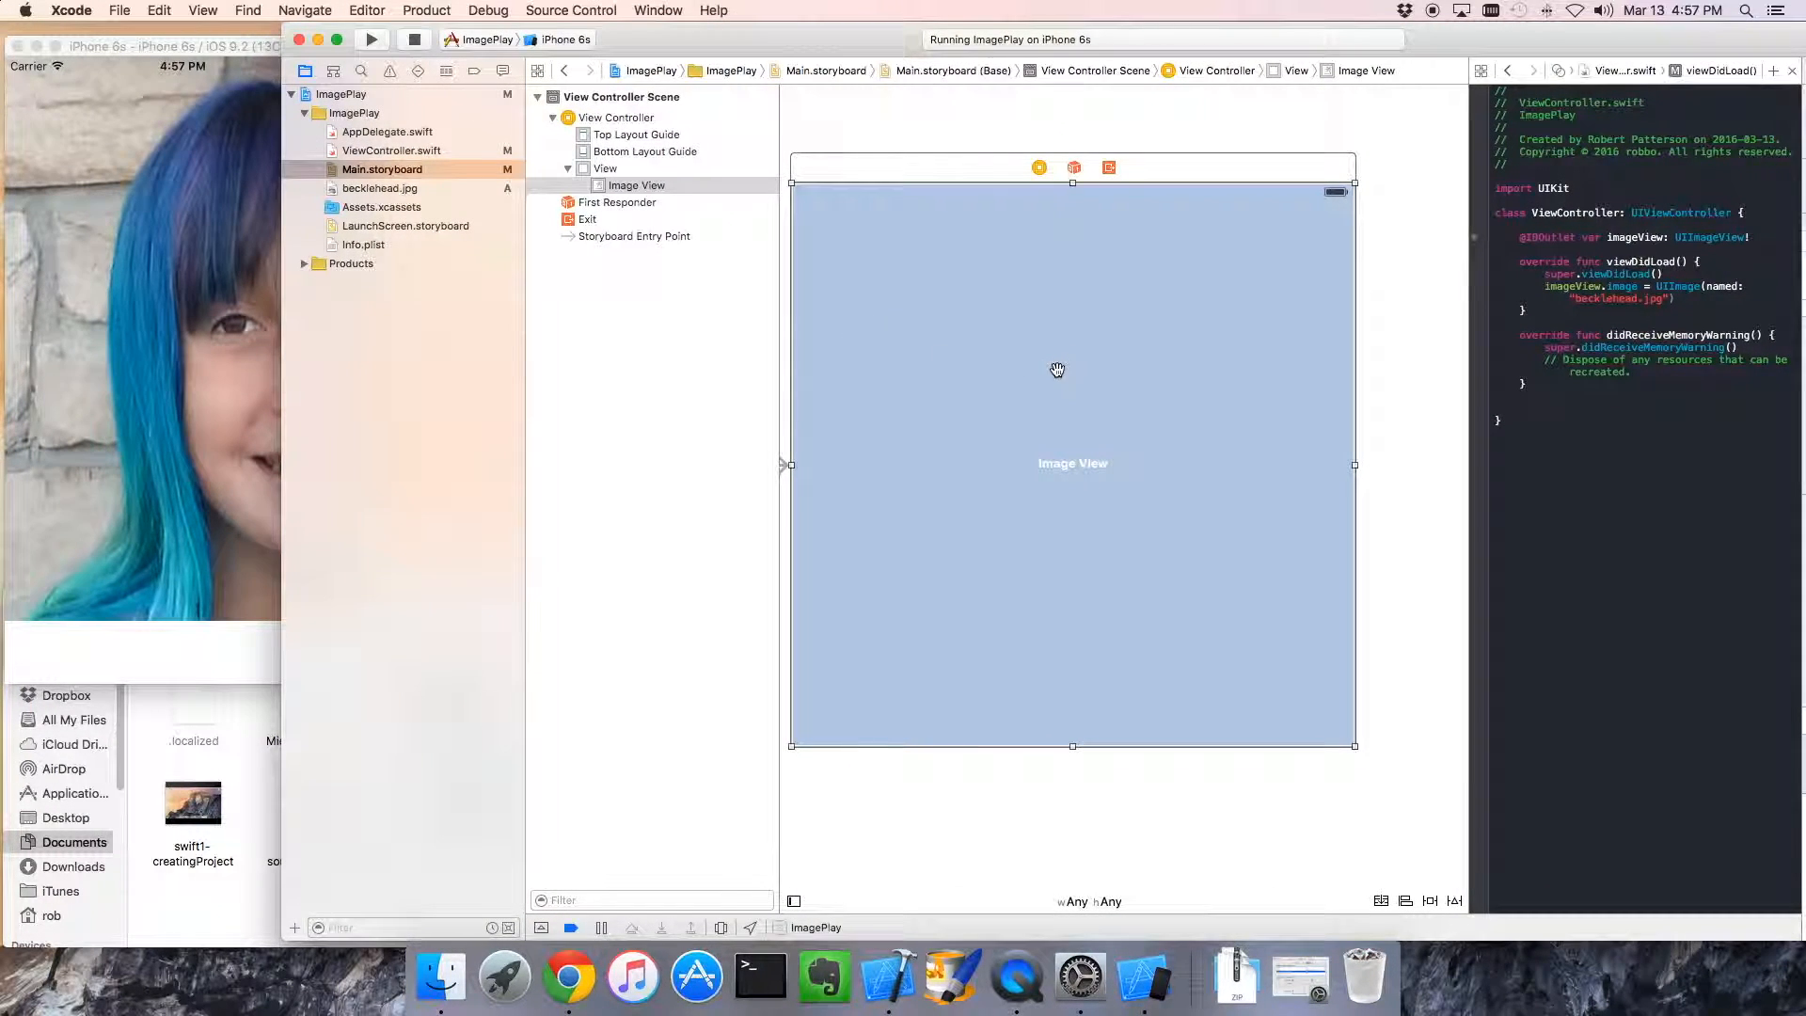
{"action": "mouse_move", "coordinate": [674, 193]}
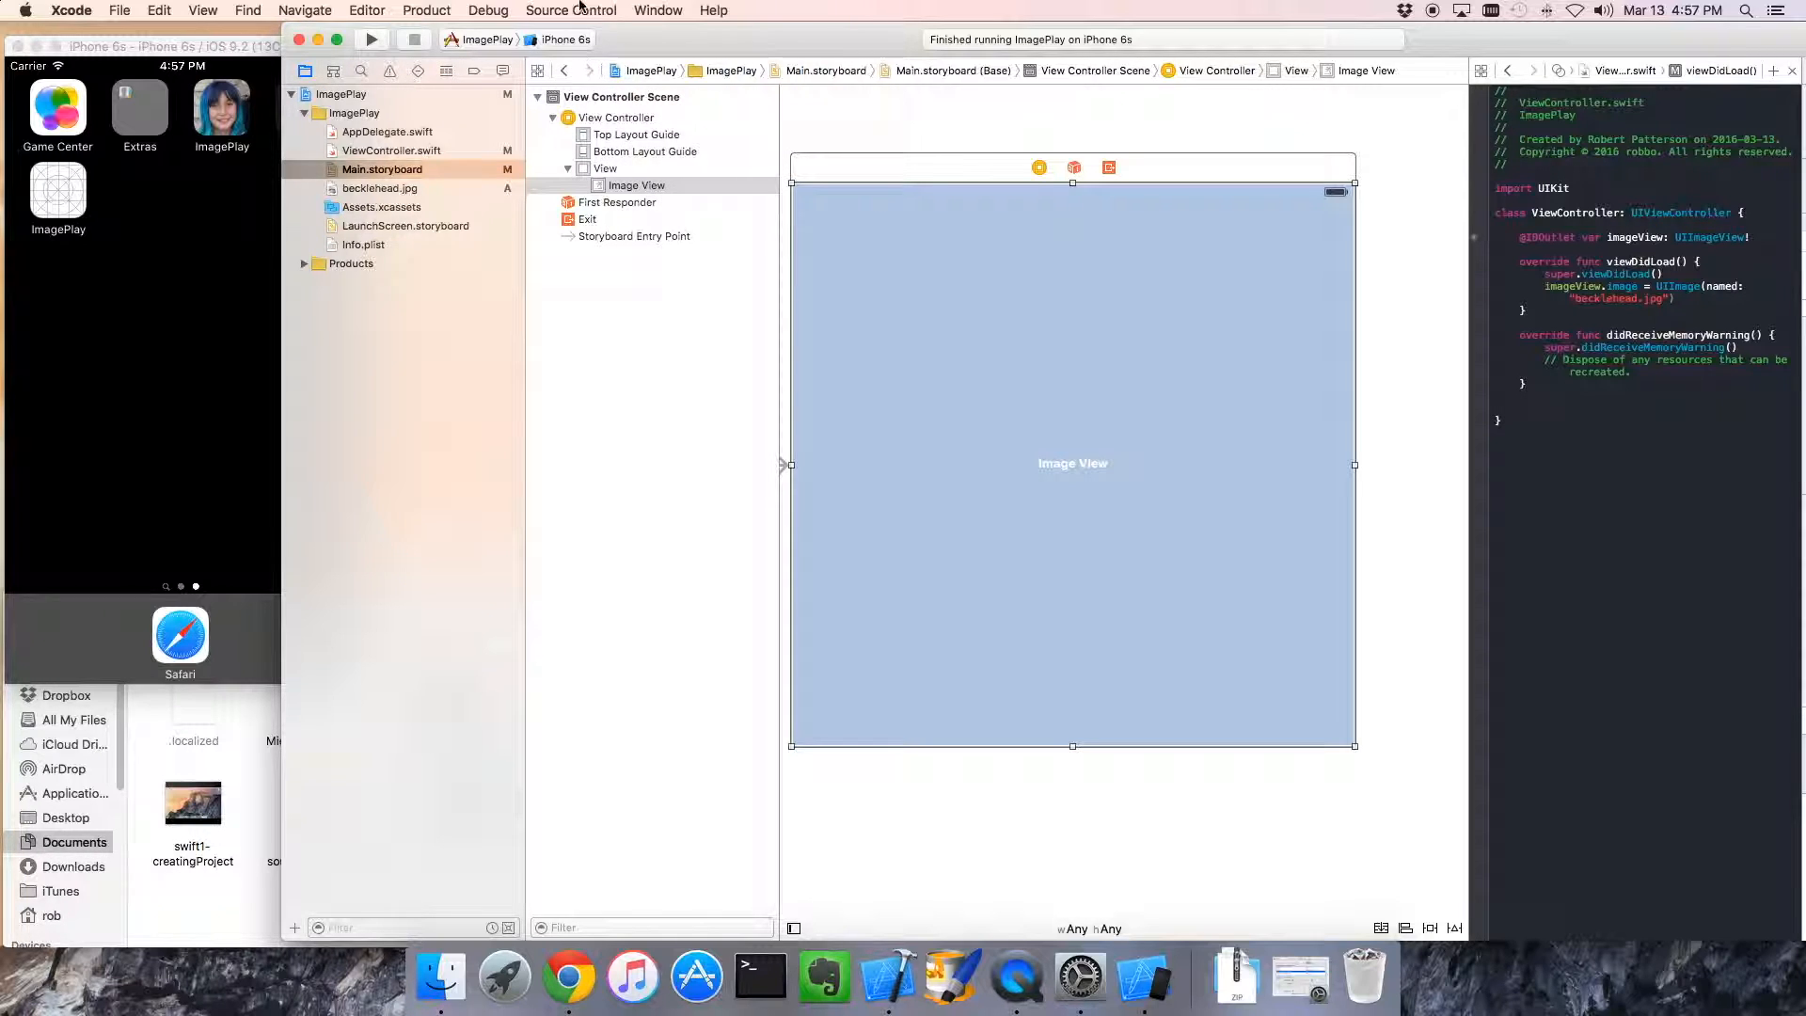
Start a Source Control commit with a message about adding an image view
{"action": "left_click", "coordinate": [570, 11]}
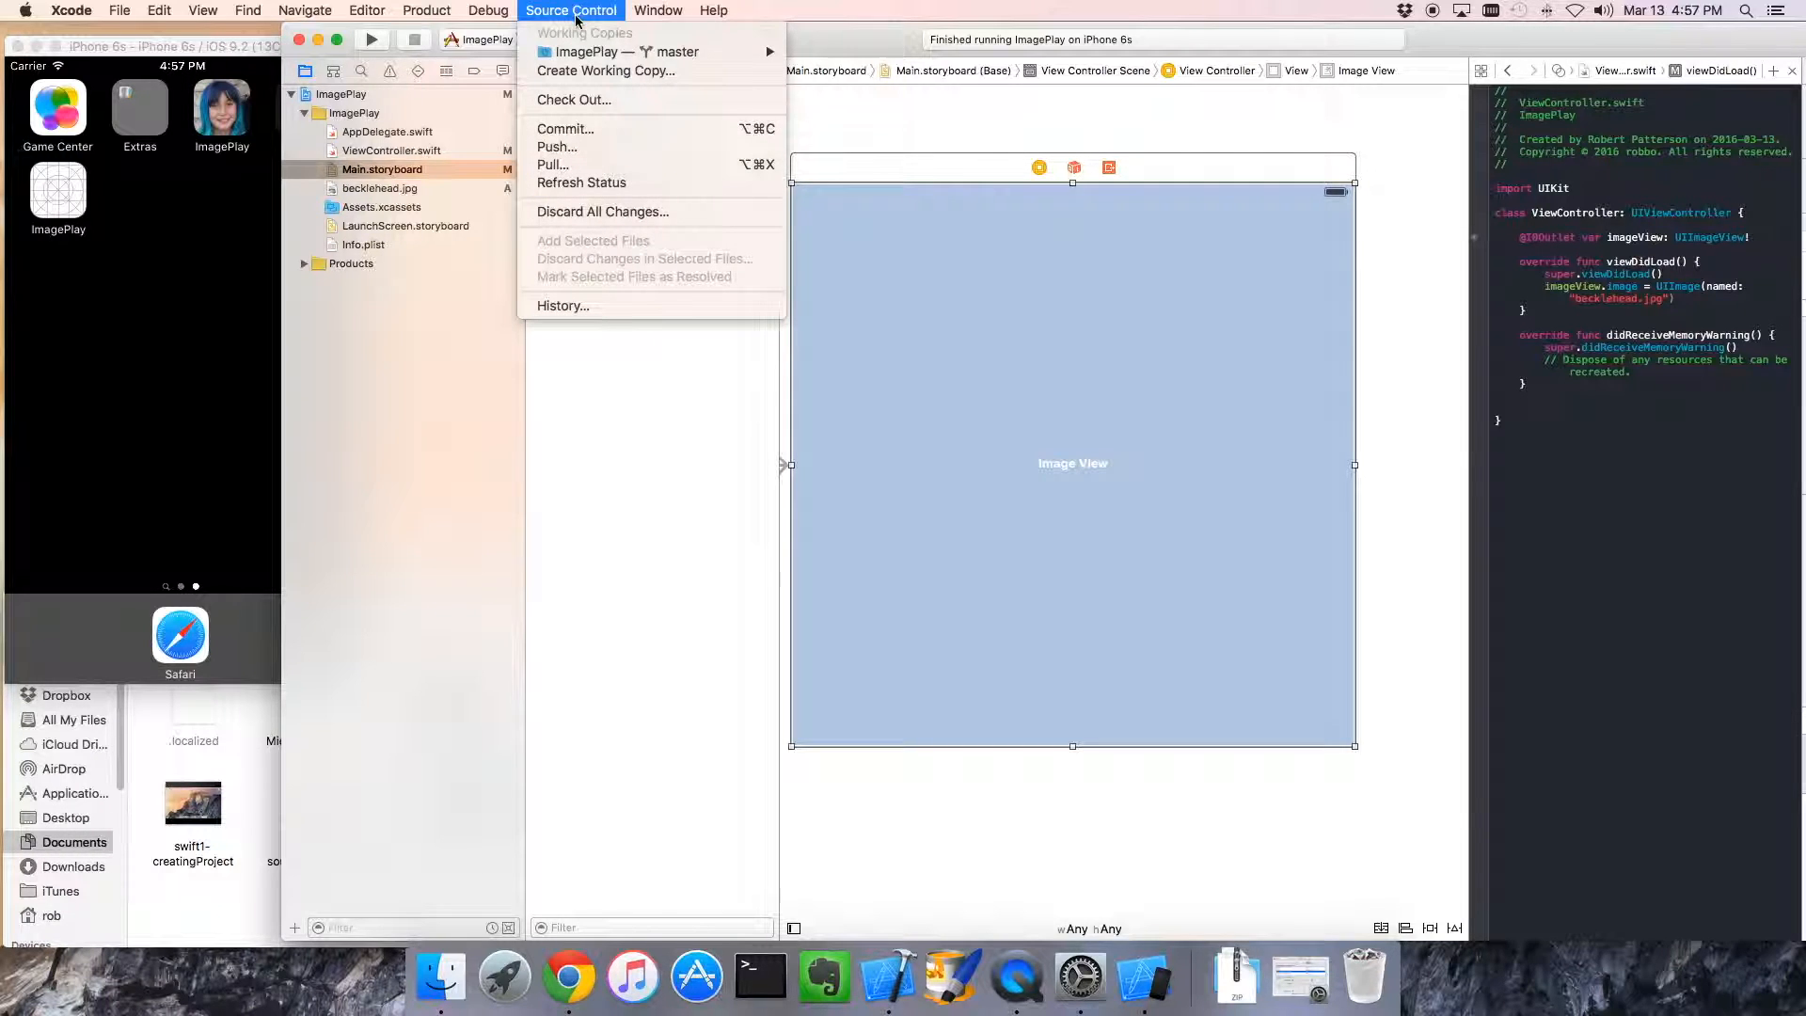
{"action": "left_click", "coordinate": [564, 128]}
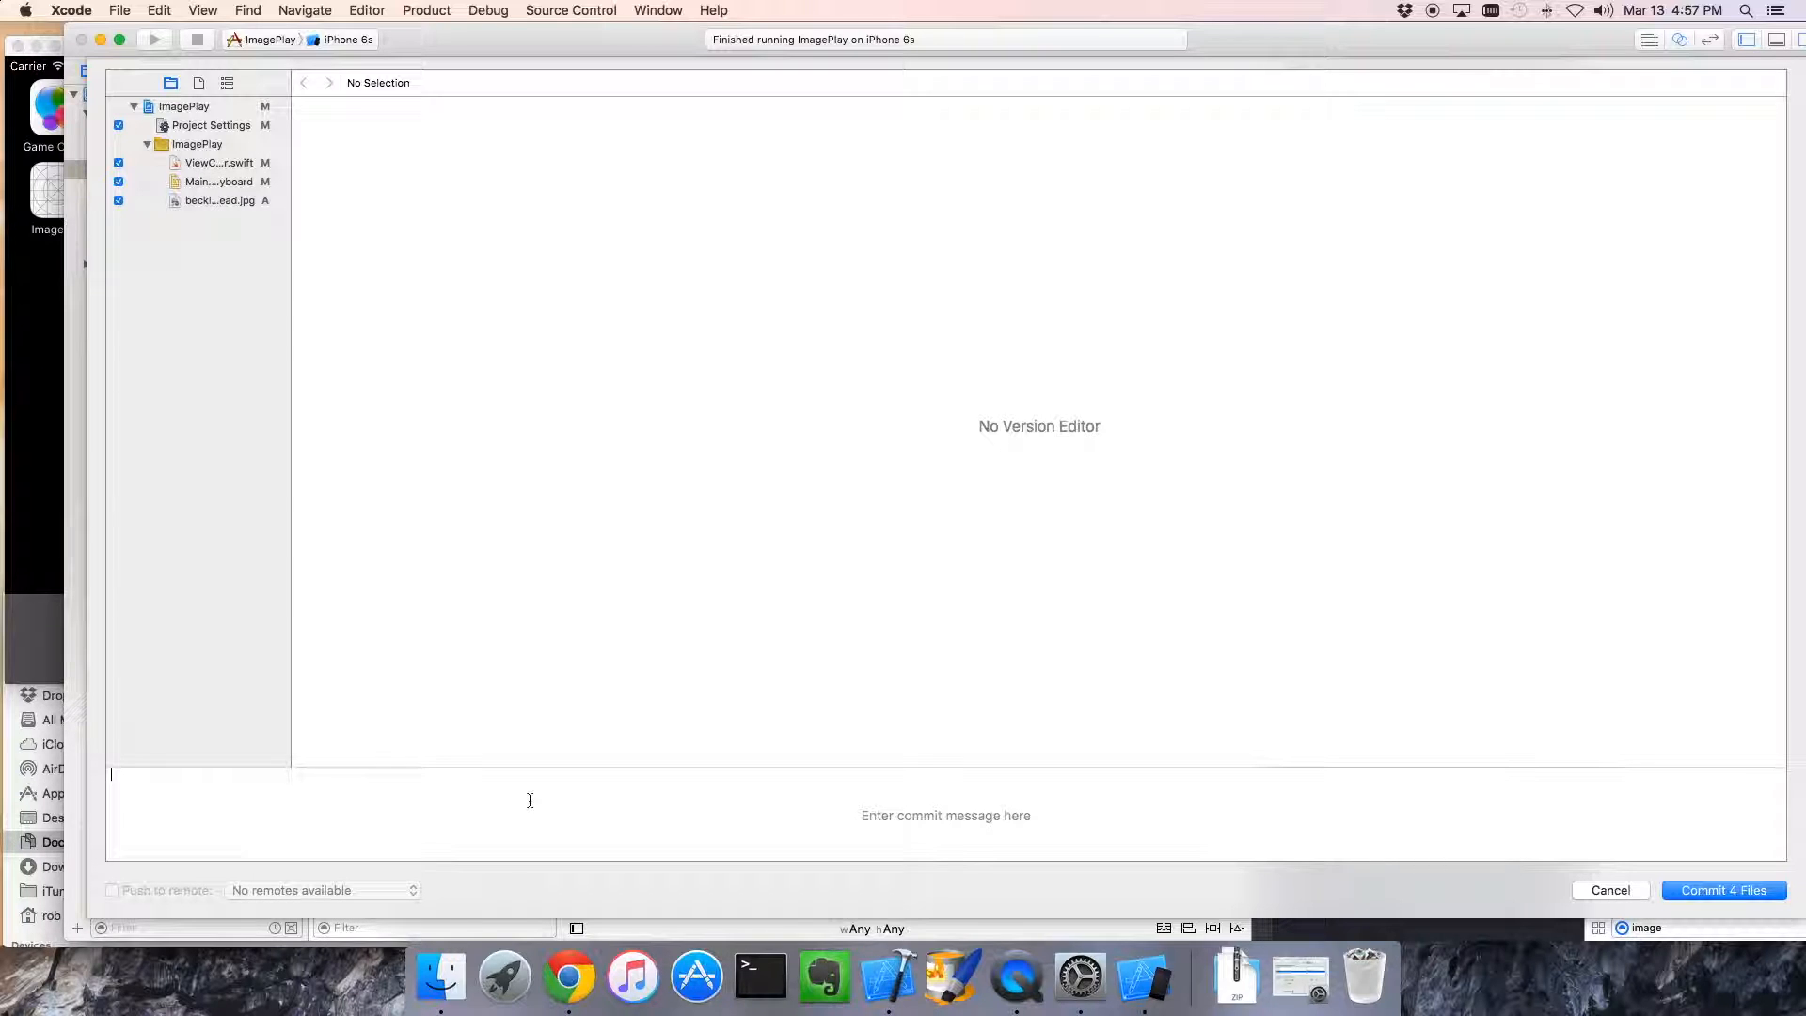
{"action": "type", "text": "Added an image"}
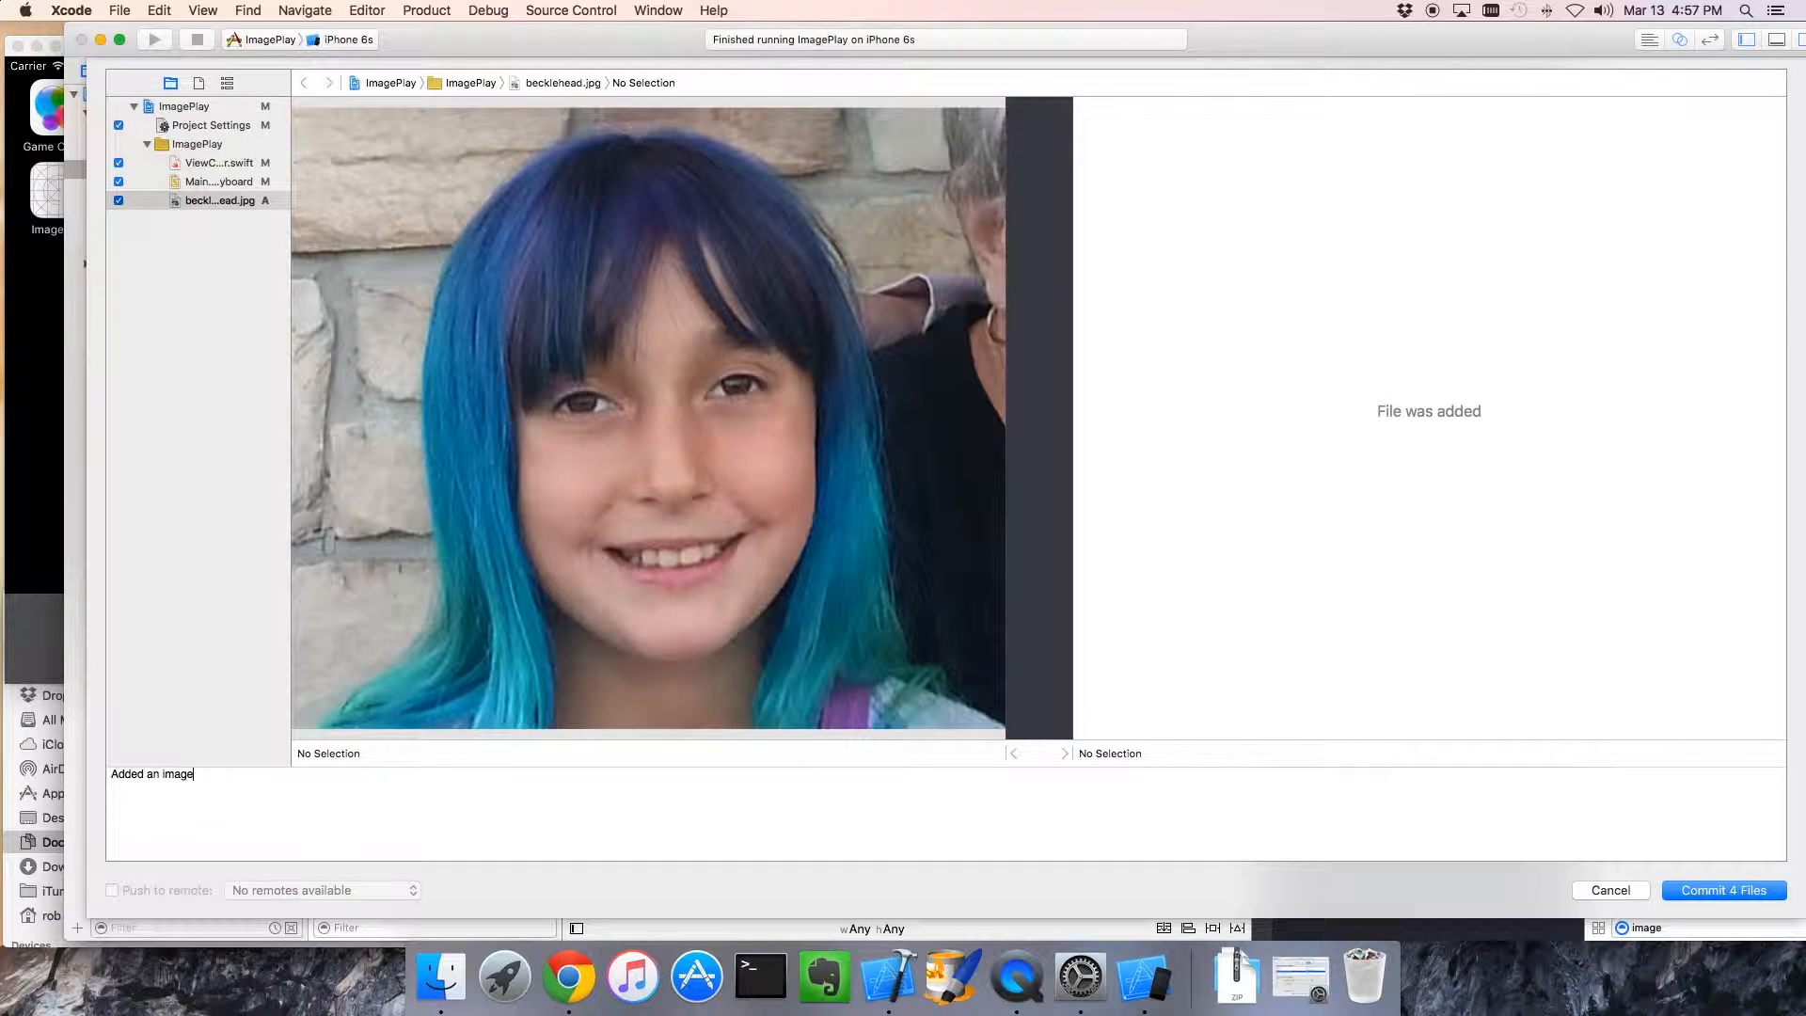
{"action": "type", "text": "view and displayed and image"}
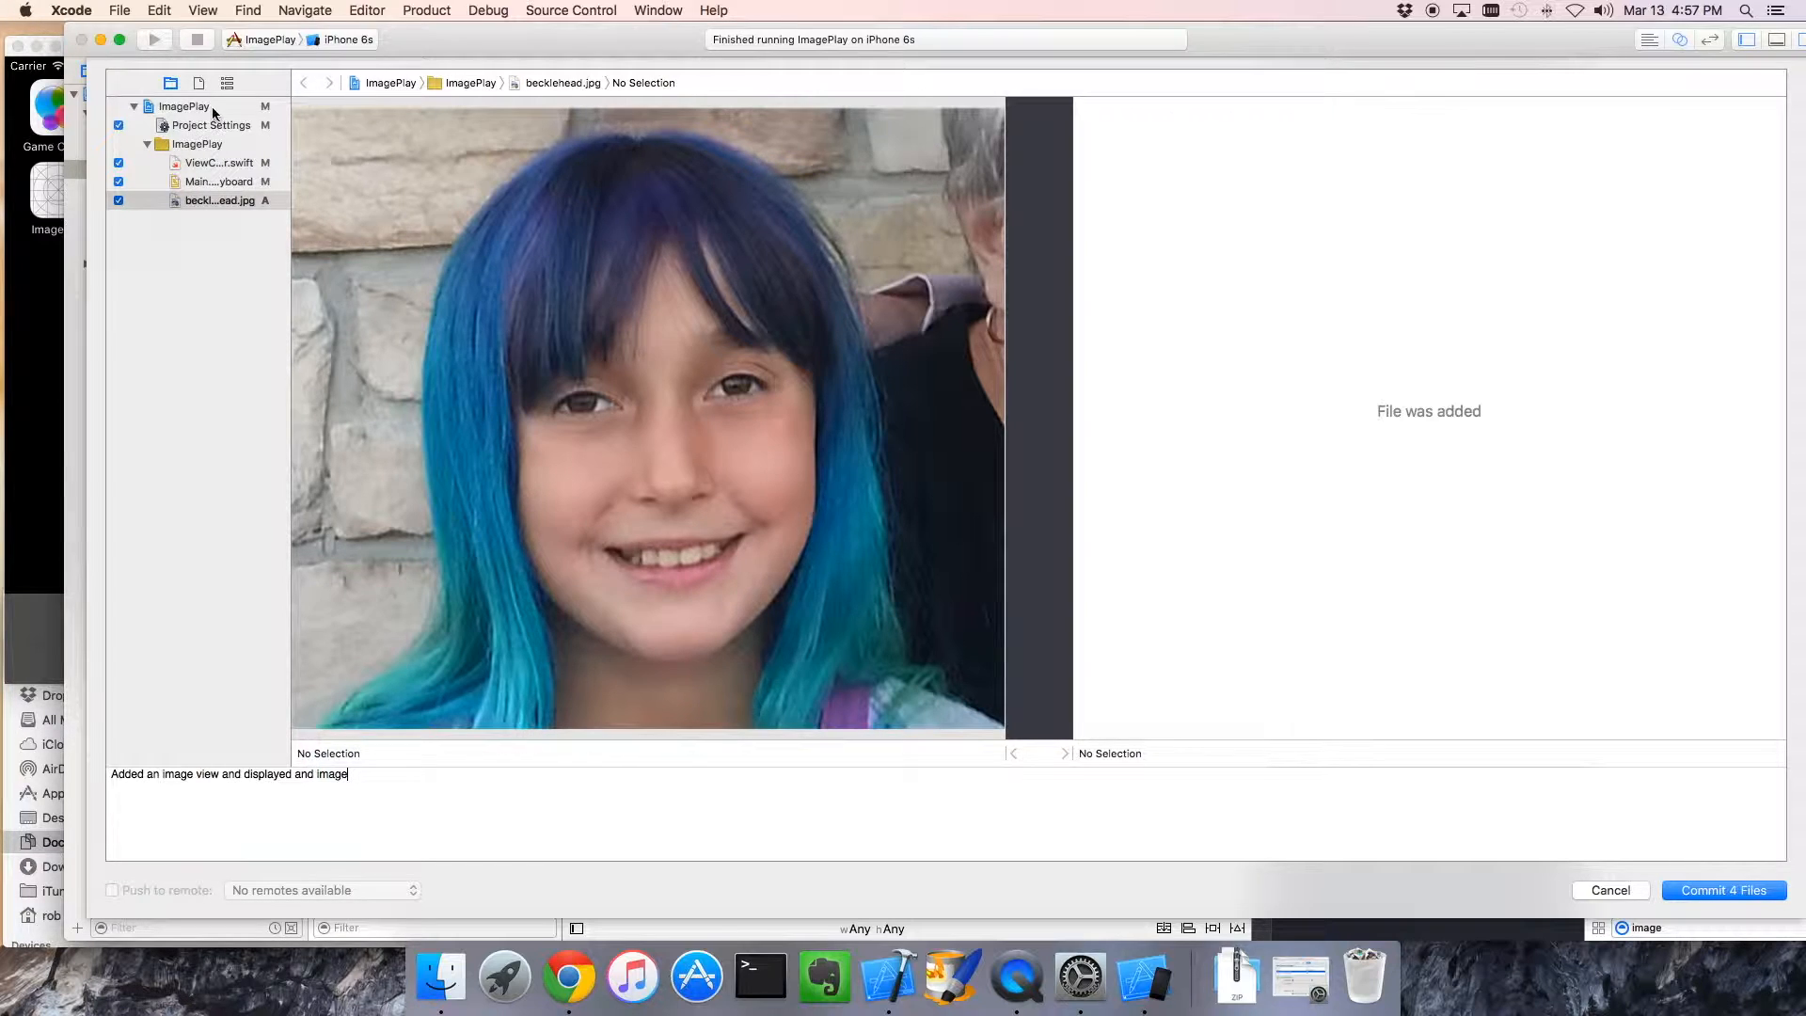
Review the photo, project, storyboard and view controller changes, then commit the 4 files
{"action": "left_click", "coordinate": [219, 202]}
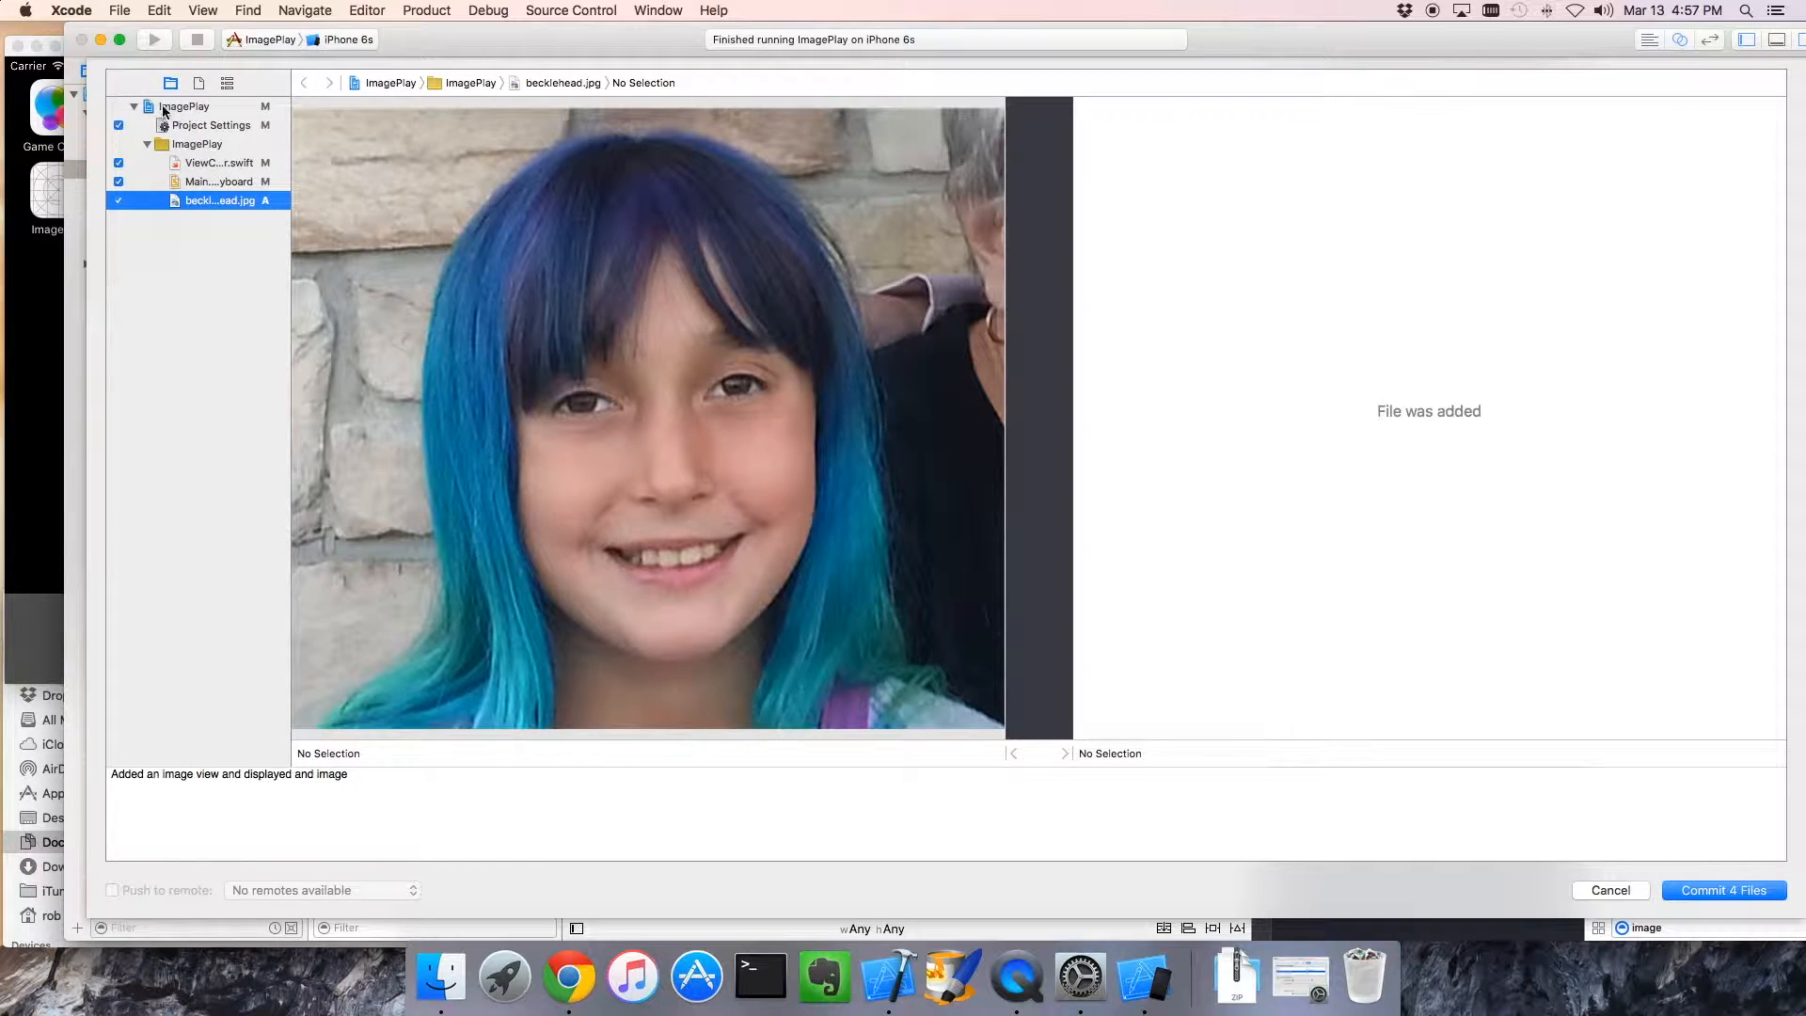
{"action": "left_click", "coordinate": [212, 162]}
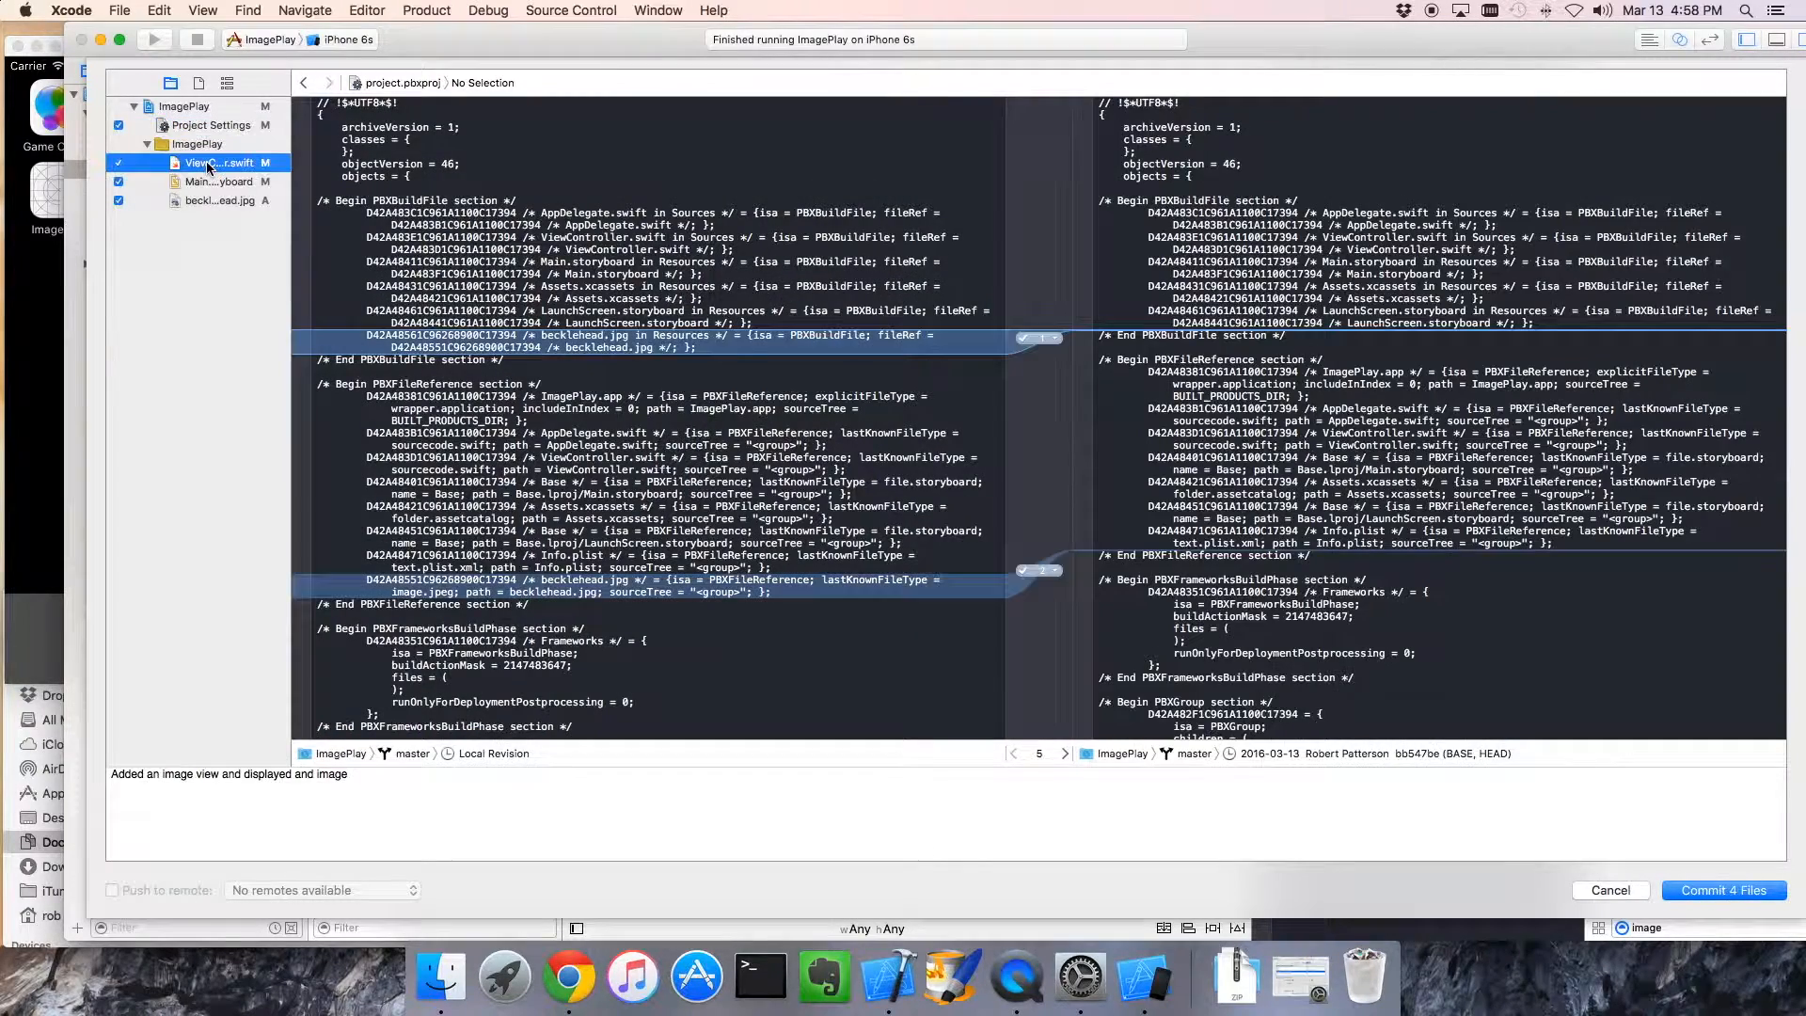
{"action": "left_click", "coordinate": [219, 181]}
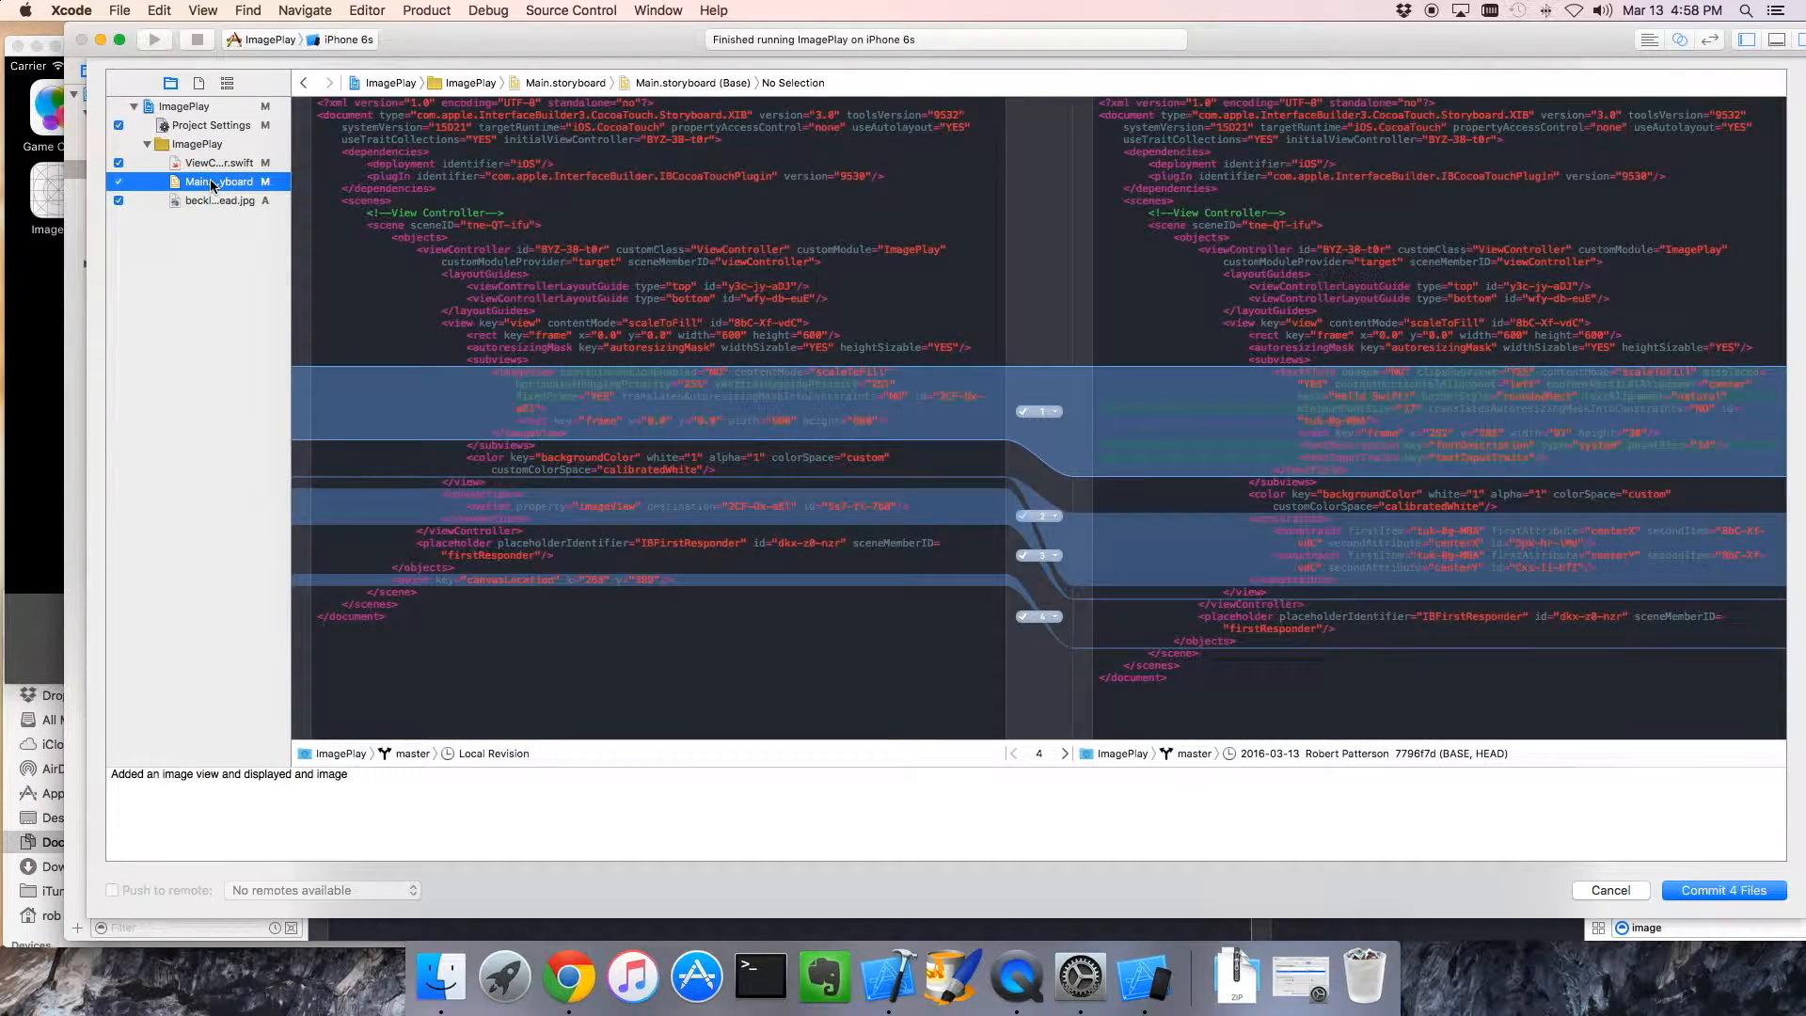
{"action": "left_click", "coordinate": [218, 201]}
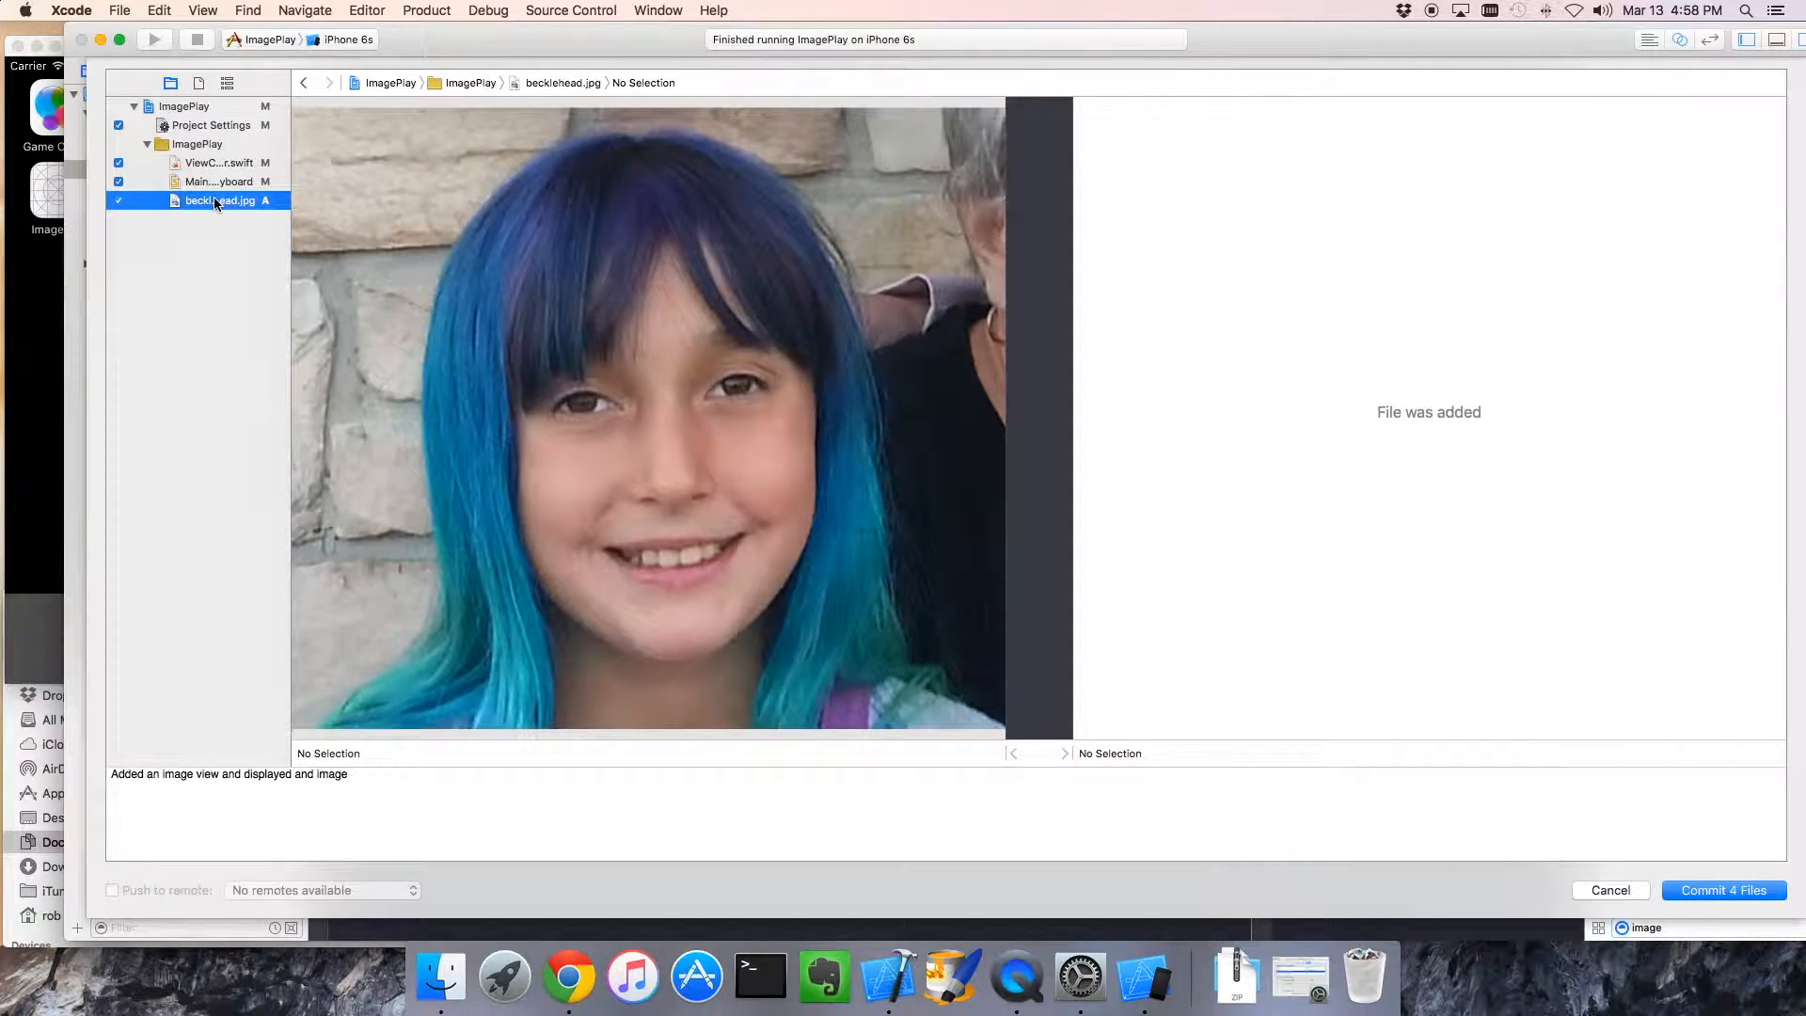
{"action": "left_click", "coordinate": [216, 162]}
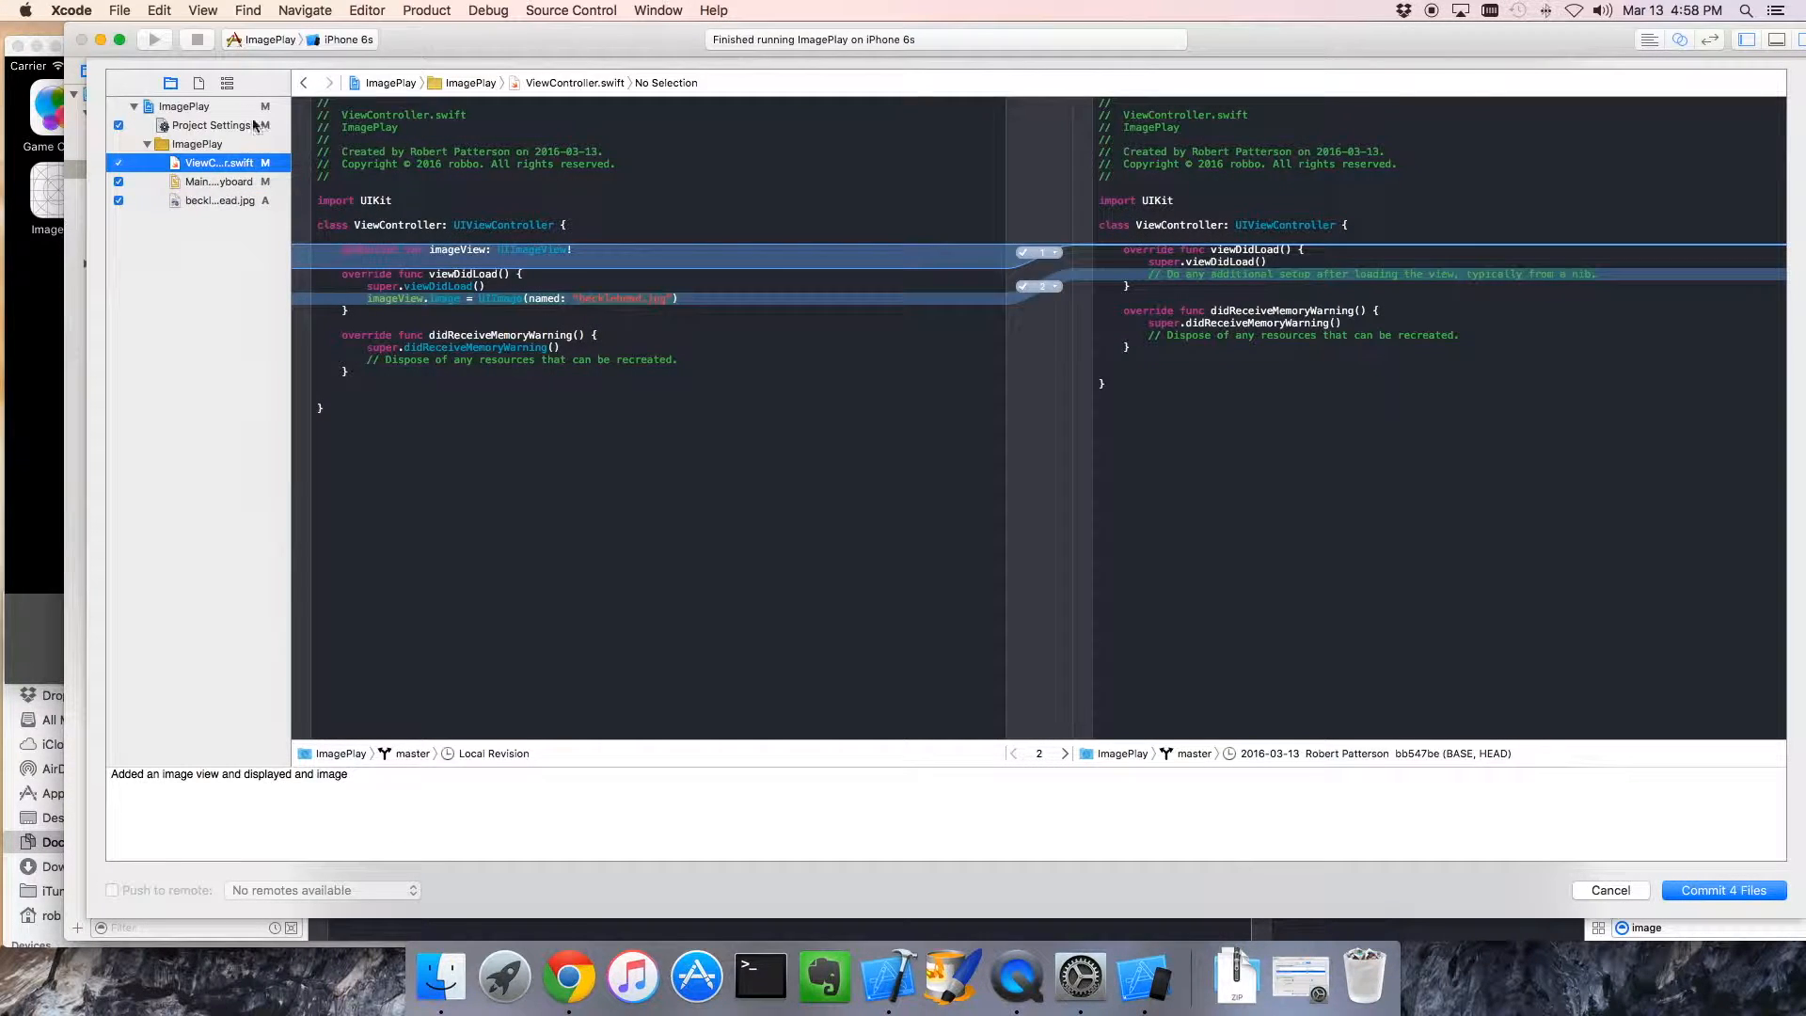
{"action": "mouse_move", "coordinate": [1577, 760]}
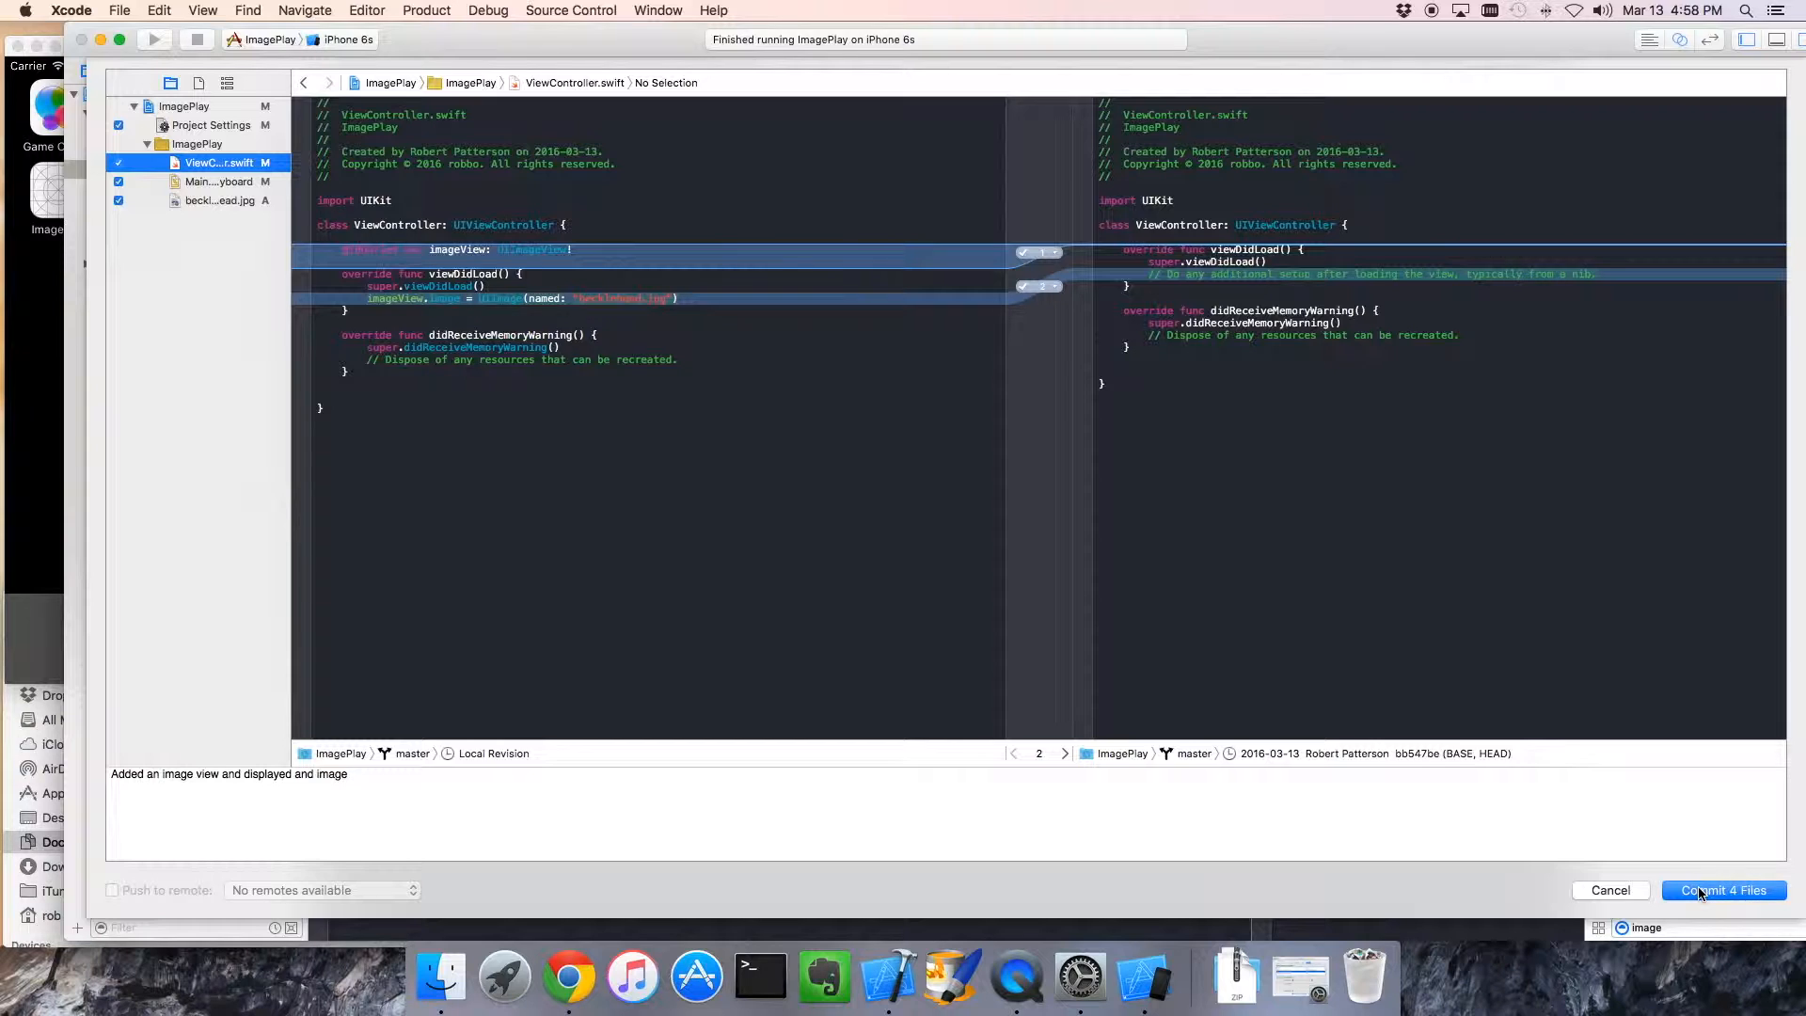
{"action": "left_click", "coordinate": [1724, 890]}
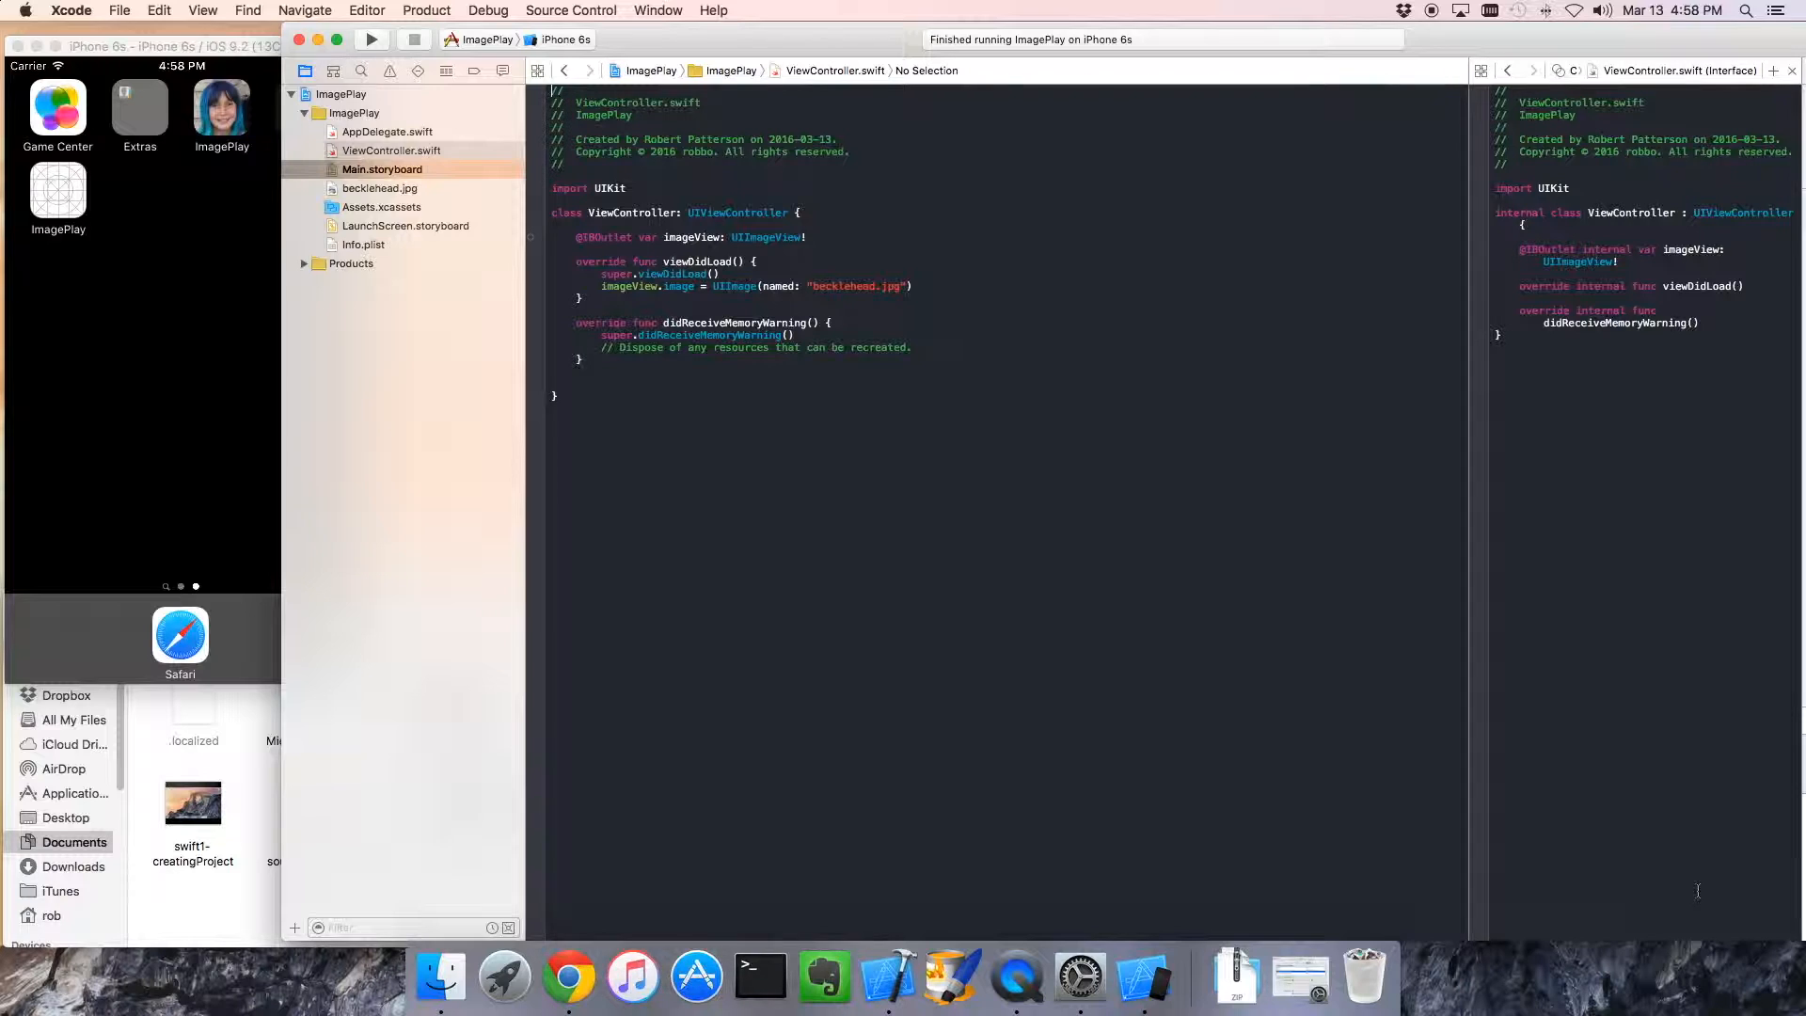
{"action": "mouse_move", "coordinate": [1224, 608]}
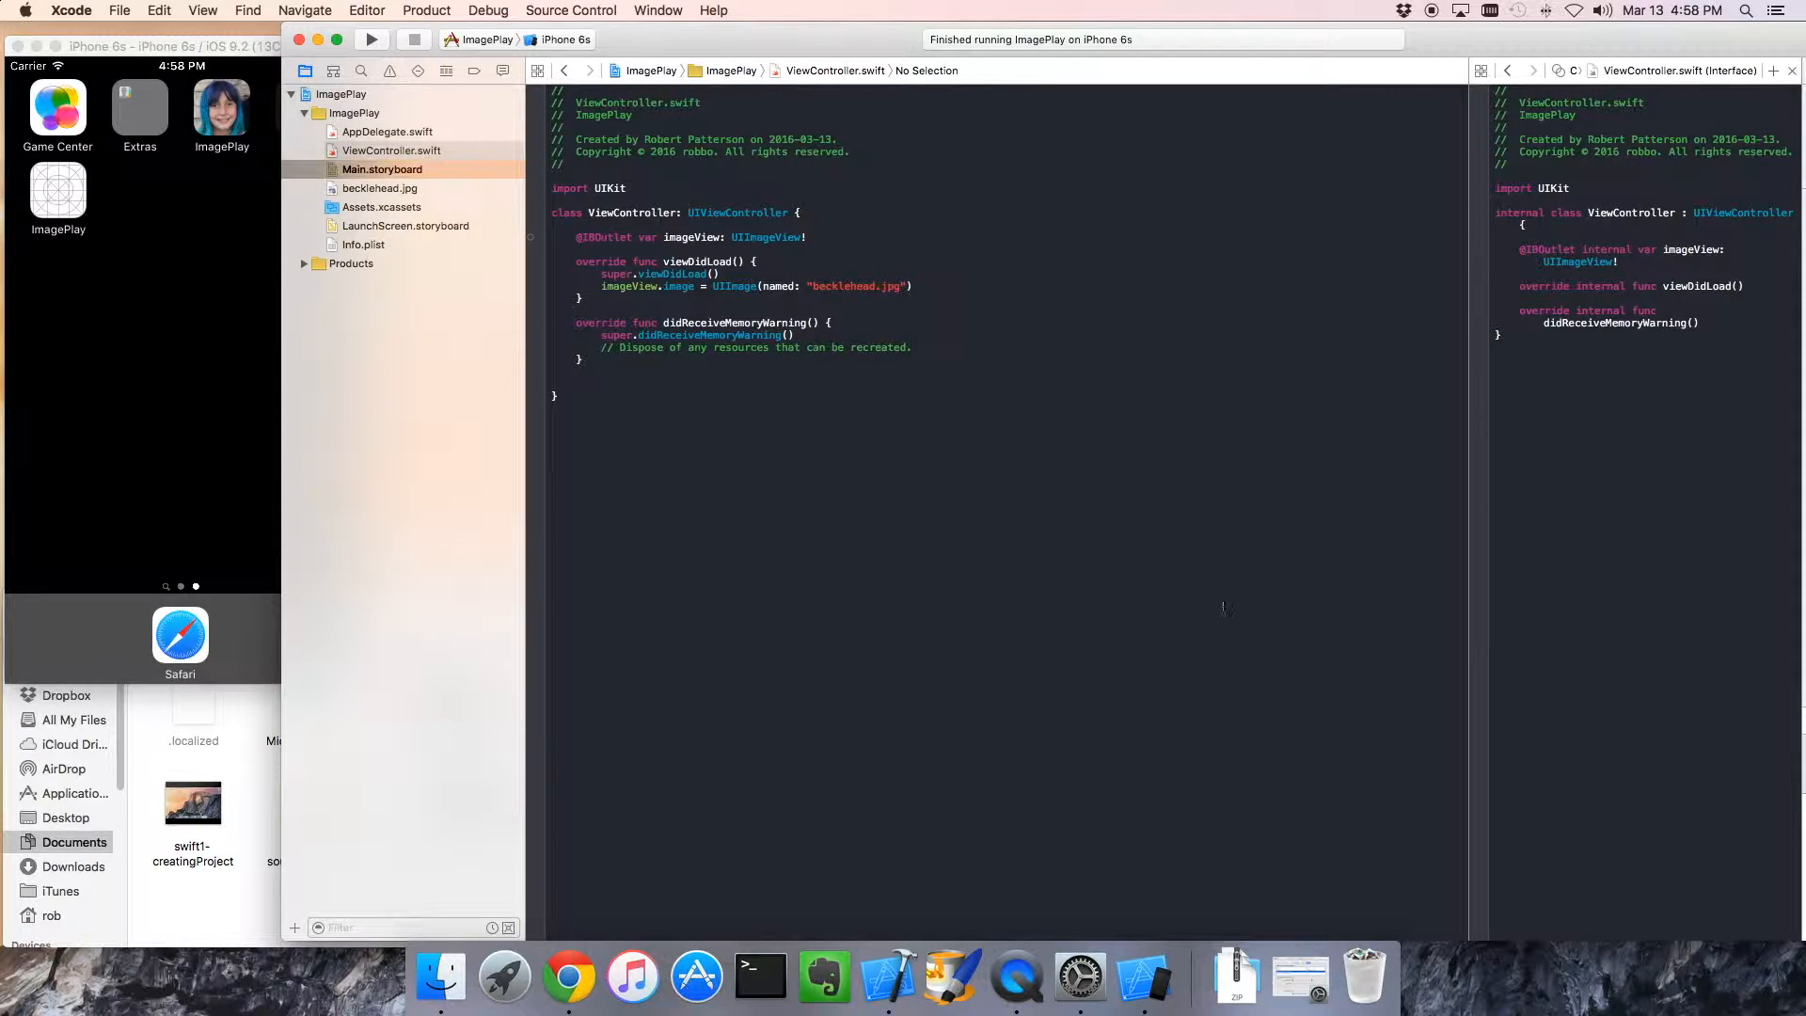